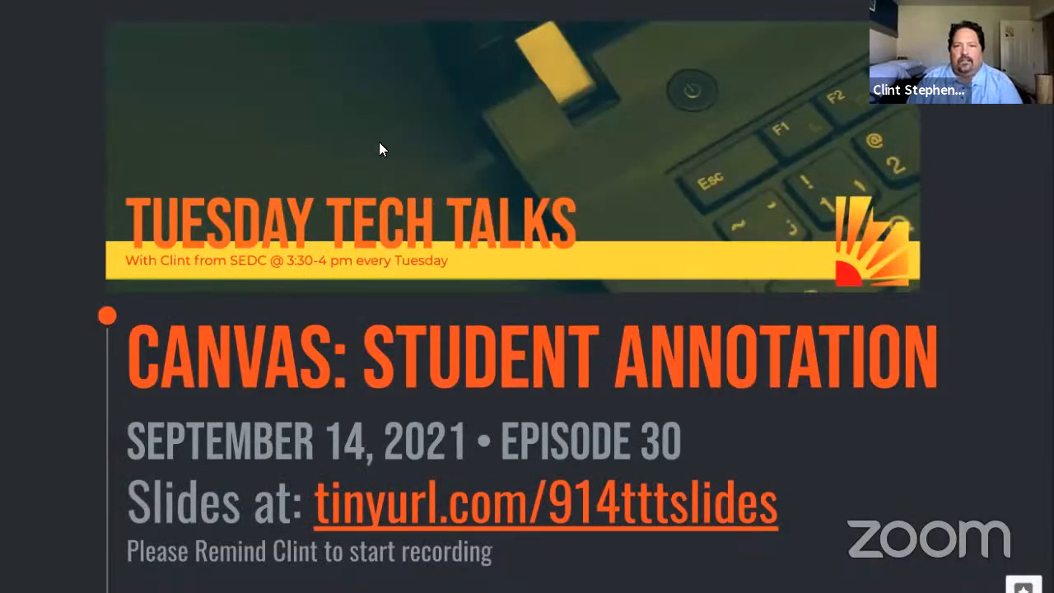
pyautogui.moveTo(503, 180)
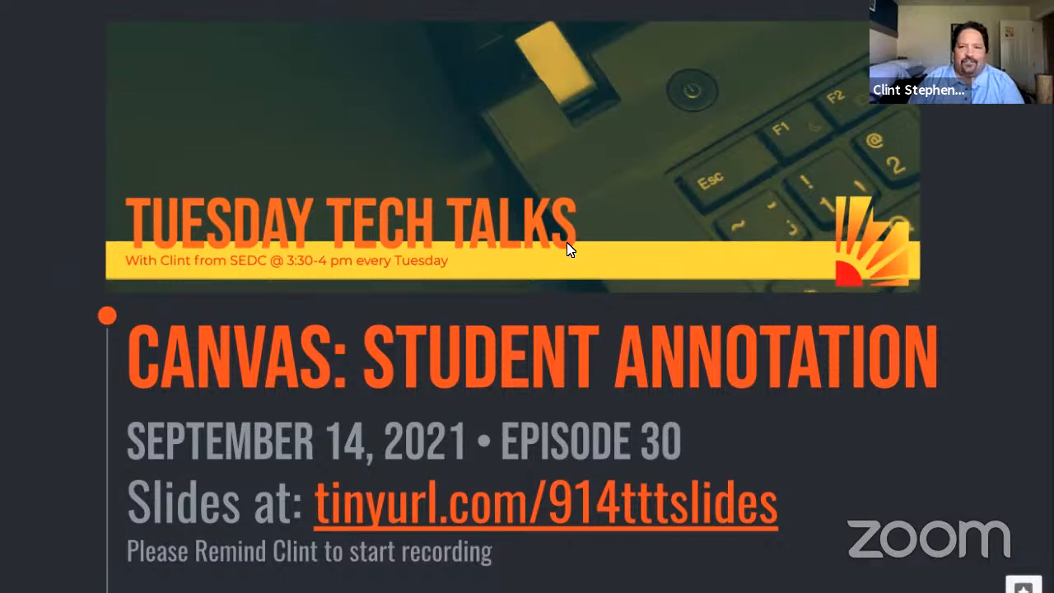
pyautogui.moveTo(405, 119)
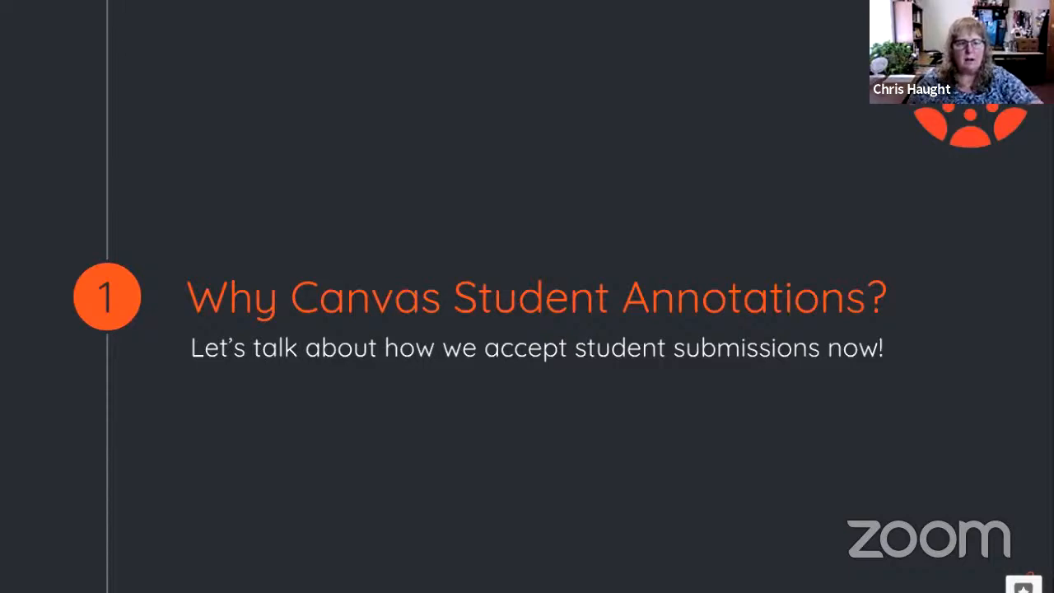
pyautogui.moveTo(58, 105)
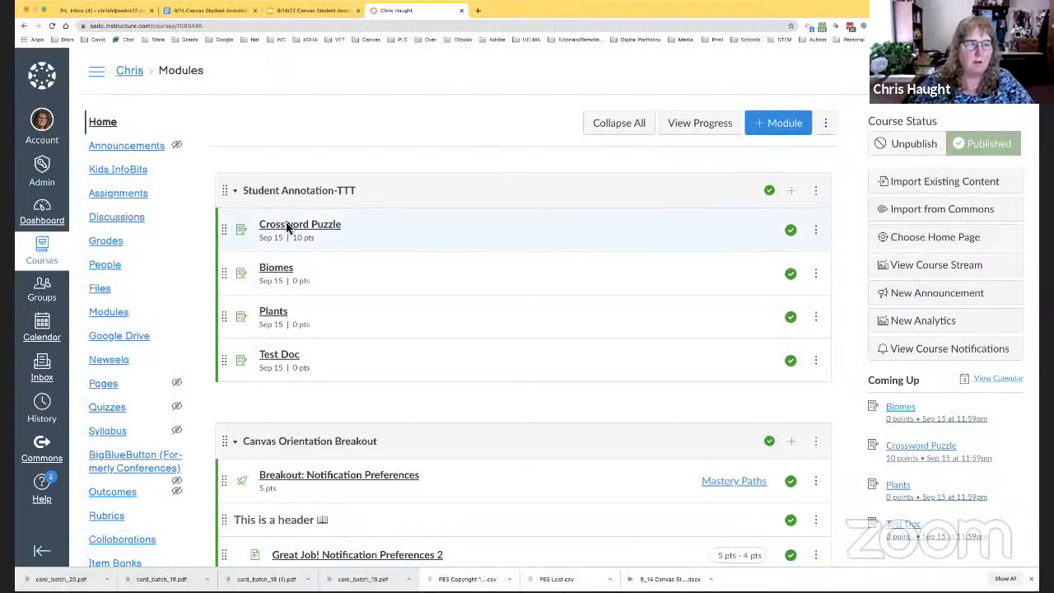
pyautogui.moveTo(341, 239)
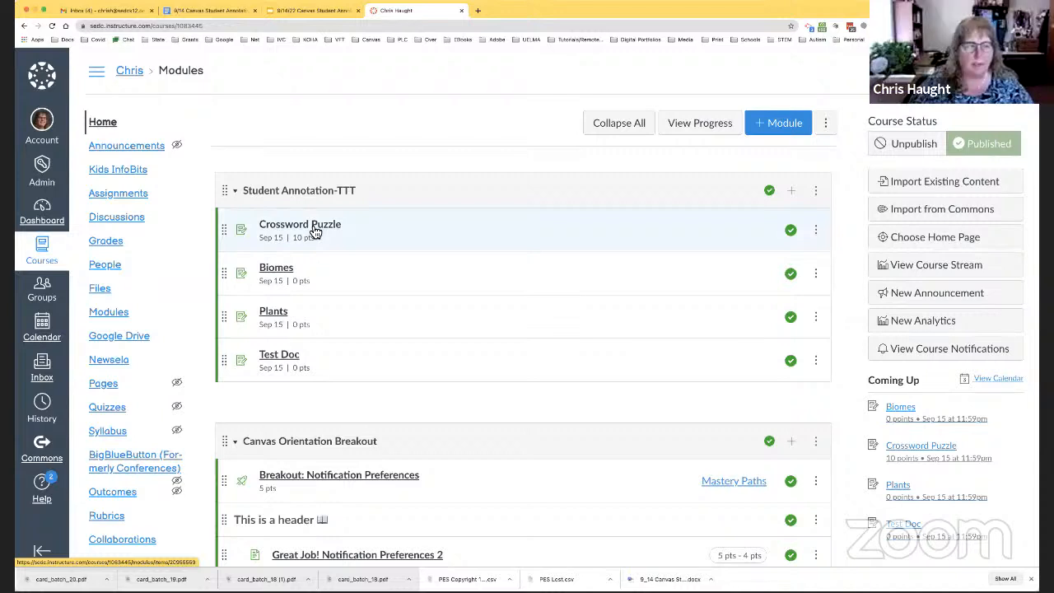
pyautogui.moveTo(527, 216)
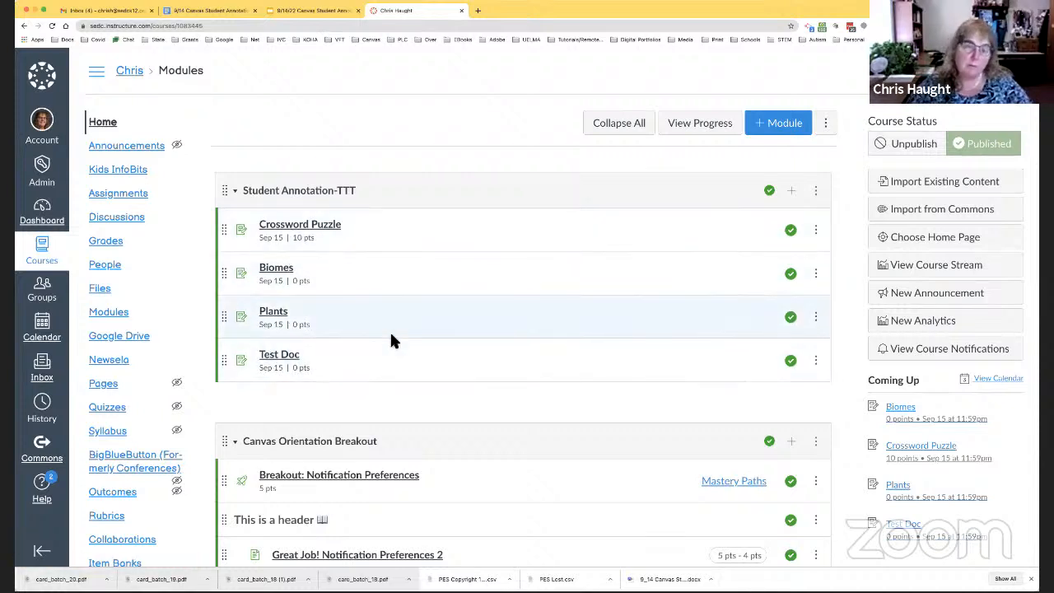
pyautogui.moveTo(567, 295)
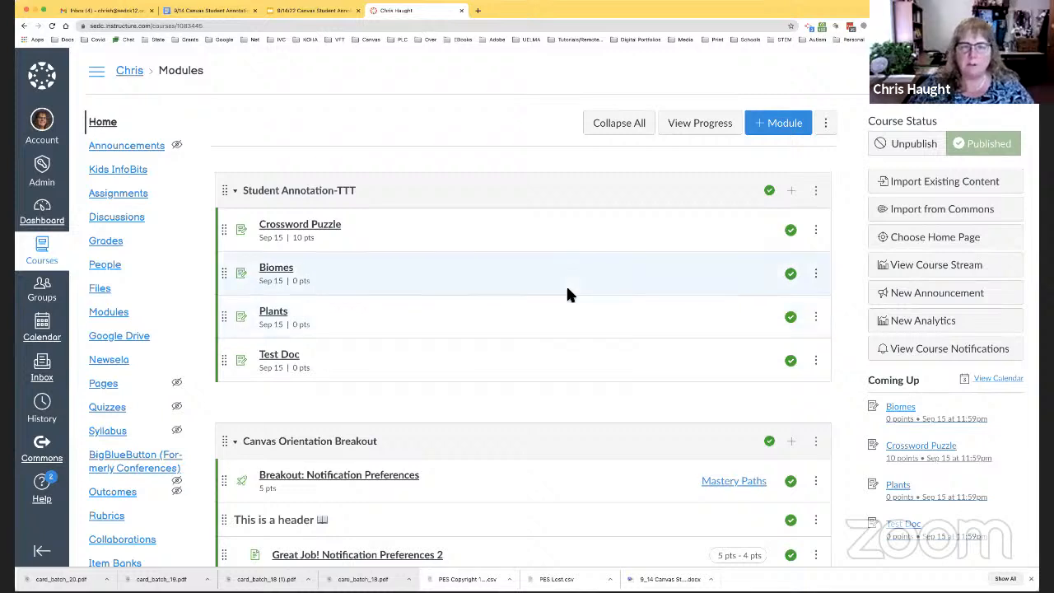
pyautogui.moveTo(544, 198)
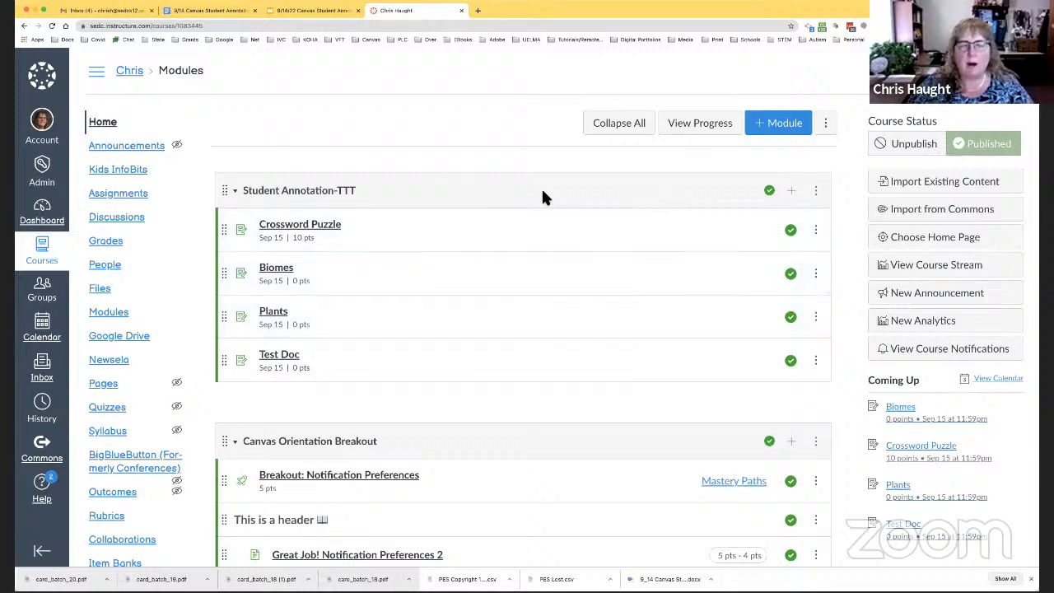
pyautogui.moveTo(442, 206)
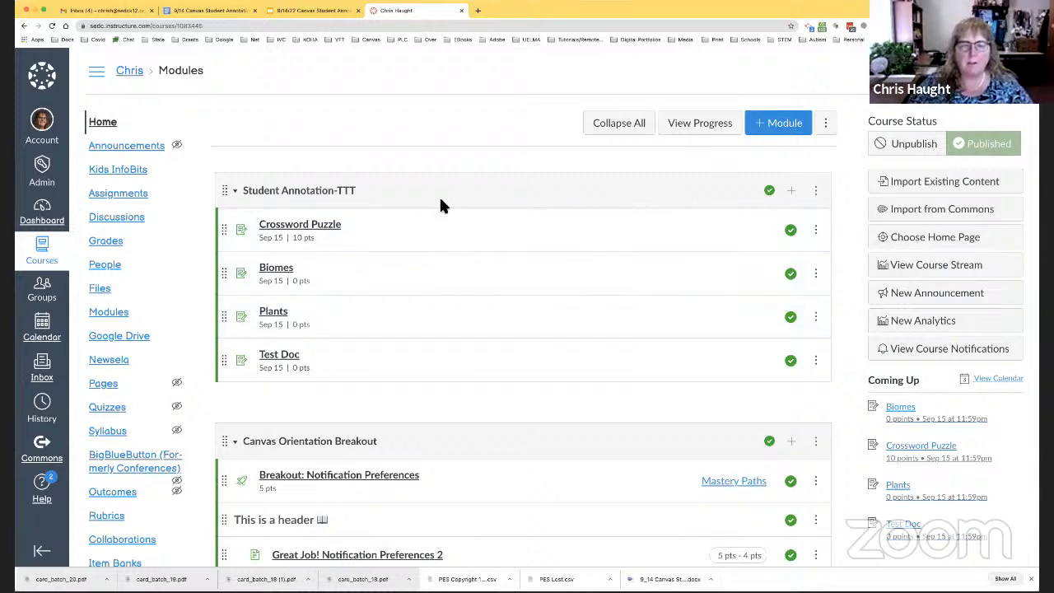
pyautogui.moveTo(118, 192)
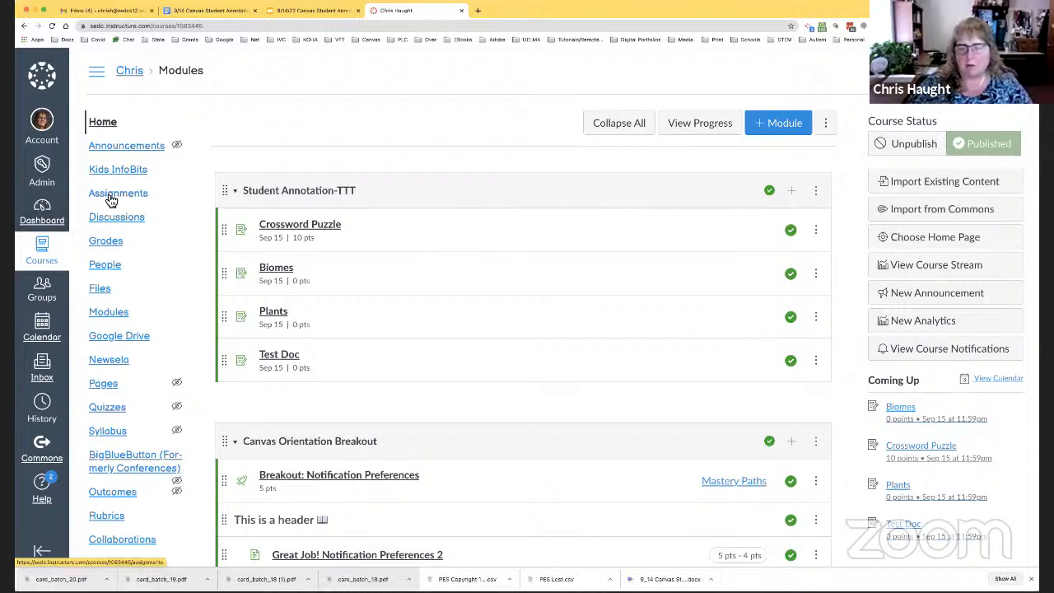
pyautogui.moveTo(573, 197)
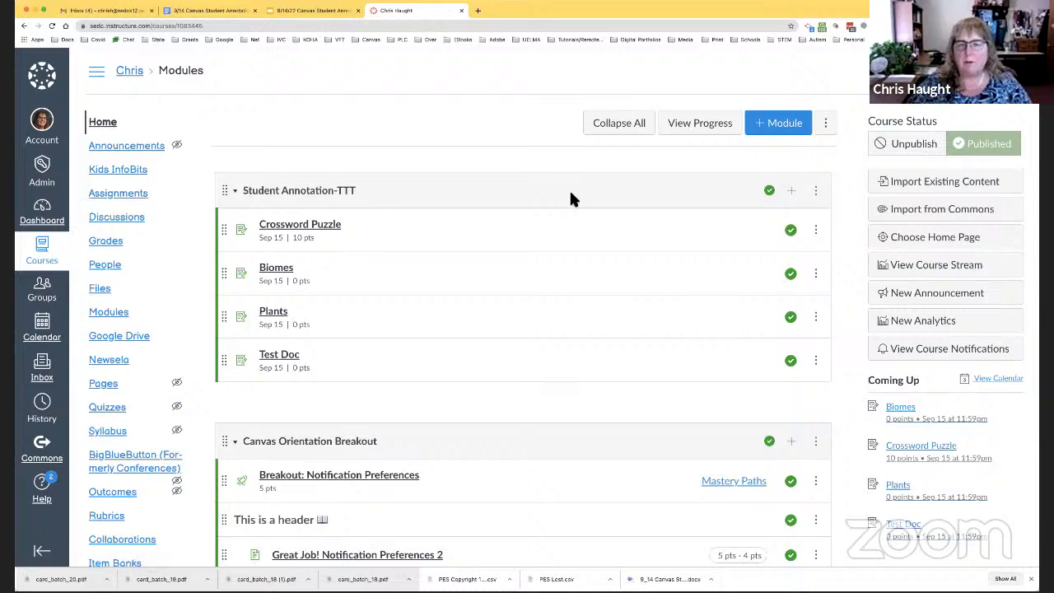
pyautogui.moveTo(797, 198)
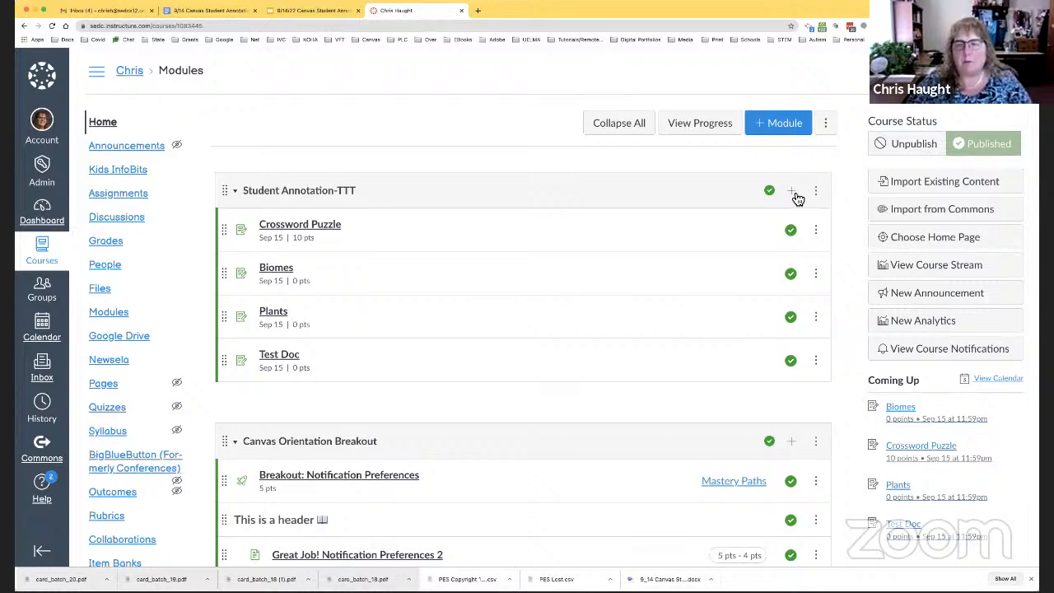
pyautogui.moveTo(689, 217)
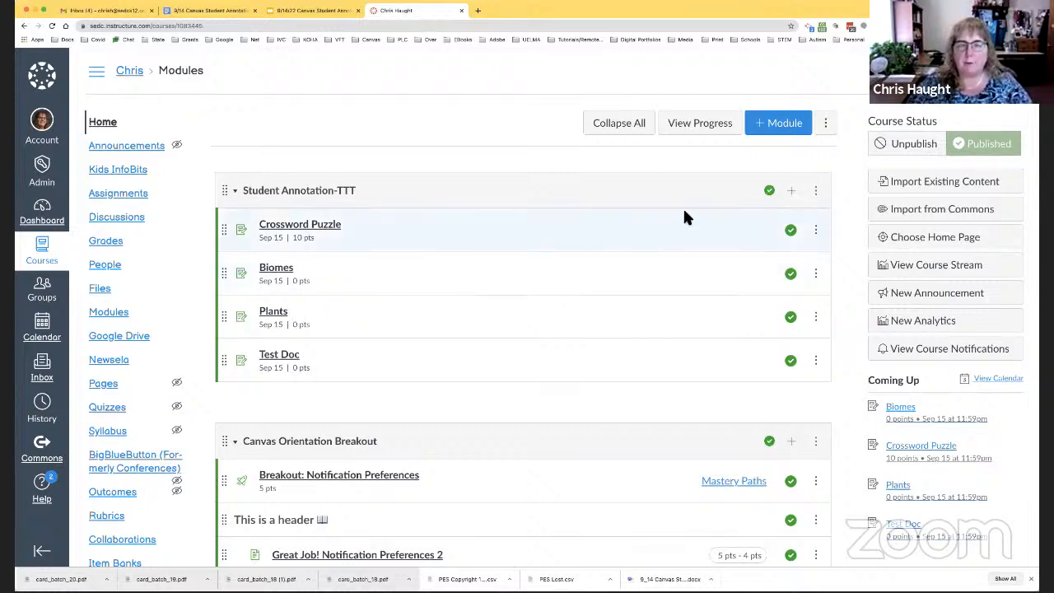
pyautogui.moveTo(102, 198)
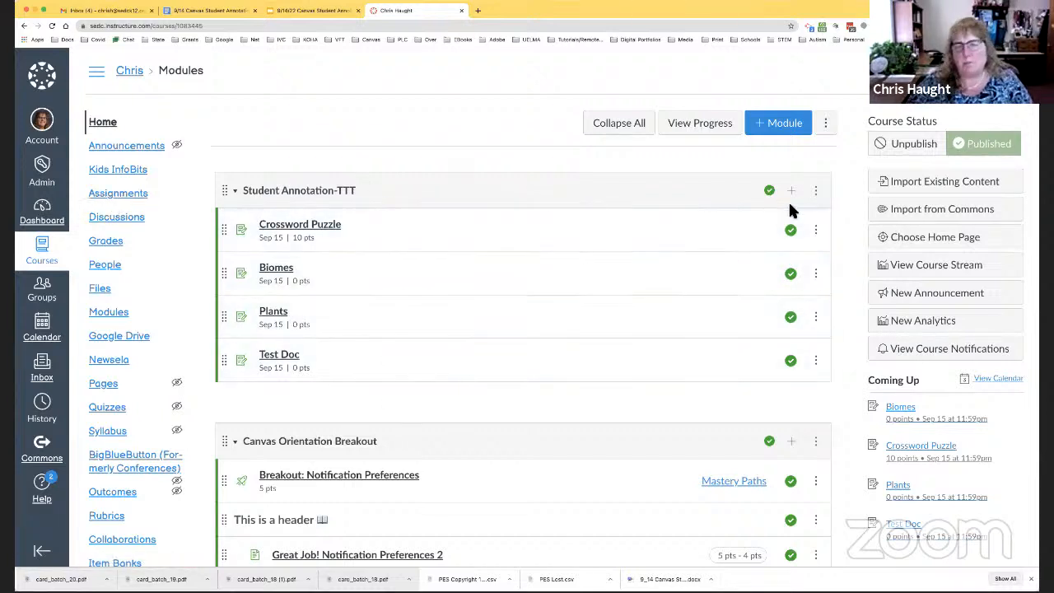
# Step: Create a new assignment named Plants 2 in the Student Annotation-TTT module
pyautogui.click(791, 192)
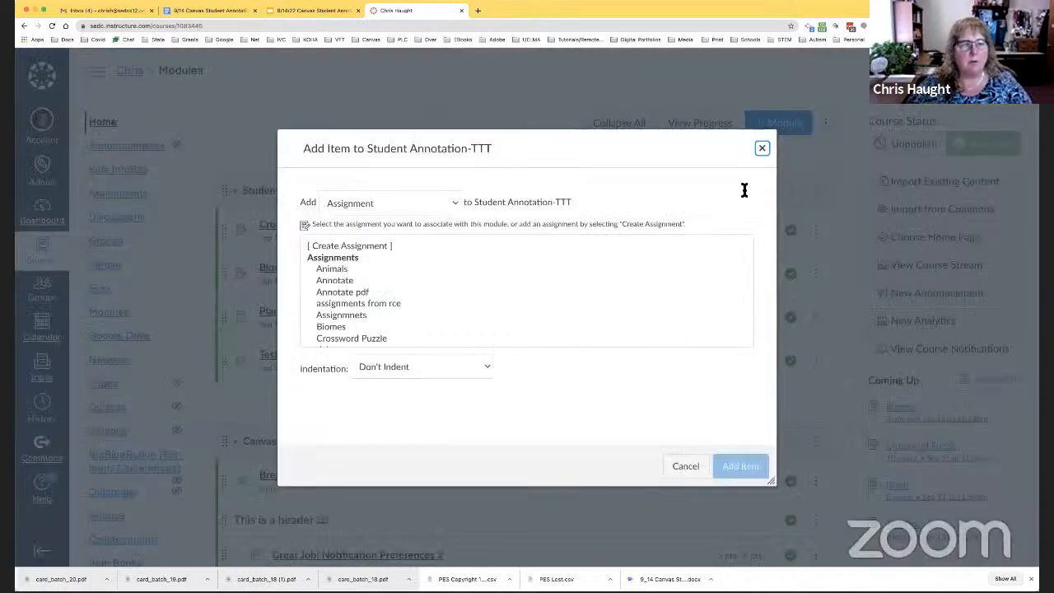
pyautogui.moveTo(346, 284)
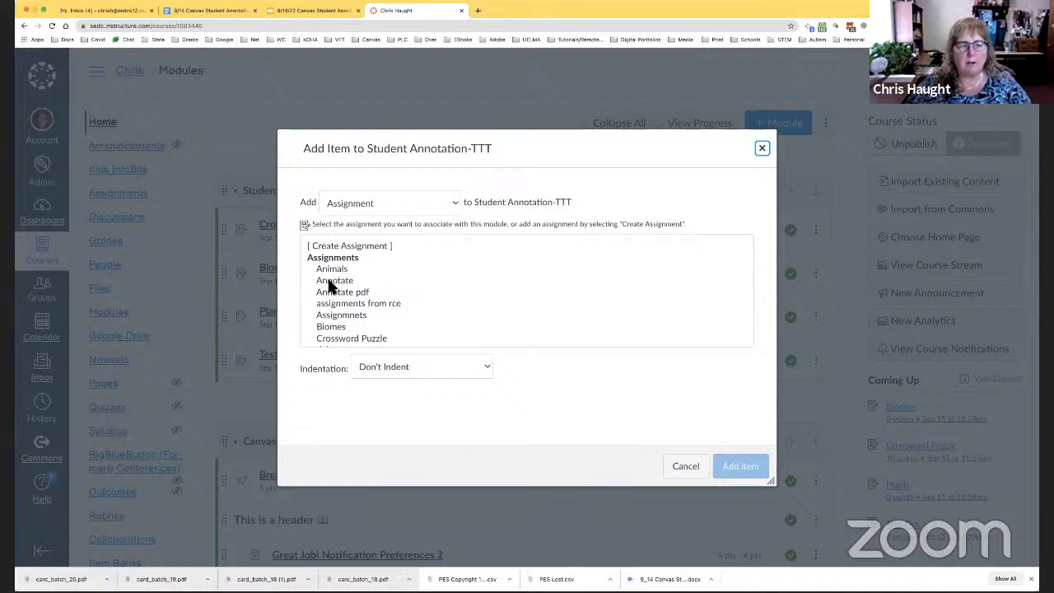
pyautogui.moveTo(338, 248)
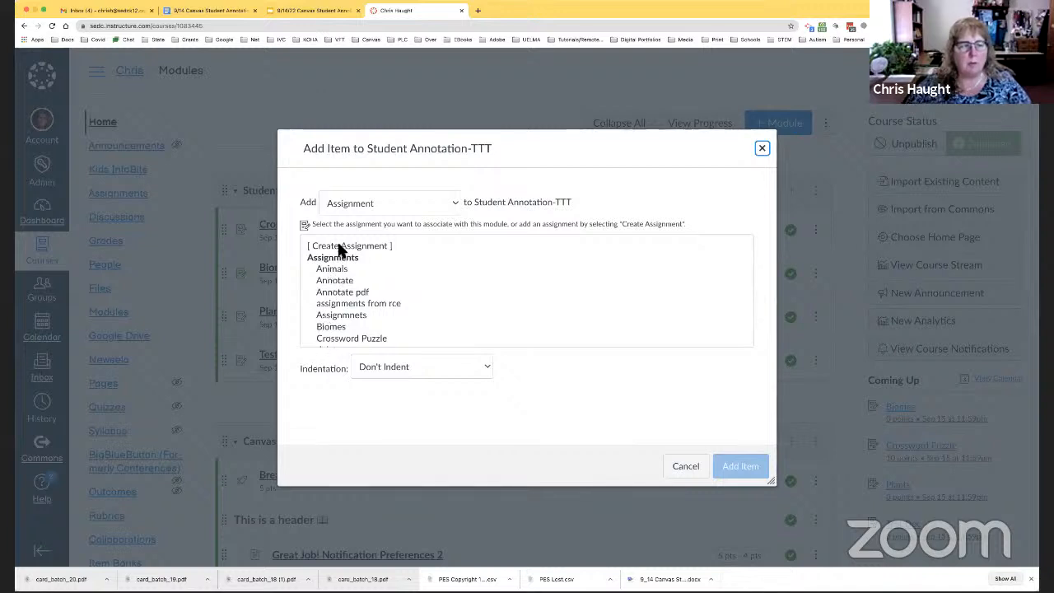
pyautogui.click(350, 246)
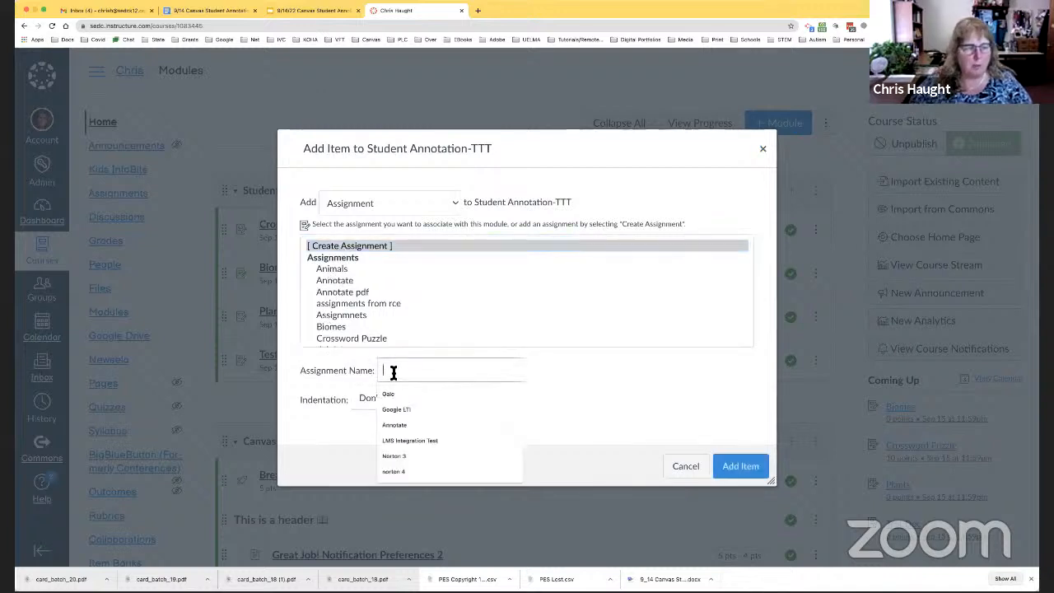
pyautogui.write('P')
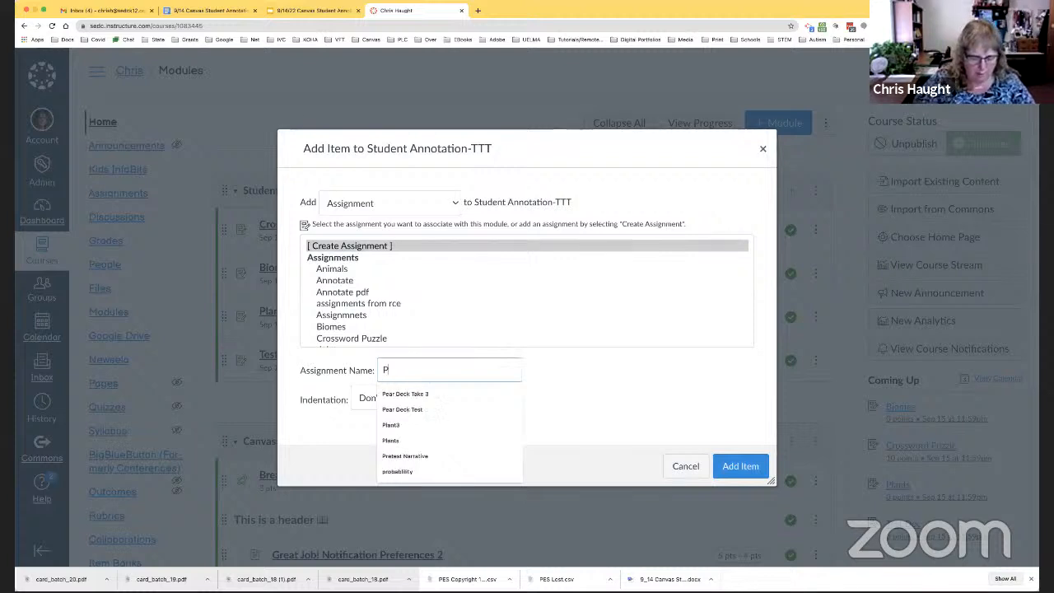
pyautogui.click(390, 442)
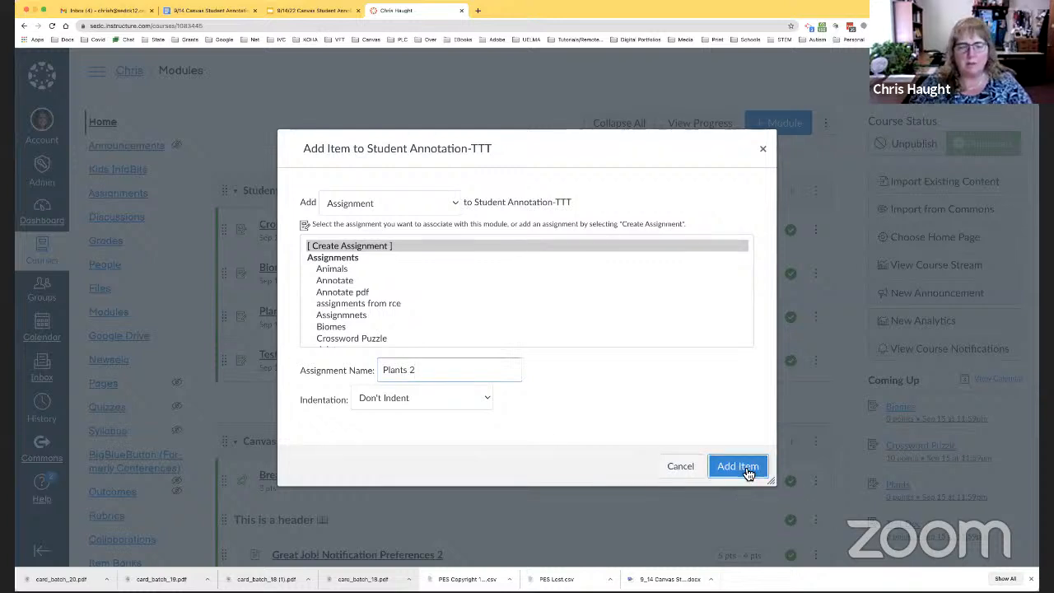
pyautogui.click(736, 467)
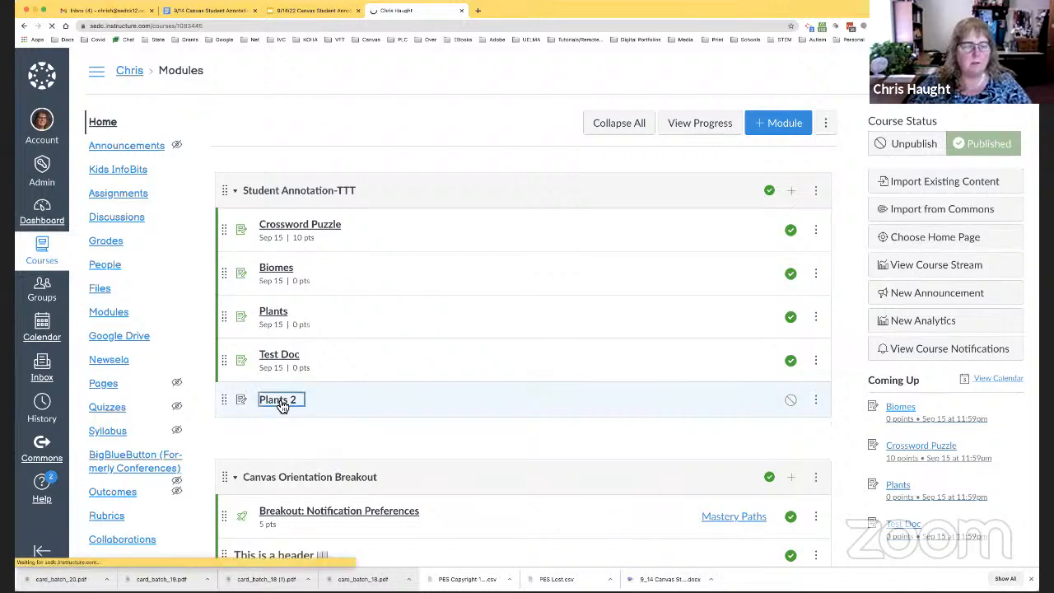
# Step: Edit Plants 2 and write the description "Read the article and fill out the document"
pyautogui.click(280, 400)
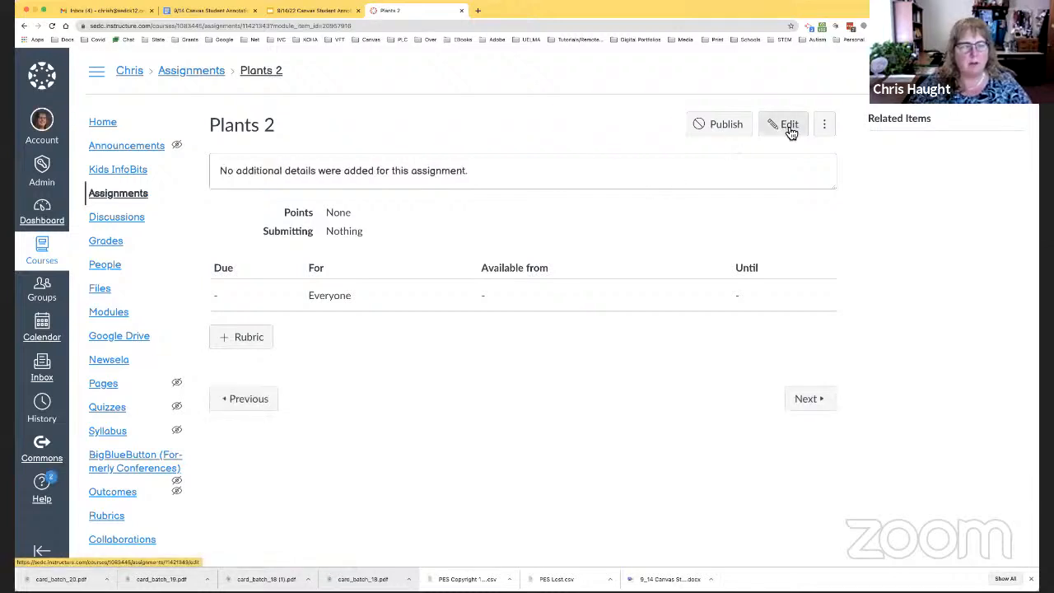
pyautogui.click(784, 124)
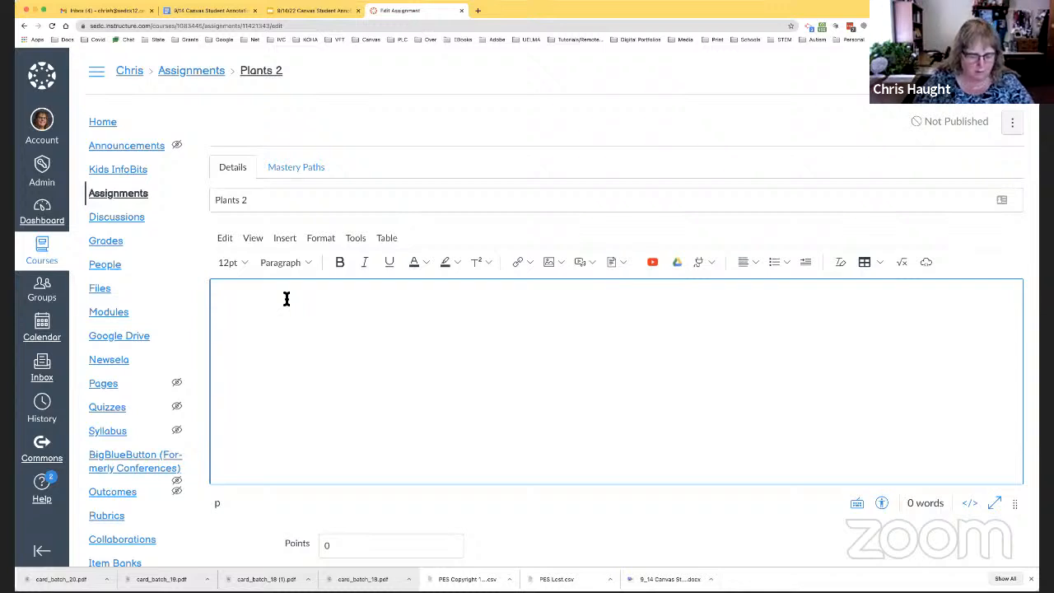
pyautogui.write('Read the')
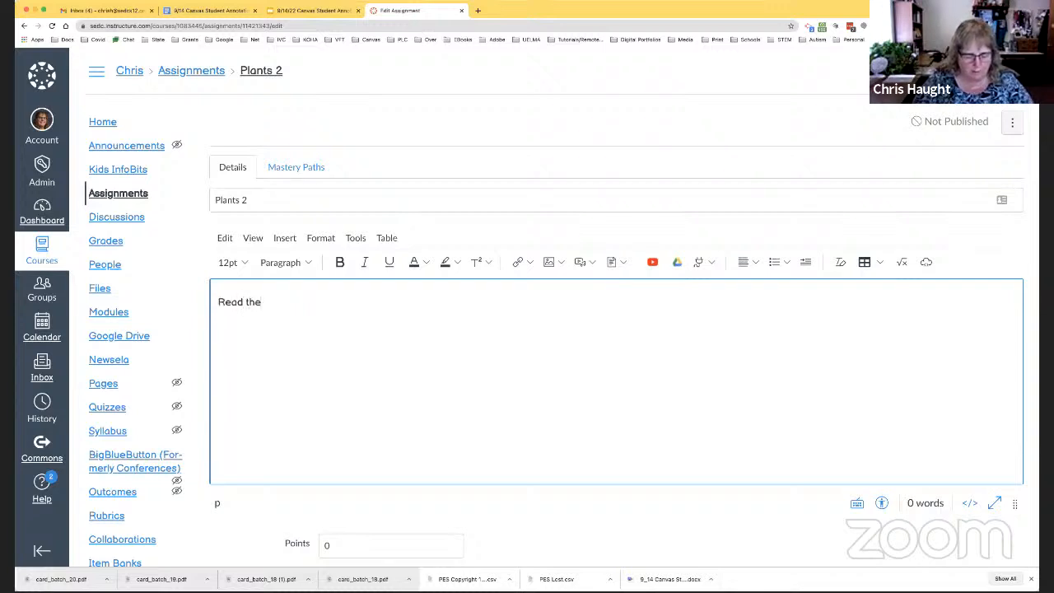
pyautogui.write('articl')
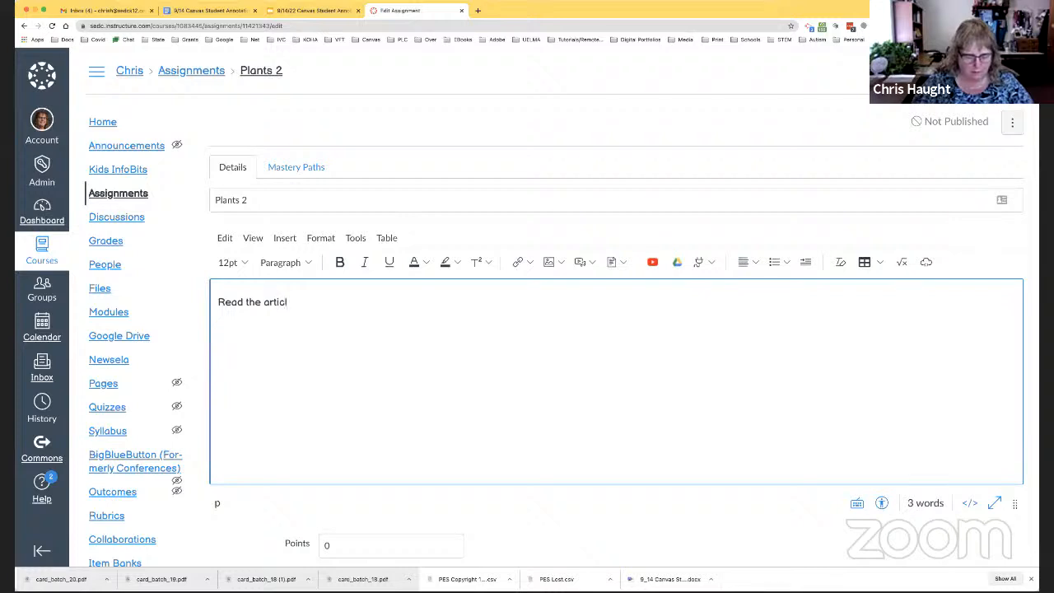
pyautogui.write('e and fi')
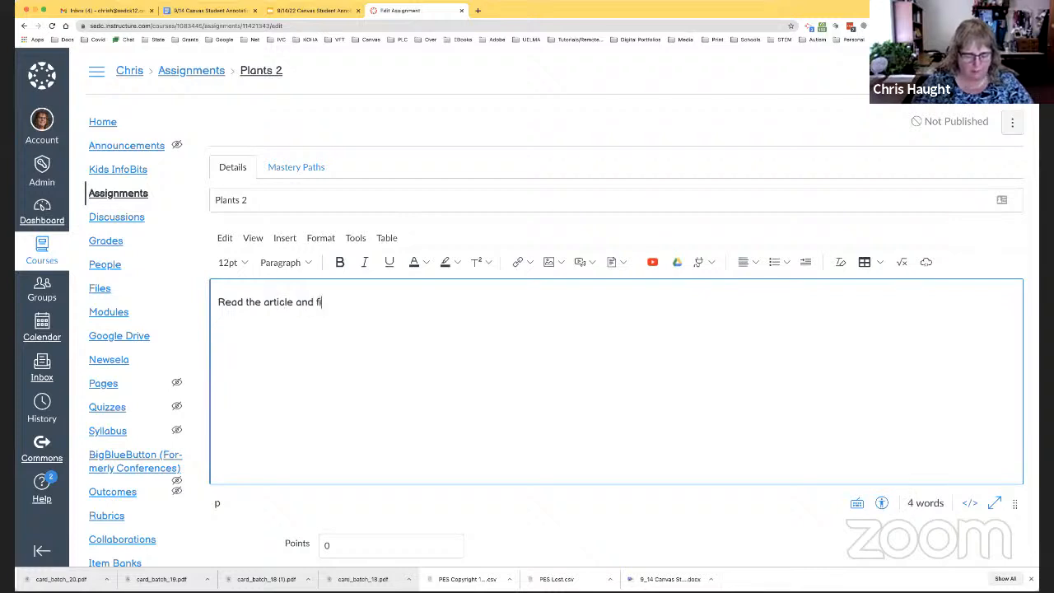
pyautogui.write('ll out t')
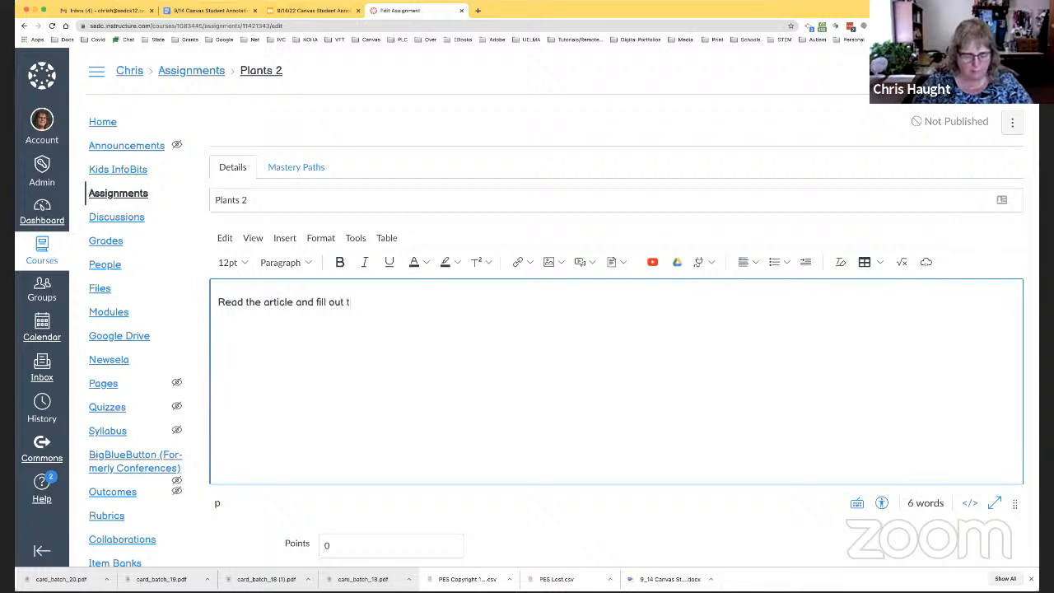
pyautogui.write('he docume')
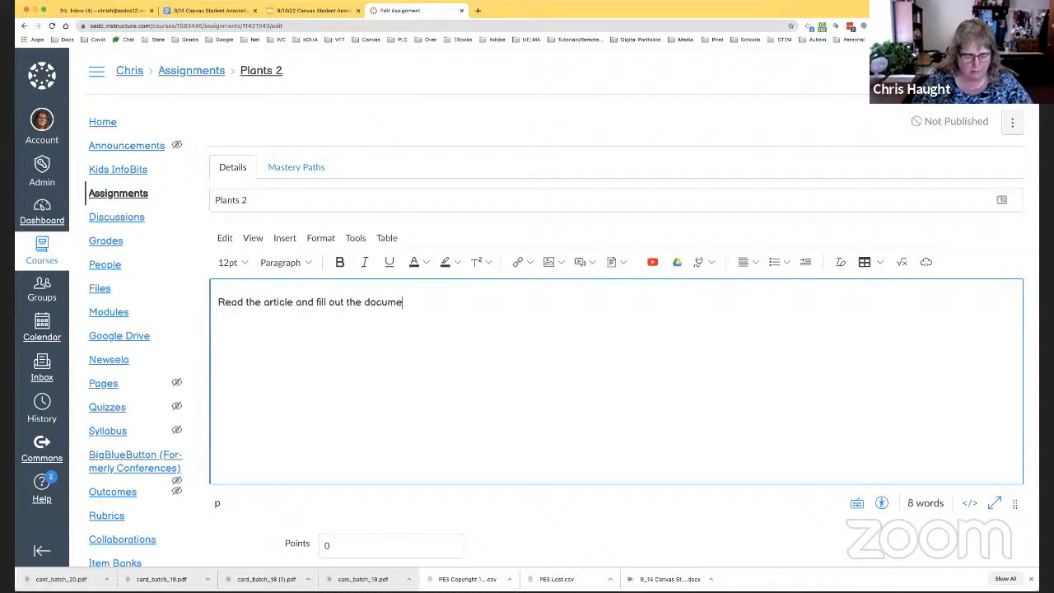
pyautogui.write('nt')
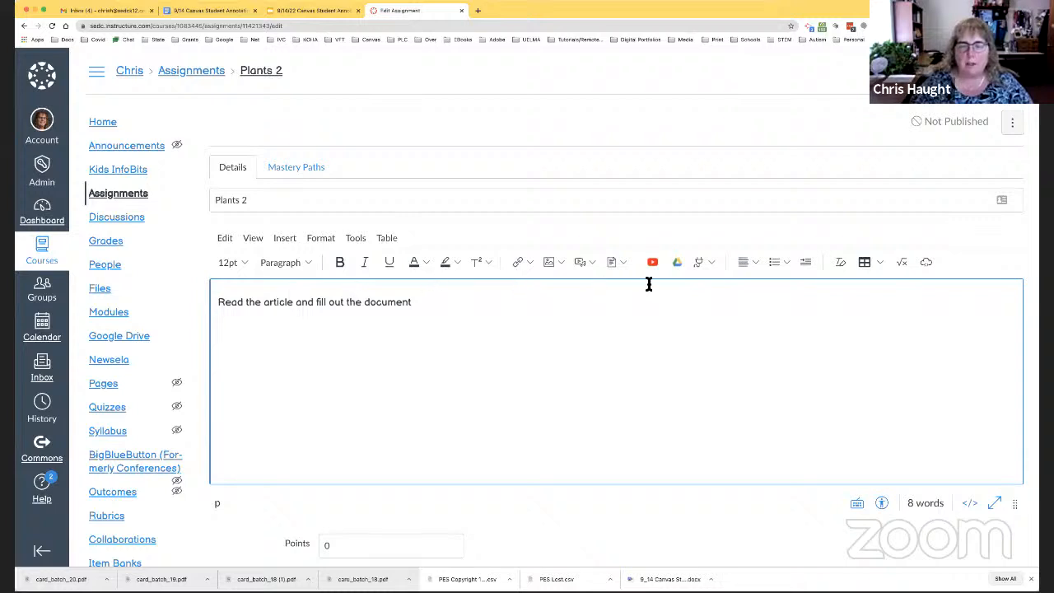
# Step: From the Kids InfoBits app, browse the topics to Plants > Plant Related Subjects
pyautogui.click(705, 262)
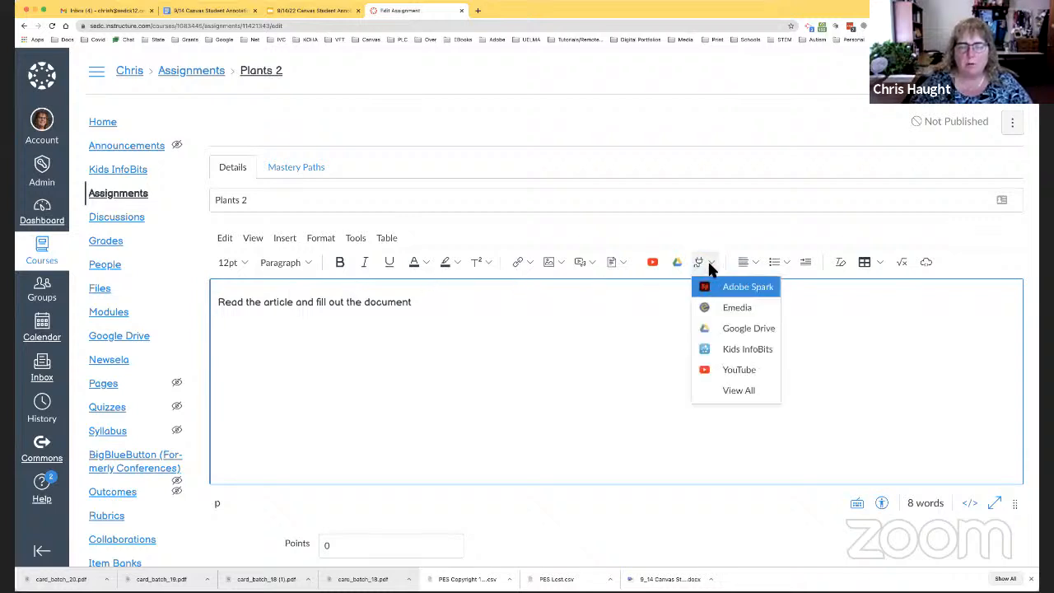
pyautogui.moveTo(745, 349)
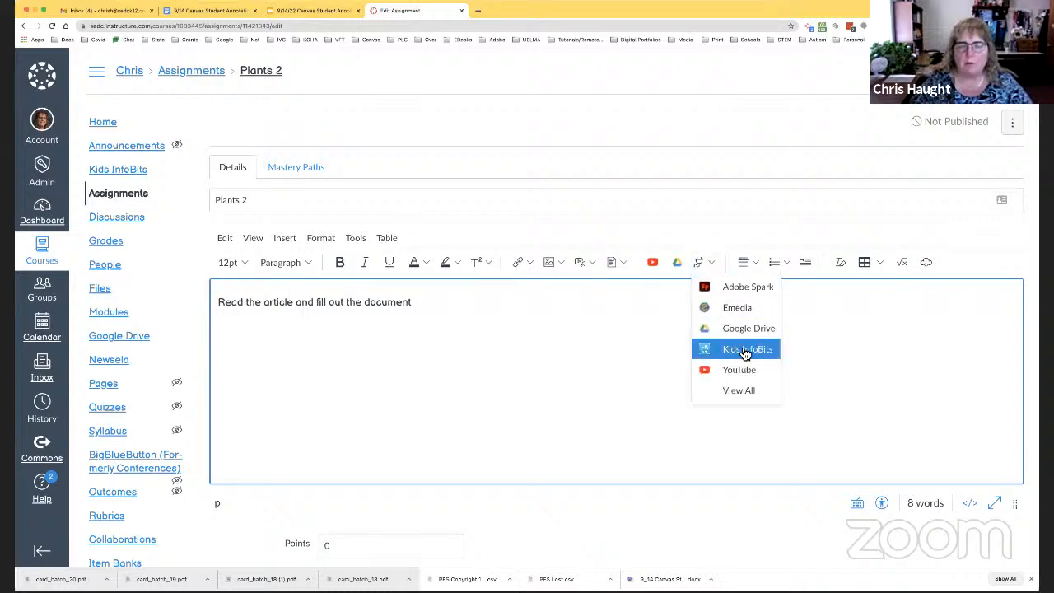
pyautogui.click(746, 349)
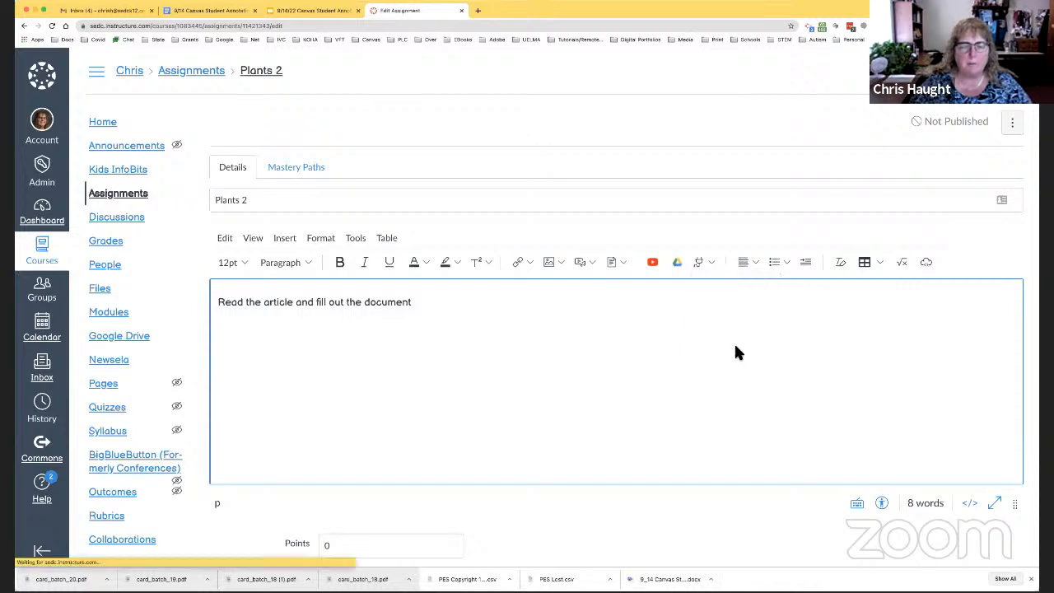
pyautogui.click(118, 168)
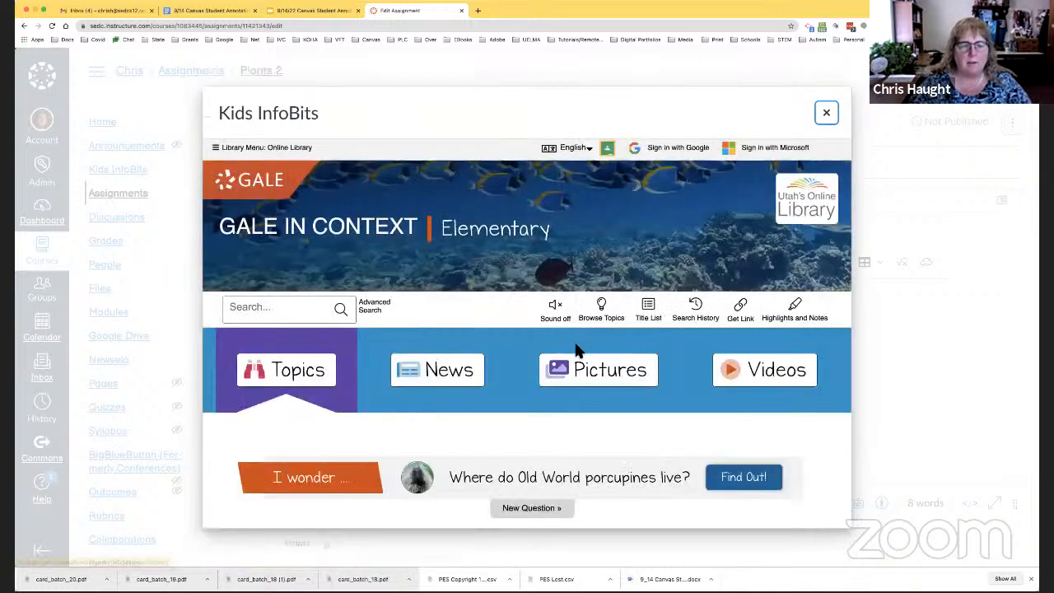
pyautogui.click(287, 369)
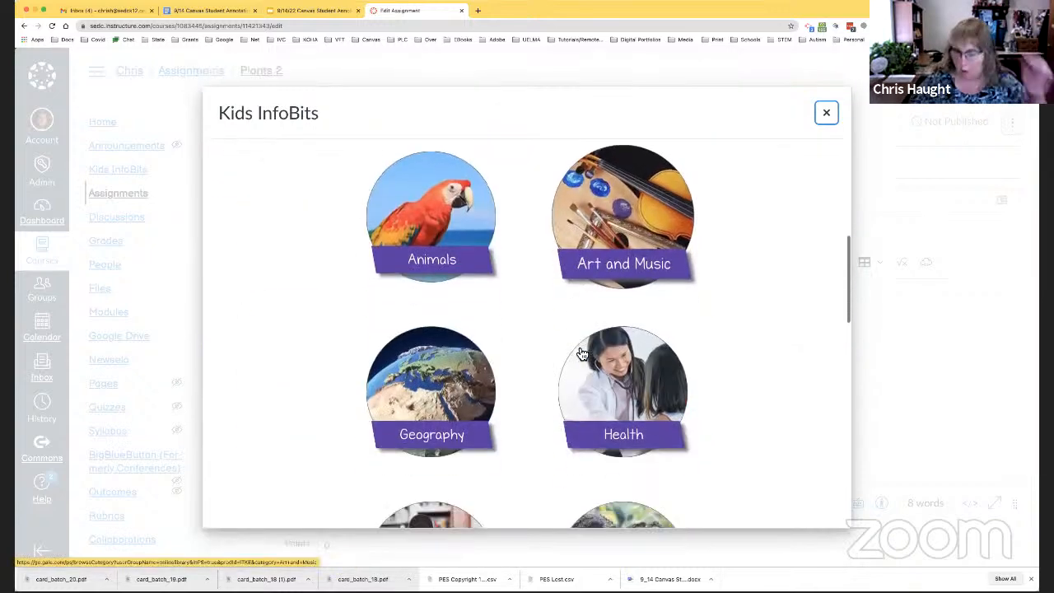
pyautogui.scroll(-3)
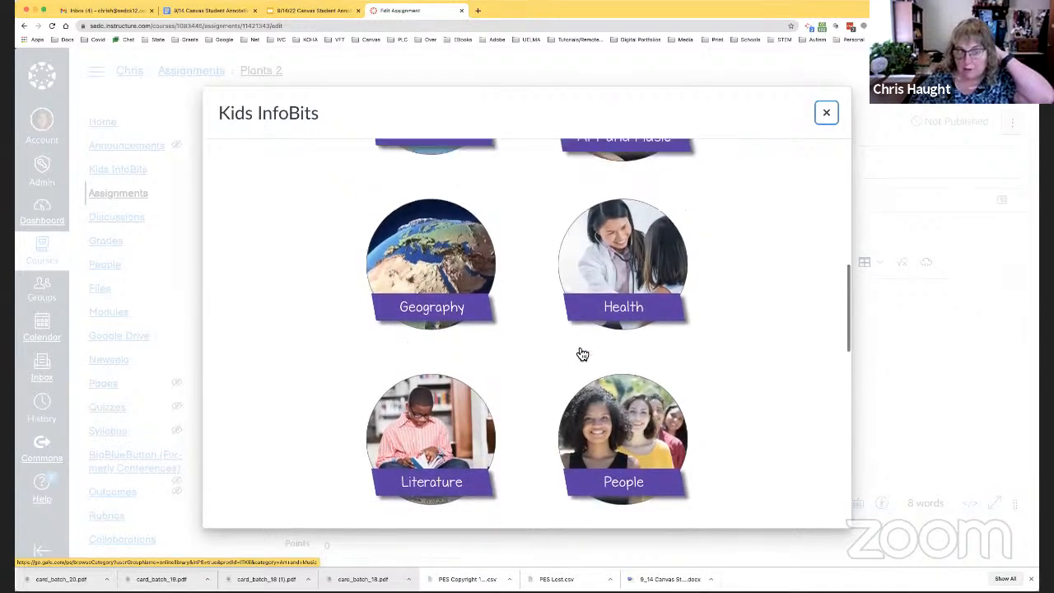
pyautogui.scroll(-3)
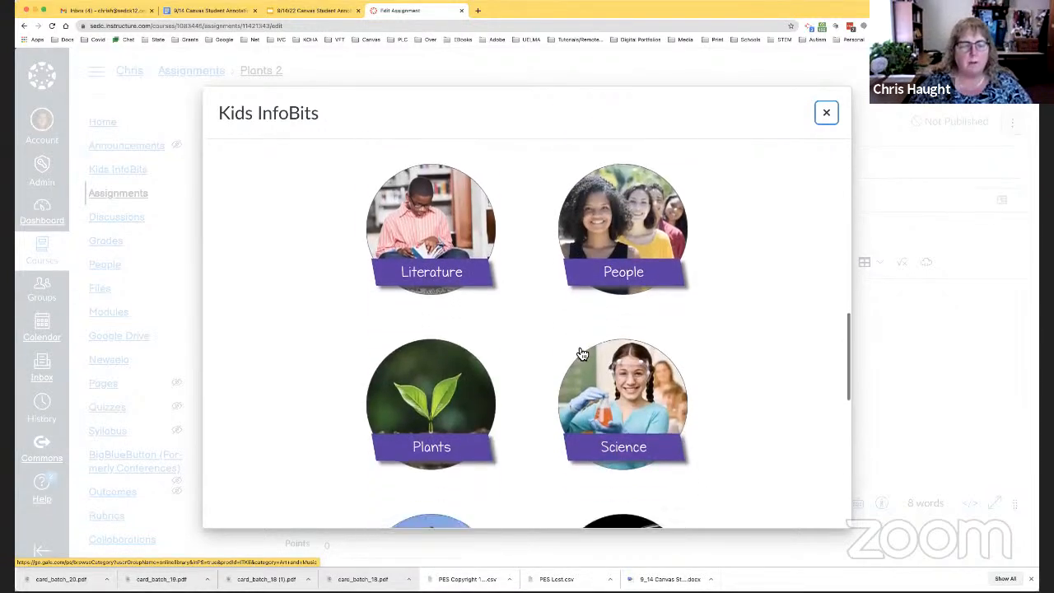
pyautogui.click(432, 404)
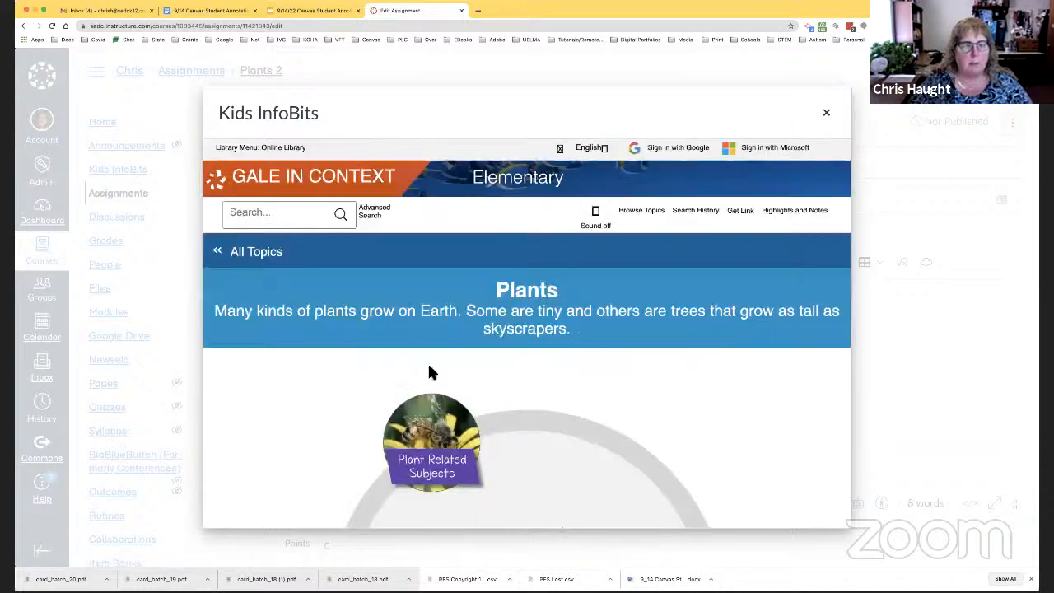
pyautogui.scroll(-3)
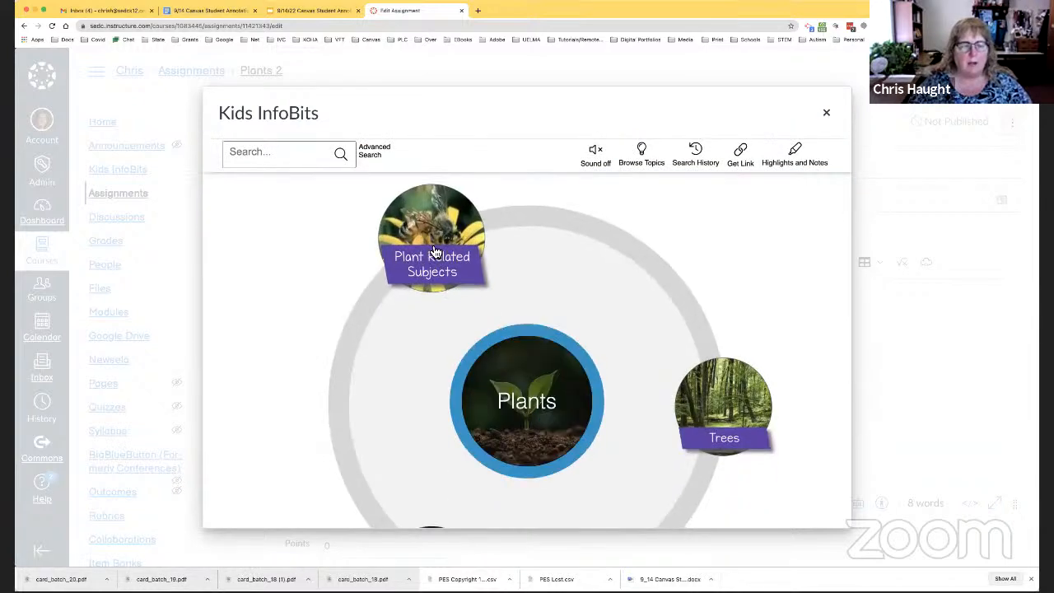
pyautogui.click(431, 239)
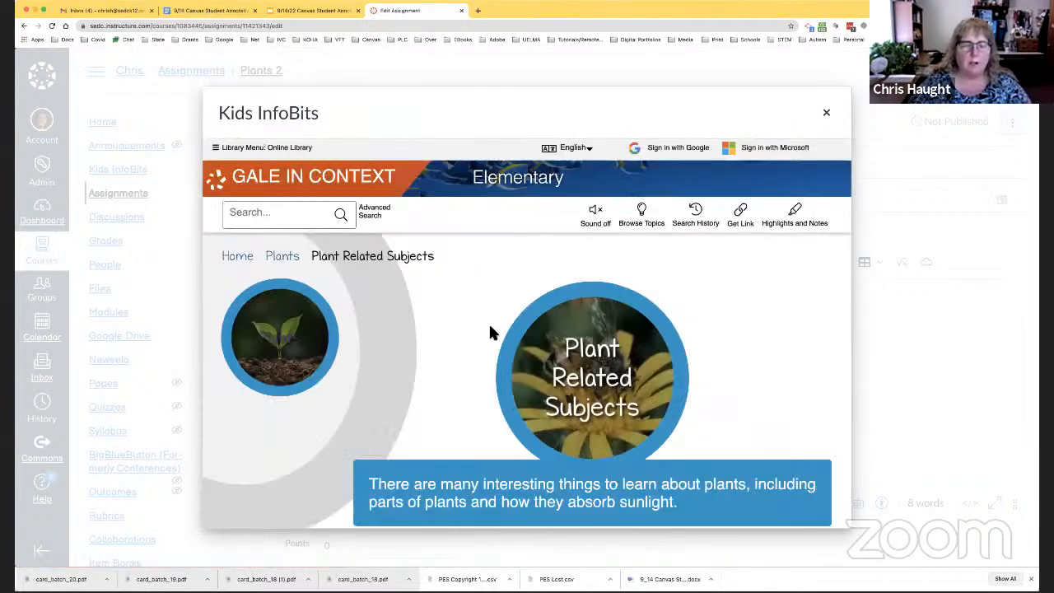
# Step: Choose the Photosynthesis article, read it in full, and embed it in the description
pyautogui.scroll(-3)
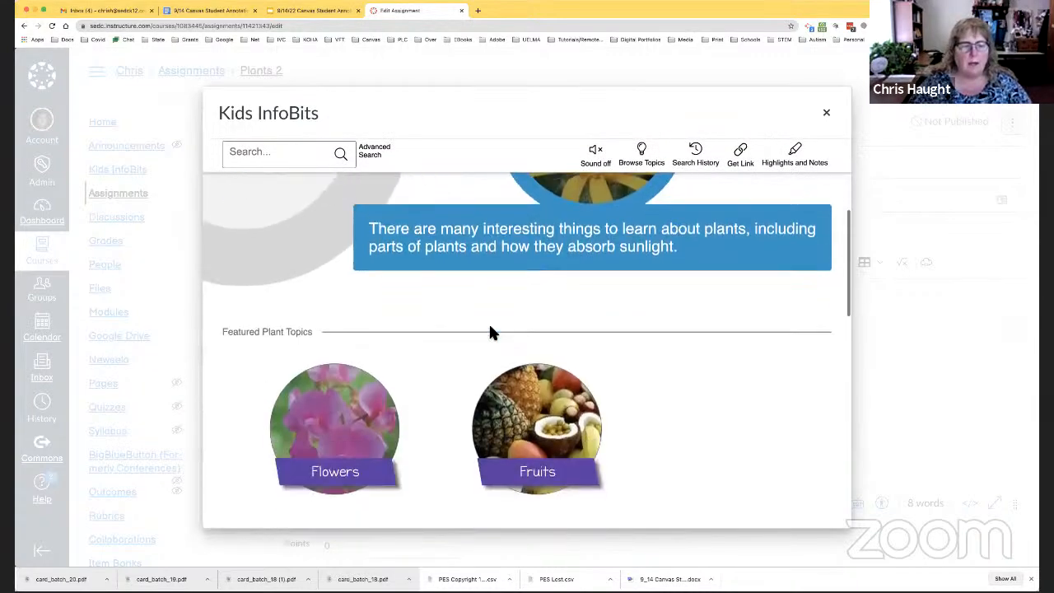
pyautogui.scroll(-3)
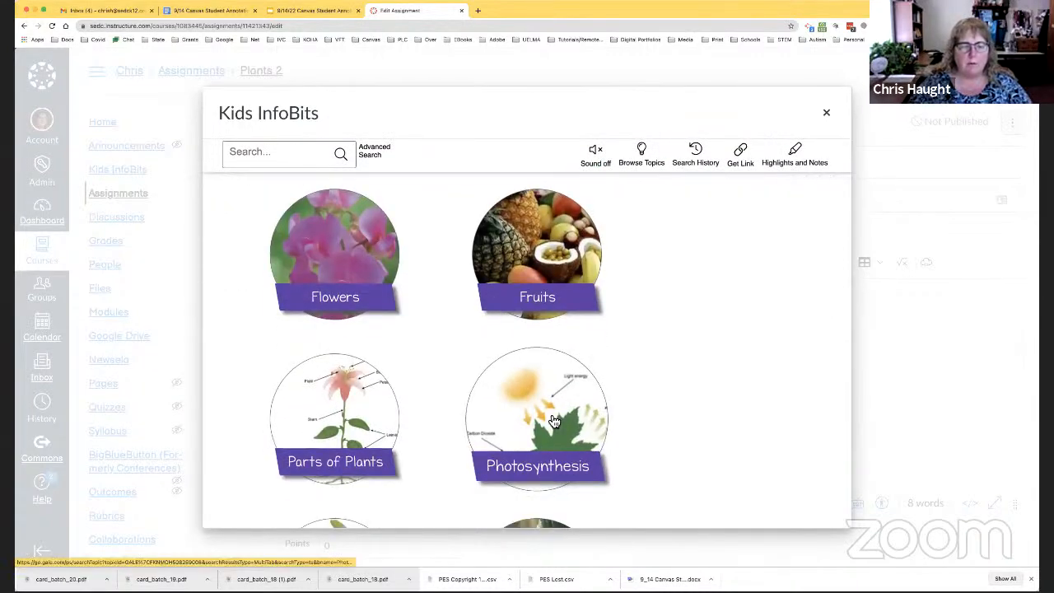
pyautogui.click(537, 418)
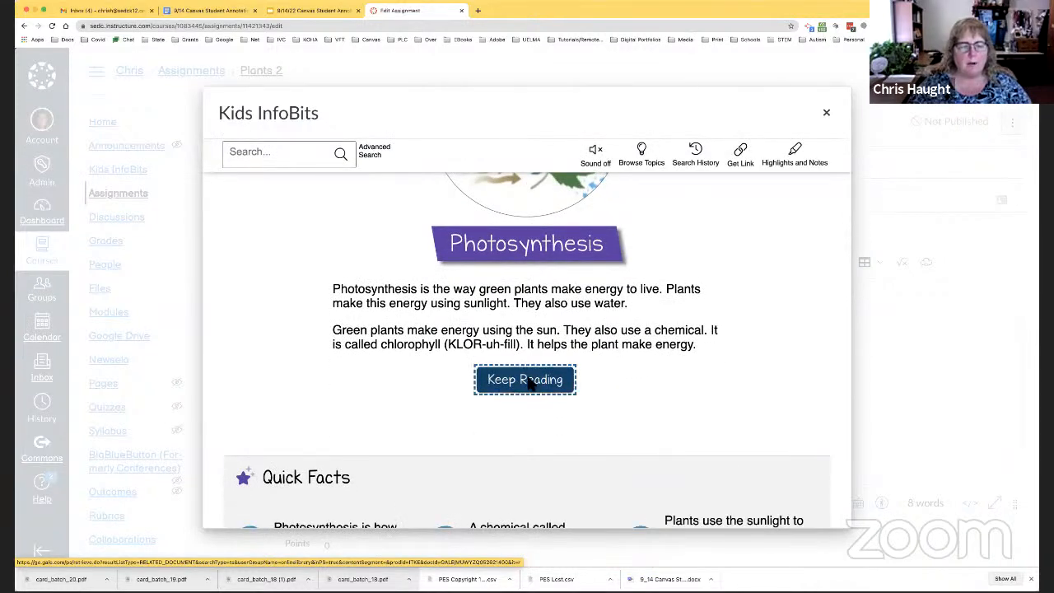
pyautogui.click(524, 379)
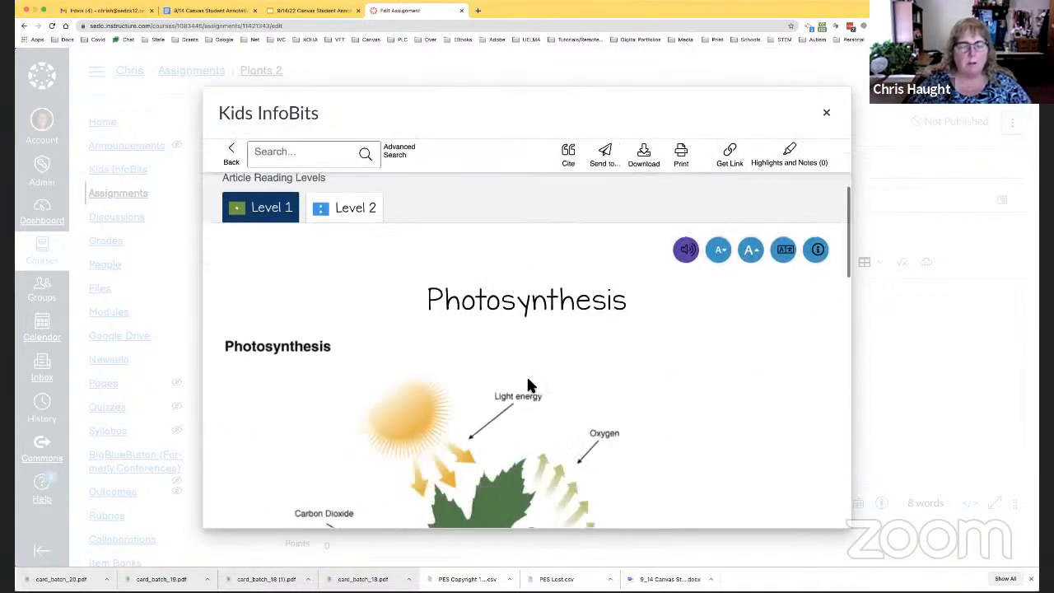
pyautogui.scroll(-3)
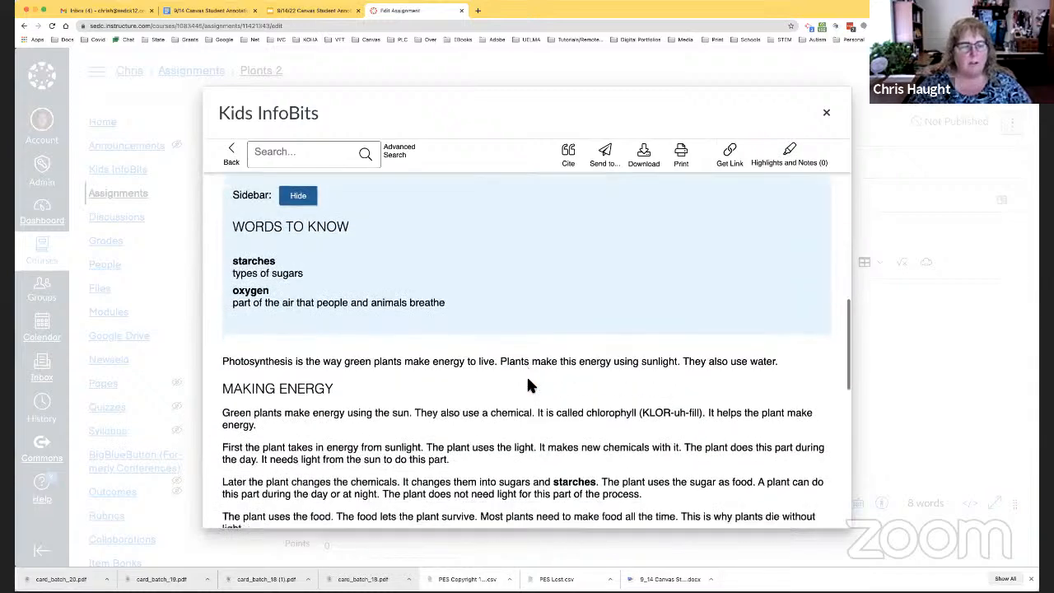
pyautogui.scroll(-3)
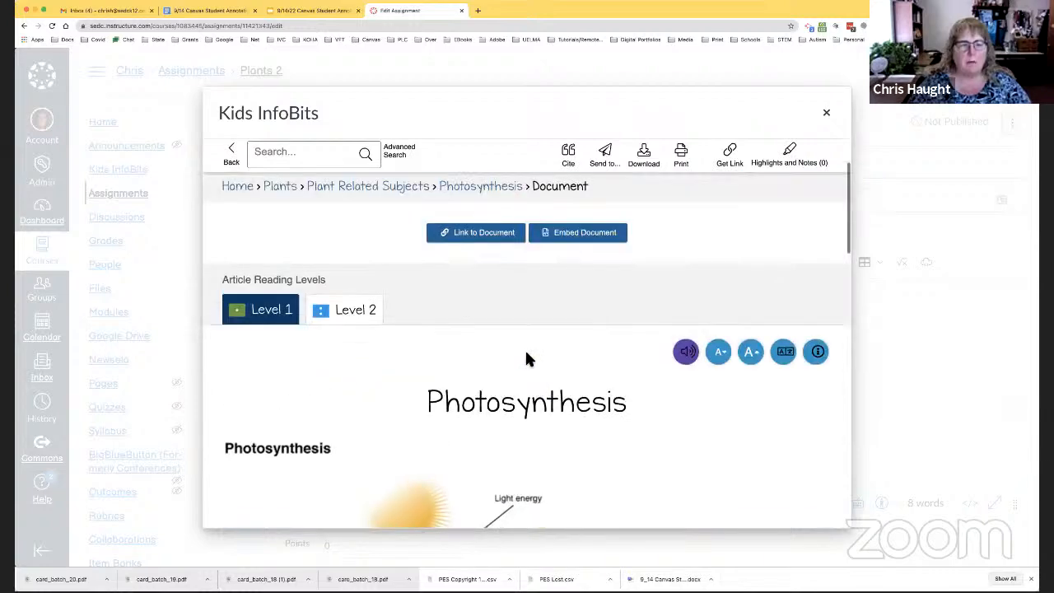
pyautogui.scroll(3)
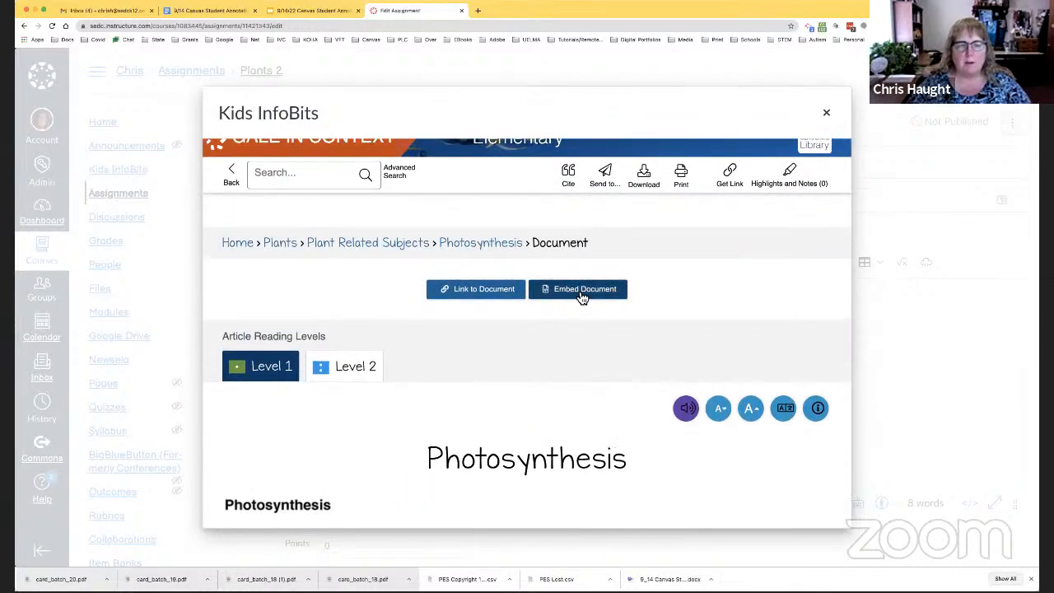
pyautogui.click(580, 290)
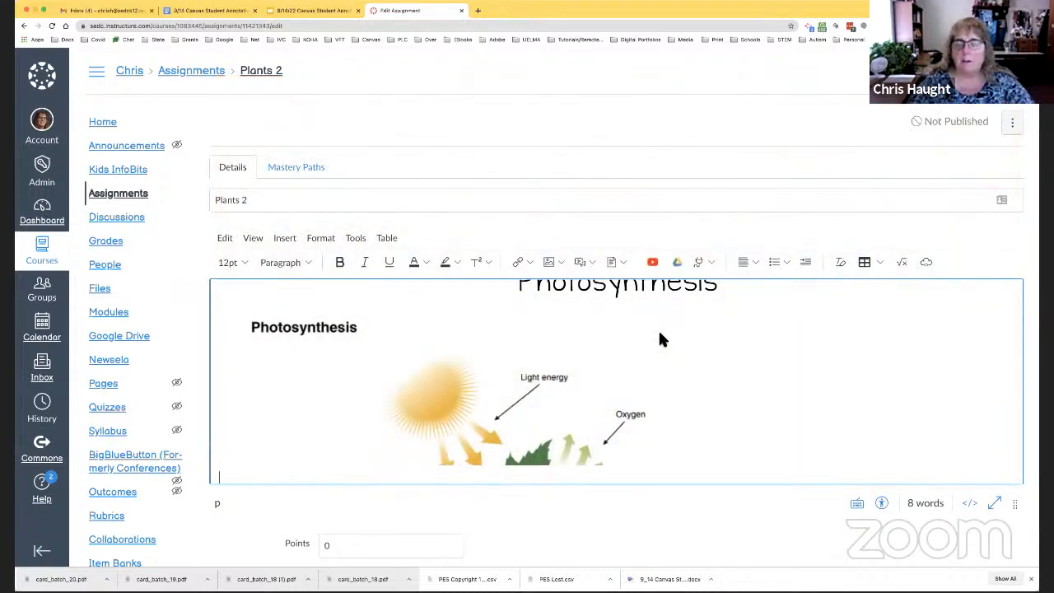
# Step: Set Plants 2 to 10 points and keep it in the Assignments group
pyautogui.scroll(-3)
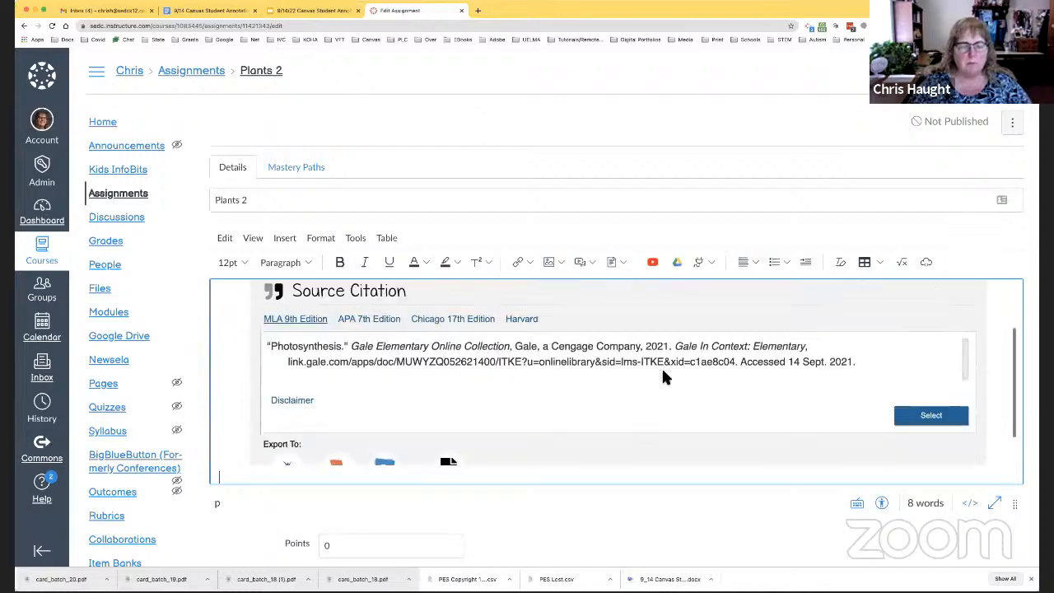
pyautogui.scroll(-3)
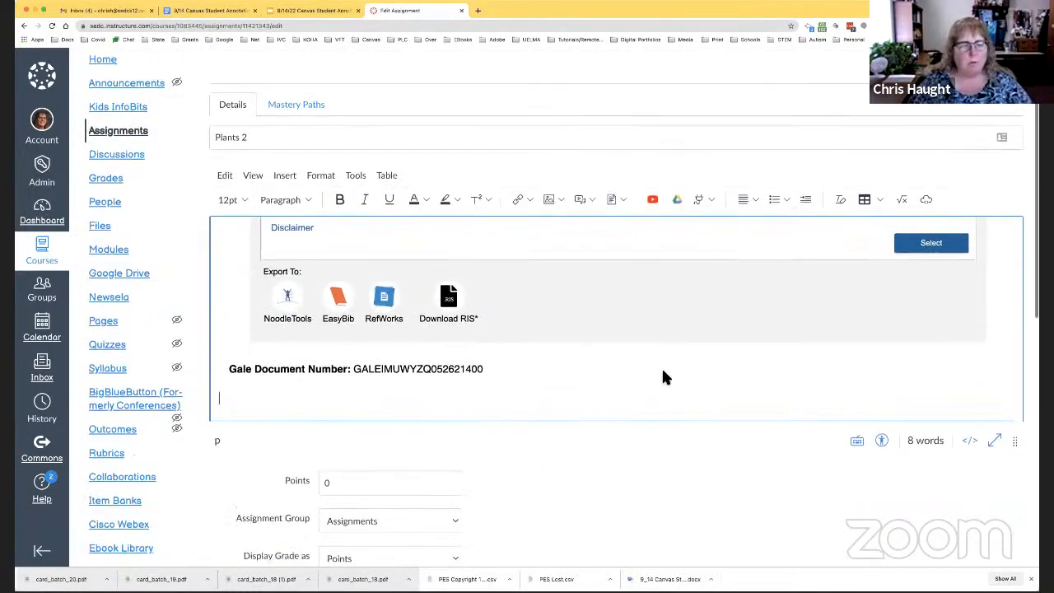
pyautogui.scroll(-3)
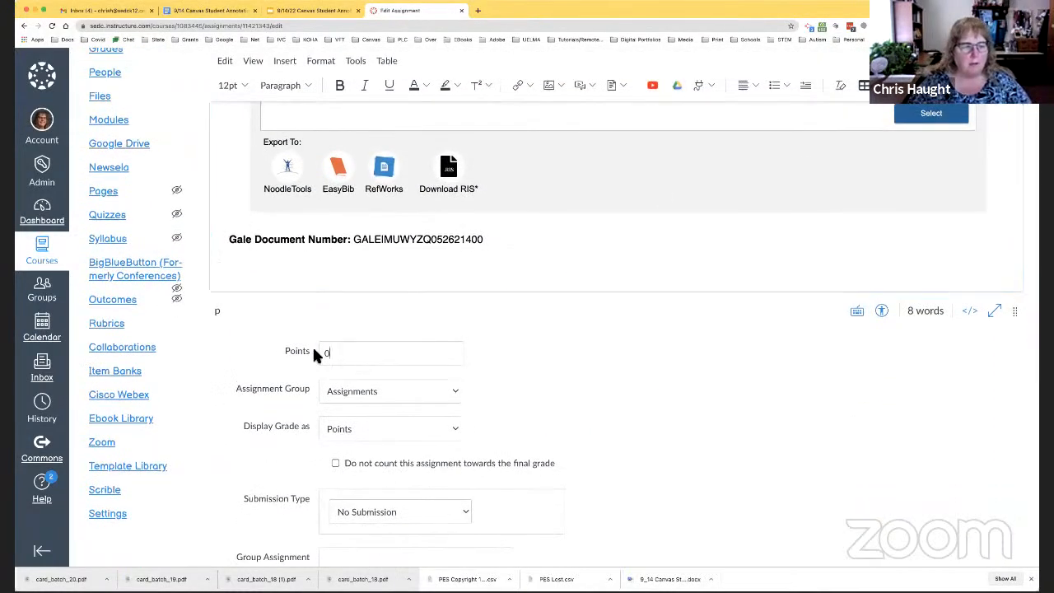
pyautogui.write('10')
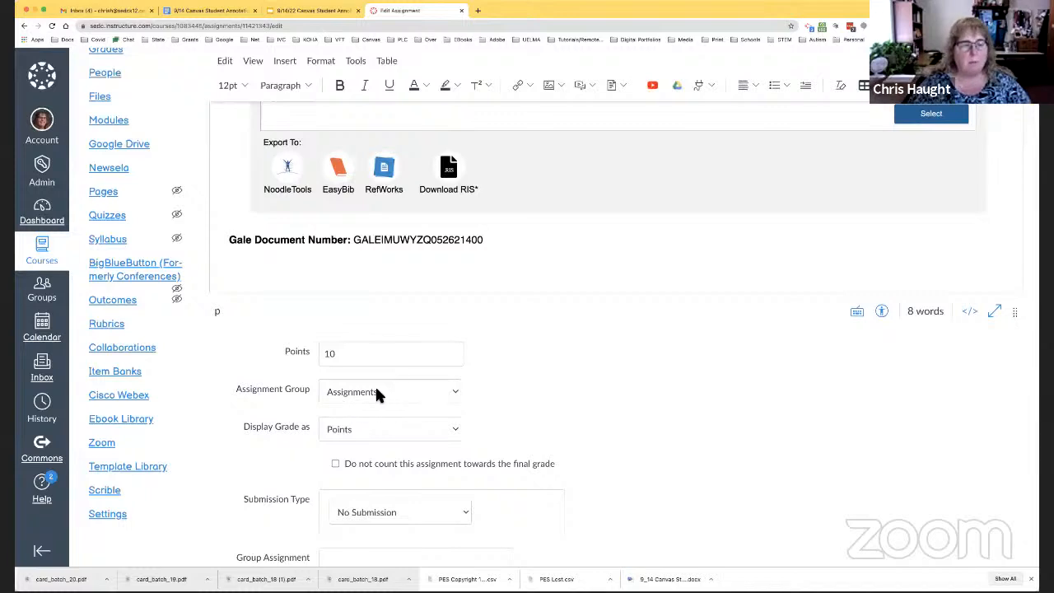
pyautogui.click(391, 392)
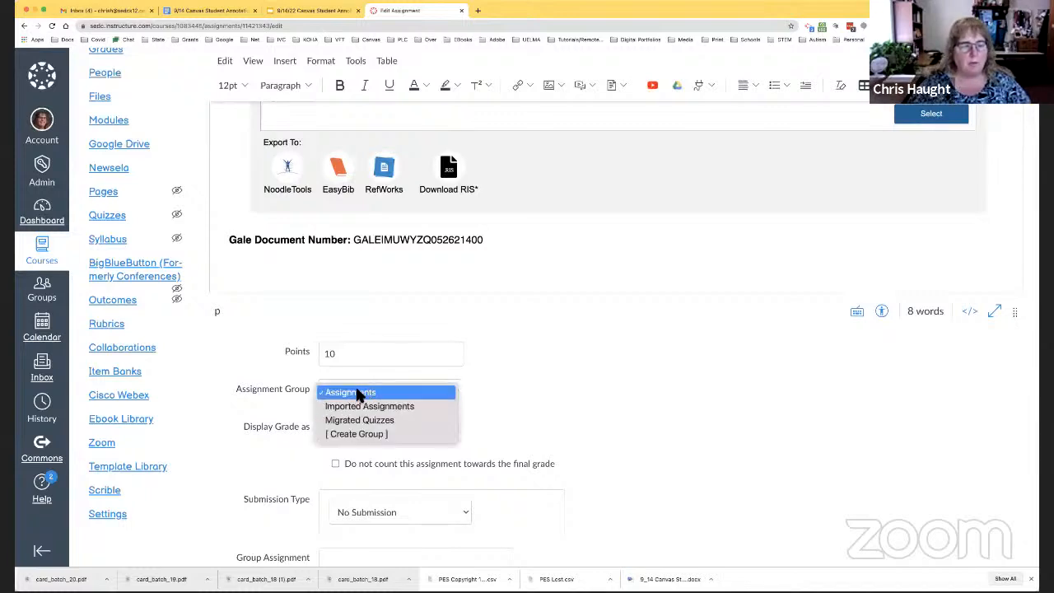
pyautogui.click(349, 392)
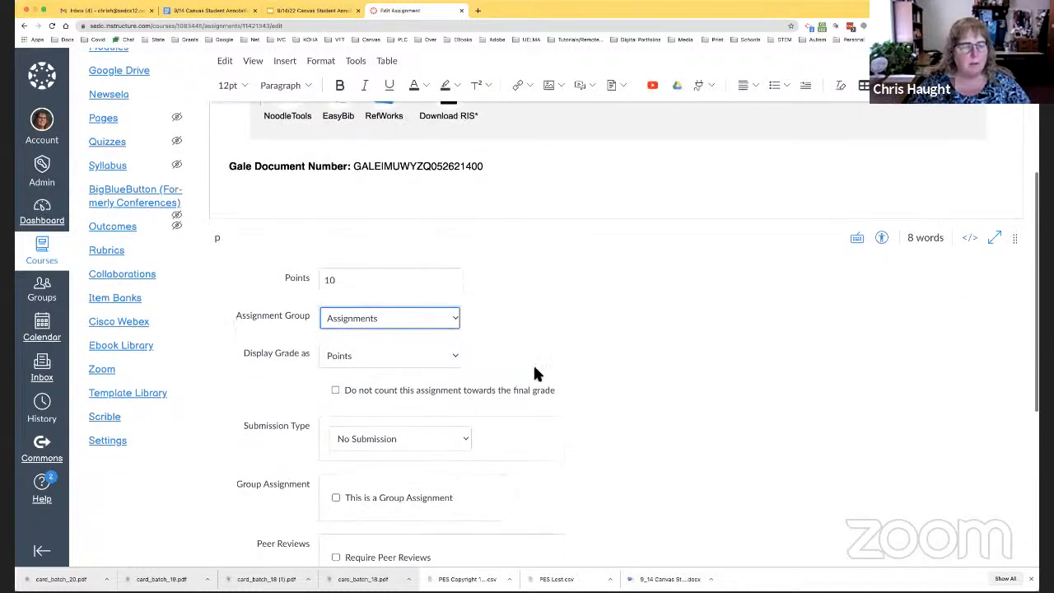
pyautogui.scroll(-3)
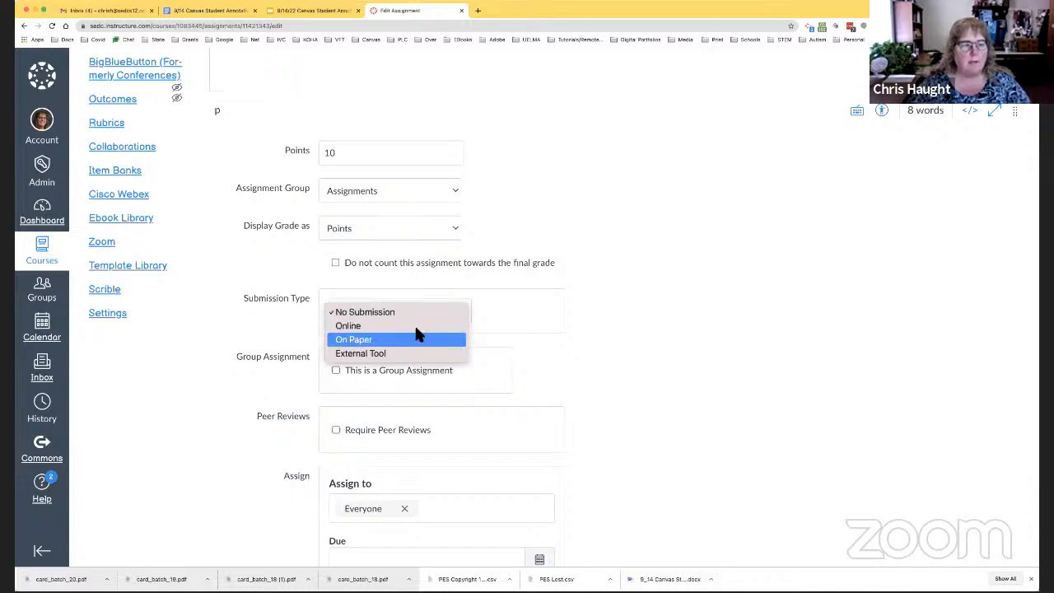
# Step: Choose Online submission with Student Annotation and start uploading the document to annotate
pyautogui.click(348, 326)
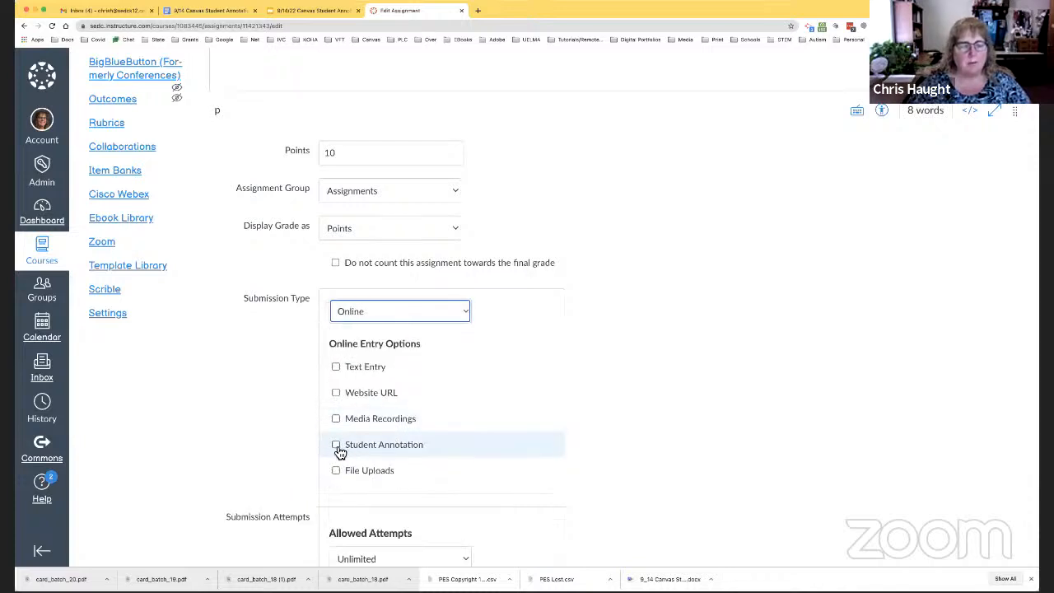
pyautogui.click(336, 445)
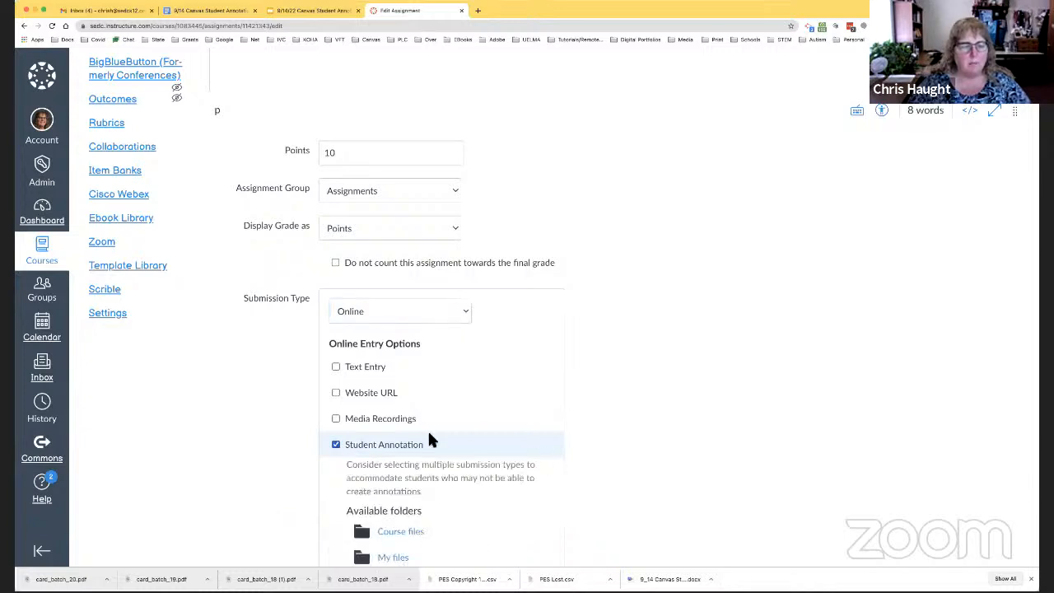
pyautogui.scroll(-3)
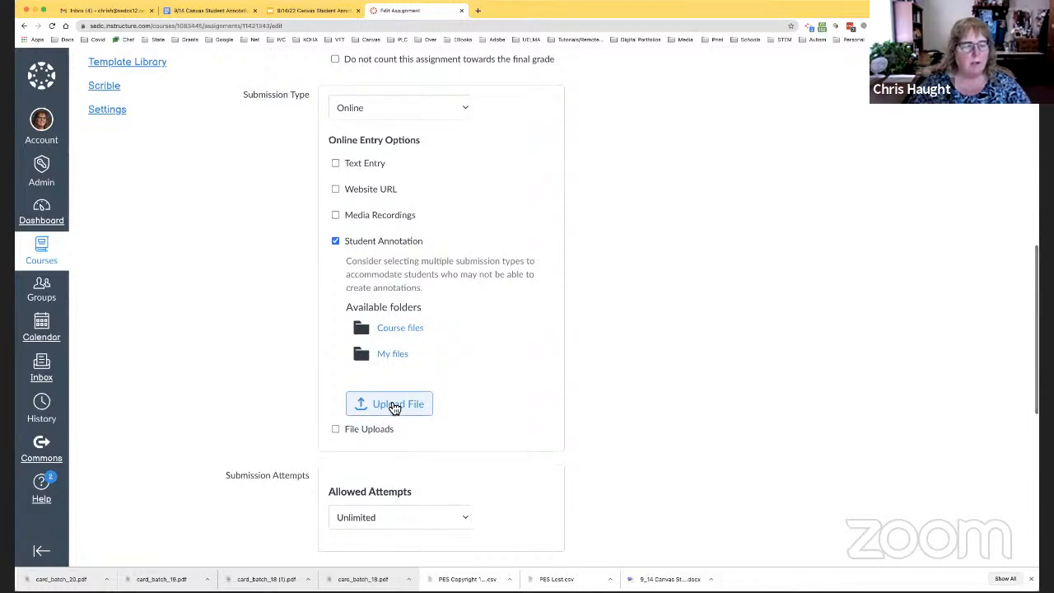
pyautogui.click(389, 404)
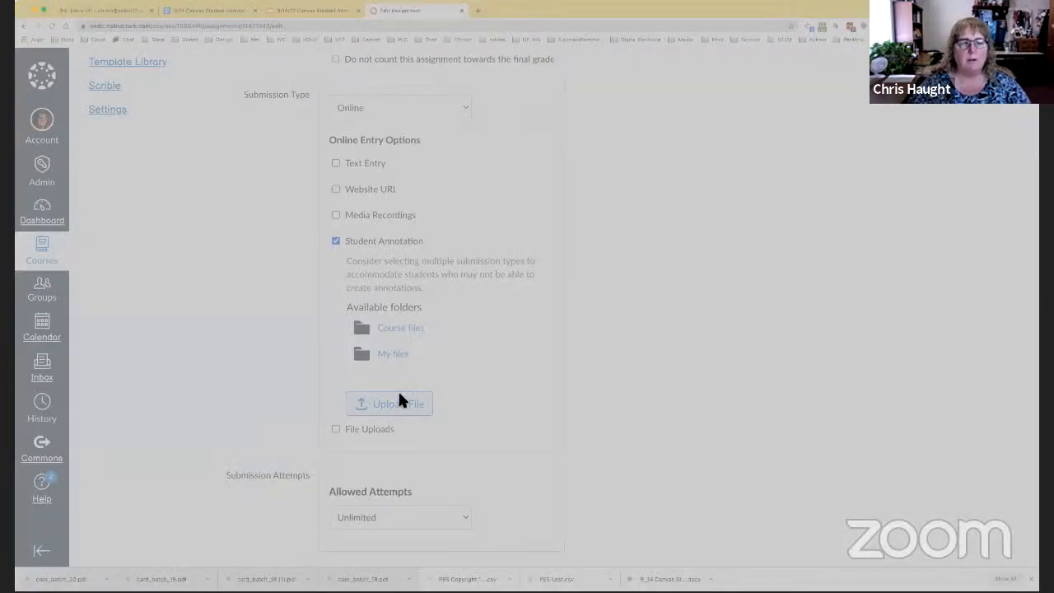
pyautogui.moveTo(451, 250)
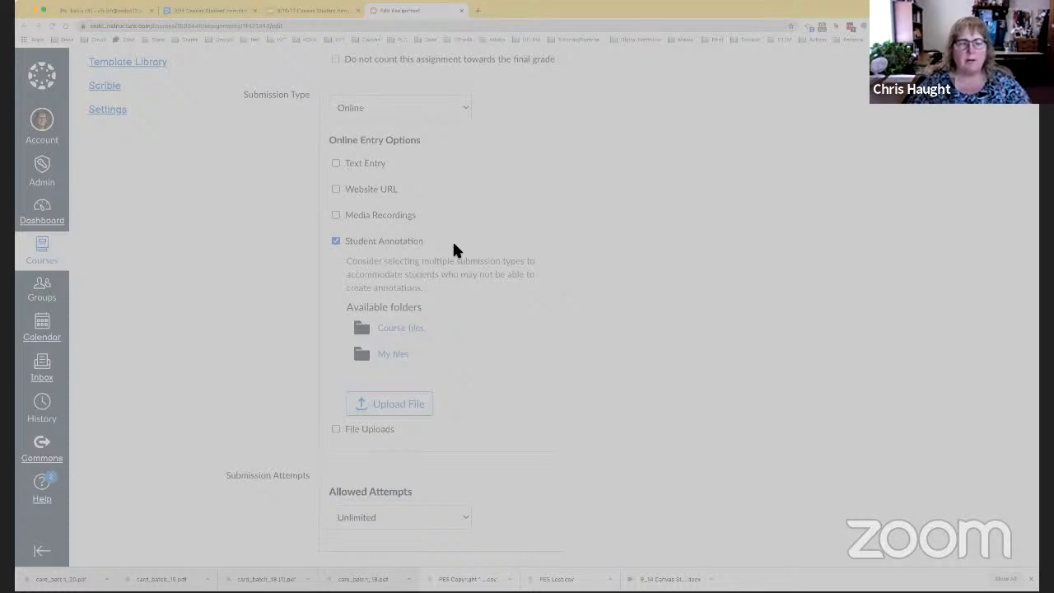
pyautogui.moveTo(659, 382)
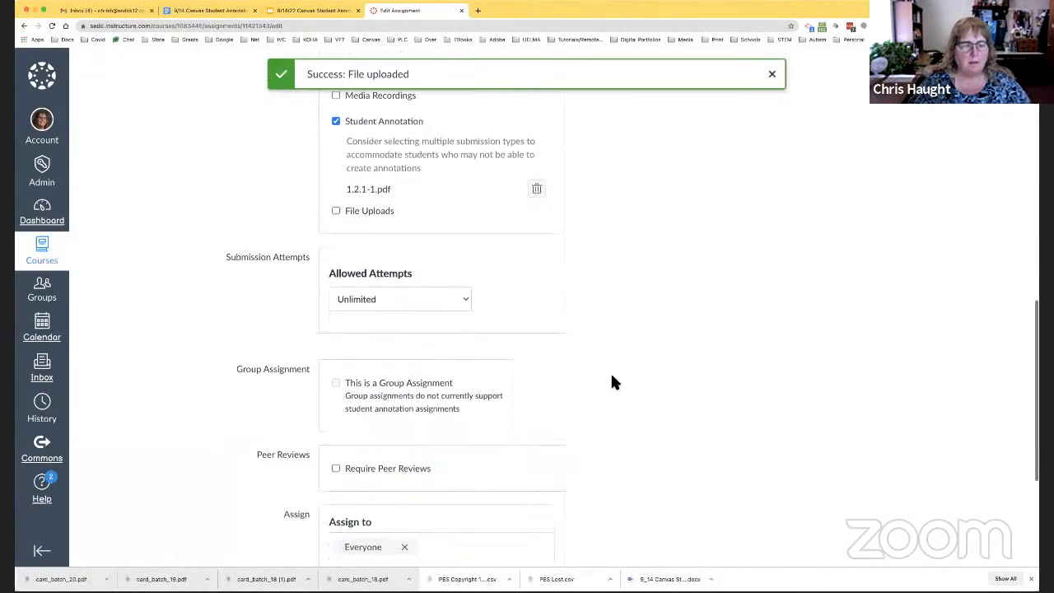
# Step: Set the due date to September 15 at 11:59pm
pyautogui.scroll(-3)
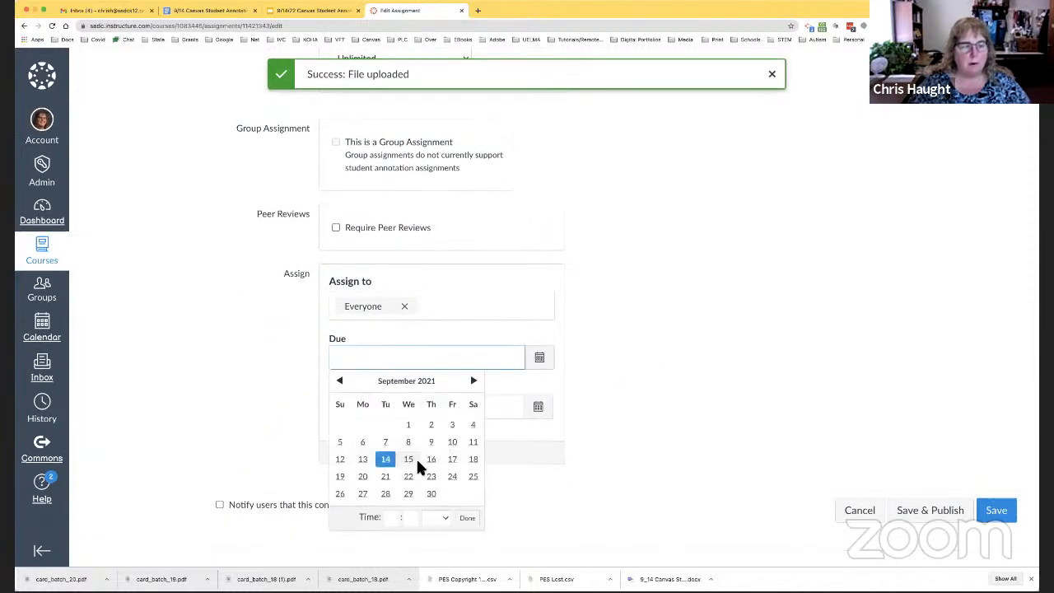
pyautogui.click(408, 458)
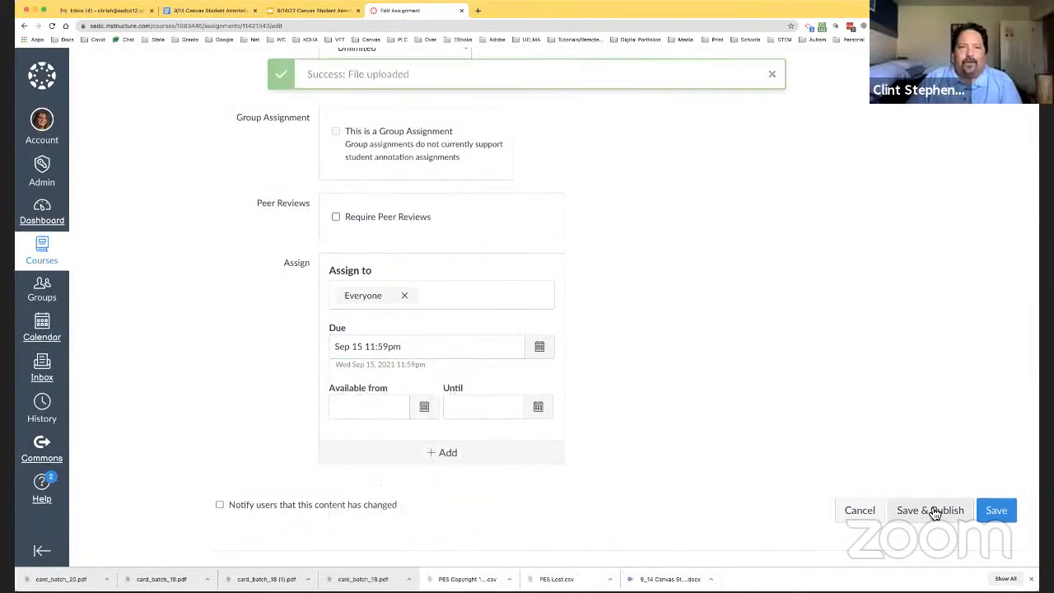
pyautogui.click(771, 74)
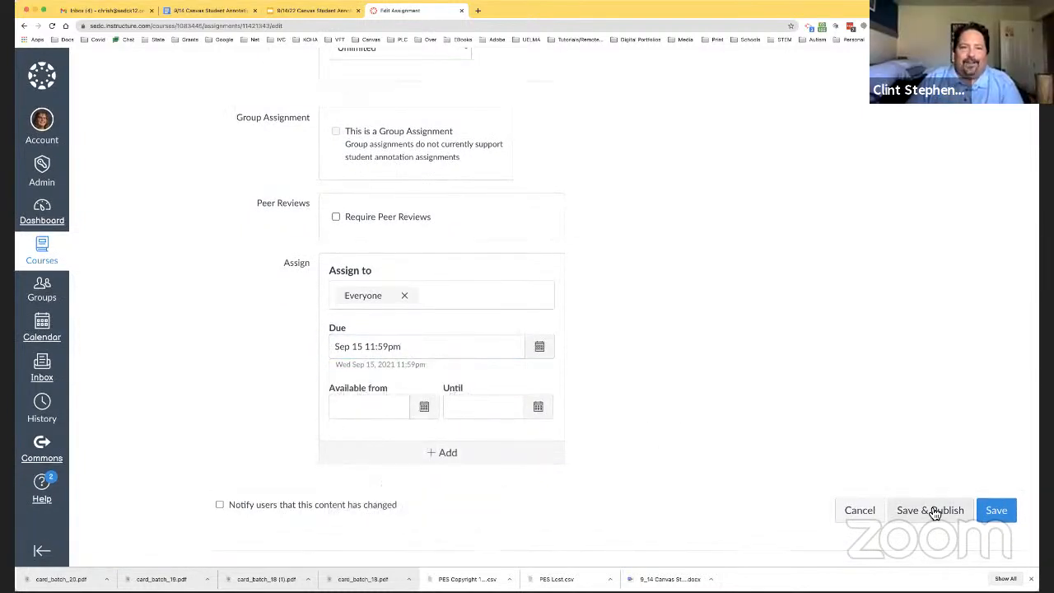
pyautogui.moveTo(843, 449)
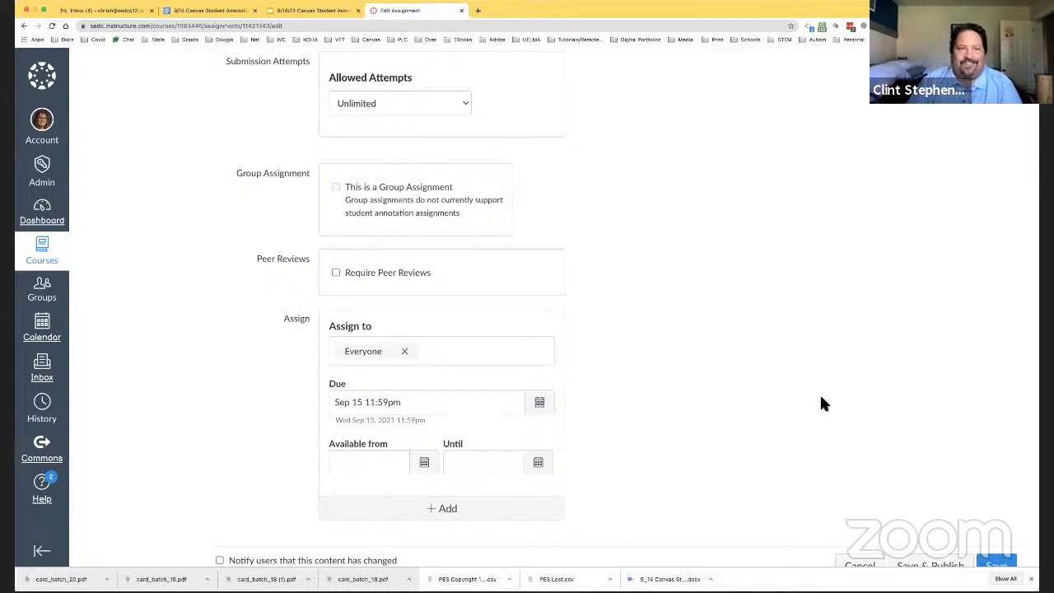
pyautogui.scroll(3)
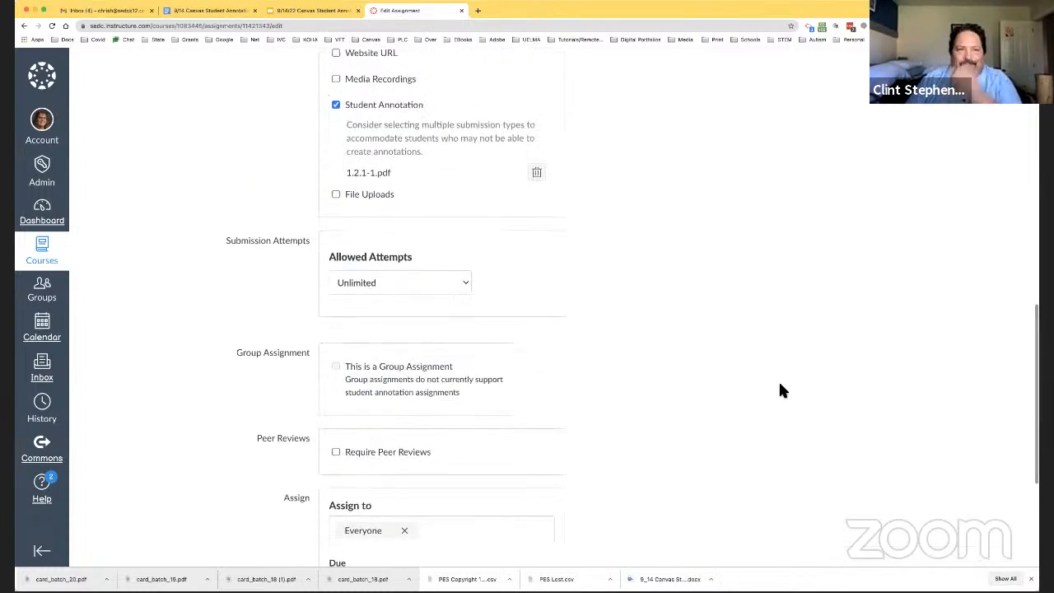
pyautogui.scroll(3)
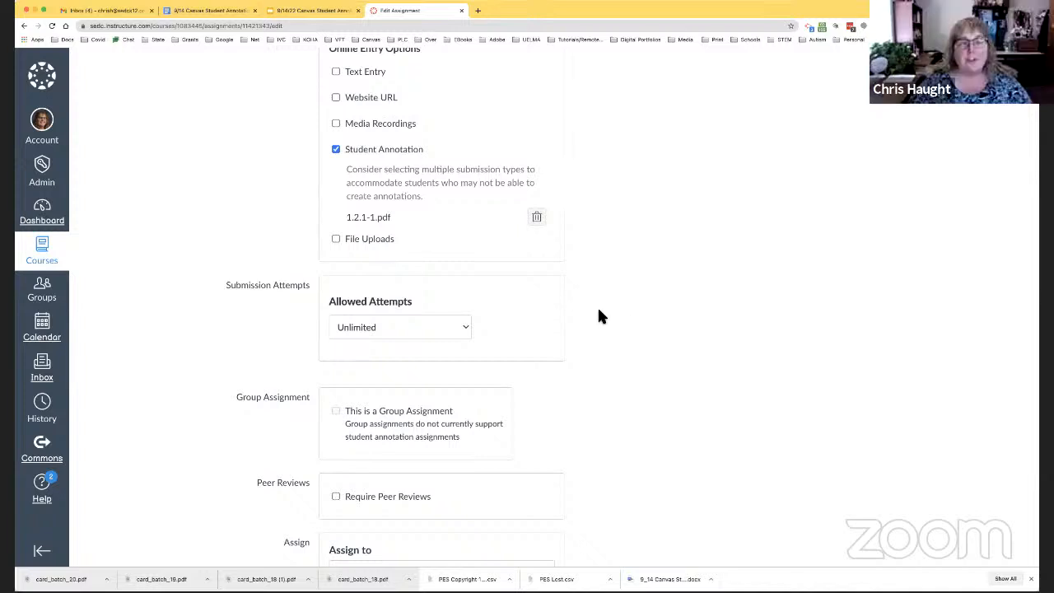
pyautogui.moveTo(544, 284)
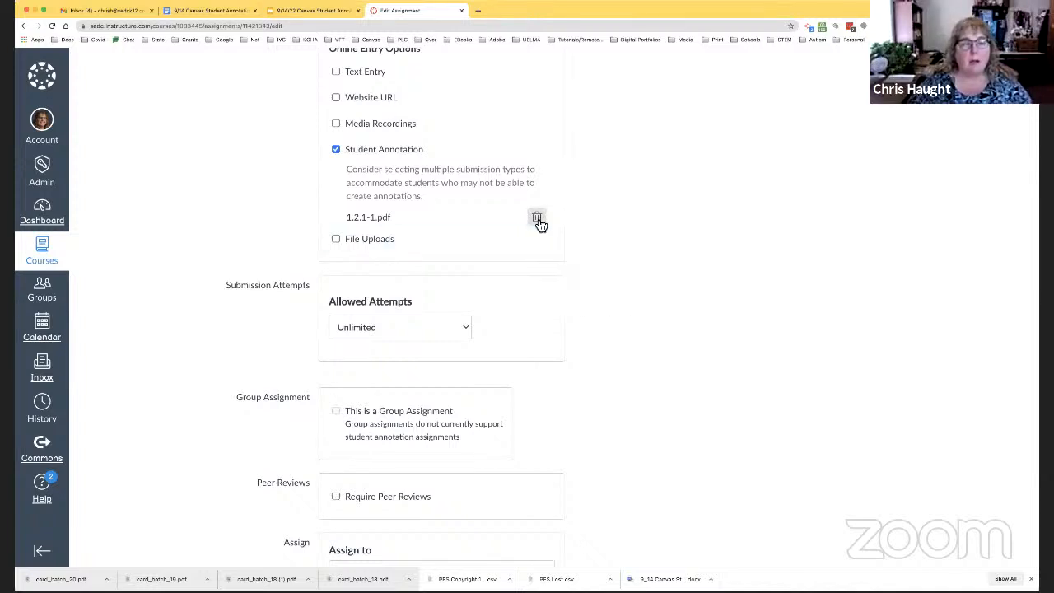
# Step: Remove 1.2.1-1.pdf and select 1.2.1.pdf from the course files instead
pyautogui.click(537, 218)
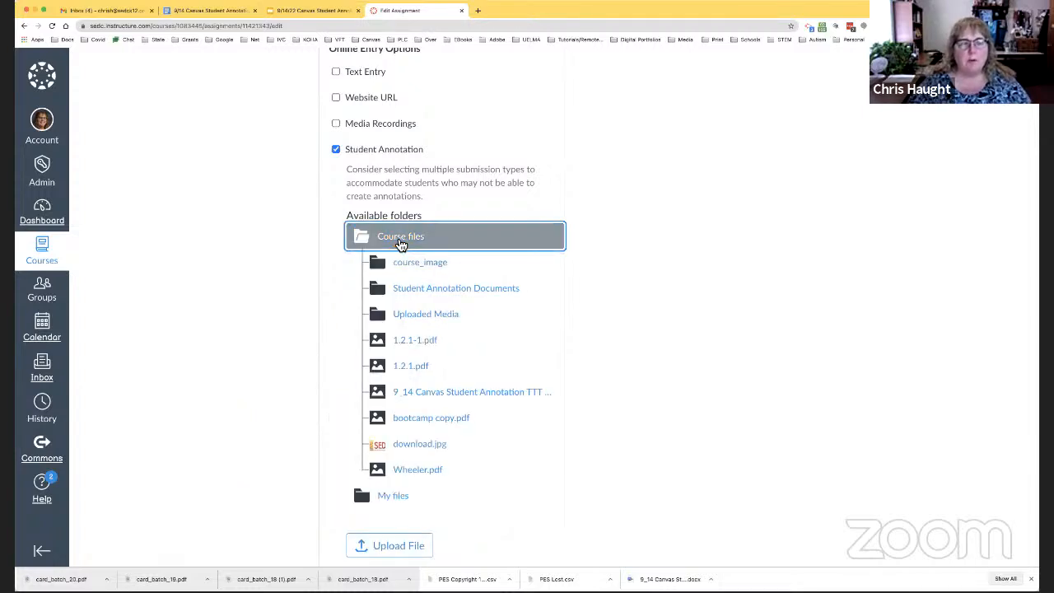
pyautogui.click(412, 365)
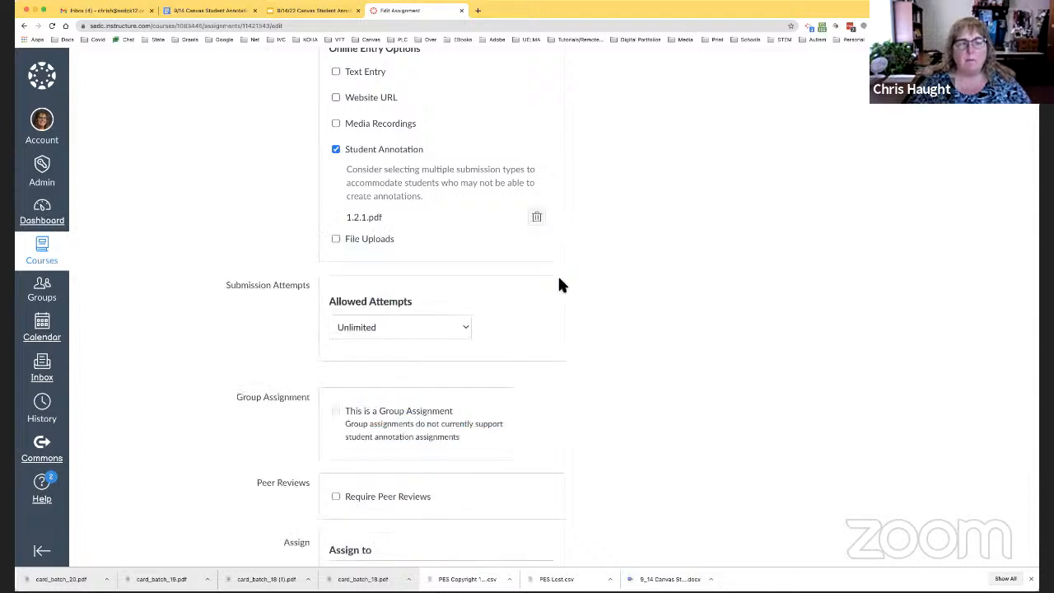
pyautogui.moveTo(413, 215)
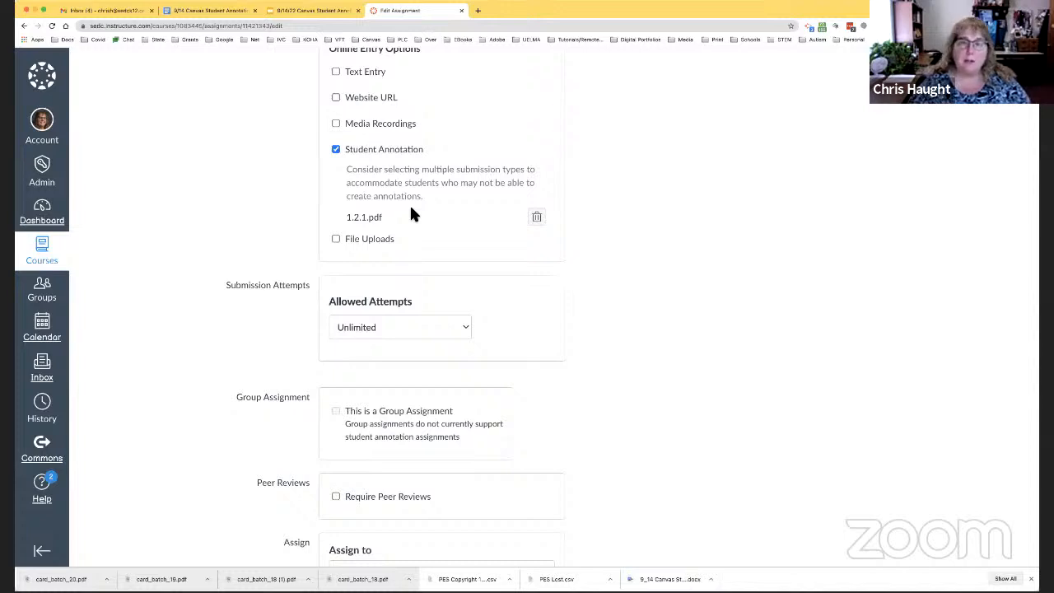
pyautogui.moveTo(645, 341)
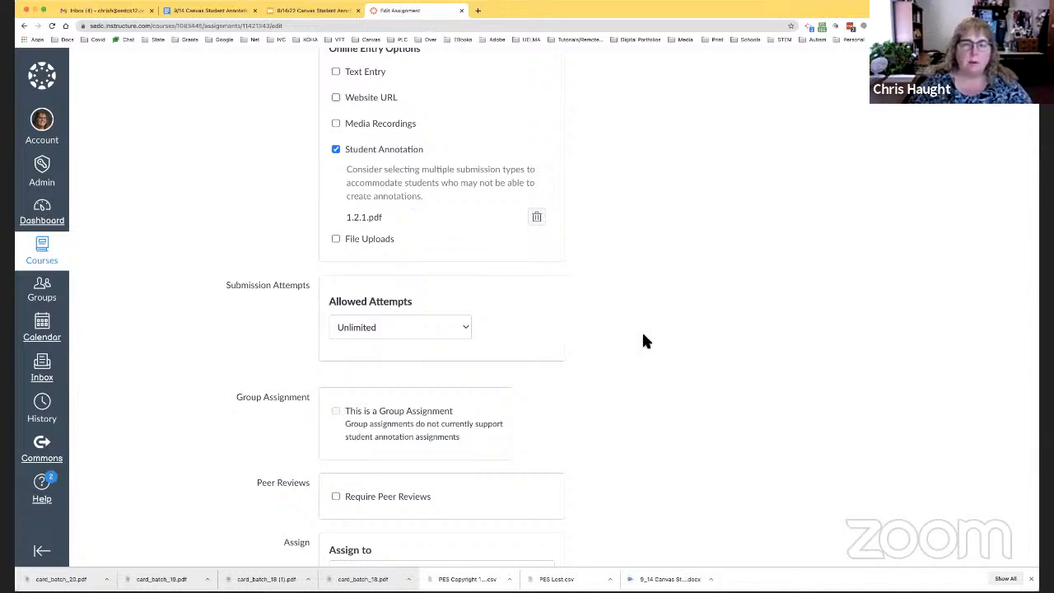
pyautogui.scroll(-3)
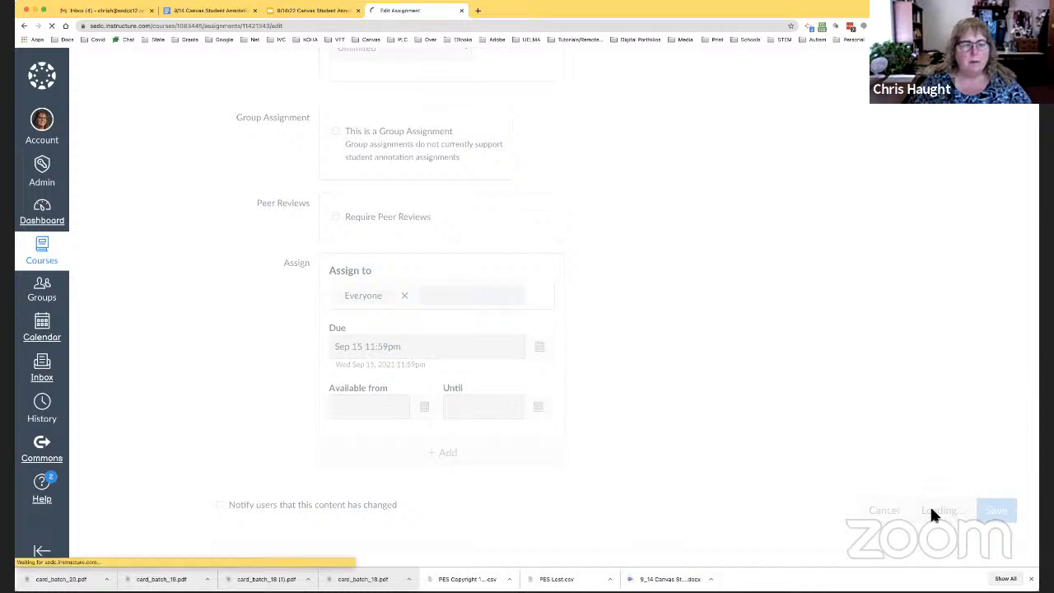
# Step: Save Plants 2 and look over the published assignment page
pyautogui.click(995, 511)
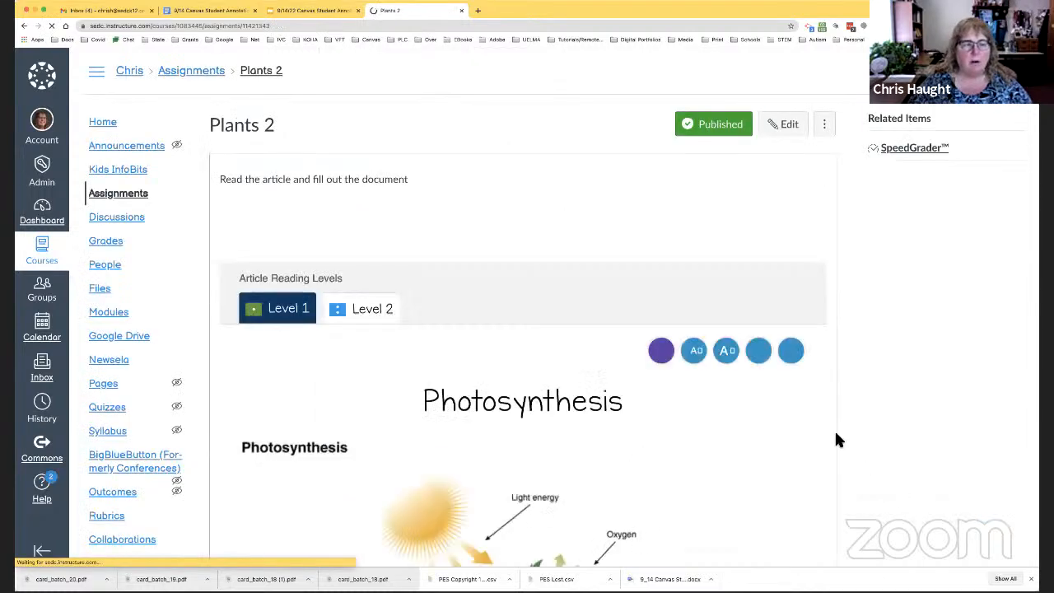
pyautogui.scroll(-3)
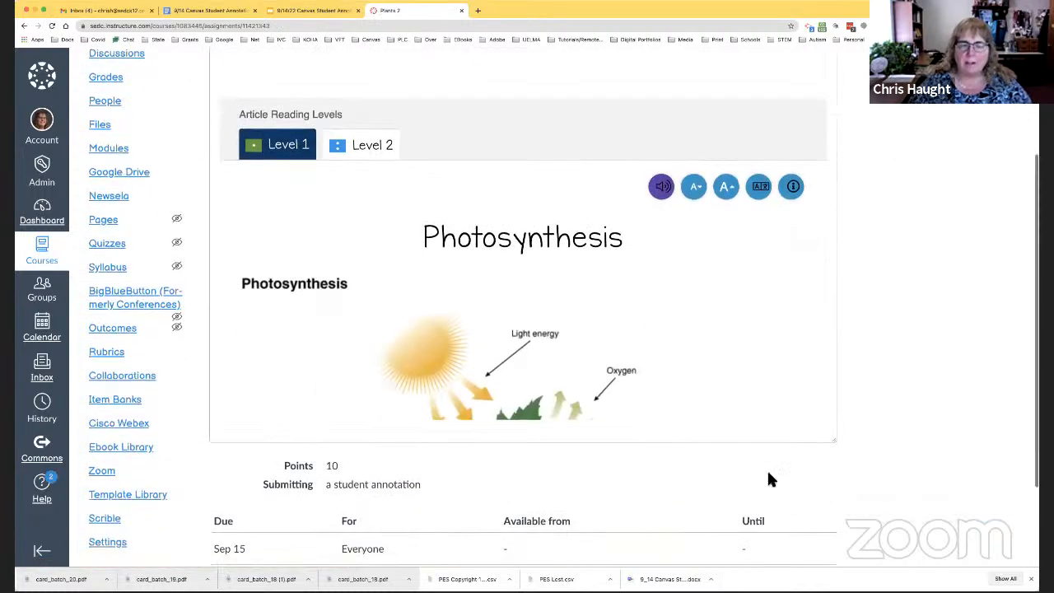
pyautogui.scroll(3)
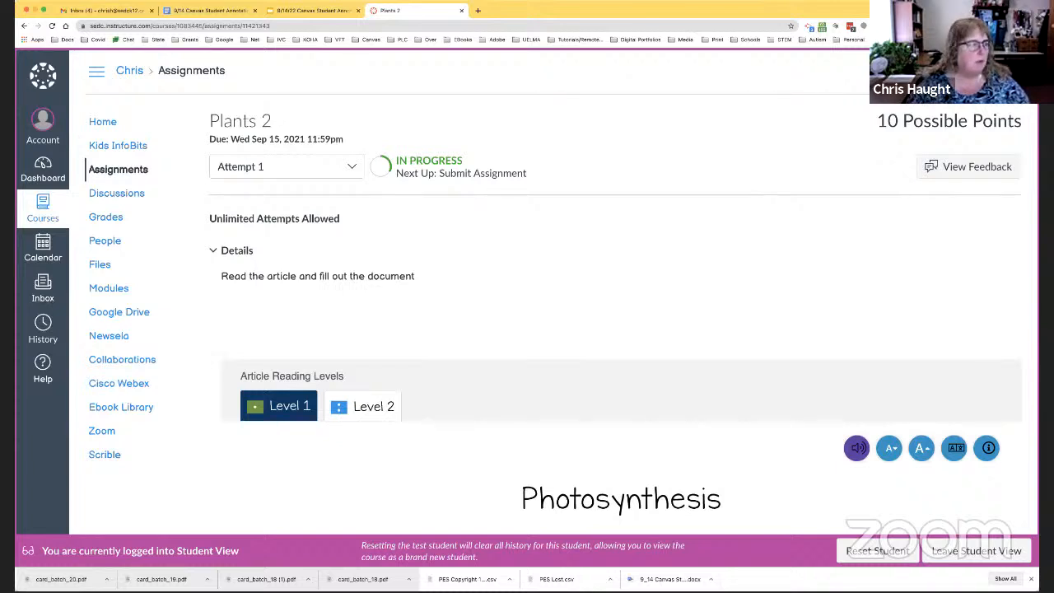
pyautogui.moveTo(251, 178)
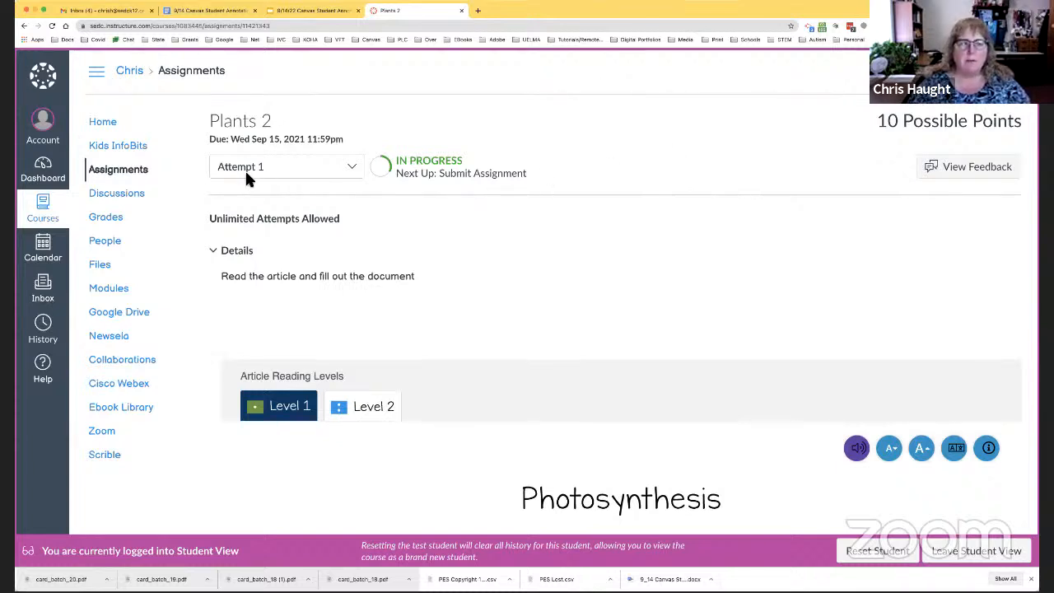
pyautogui.moveTo(507, 168)
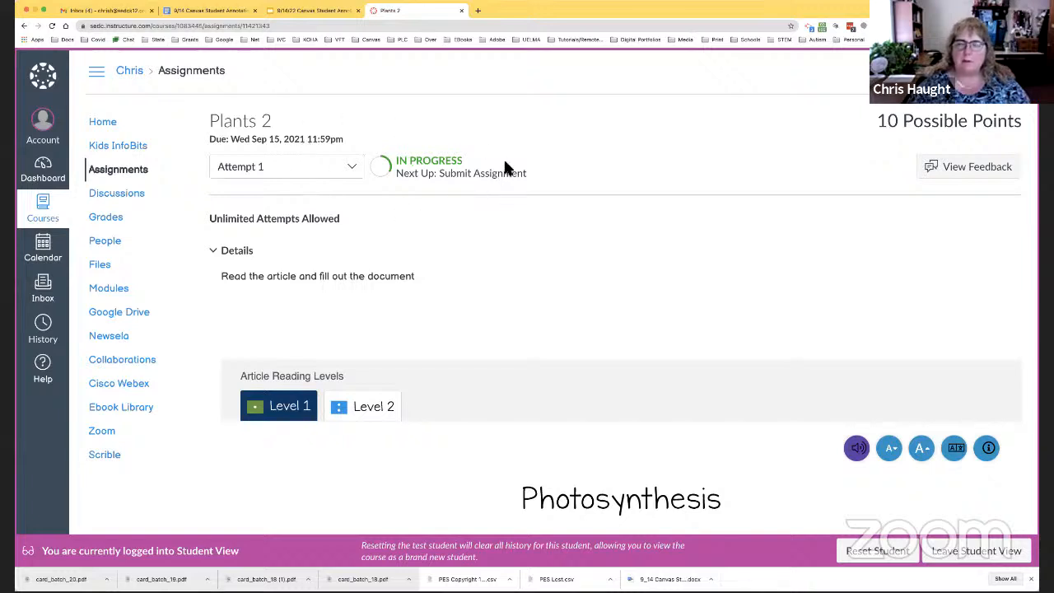
pyautogui.moveTo(404, 169)
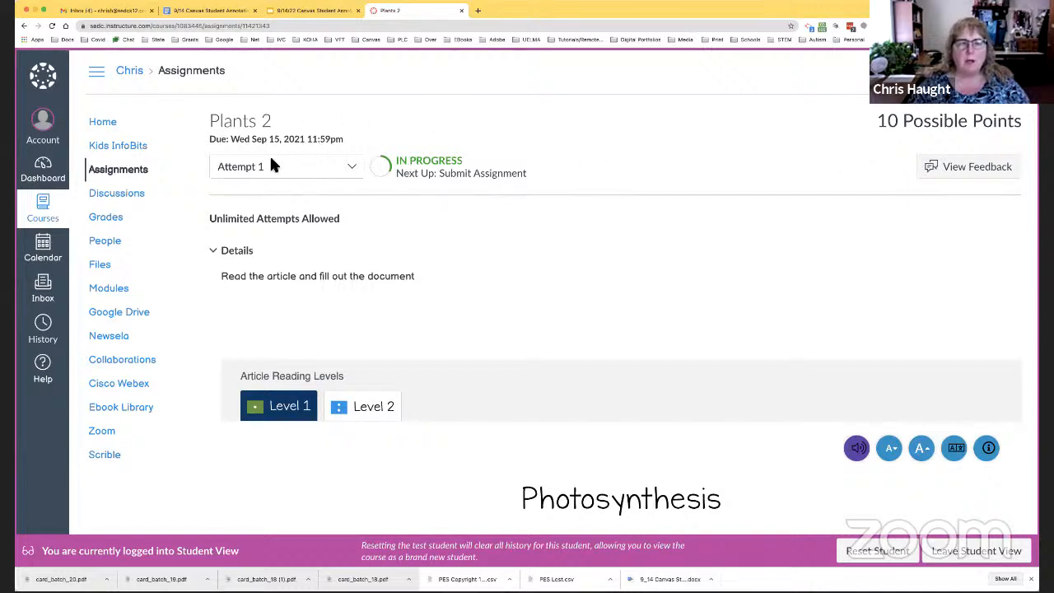
pyautogui.moveTo(398, 156)
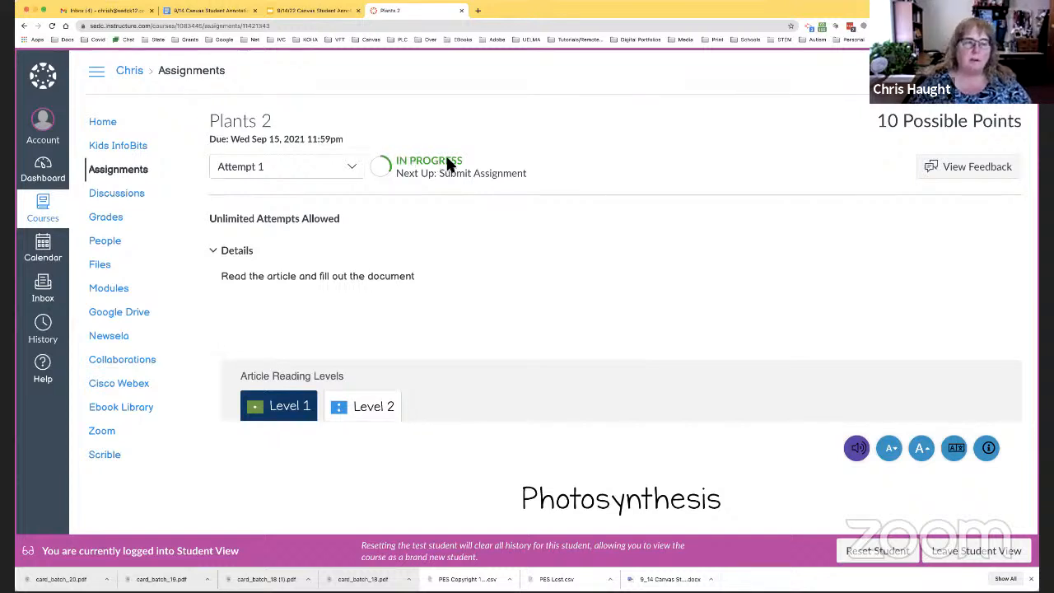
pyautogui.moveTo(667, 173)
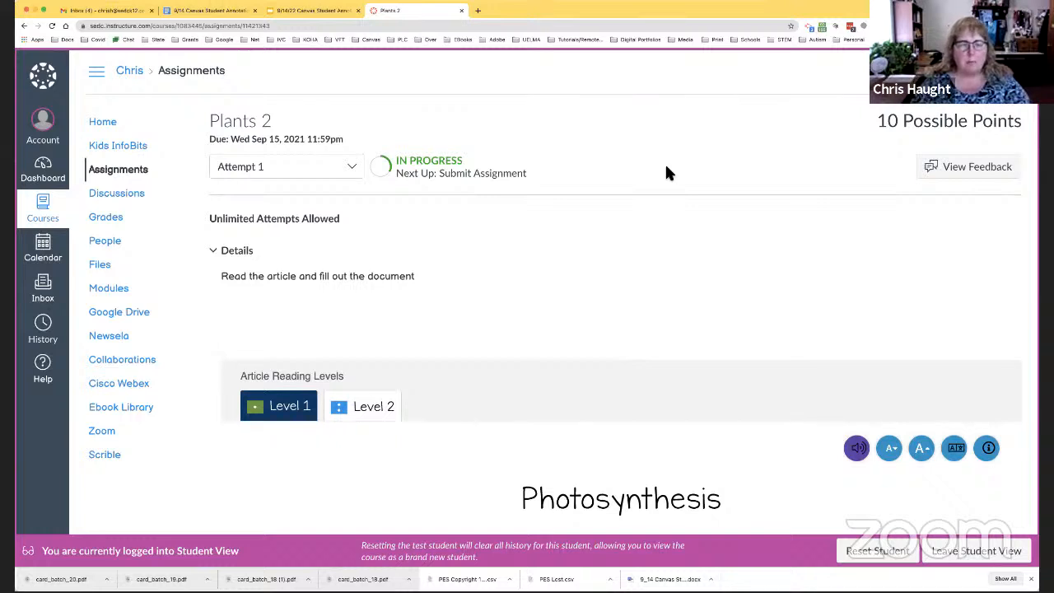
pyautogui.moveTo(405, 178)
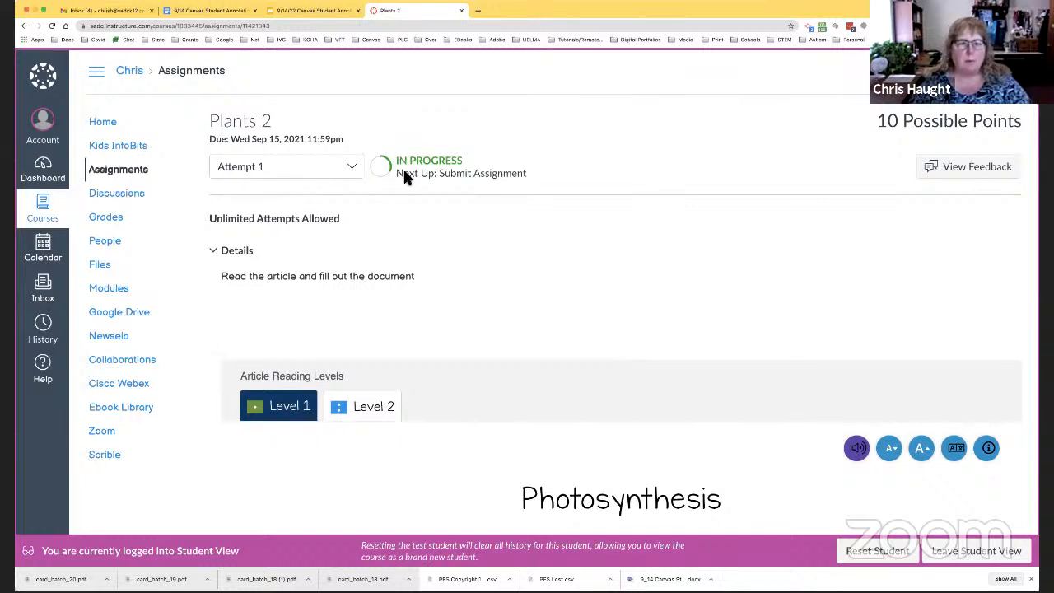
pyautogui.moveTo(705, 177)
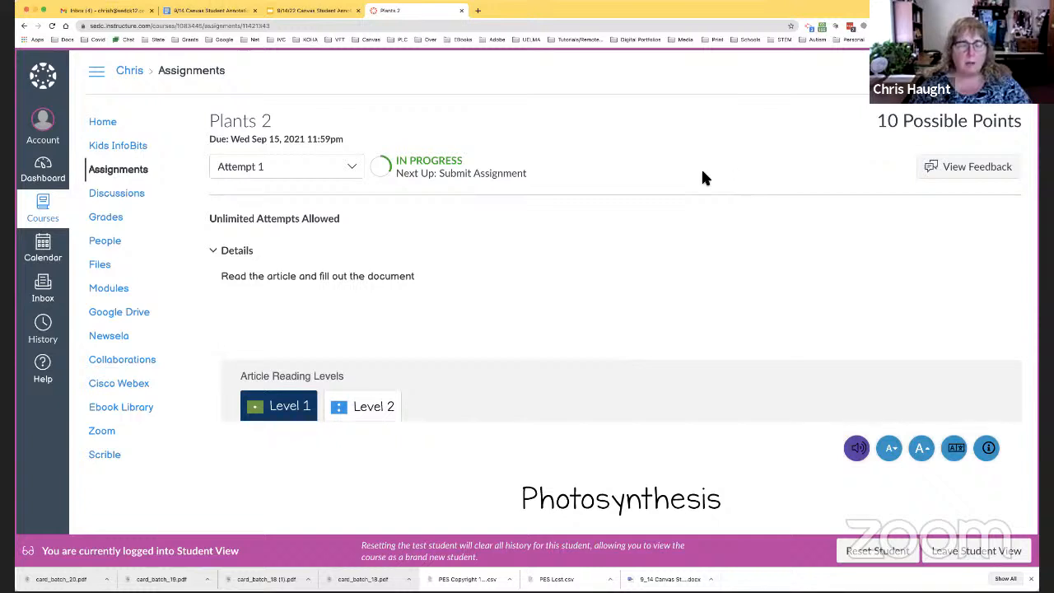
pyautogui.moveTo(596, 20)
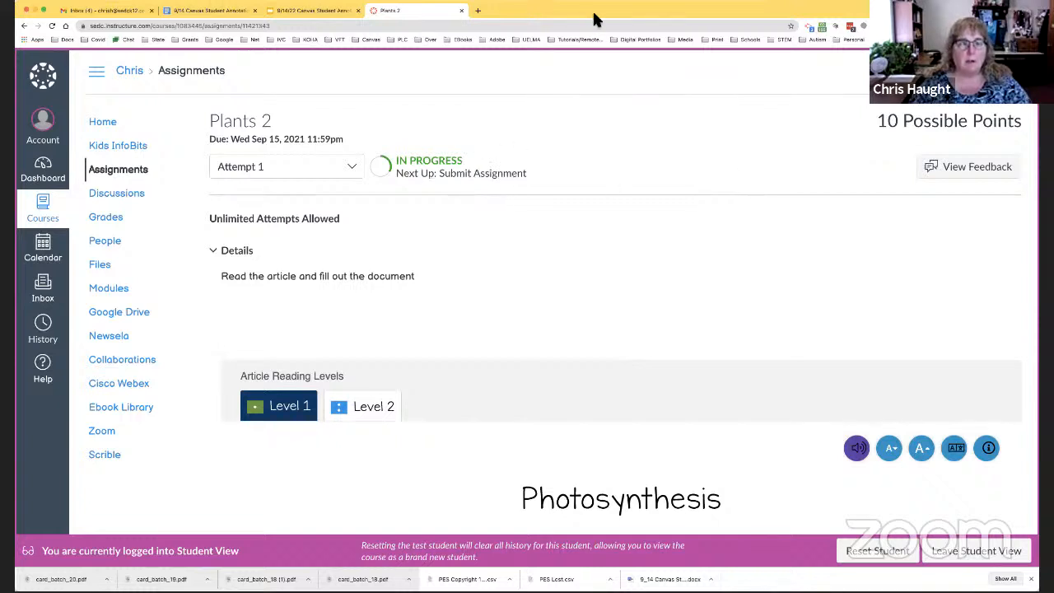
pyautogui.moveTo(382, 173)
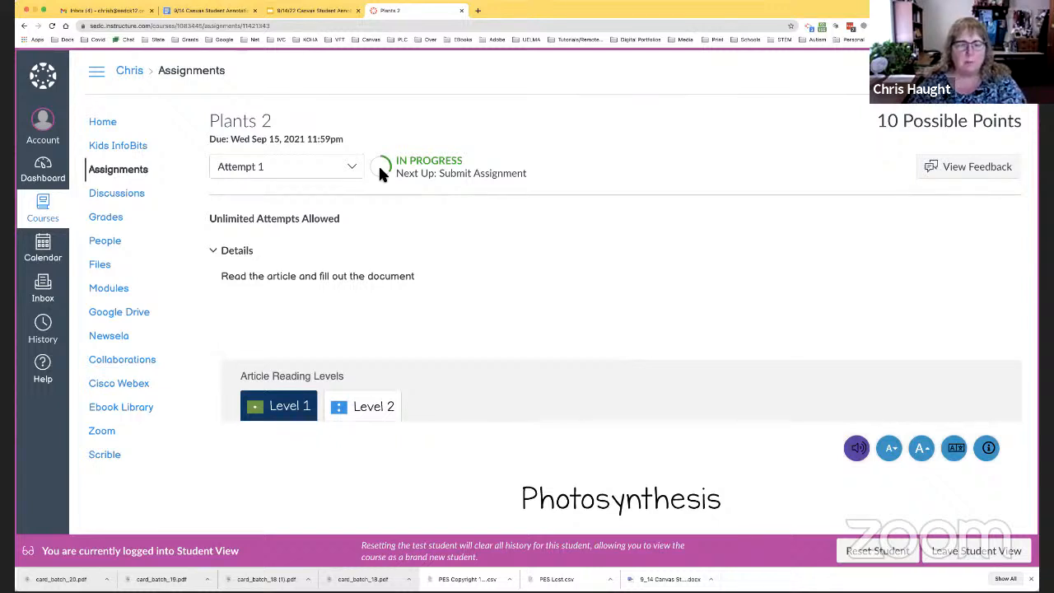
pyautogui.moveTo(926, 168)
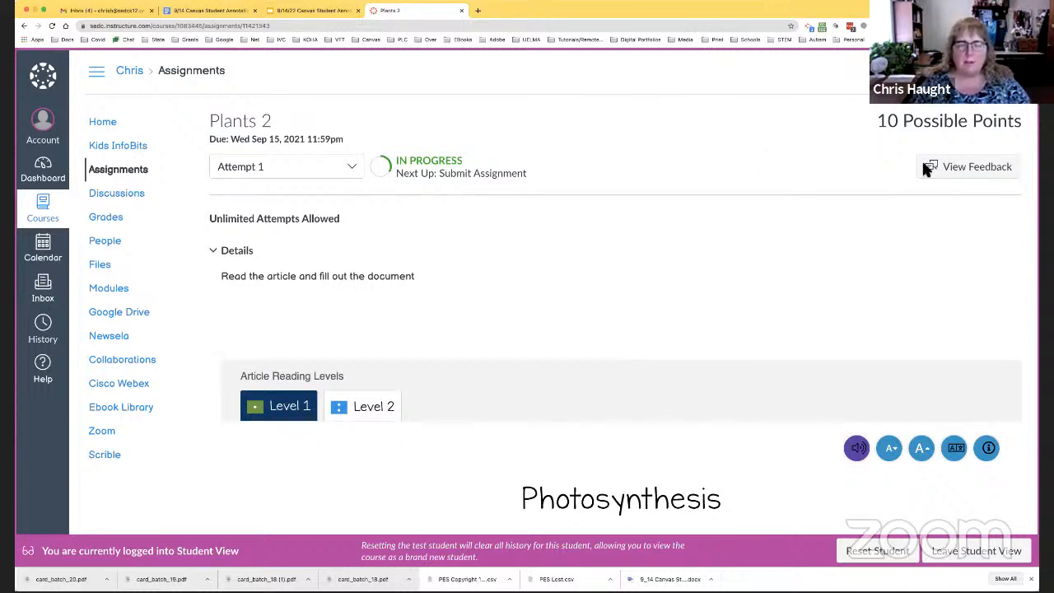
pyautogui.moveTo(713, 172)
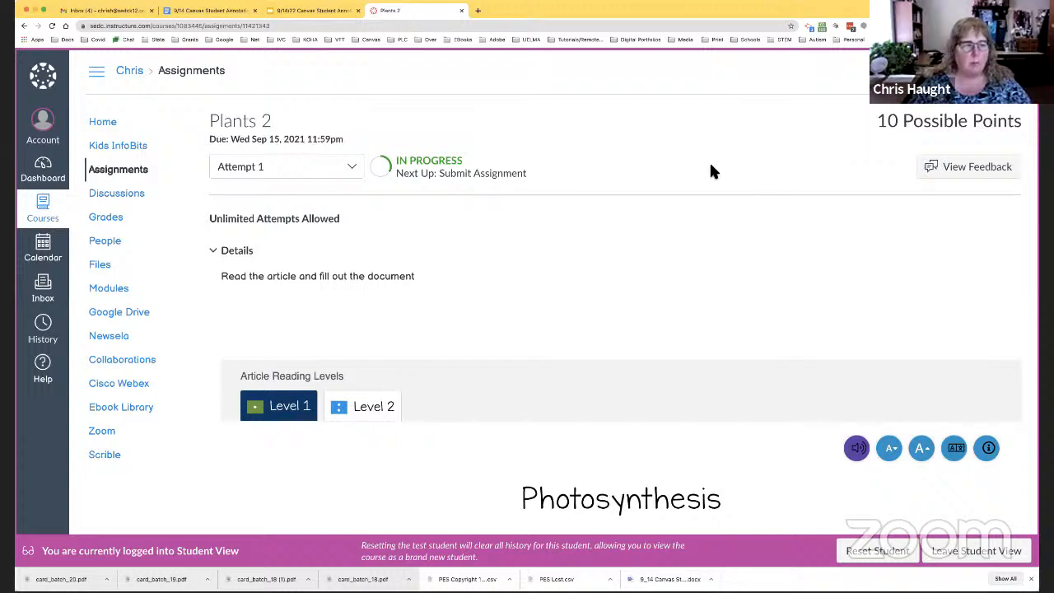
# Step: Scroll past the Photosynthesis article and citation to the Warm-up Your Brain annotation document
pyautogui.scroll(-3)
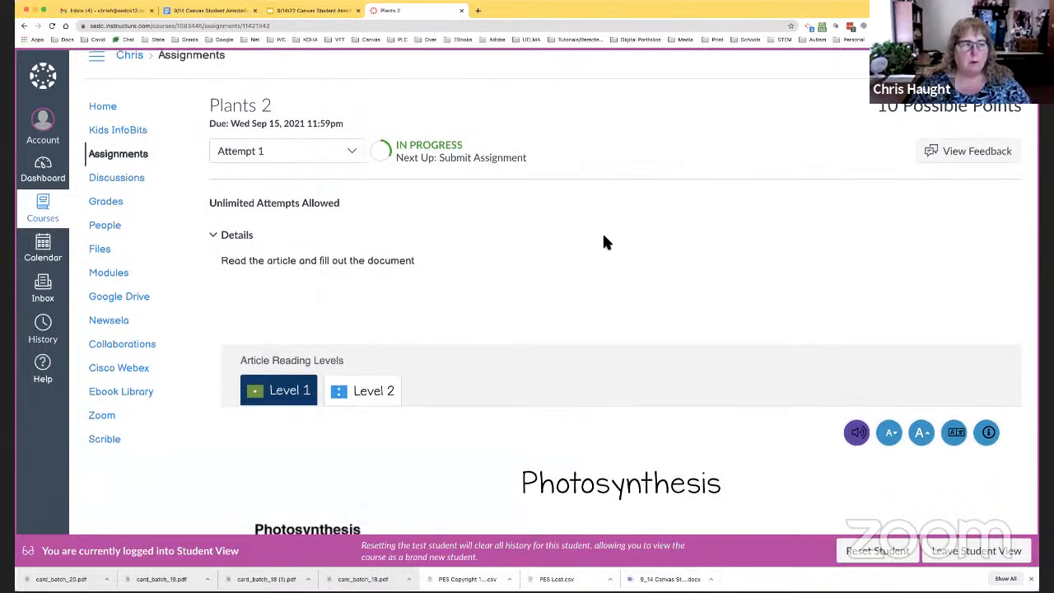
pyautogui.scroll(-3)
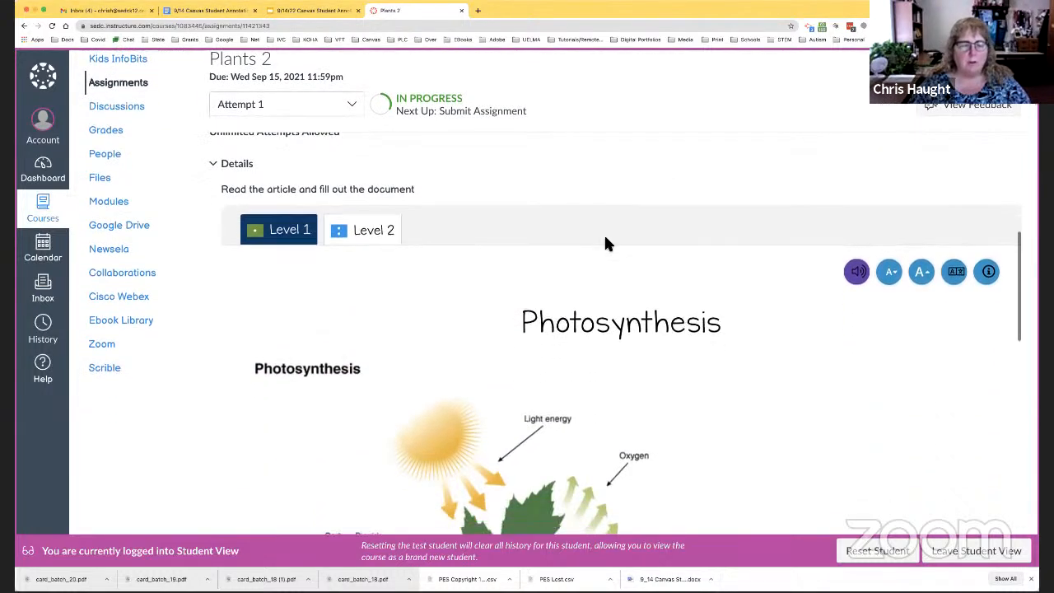
pyautogui.scroll(-3)
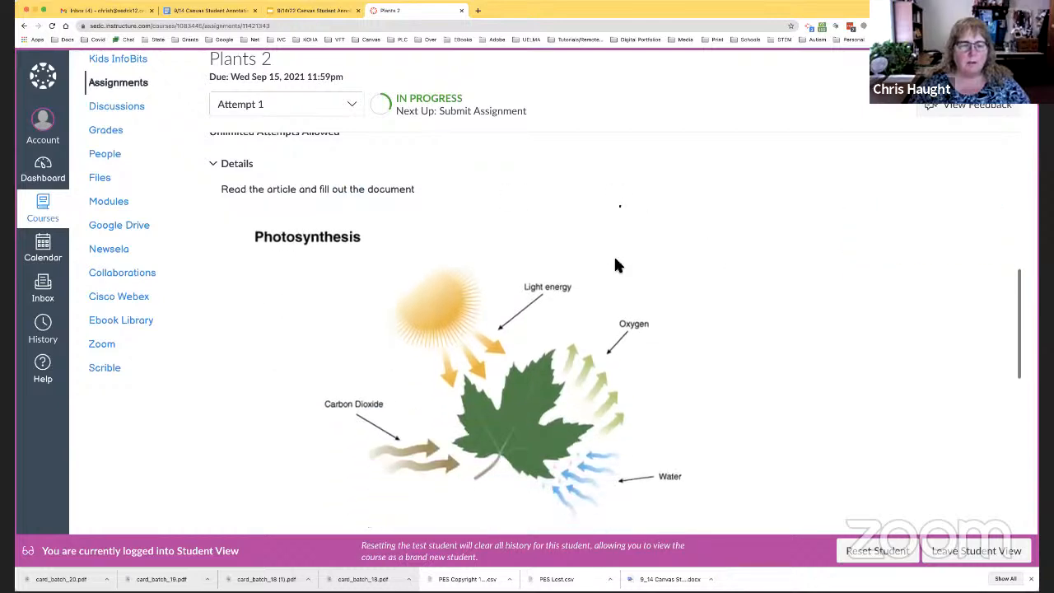
pyautogui.scroll(-3)
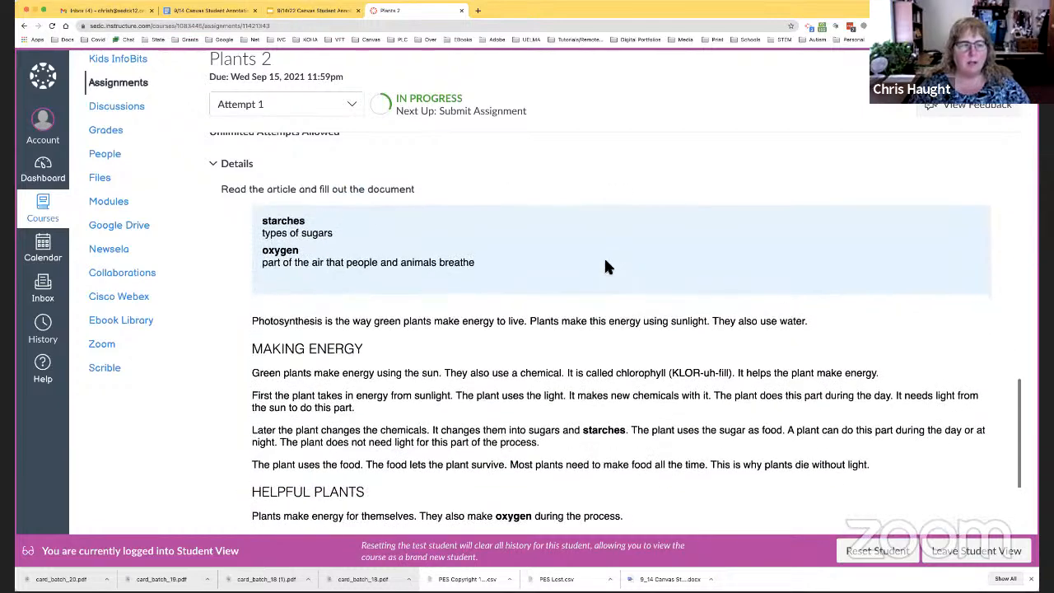
pyautogui.scroll(3)
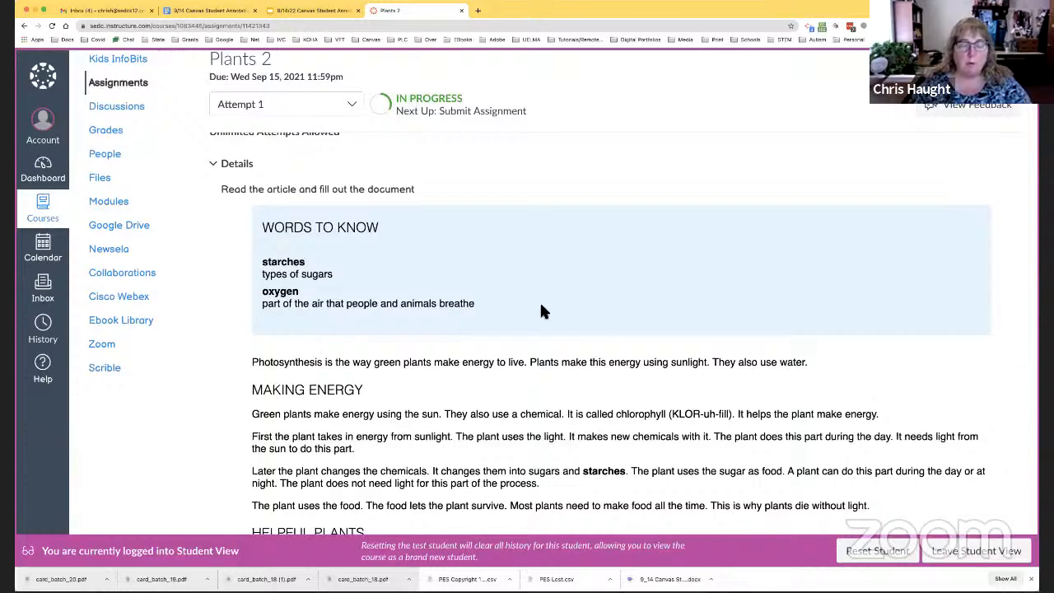
pyautogui.scroll(-3)
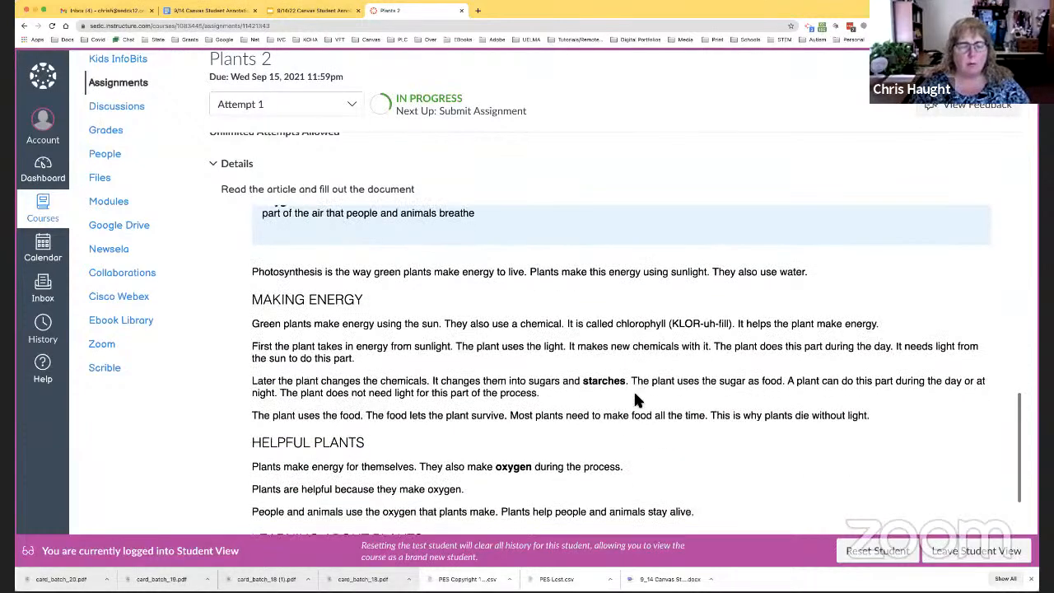
pyautogui.scroll(-3)
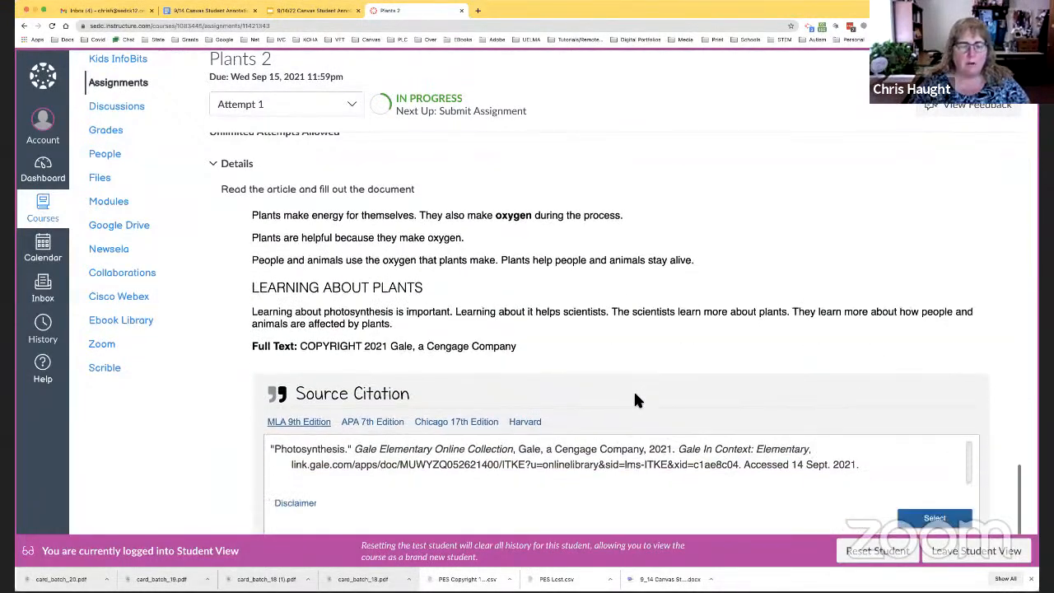
pyautogui.scroll(-3)
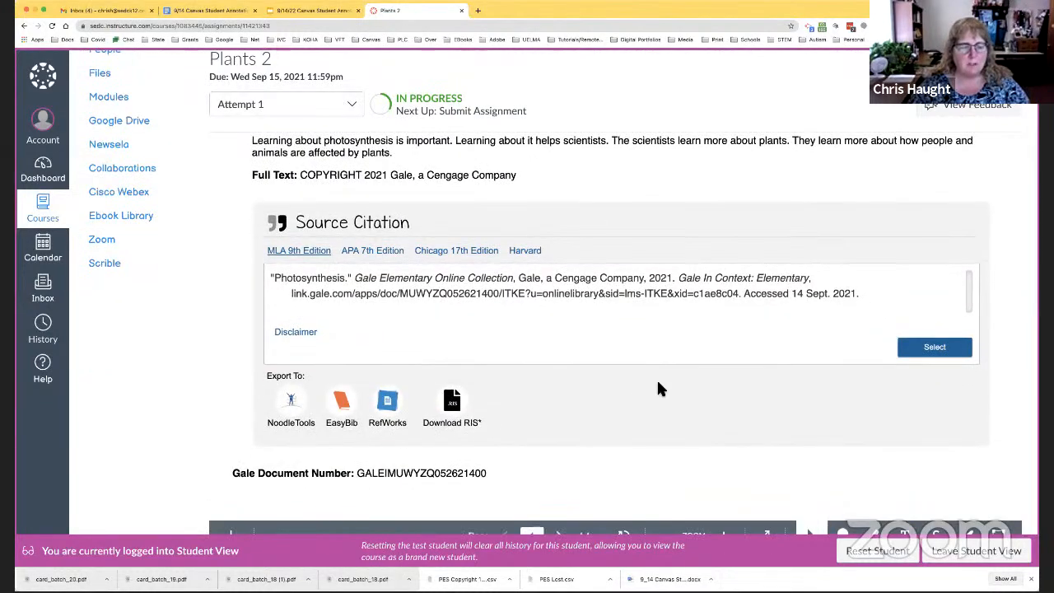
pyautogui.scroll(-3)
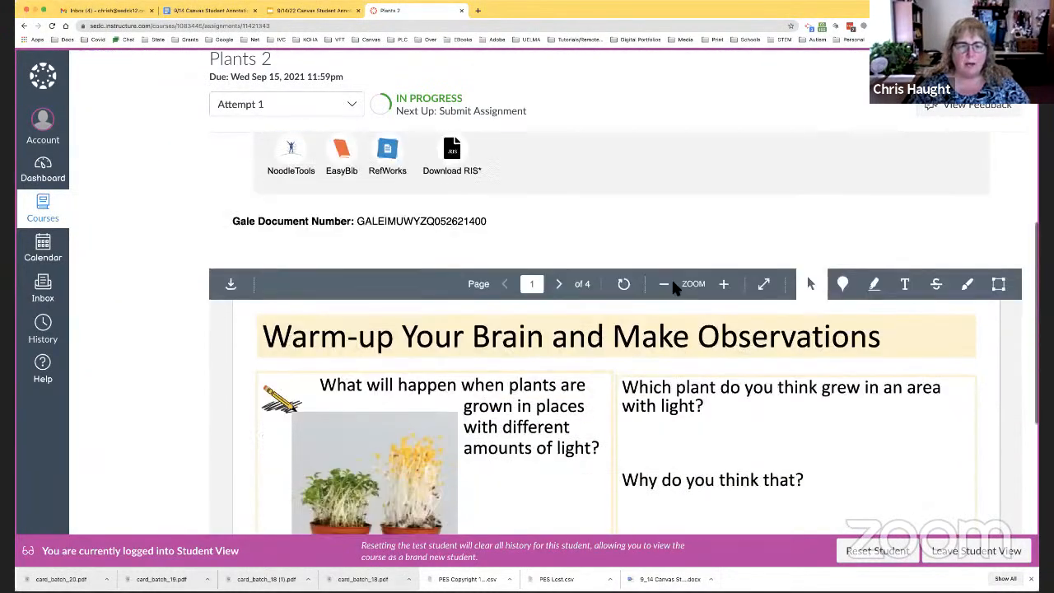
# Step: Try the viewer's page arrows and rotate, then zoom in on the Warm-up worksheet page
pyautogui.scroll(-3)
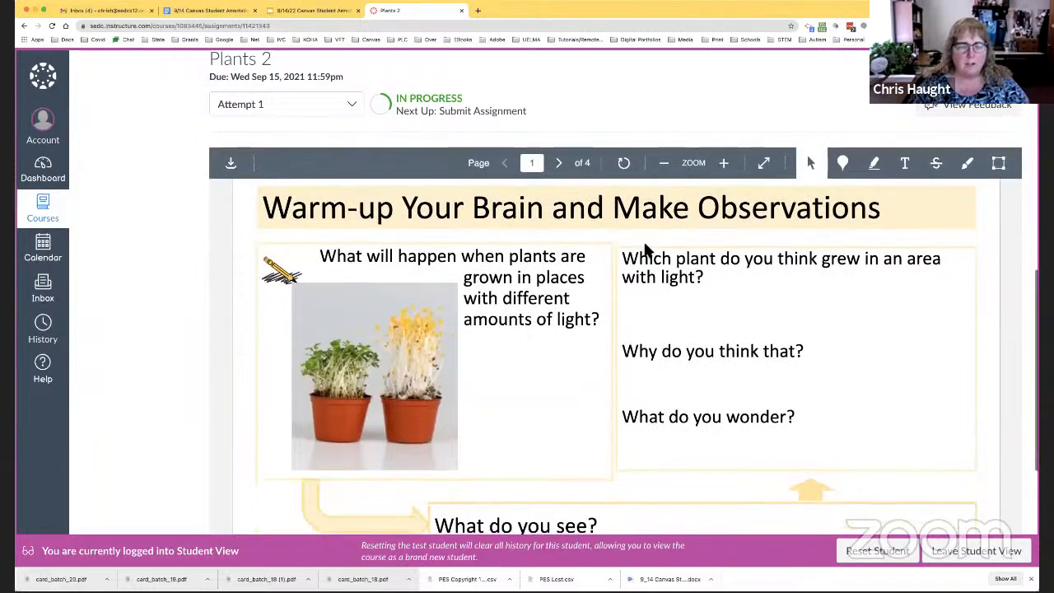
pyautogui.scroll(3)
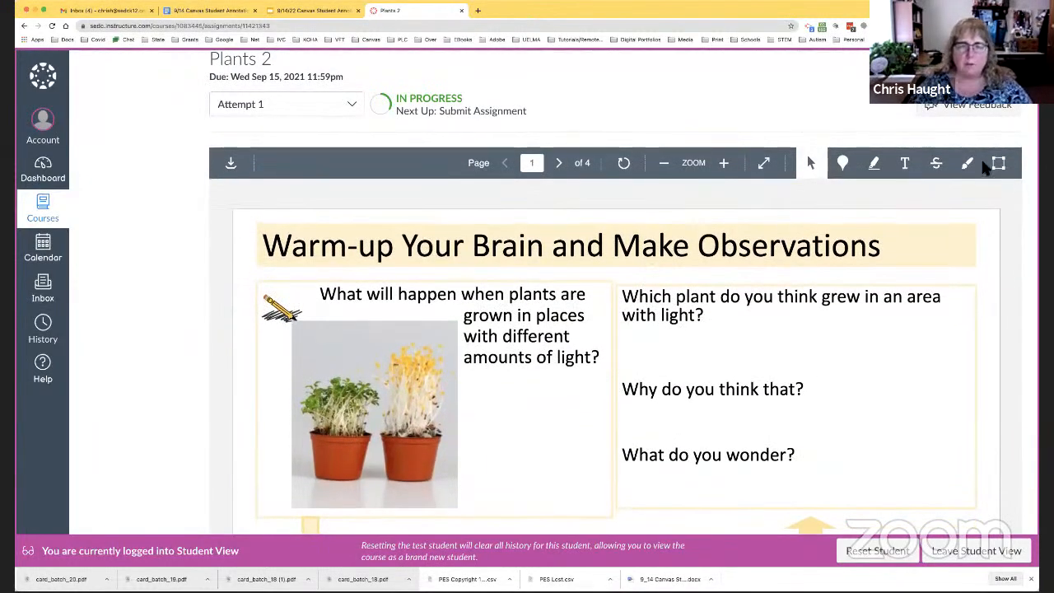
pyautogui.moveTo(514, 180)
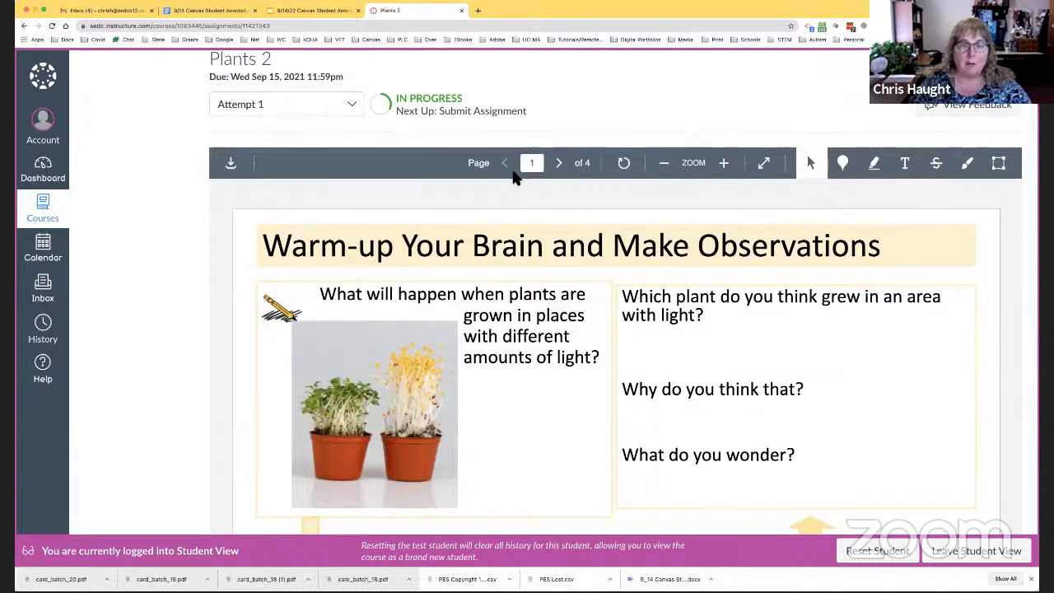
pyautogui.moveTo(486, 180)
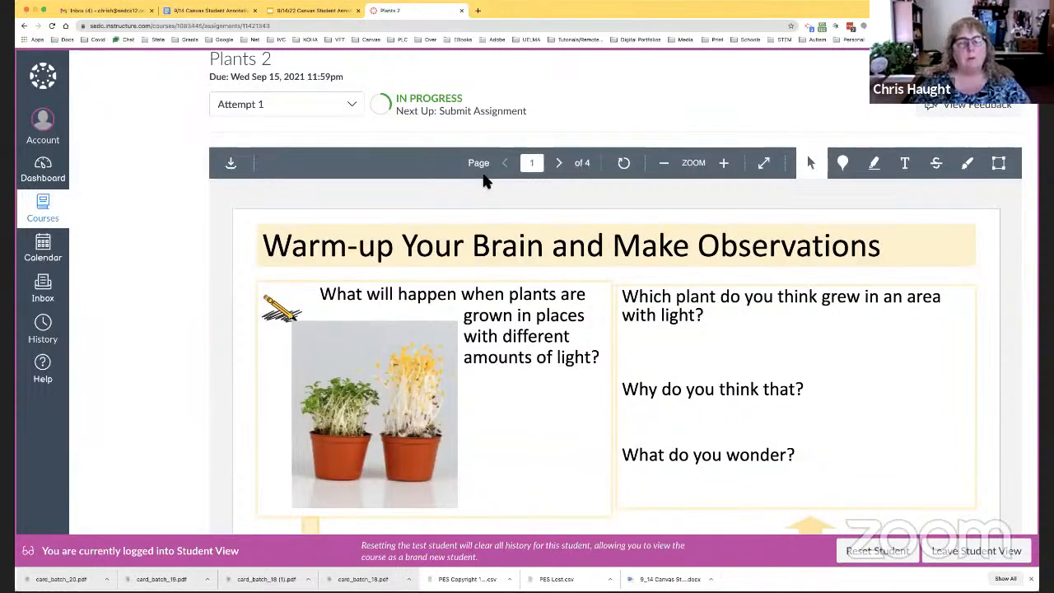
pyautogui.moveTo(448, 204)
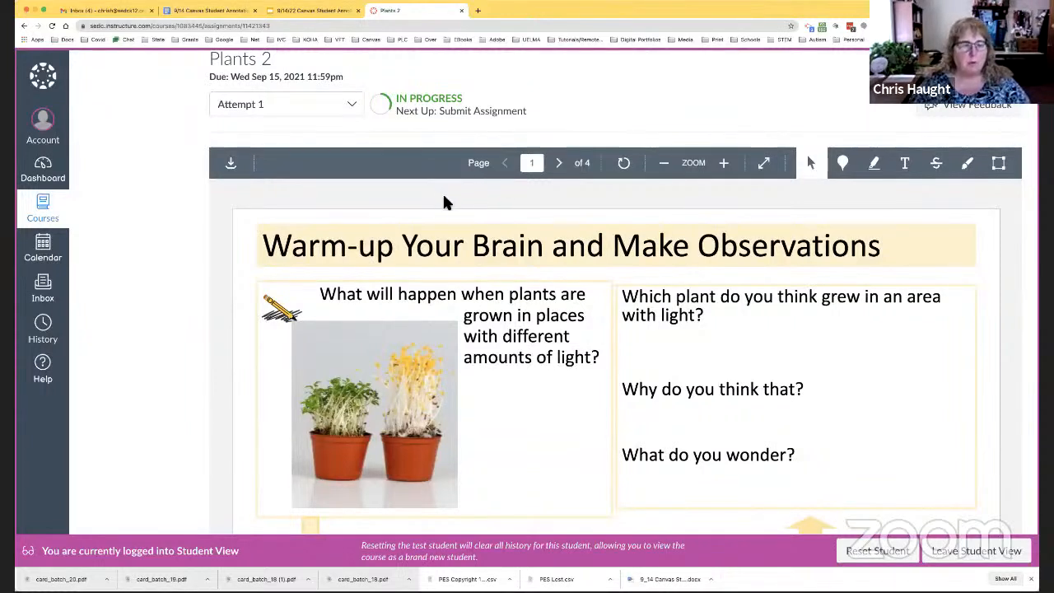
pyautogui.moveTo(234, 168)
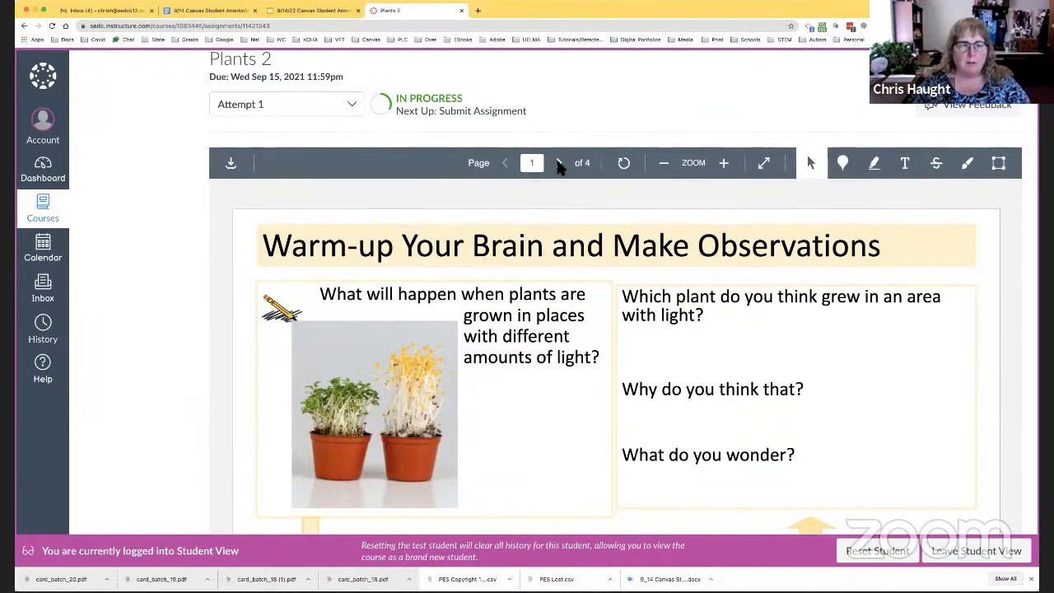
pyautogui.click(558, 163)
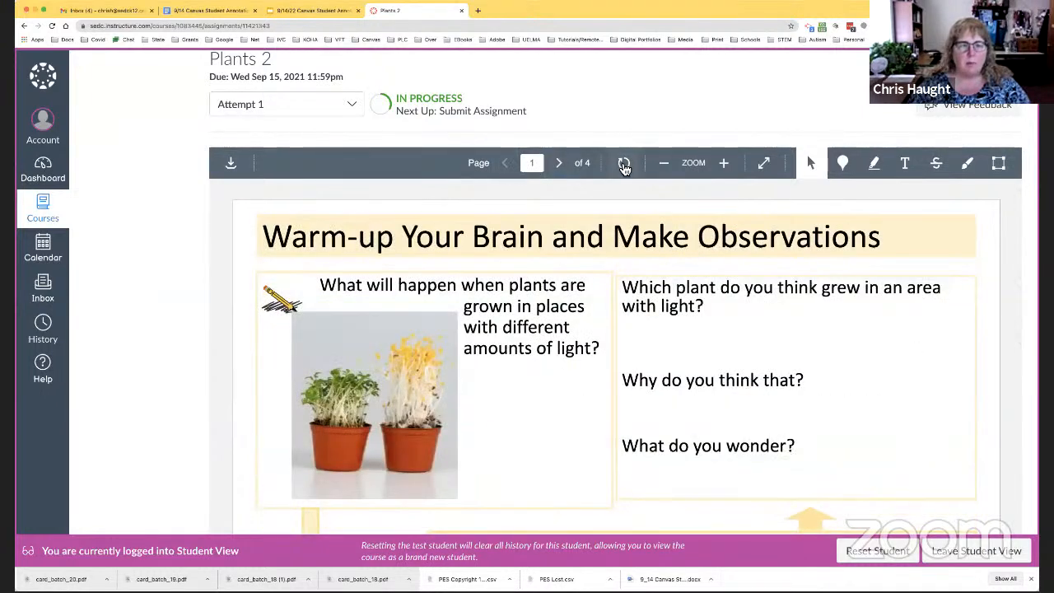
pyautogui.click(625, 163)
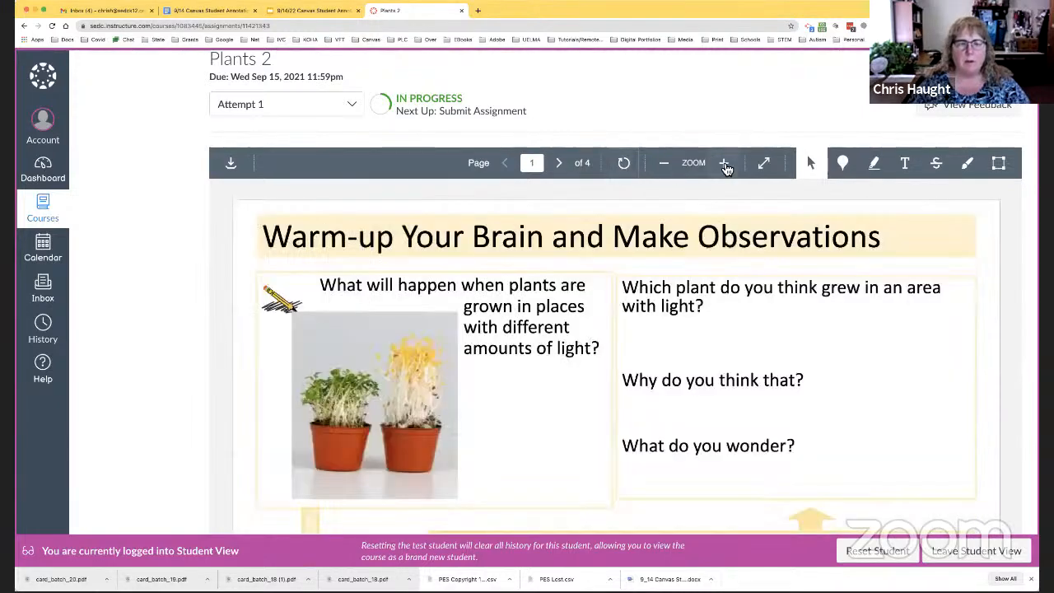
pyautogui.click(723, 163)
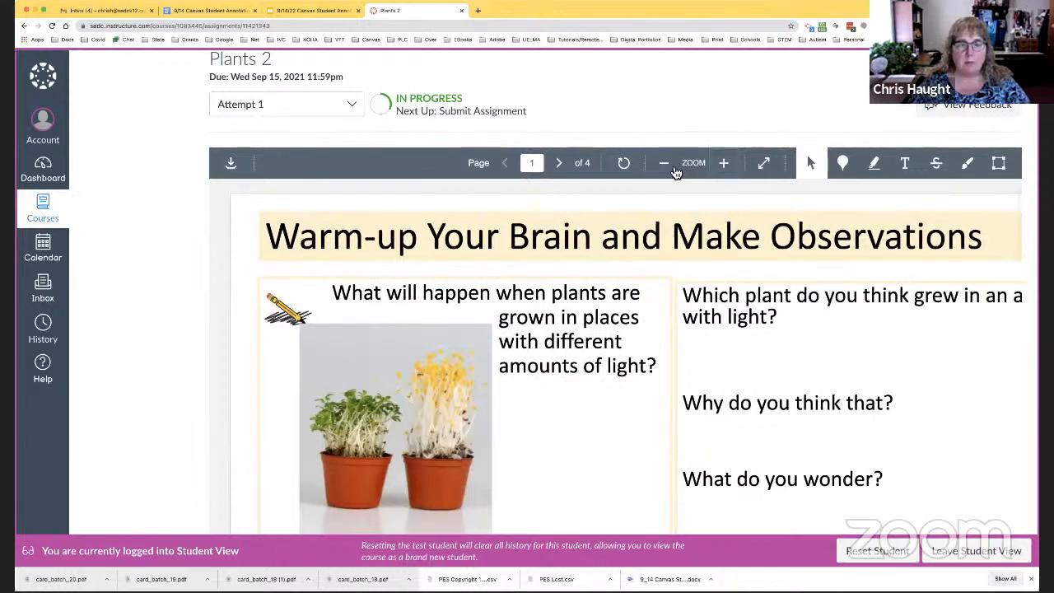
pyautogui.click(664, 163)
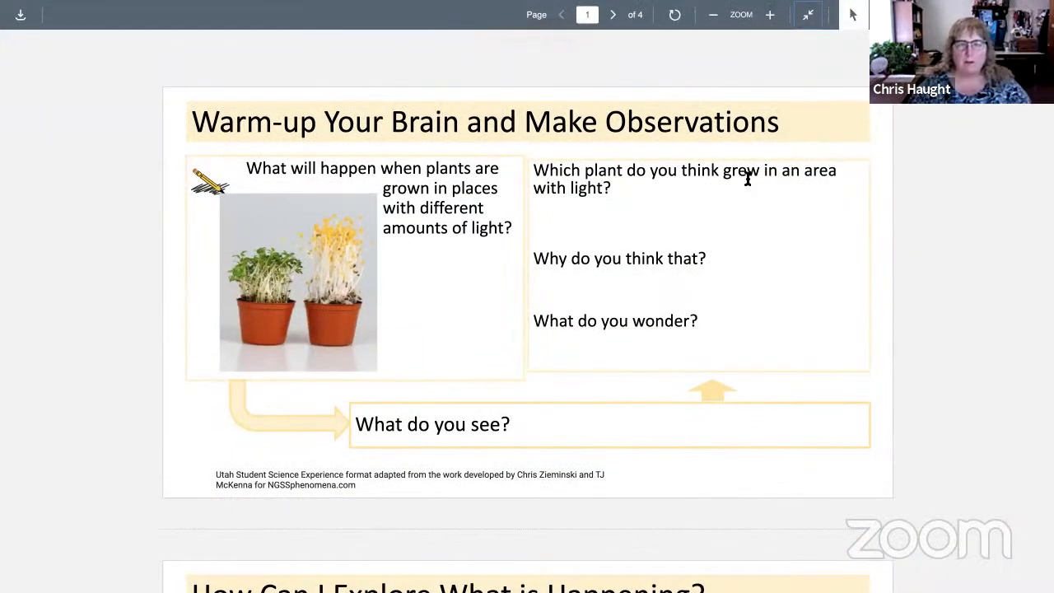
pyautogui.moveTo(847, 40)
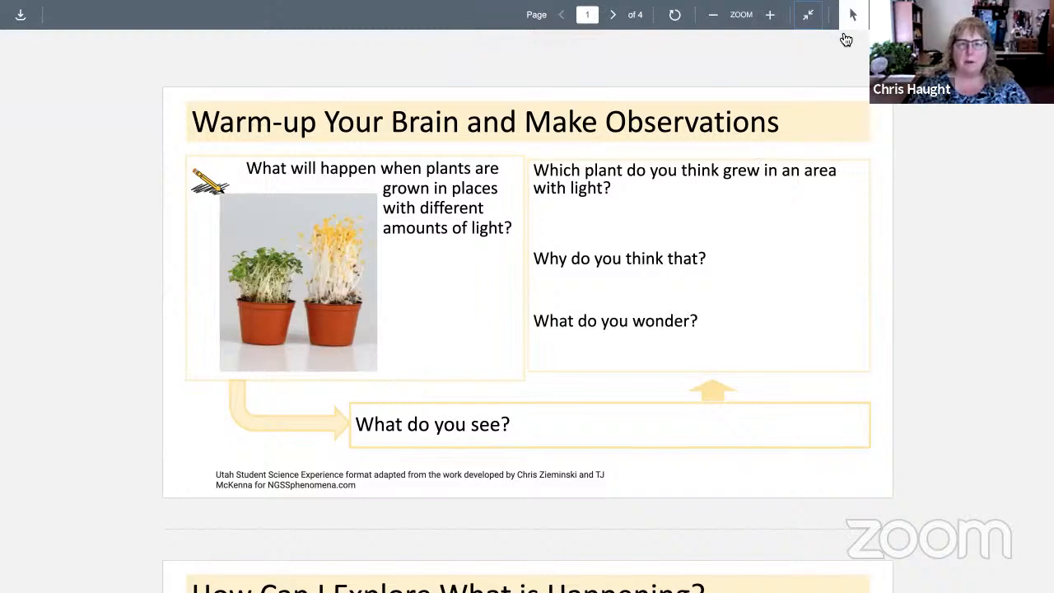
pyautogui.moveTo(854, 41)
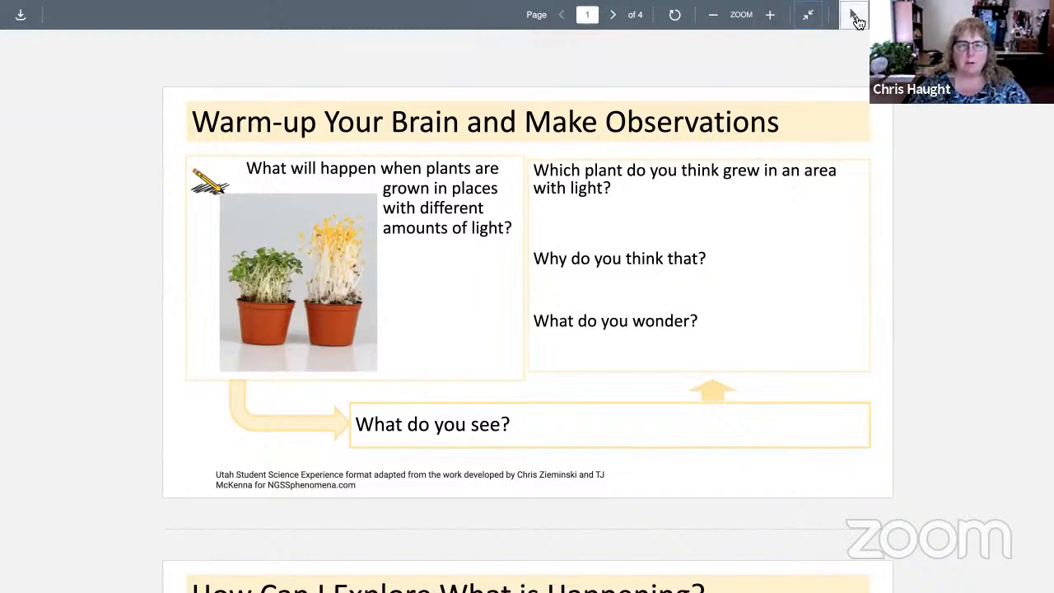
# Step: Activate the annotation pen so the colour palette appears over the full-screen worksheet
pyautogui.click(854, 15)
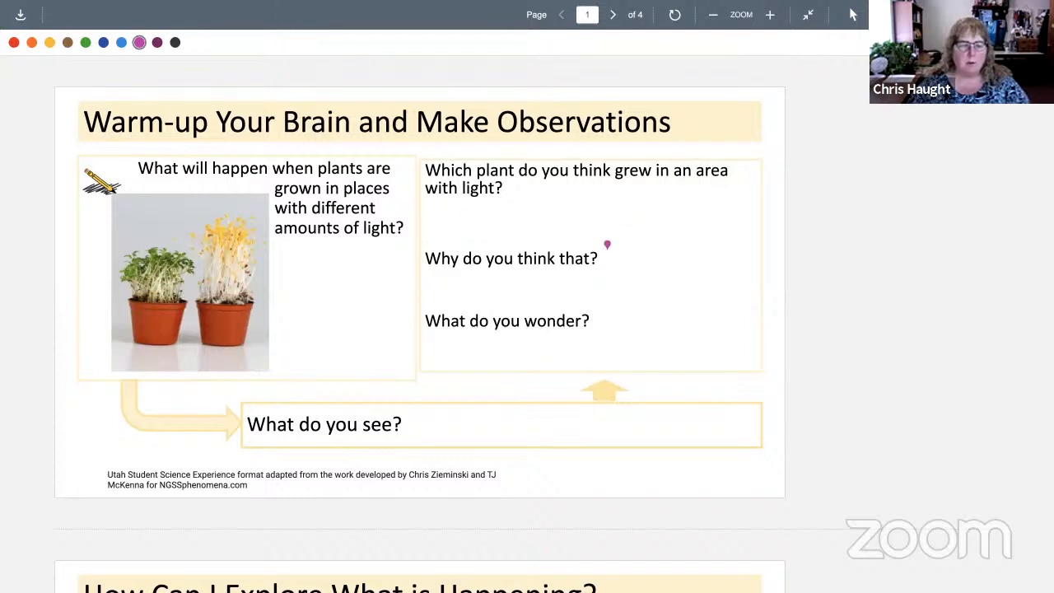
pyautogui.moveTo(523, 313)
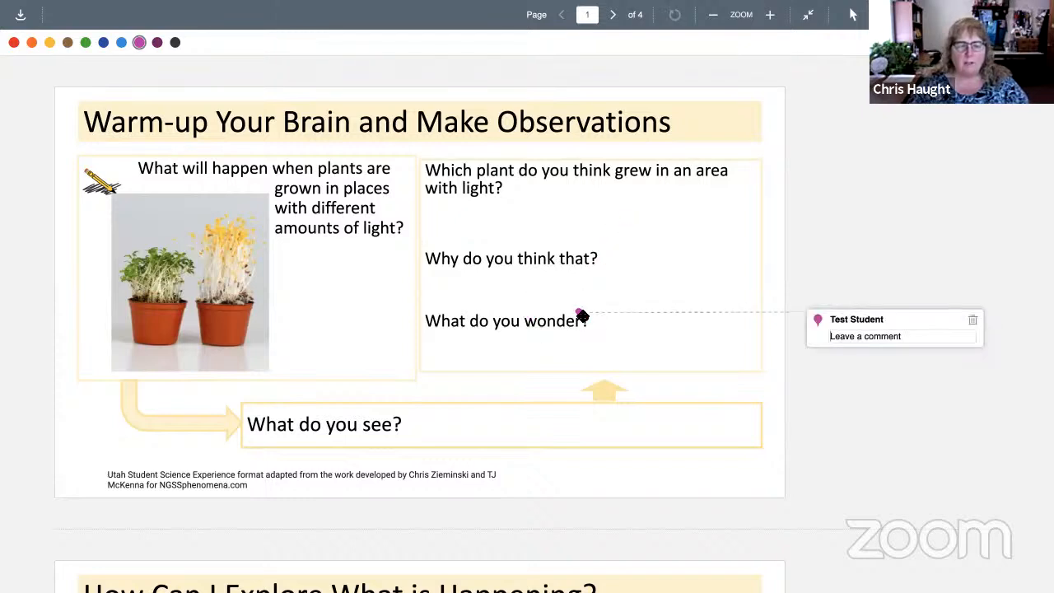
# Step: Post a pin comment 'Sometimes I wonder' beside the 'What do you wonder?' prompt
pyautogui.click(897, 336)
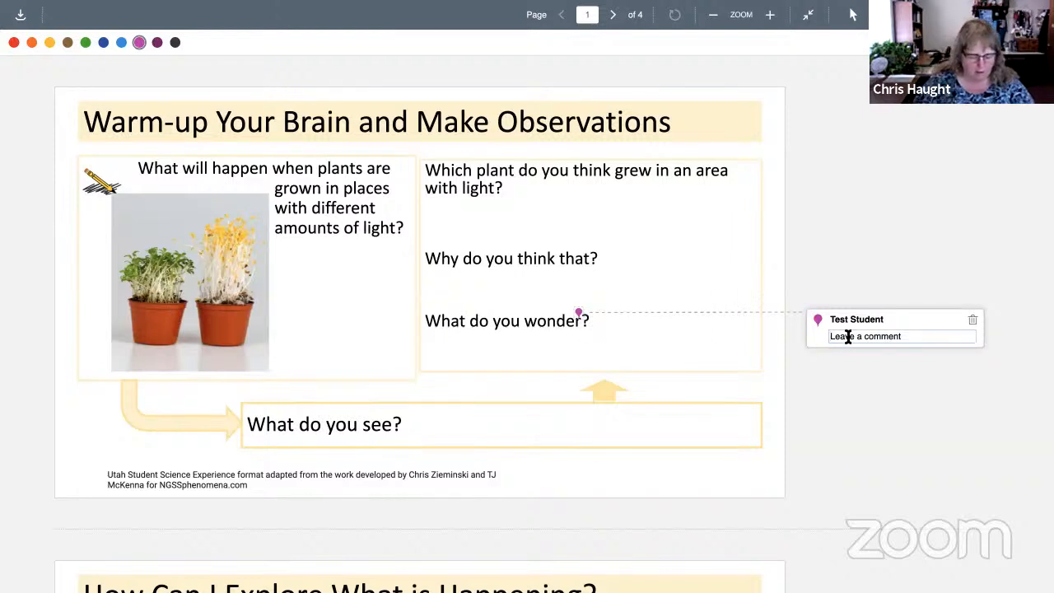
pyautogui.write('Sometimes I w')
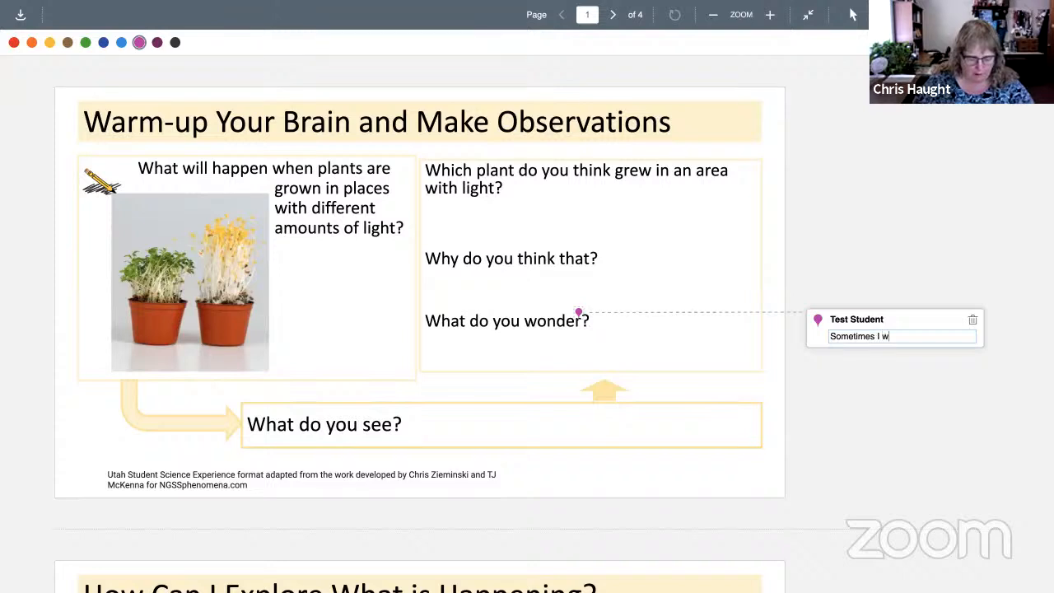
pyautogui.write('onder')
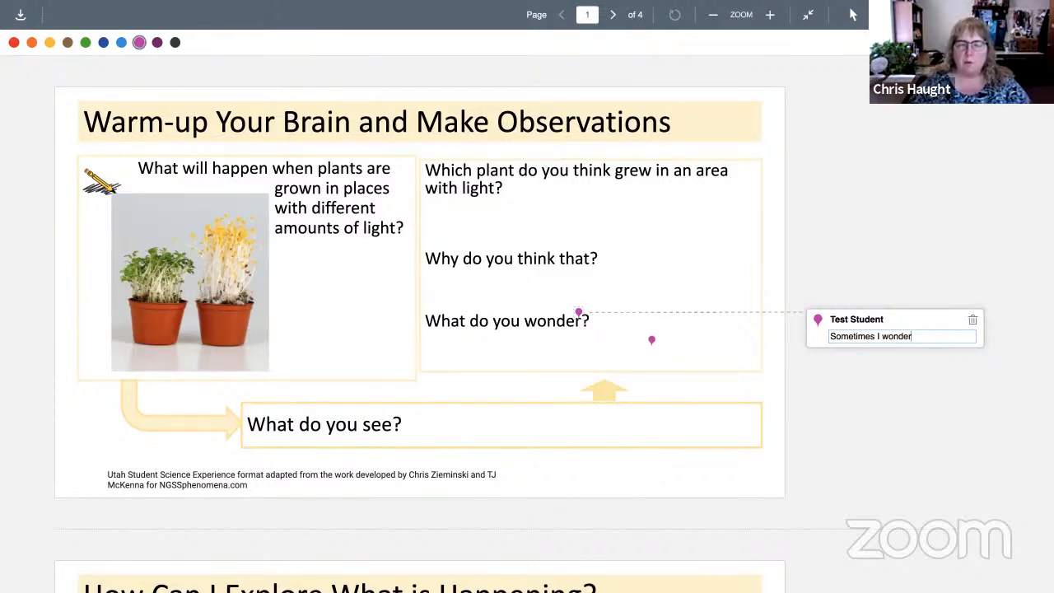
pyautogui.press('Return')
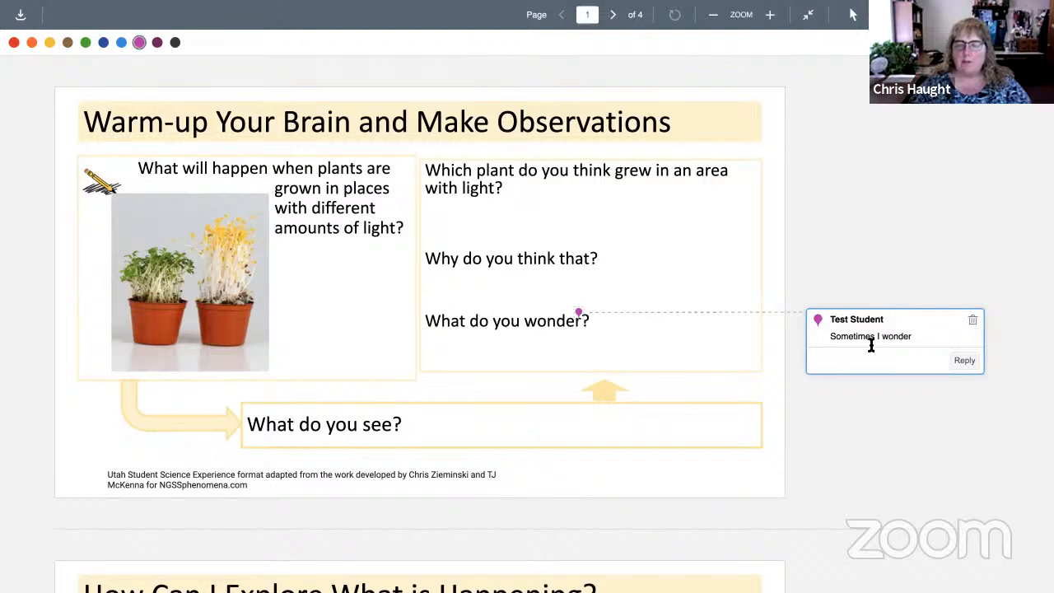
pyautogui.moveTo(873, 360)
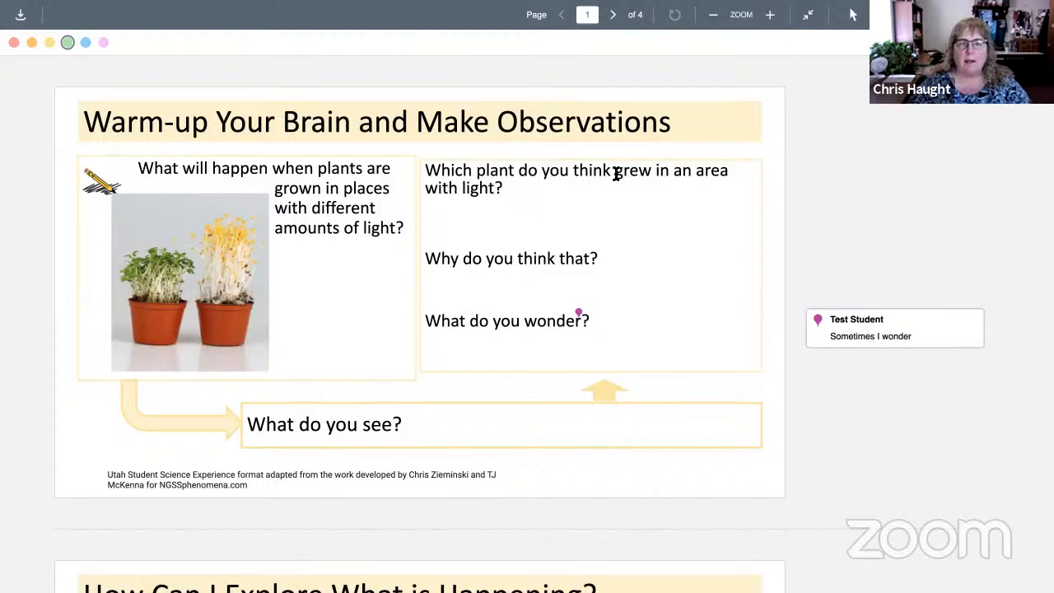
# Step: Highlight 'plant' and 'grew' in the first question and place a green text note by the photo
pyautogui.doubleClick(633, 169)
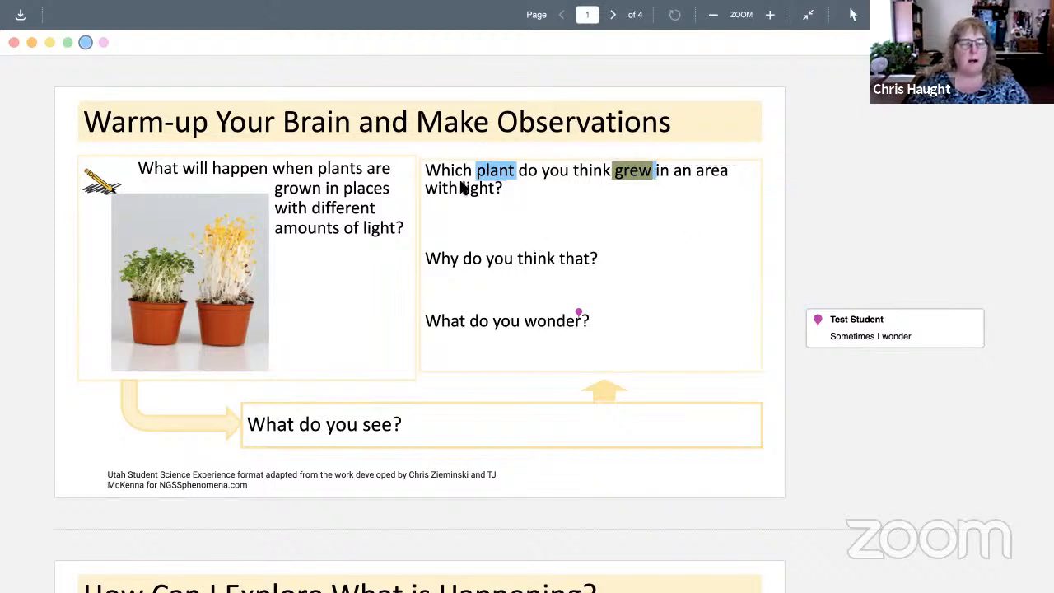
pyautogui.moveTo(652, 237)
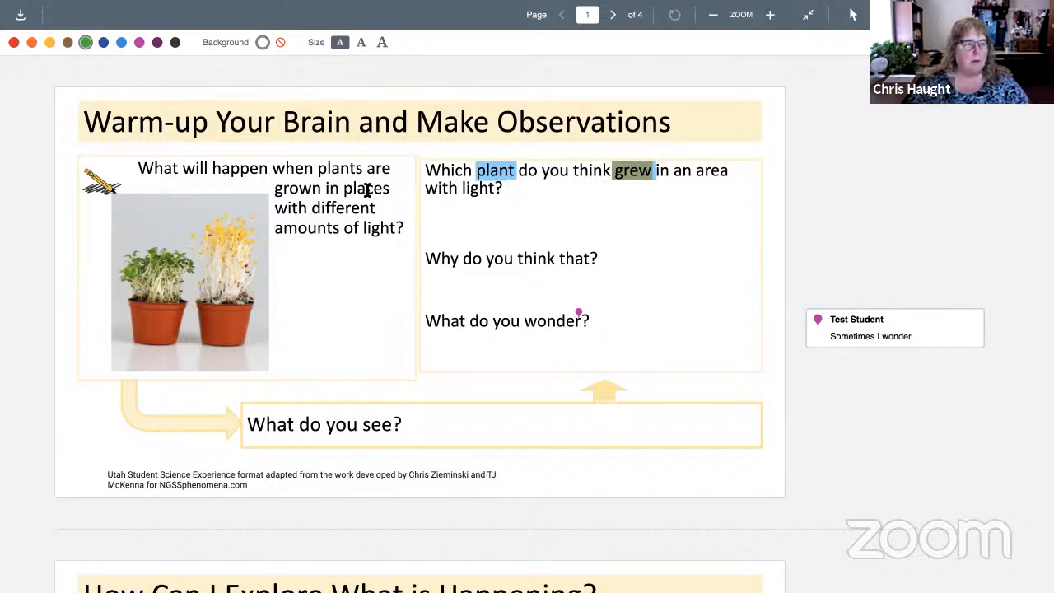
pyautogui.moveTo(290, 260)
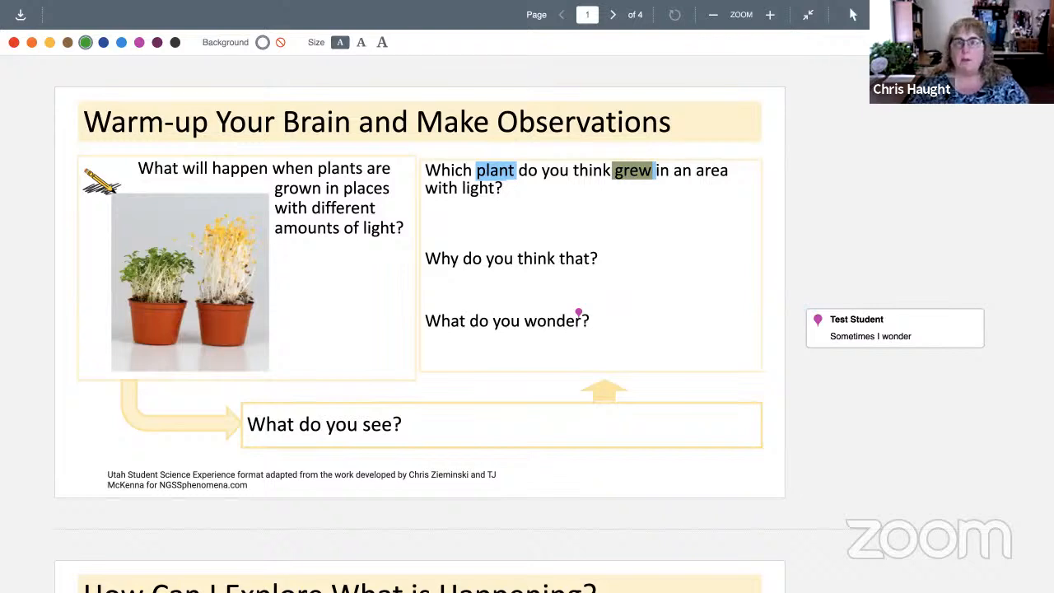
pyautogui.moveTo(300, 261)
pyautogui.write('they will grow less')
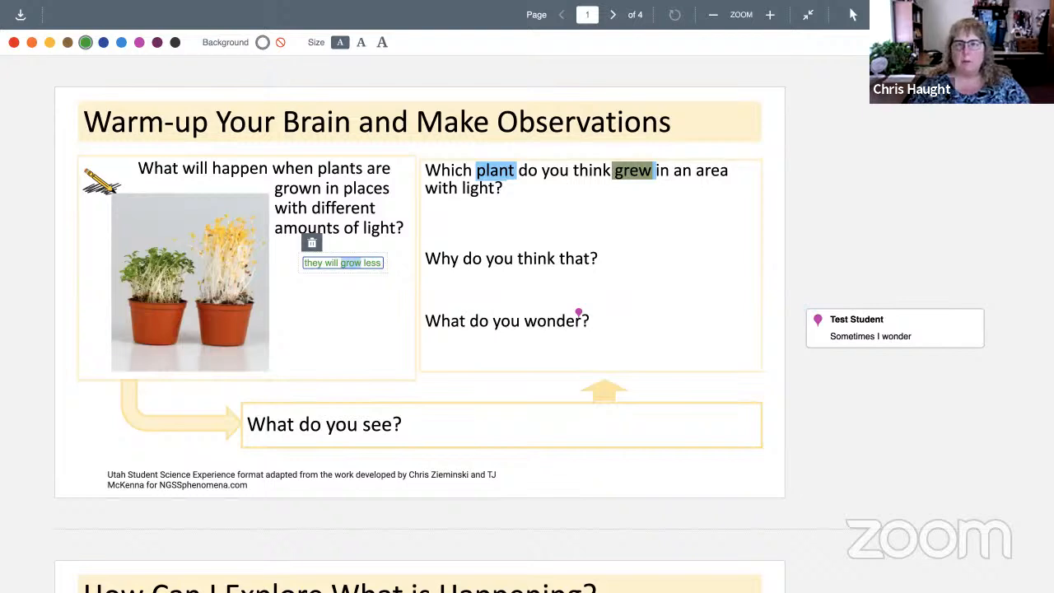
pyautogui.click(399, 238)
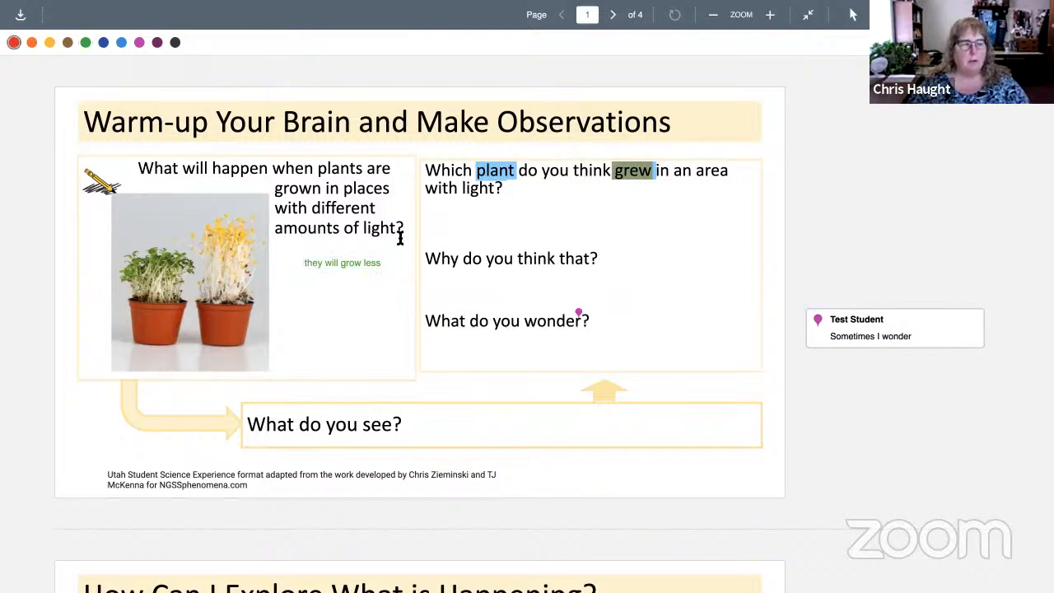
pyautogui.click(343, 264)
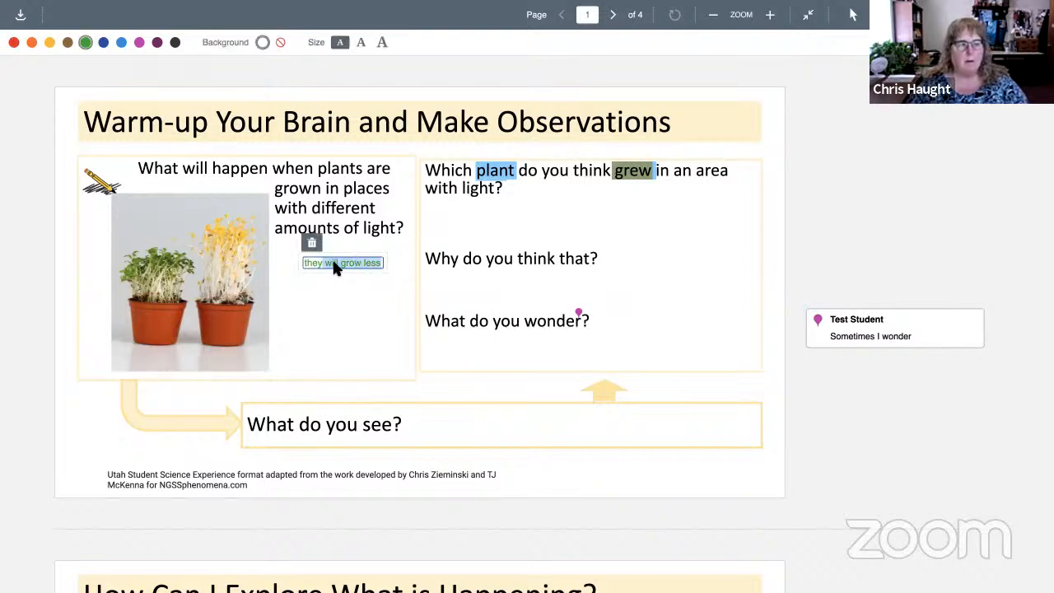
pyautogui.click(464, 218)
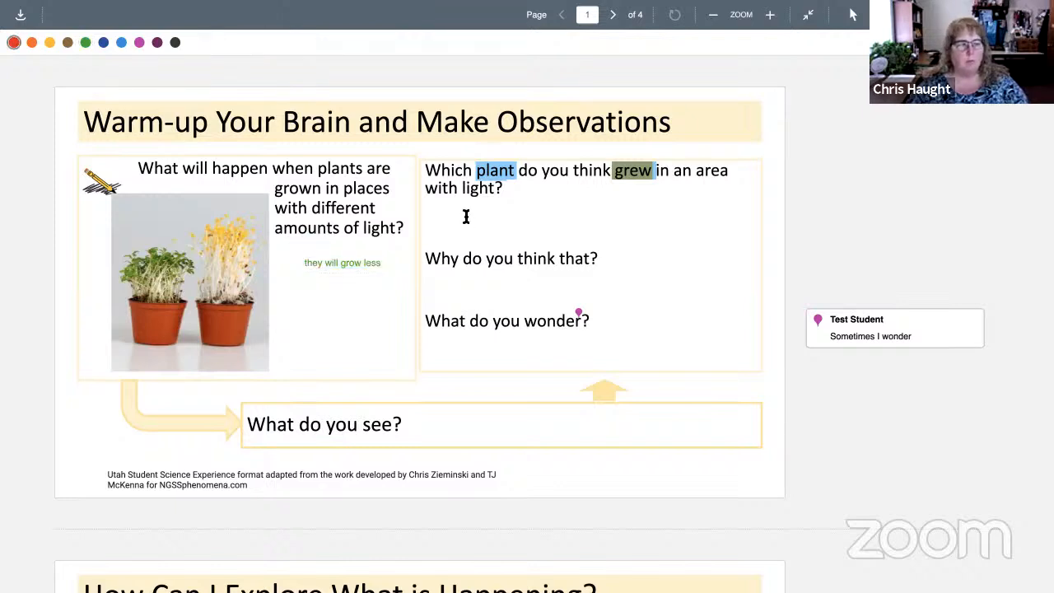
# Step: Extend the green note so it reads 'they will grow lesscccc' and finish editing it
pyautogui.click(343, 262)
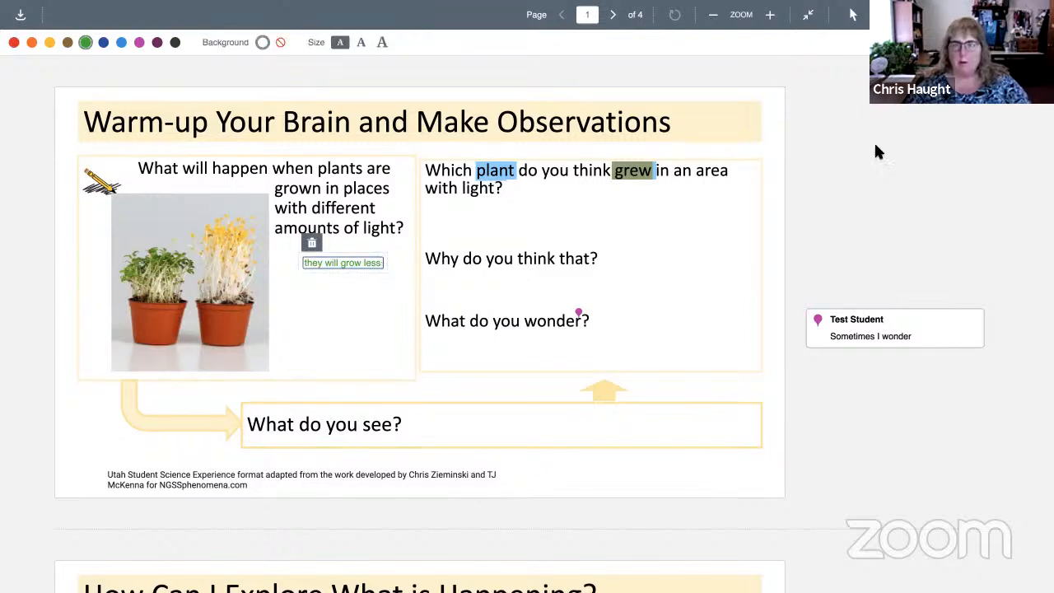
pyautogui.write('cccc')
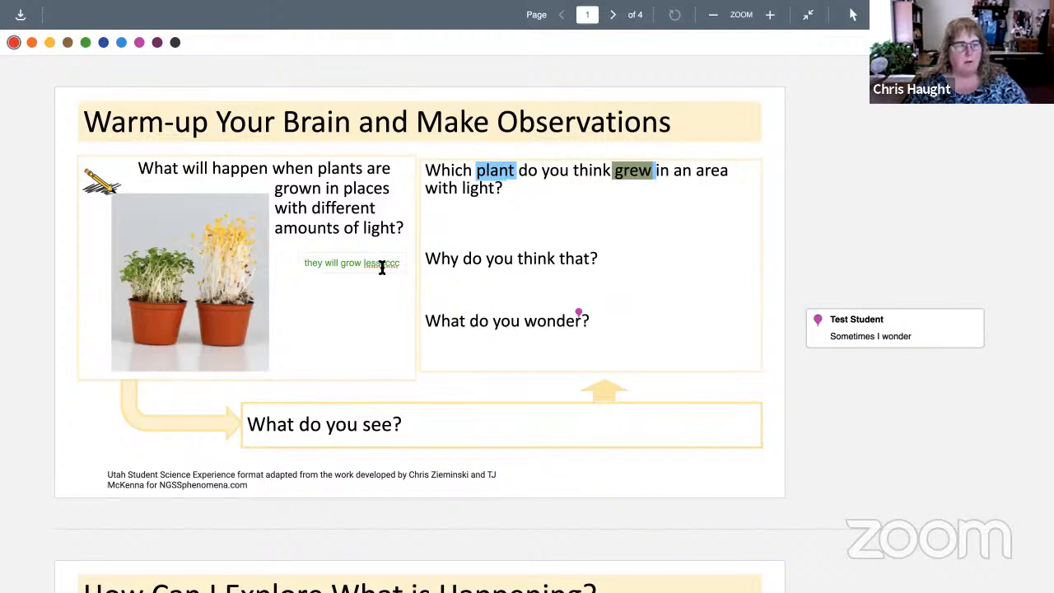
pyautogui.click(349, 264)
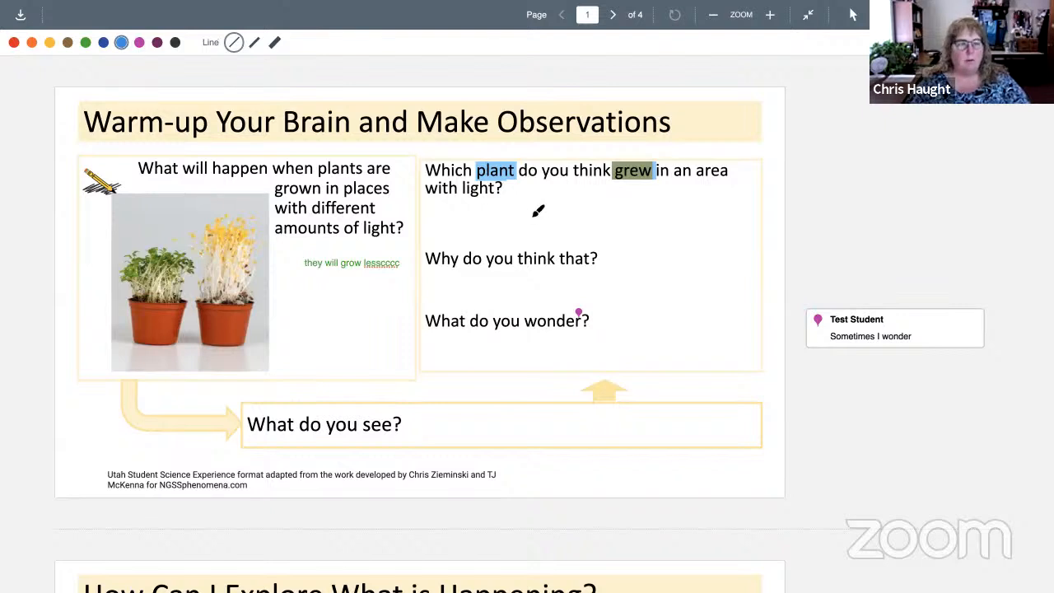
pyautogui.moveTo(521, 203)
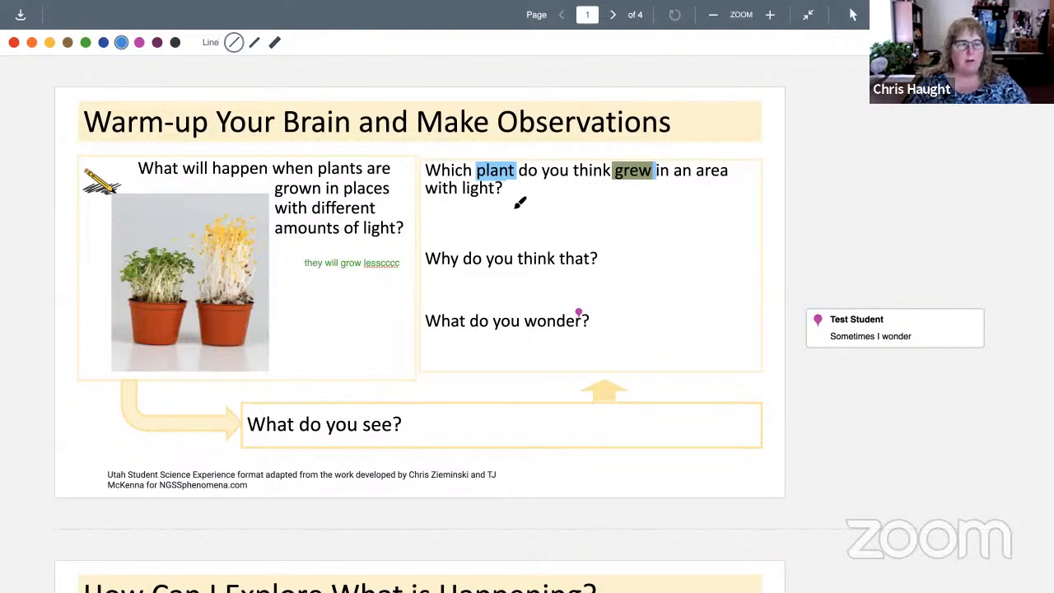
# Step: Draw a line from 'plant' to the photo, comment 'Here are two plants', and exit full screen
pyautogui.moveTo(519, 201); pyautogui.dragTo(264, 289)
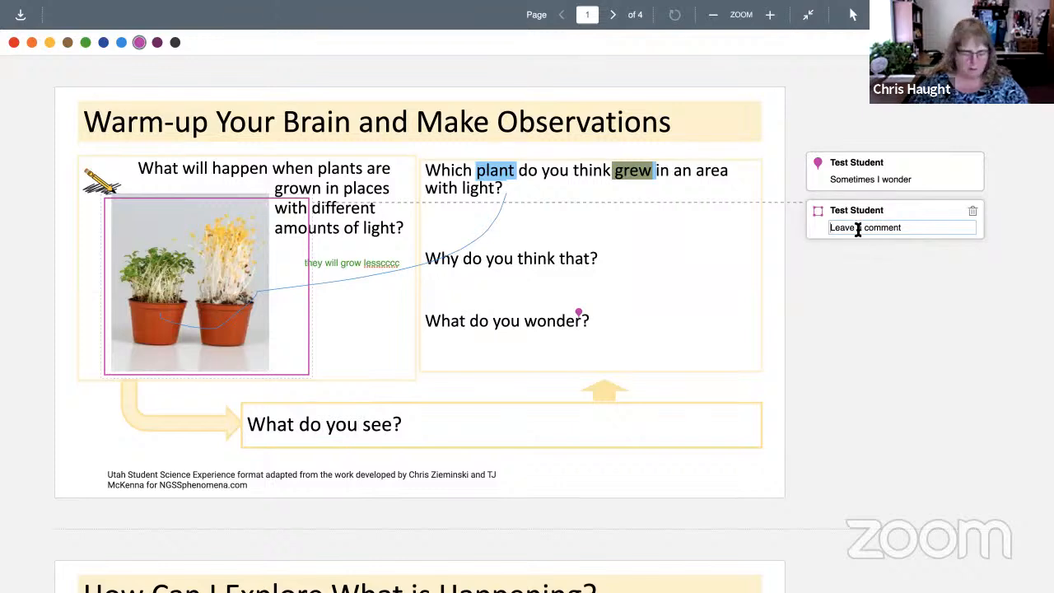
pyautogui.write('Here are two')
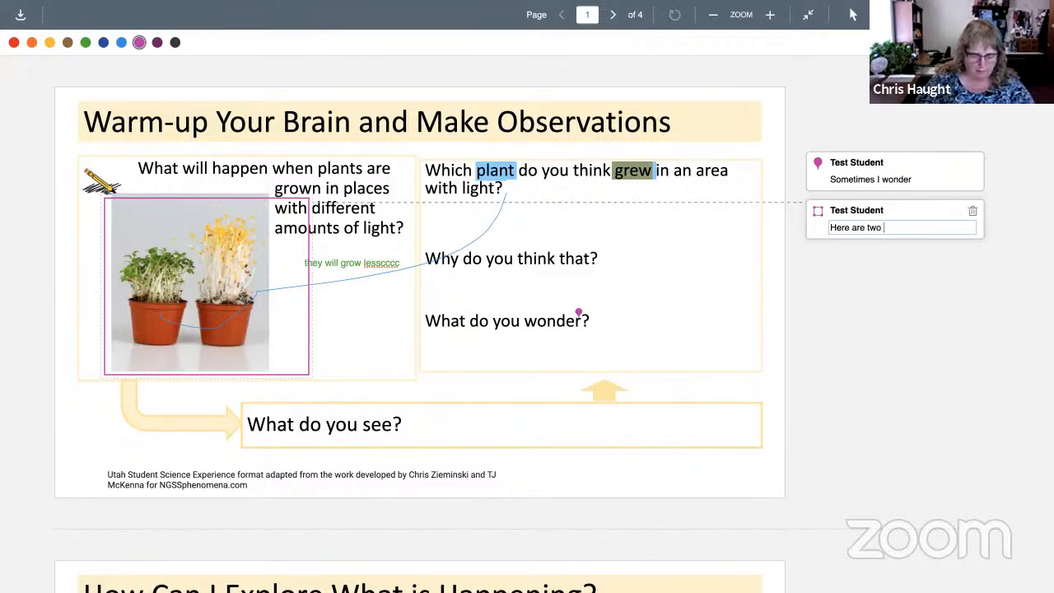
pyautogui.write('plants')
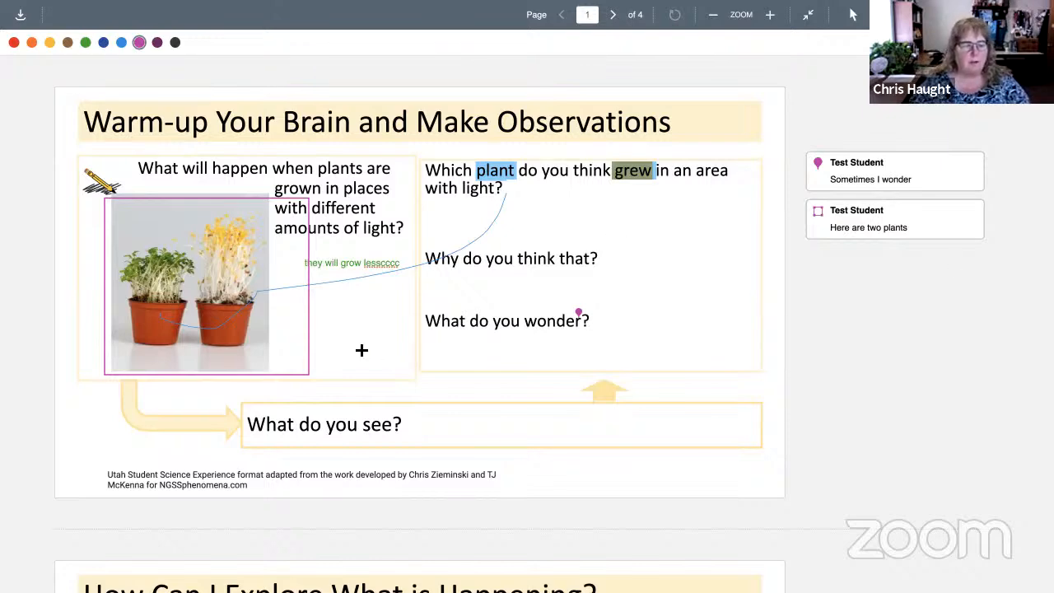
pyautogui.scroll(-3)
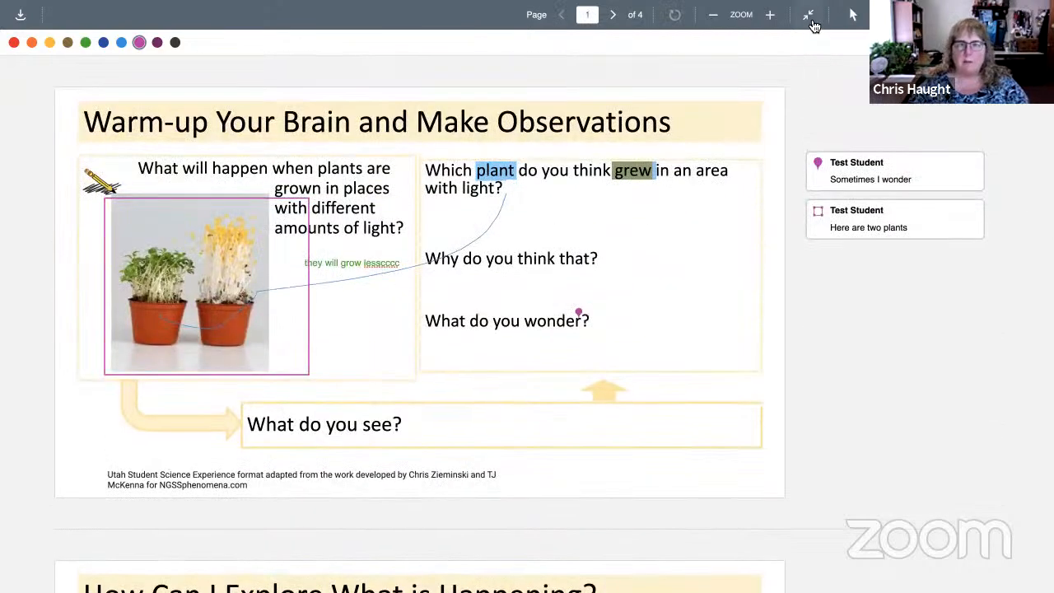
pyautogui.click(810, 14)
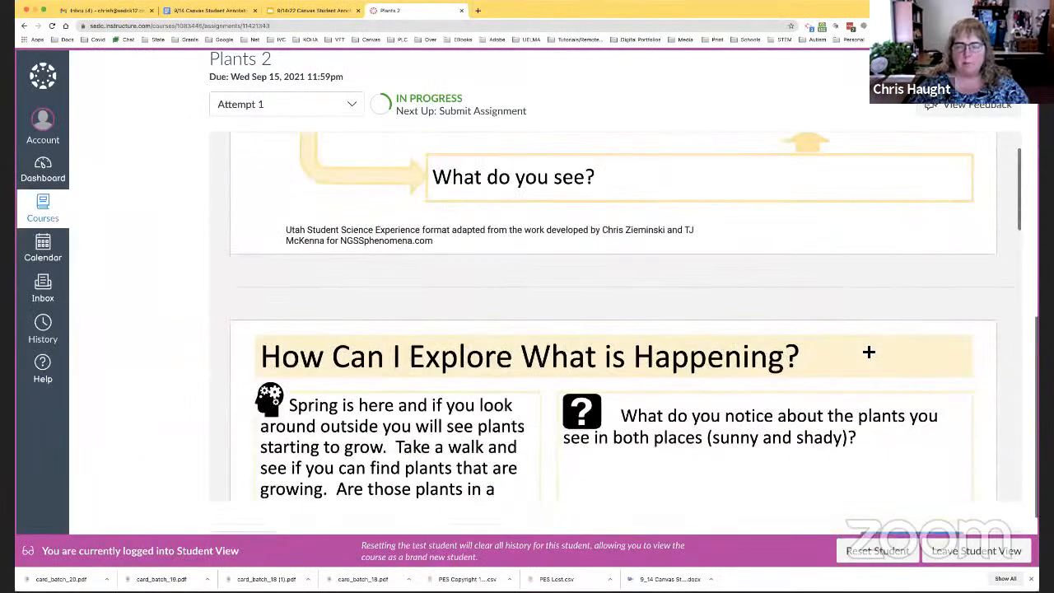
pyautogui.scroll(-3)
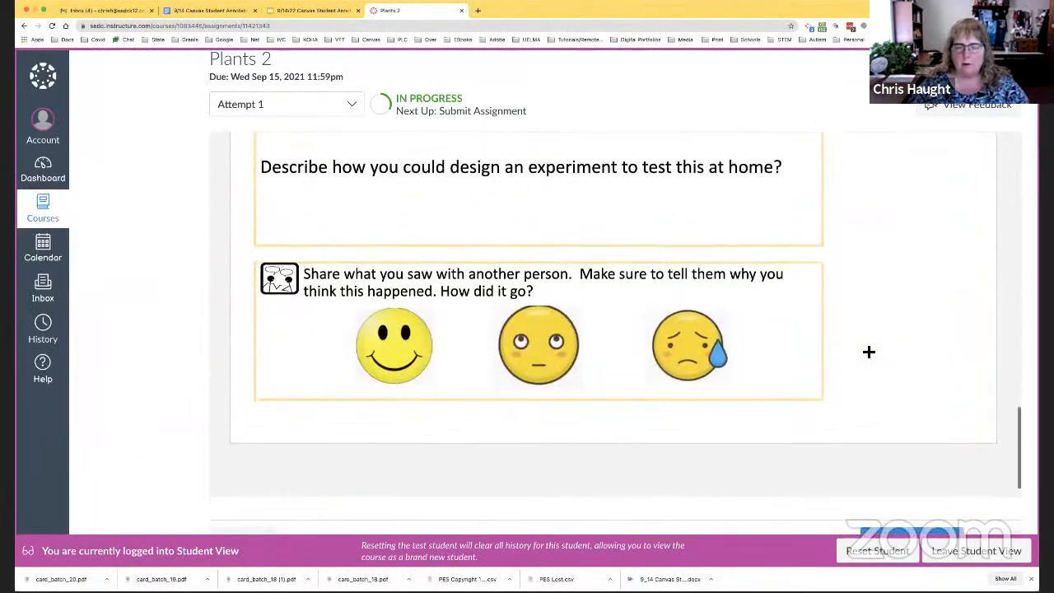
pyautogui.click(913, 421)
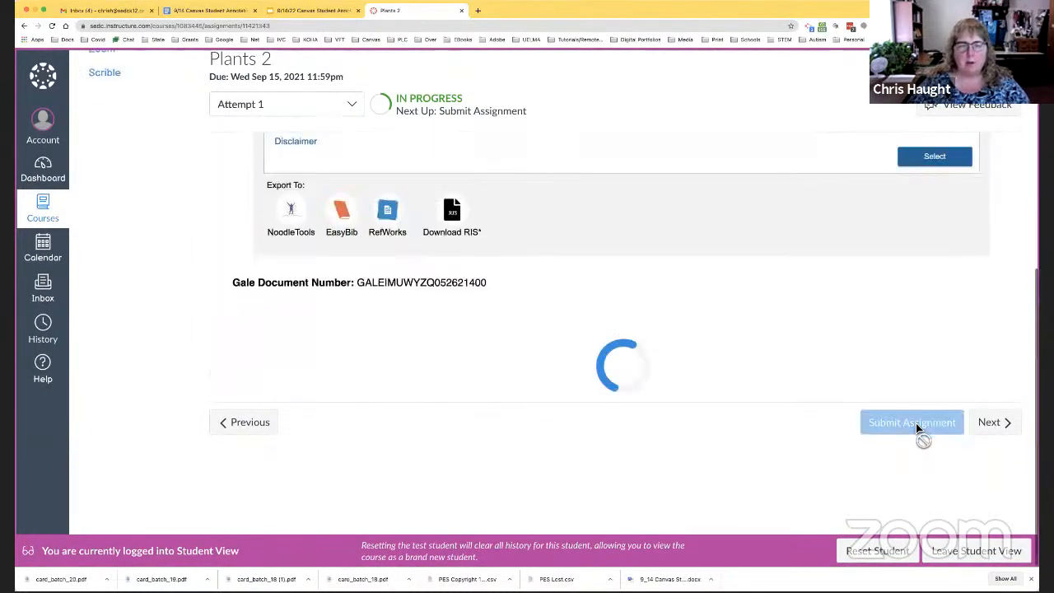
pyautogui.click(911, 421)
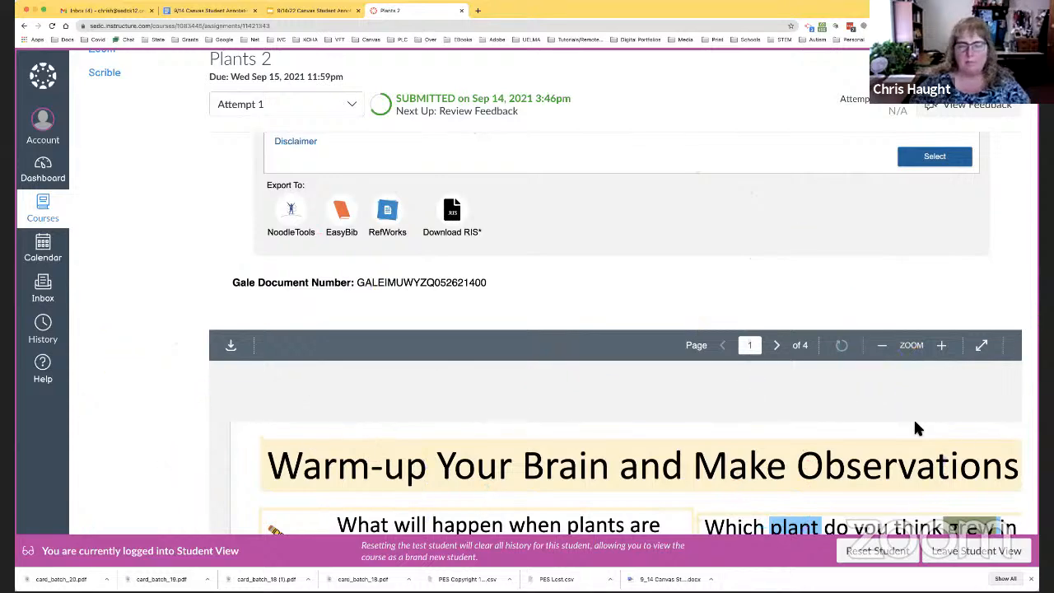
pyautogui.scroll(3)
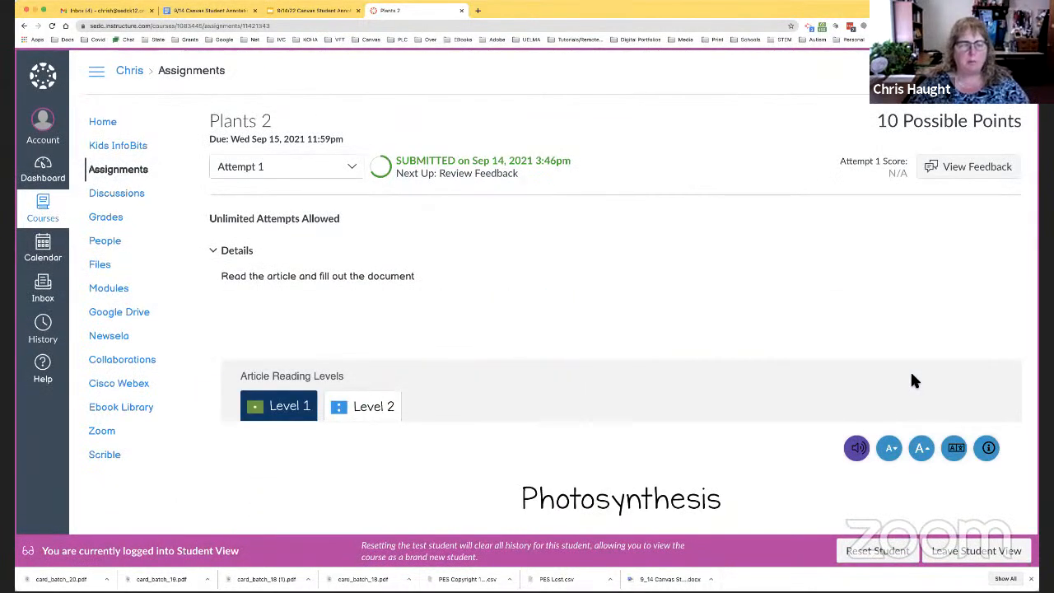
pyautogui.moveTo(906, 346)
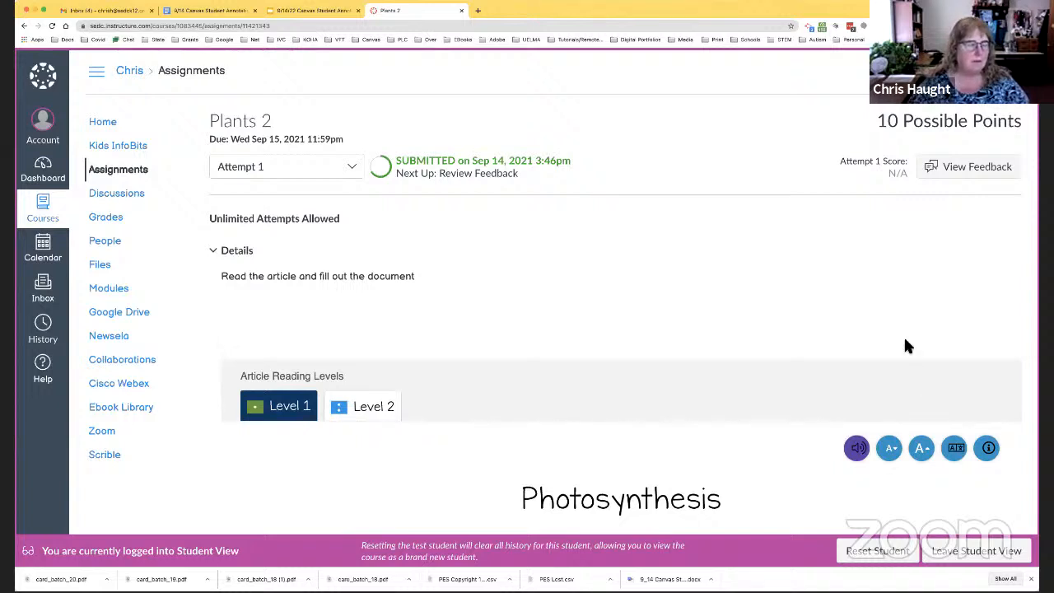
pyautogui.moveTo(389, 163)
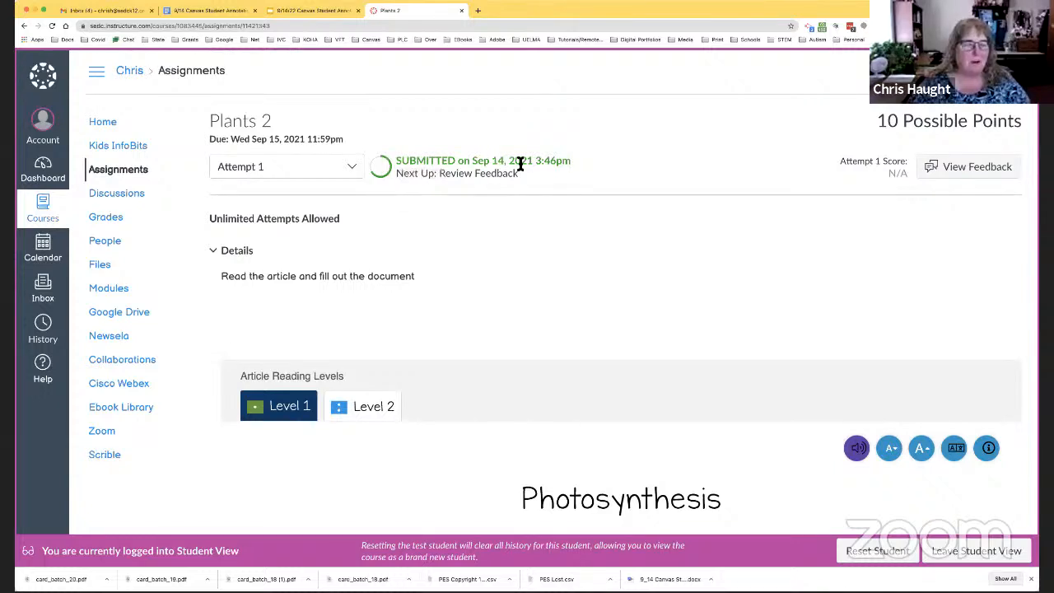
pyautogui.moveTo(492, 162)
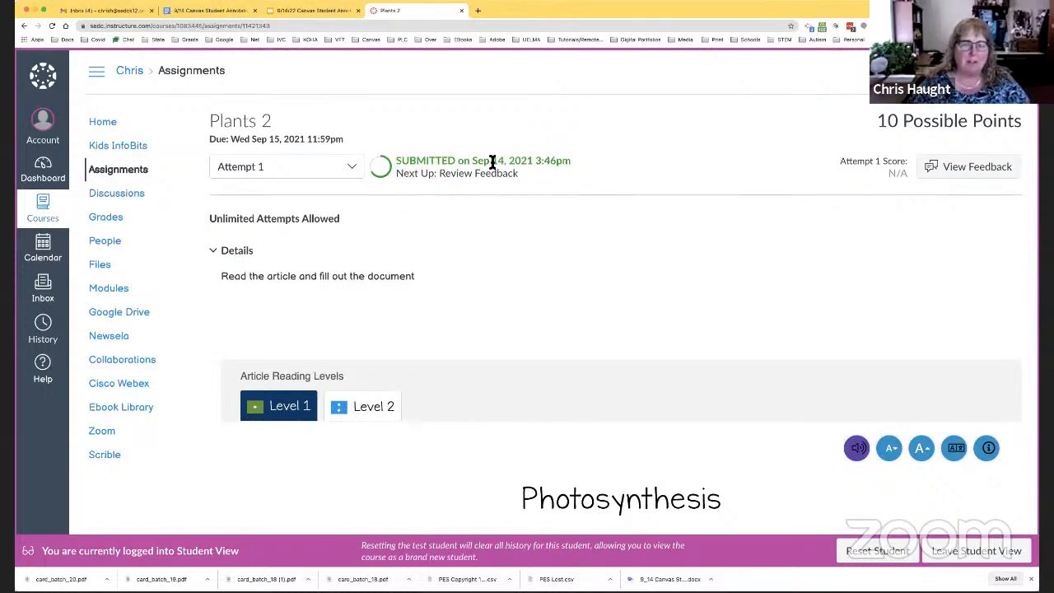
pyautogui.moveTo(493, 163)
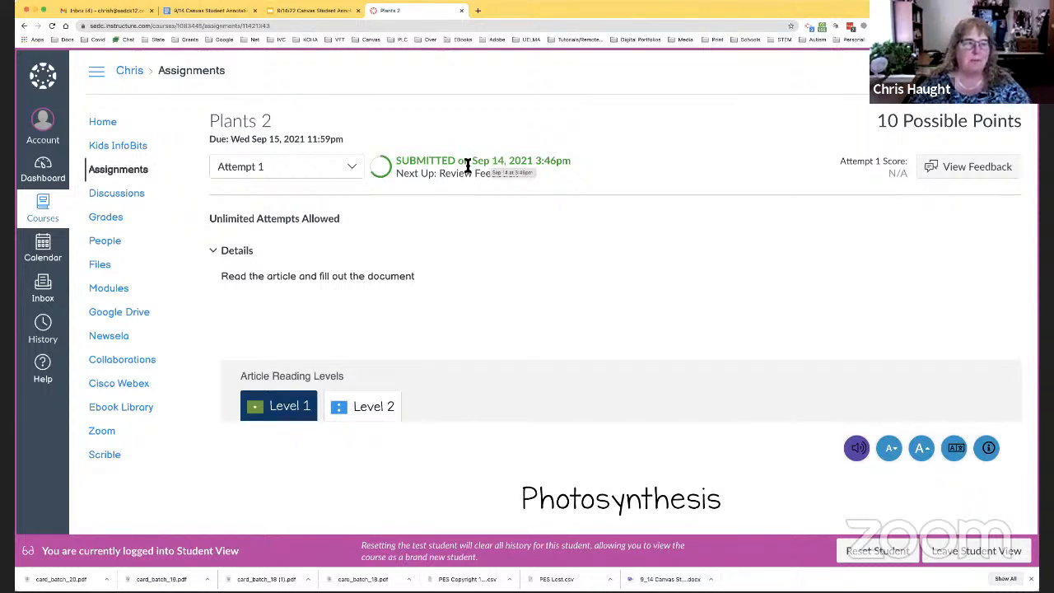
pyautogui.moveTo(527, 173)
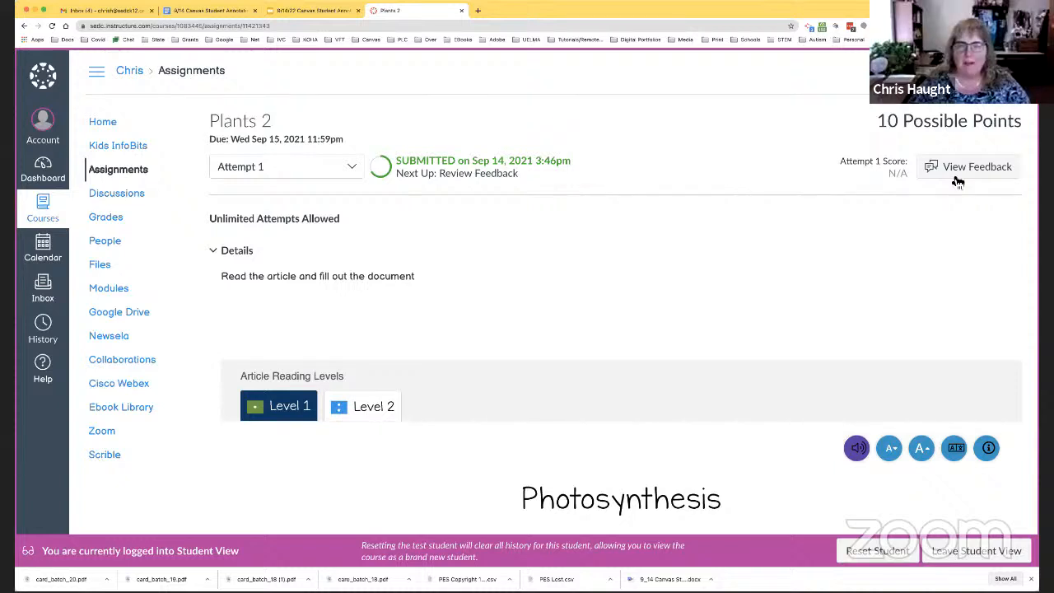
pyautogui.moveTo(977, 550)
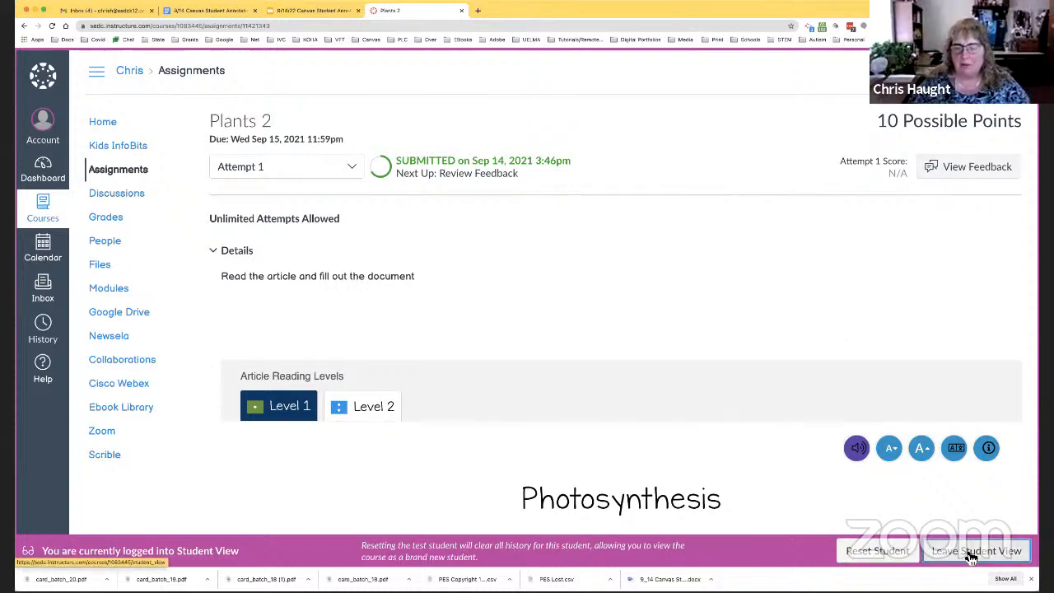
# Step: Leave Student View and launch SpeedGrader for the Plants 2 assignment
pyautogui.click(977, 551)
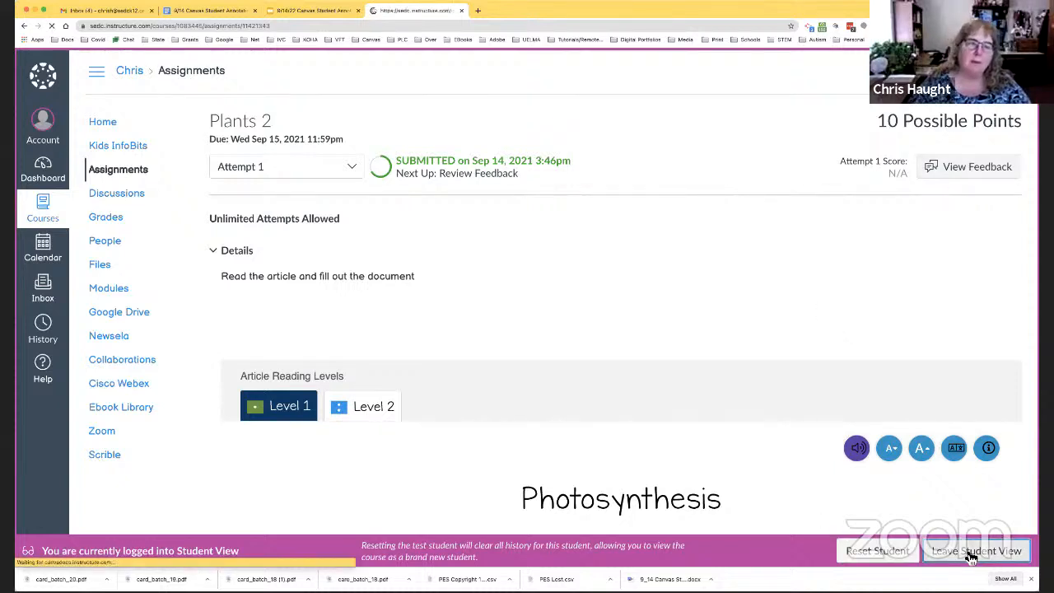
pyautogui.click(975, 551)
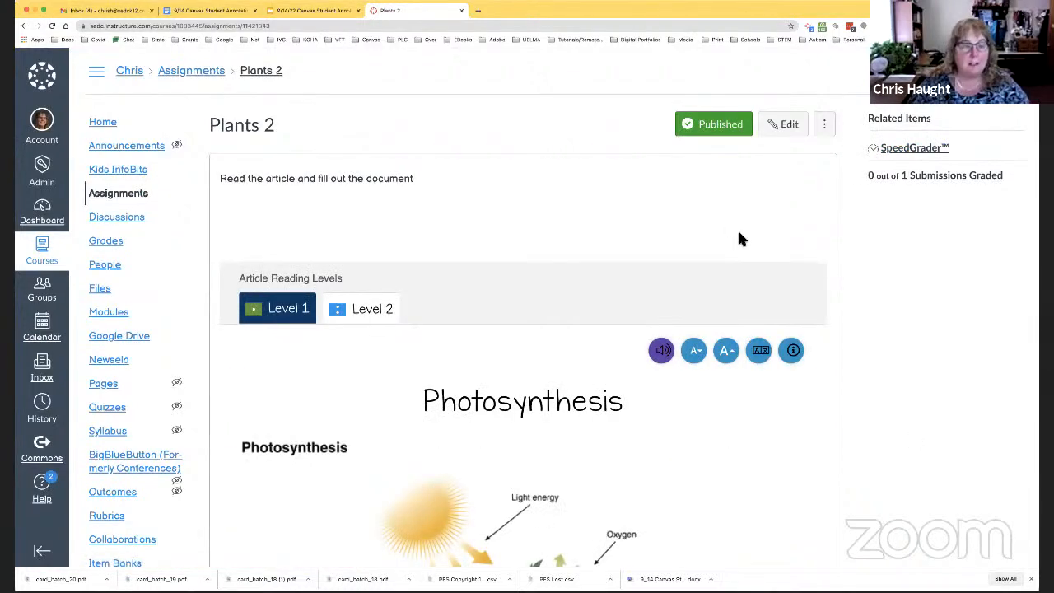
pyautogui.moveTo(914, 148)
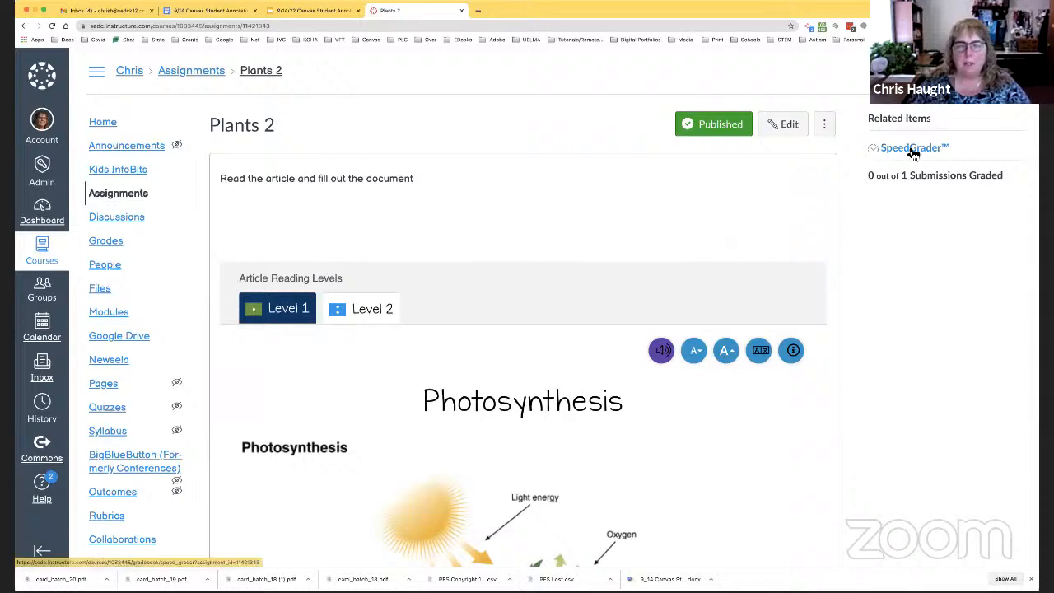
pyautogui.click(909, 148)
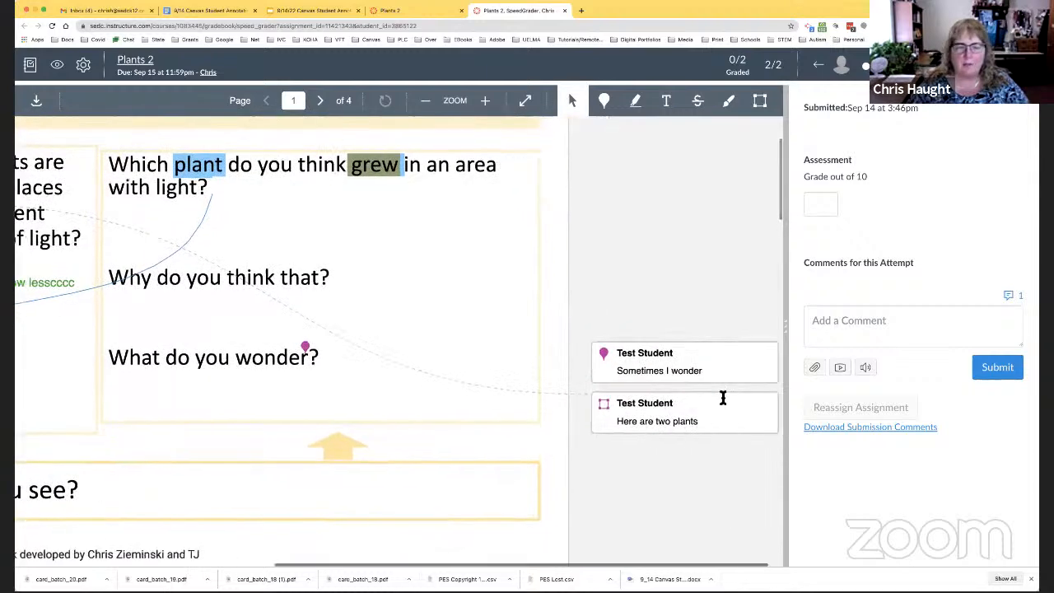
# Step: Review the student's annotation and submit the comment 'you need to complete'
pyautogui.click(659, 369)
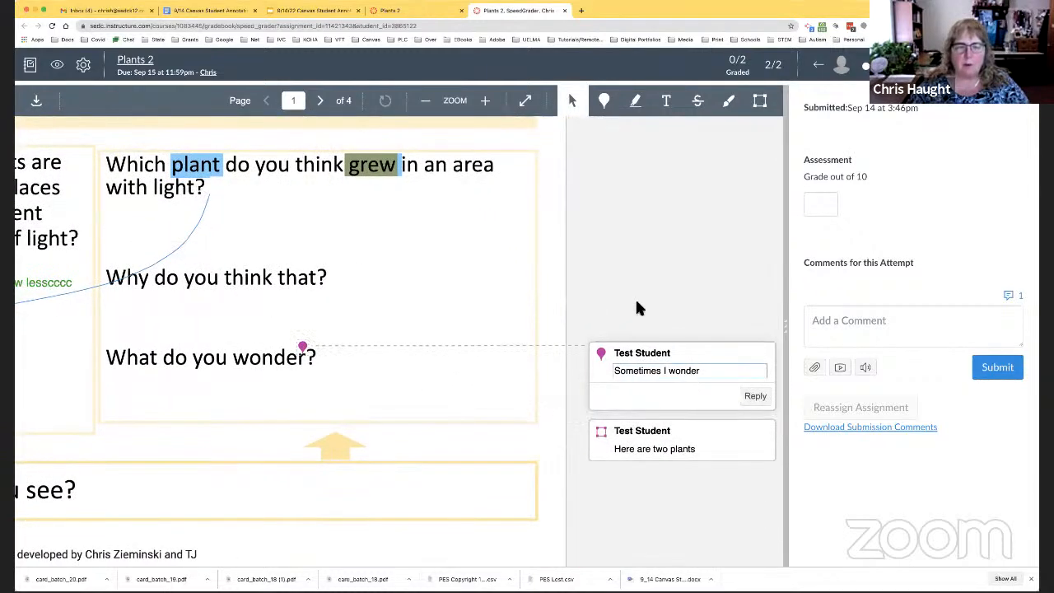
pyautogui.click(821, 204)
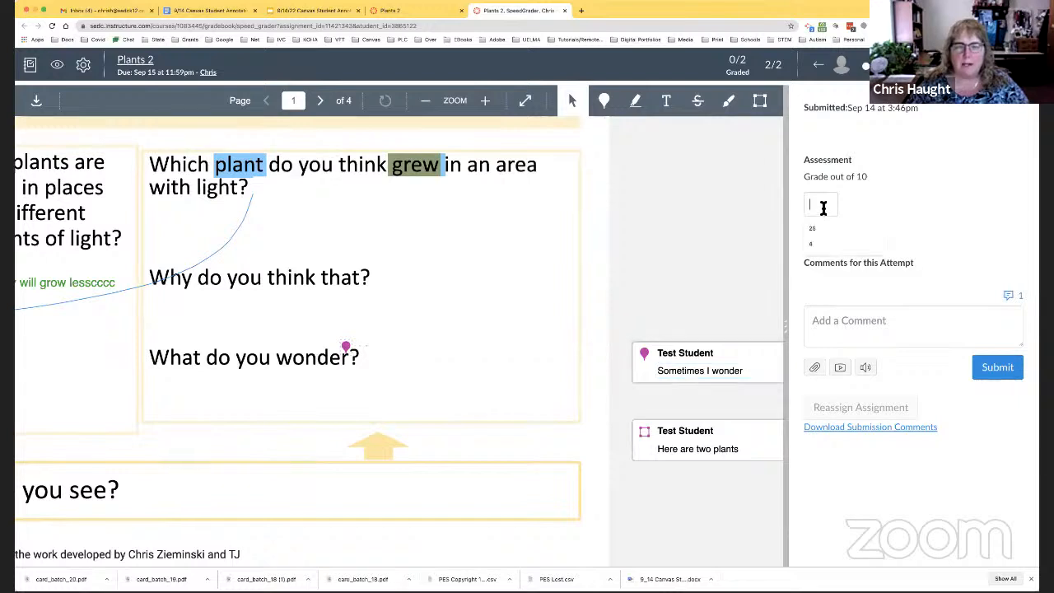
pyautogui.click(913, 326)
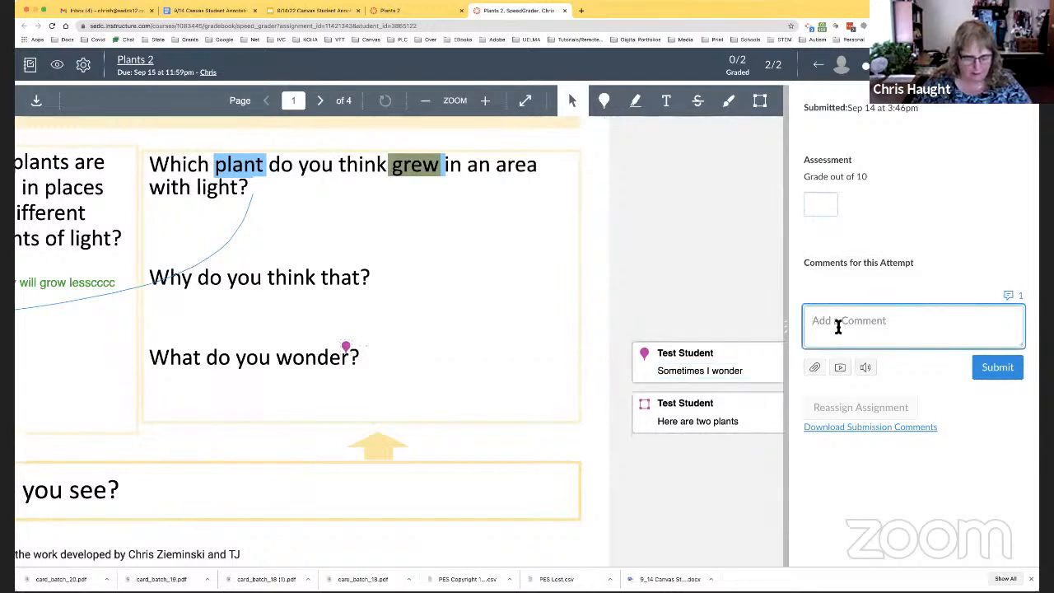
pyautogui.write('you need to d')
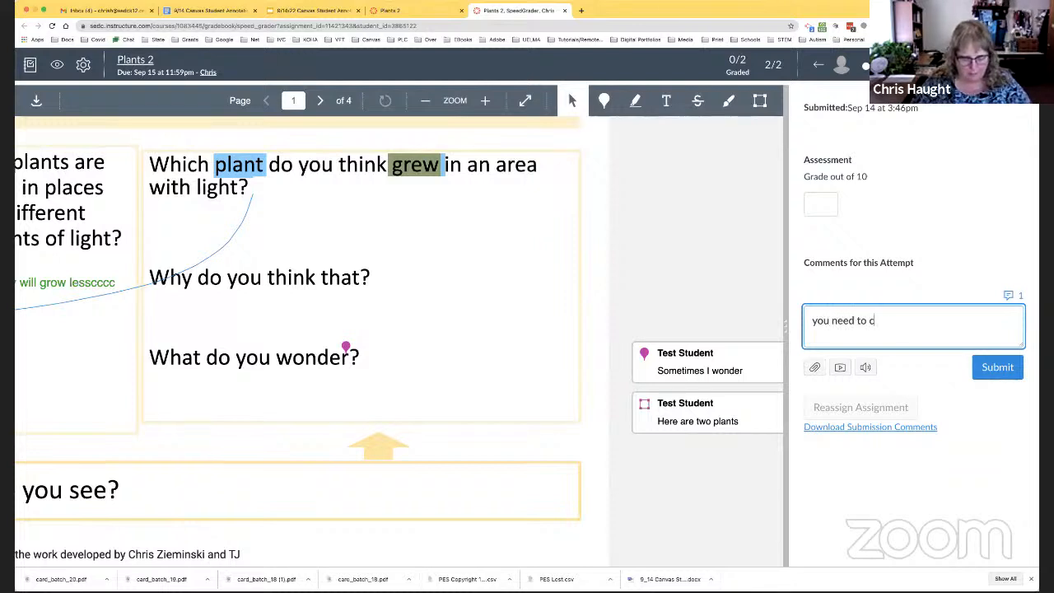
pyautogui.write('omplete')
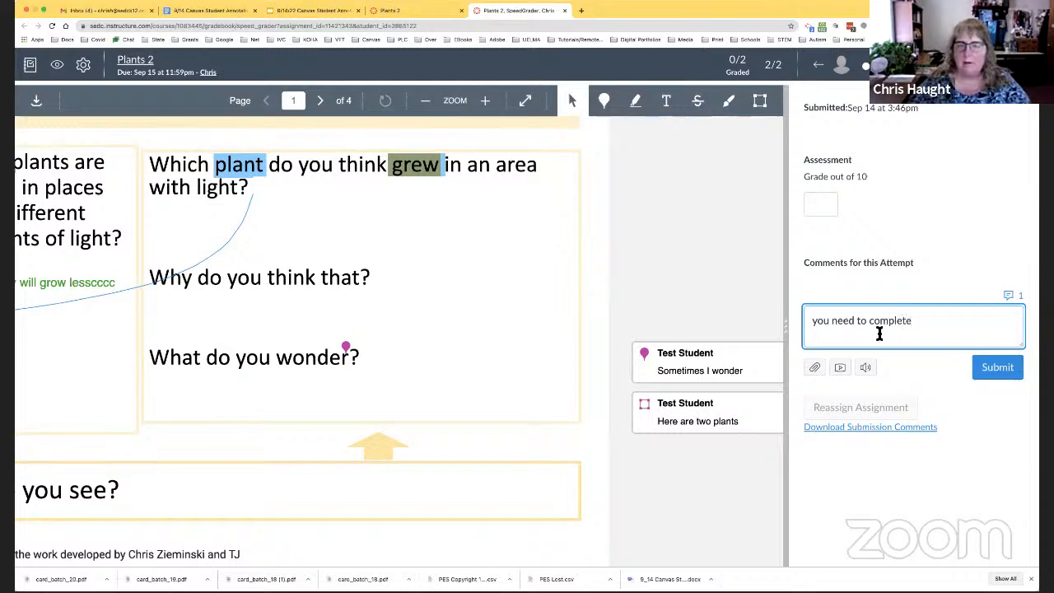
pyautogui.click(998, 366)
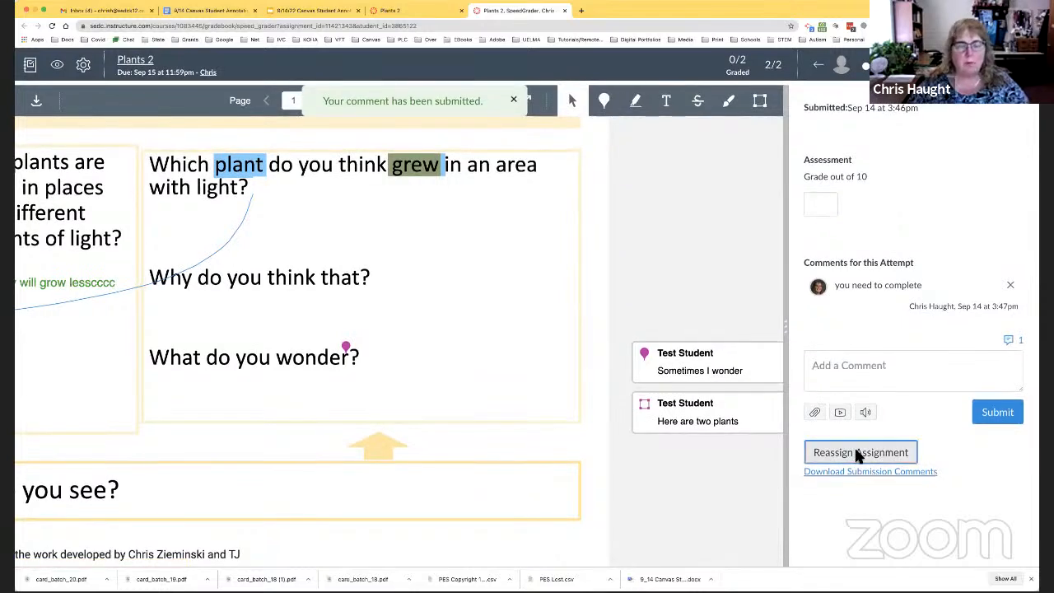
# Step: Reassign Plants 2 to Test Student and return to the course Modules page
pyautogui.click(859, 451)
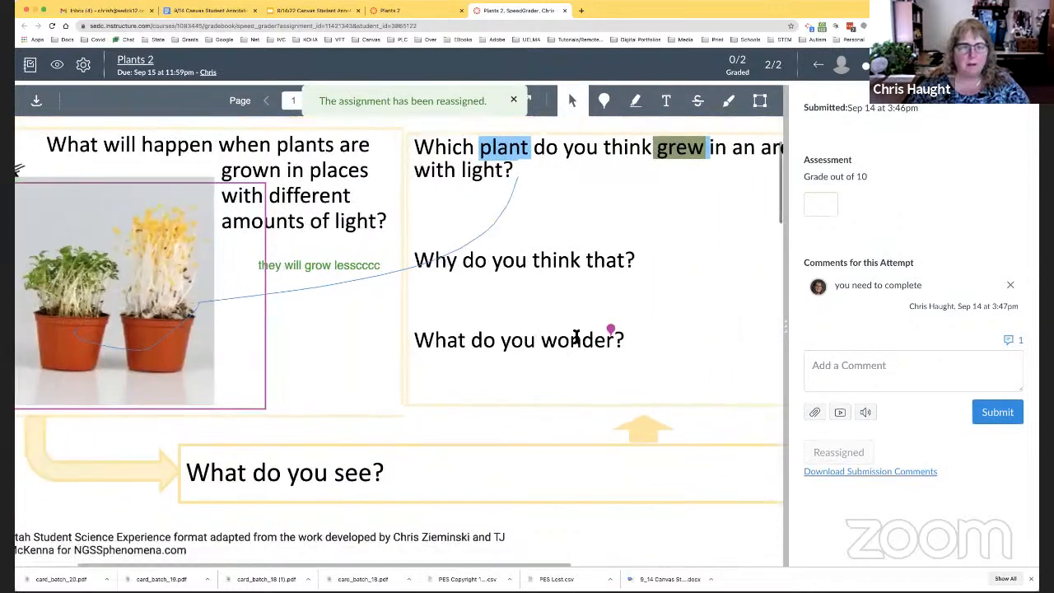
pyautogui.scroll(3)
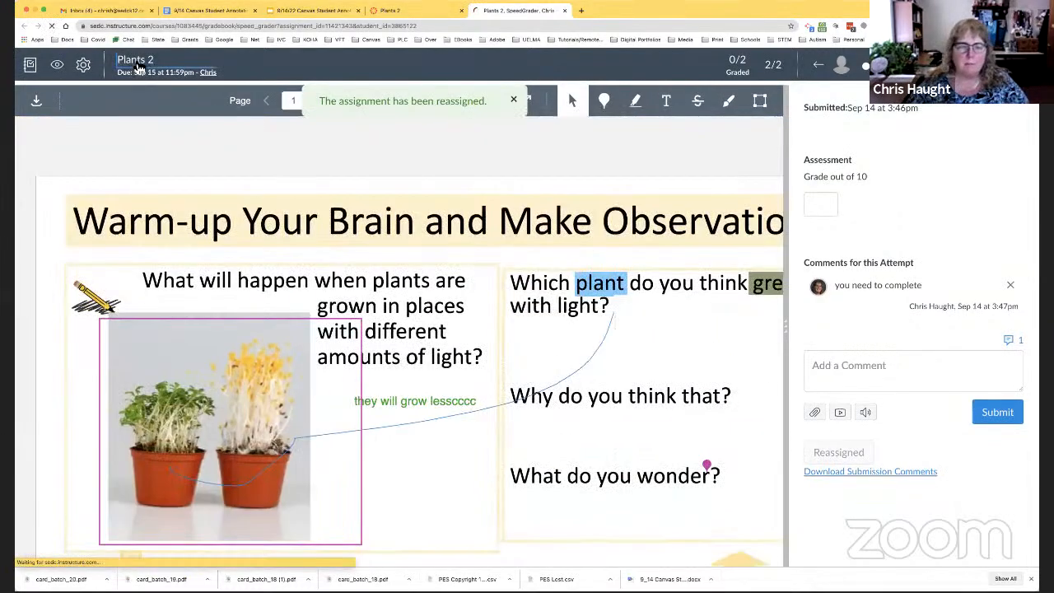
pyautogui.click(488, 10)
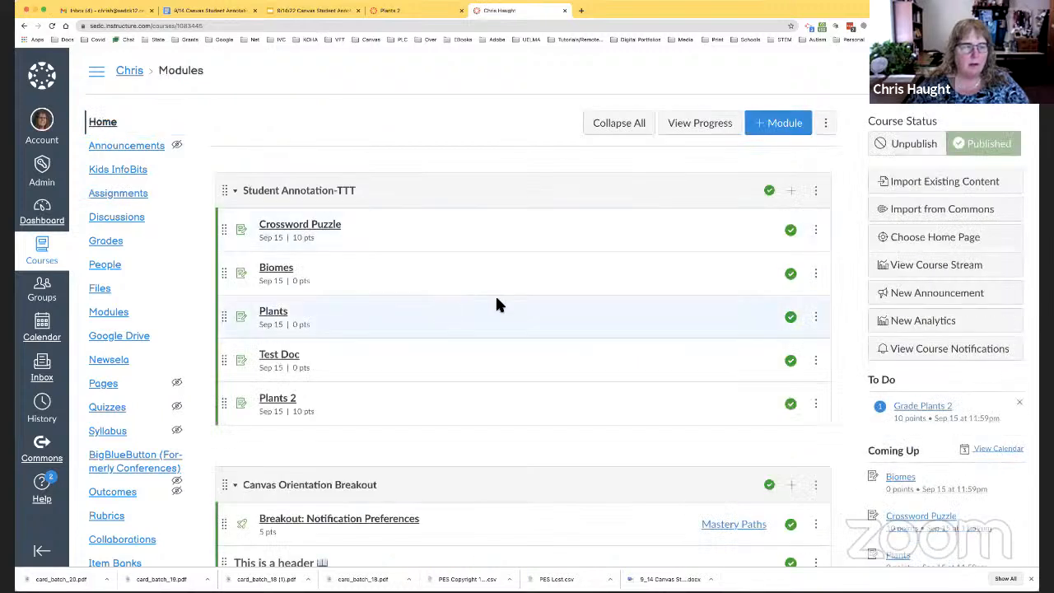
pyautogui.moveTo(558, 313)
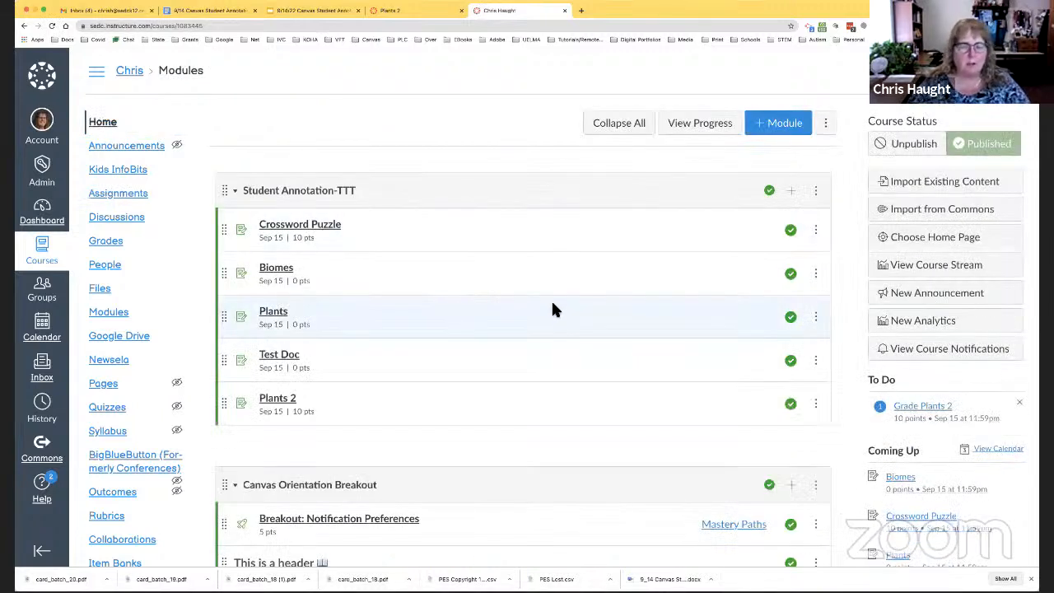
pyautogui.moveTo(418, 253)
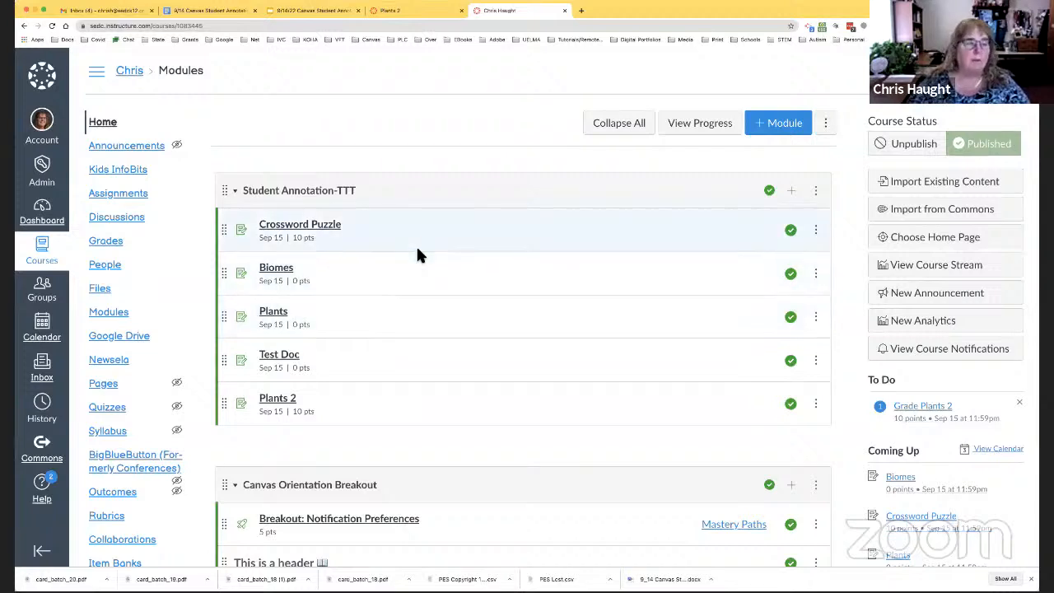
pyautogui.moveTo(300, 224)
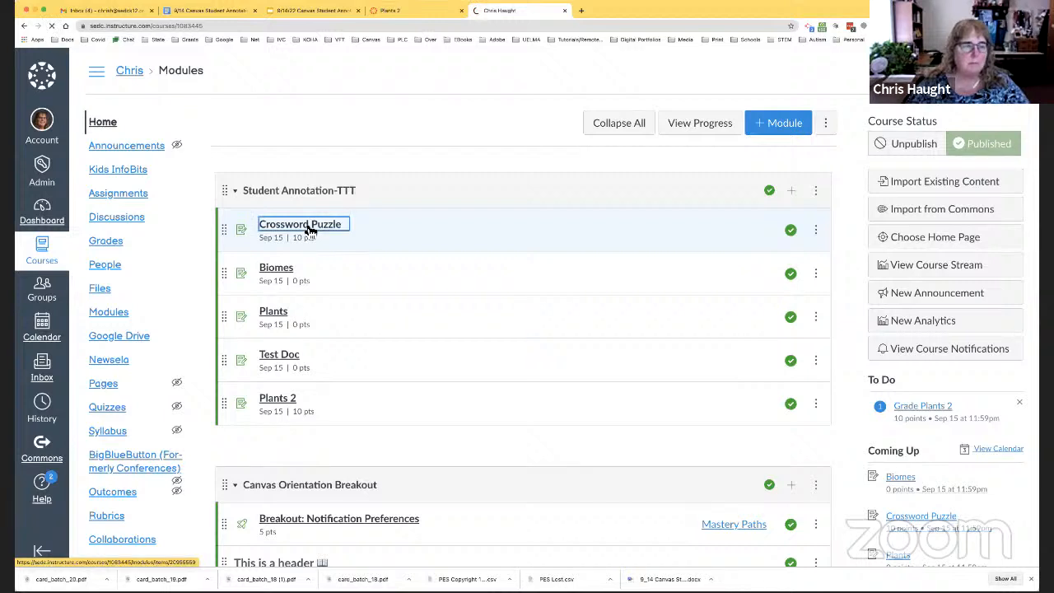
# Step: Open the Crossword Puzzle assignment under the Student Annotation-TTT module
pyautogui.click(300, 224)
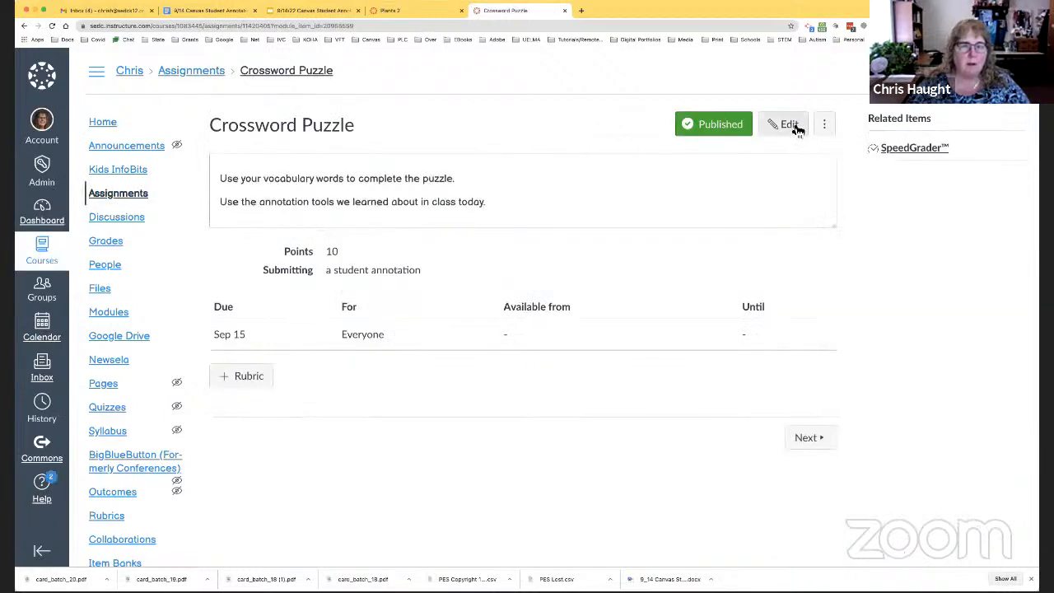
# Step: Edit the Crossword Puzzle assignment and remove its current annotation document
pyautogui.click(784, 124)
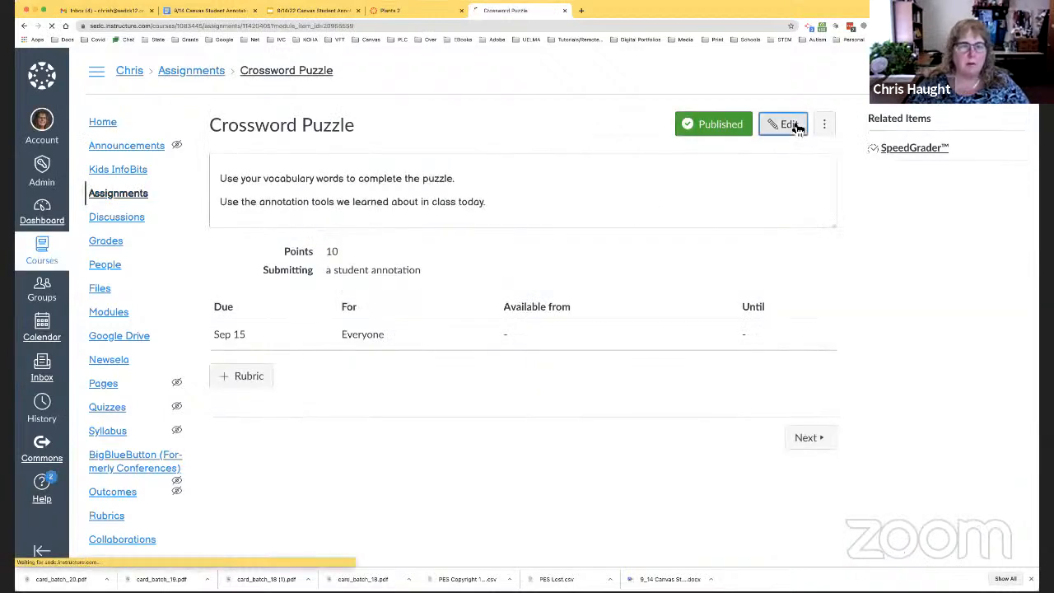
pyautogui.click(785, 124)
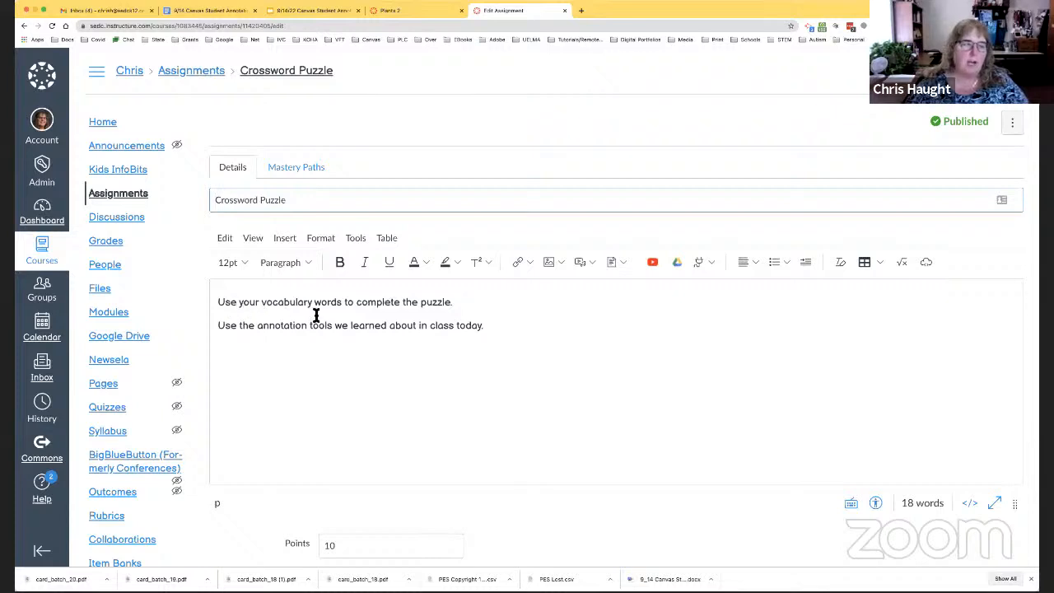
pyautogui.moveTo(244, 354)
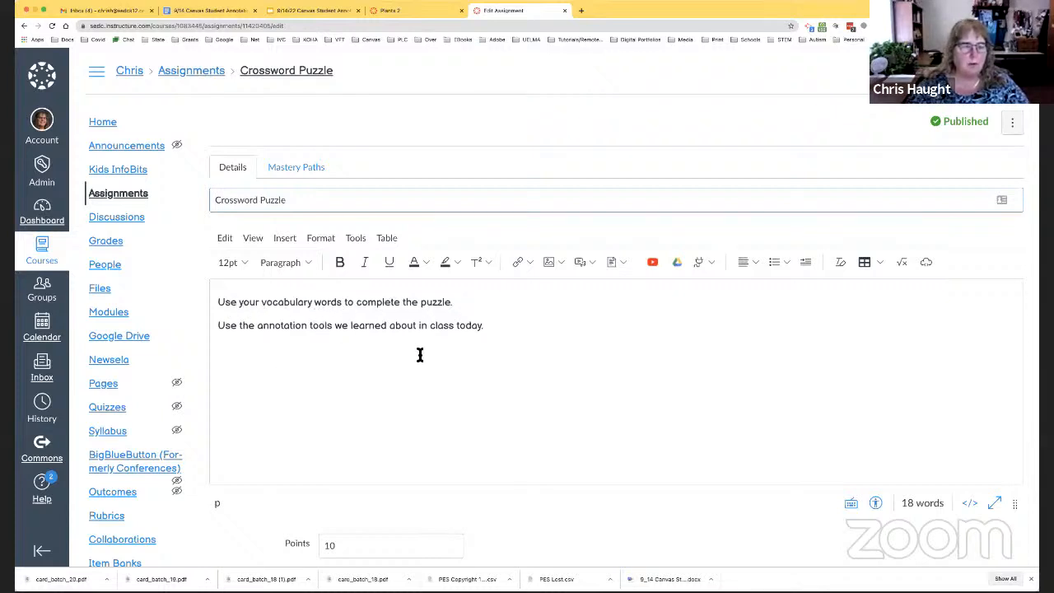
pyautogui.scroll(-3)
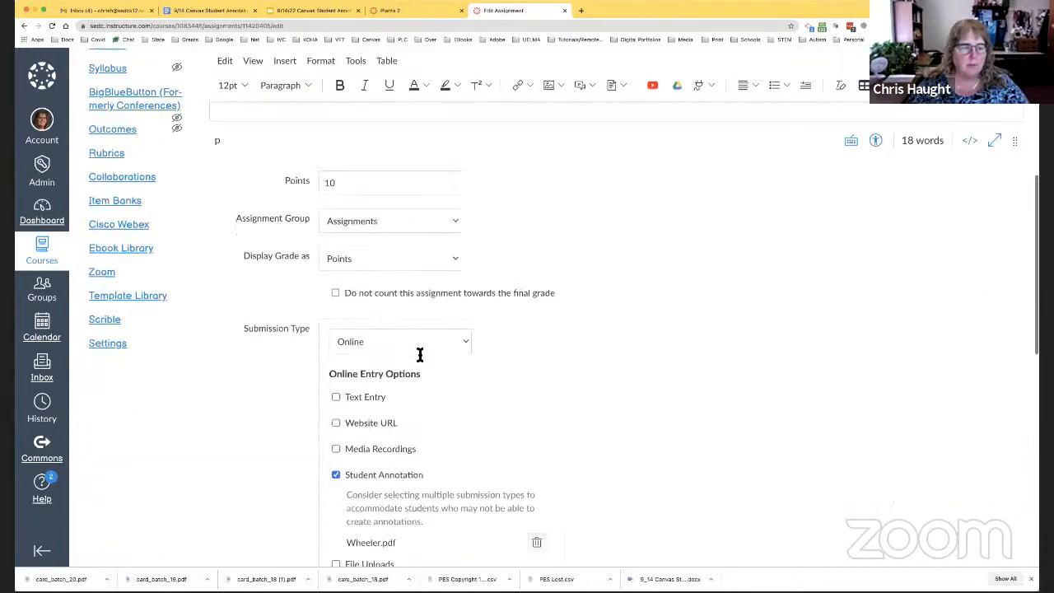
pyautogui.scroll(-3)
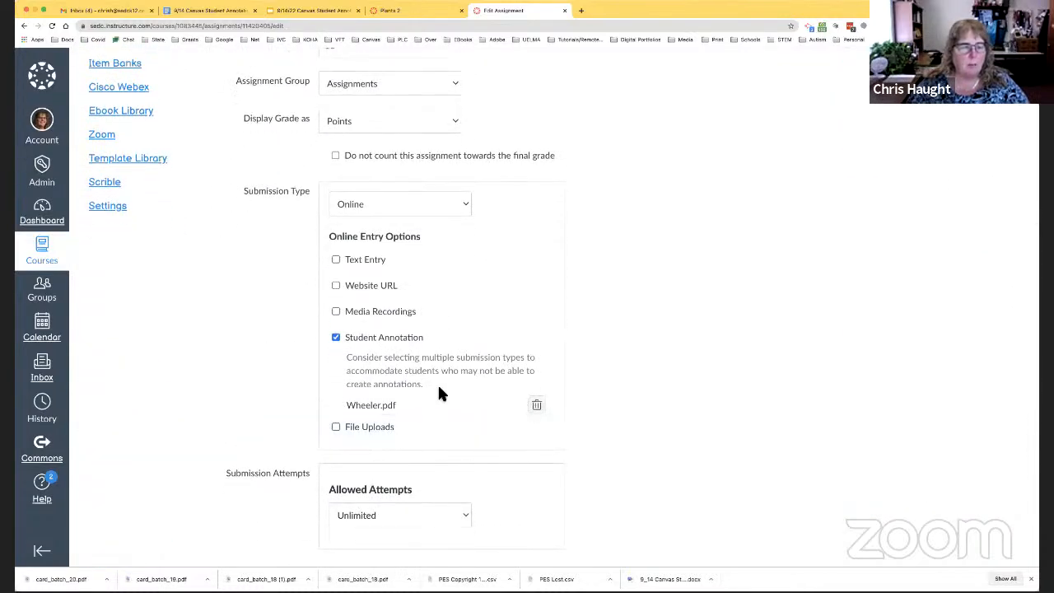
pyautogui.moveTo(564, 416)
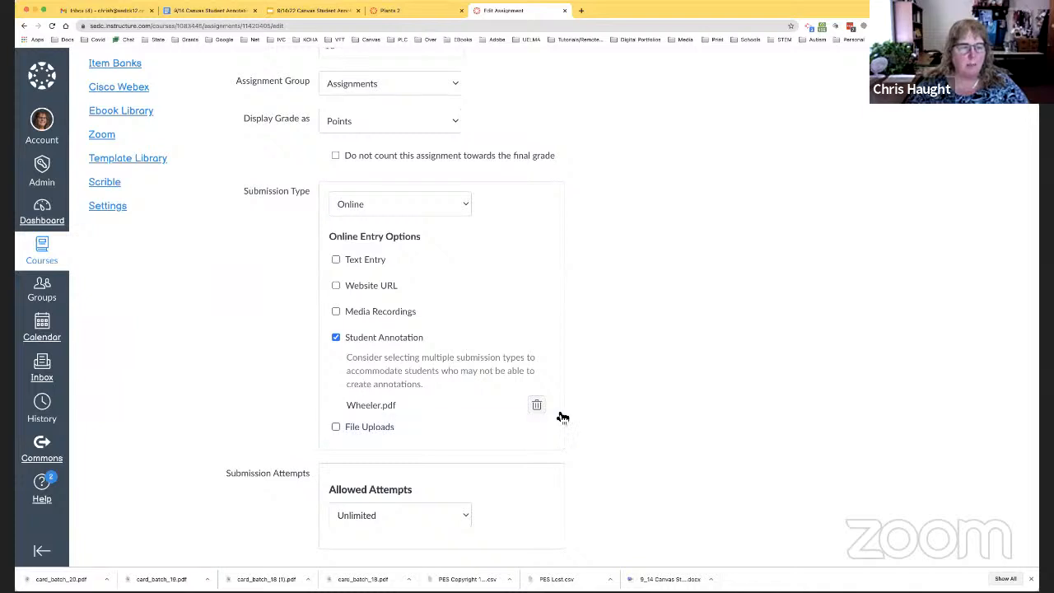
pyautogui.click(537, 405)
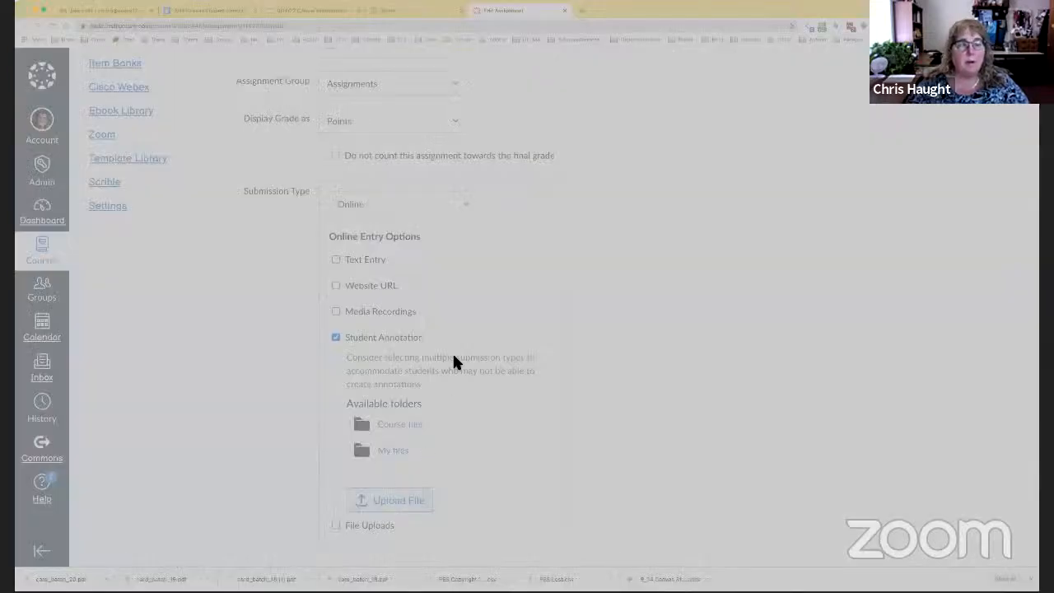
pyautogui.moveTo(481, 286)
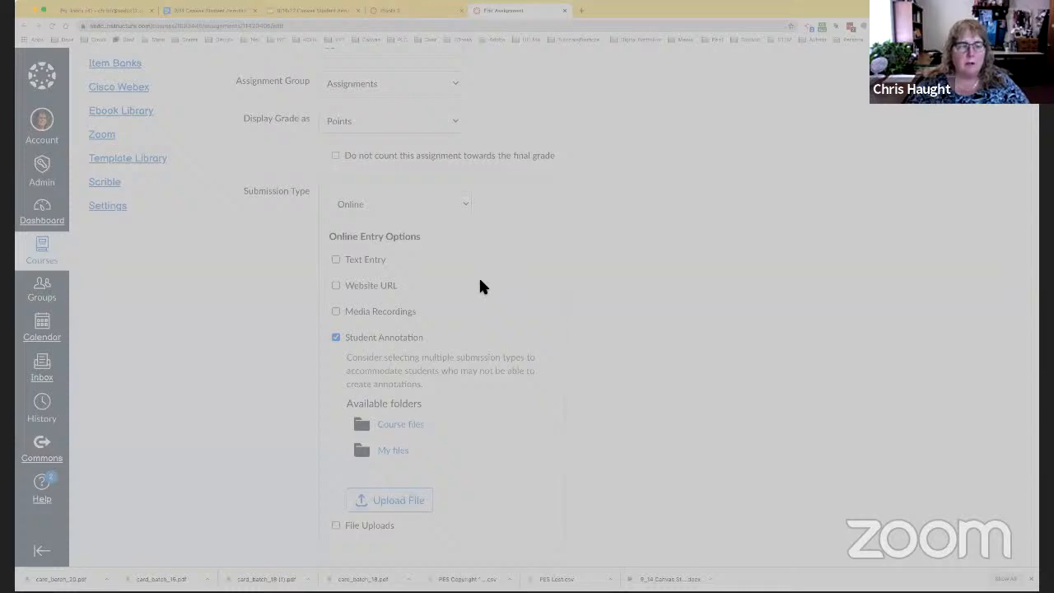
pyautogui.moveTo(659, 386)
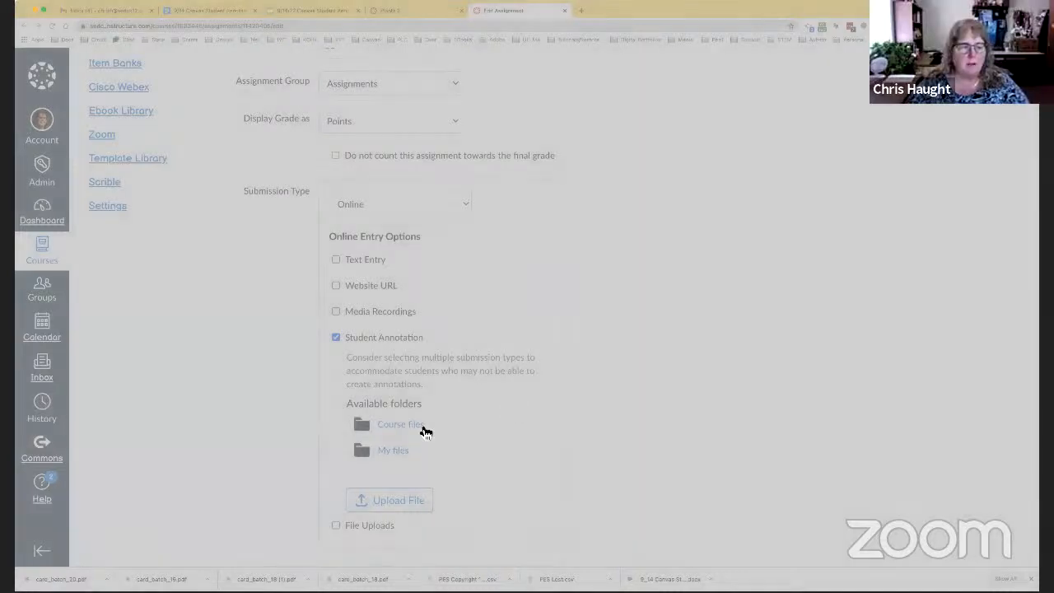
# Step: Browse Course files and My files, then attach Wheeler.pdf from Course files as the annotation document
pyautogui.click(400, 423)
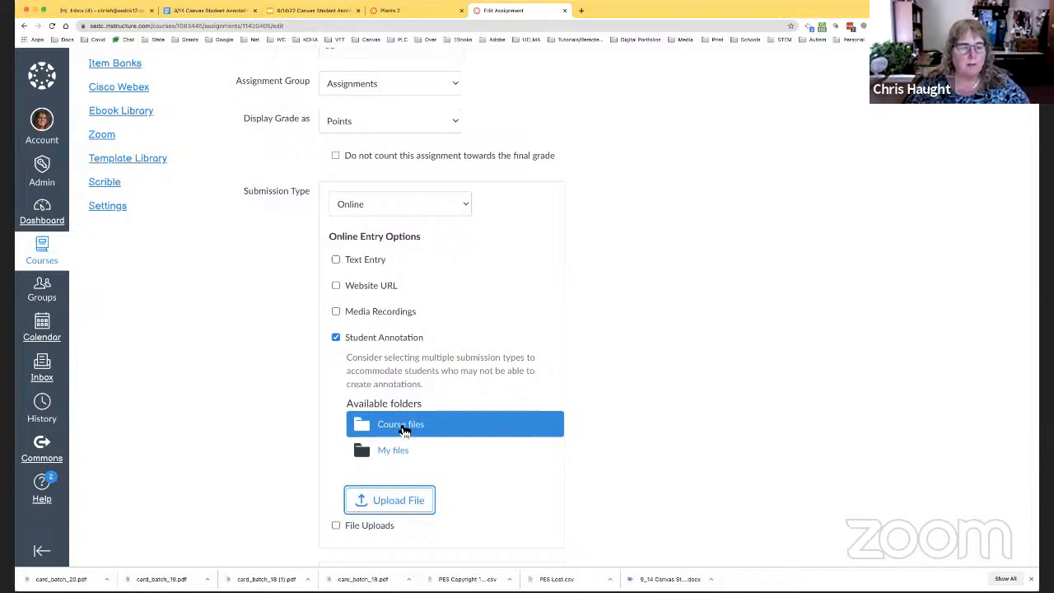
pyautogui.moveTo(392, 458)
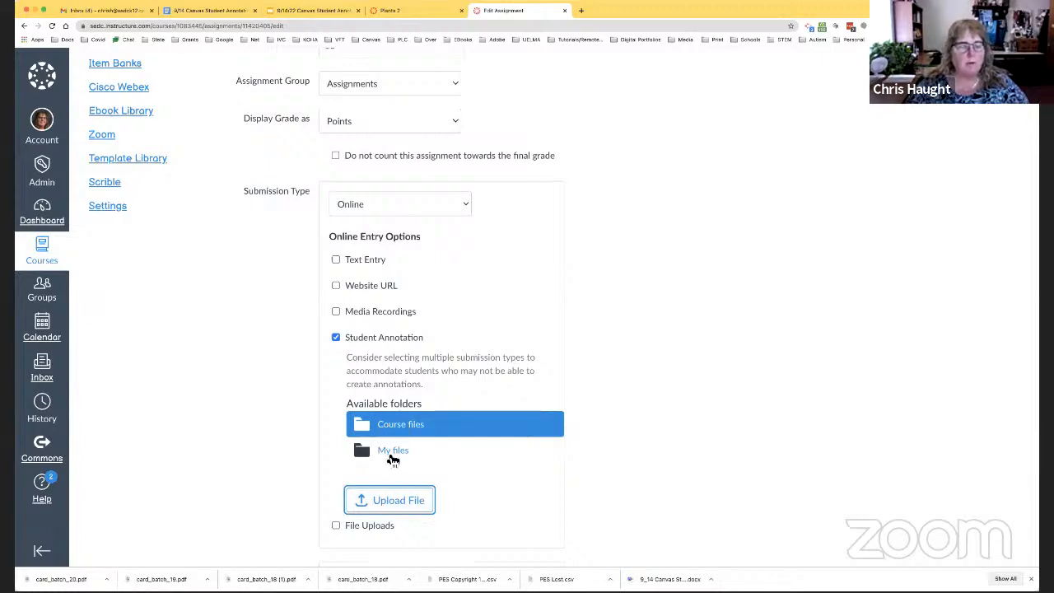
pyautogui.click(392, 451)
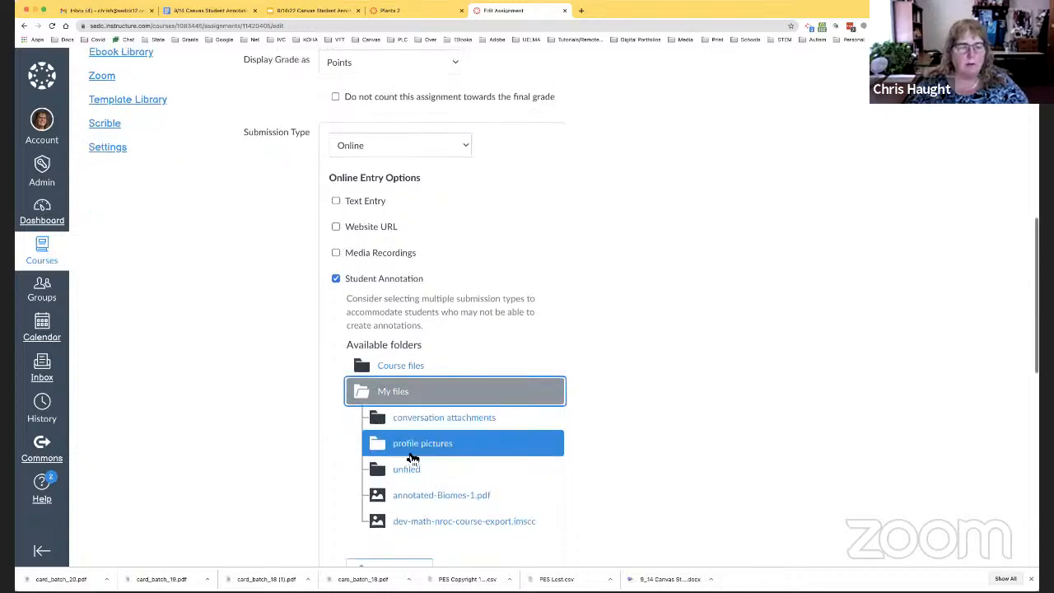
pyautogui.click(400, 366)
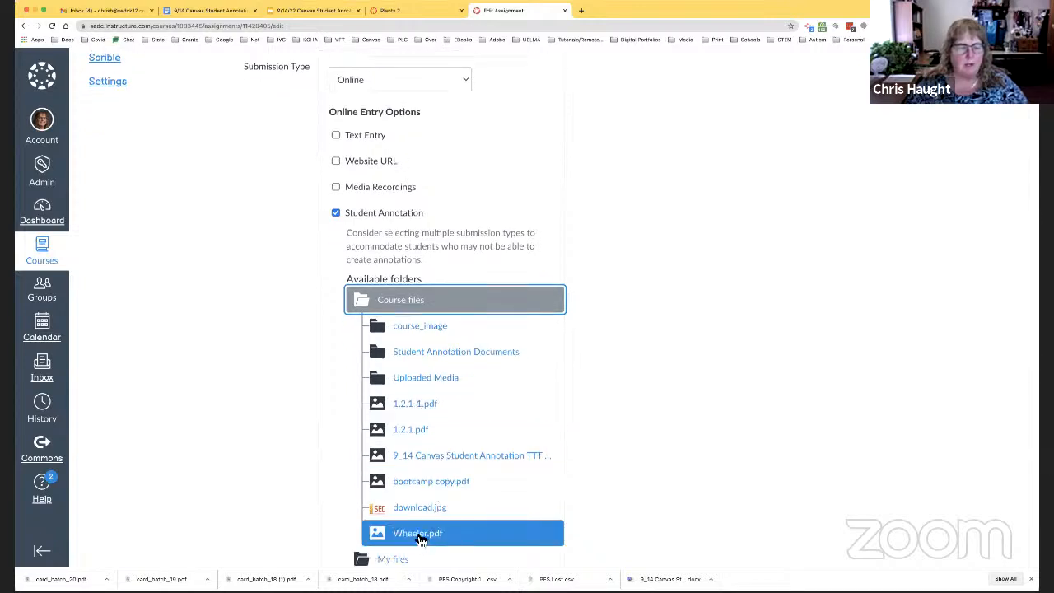
pyautogui.click(418, 534)
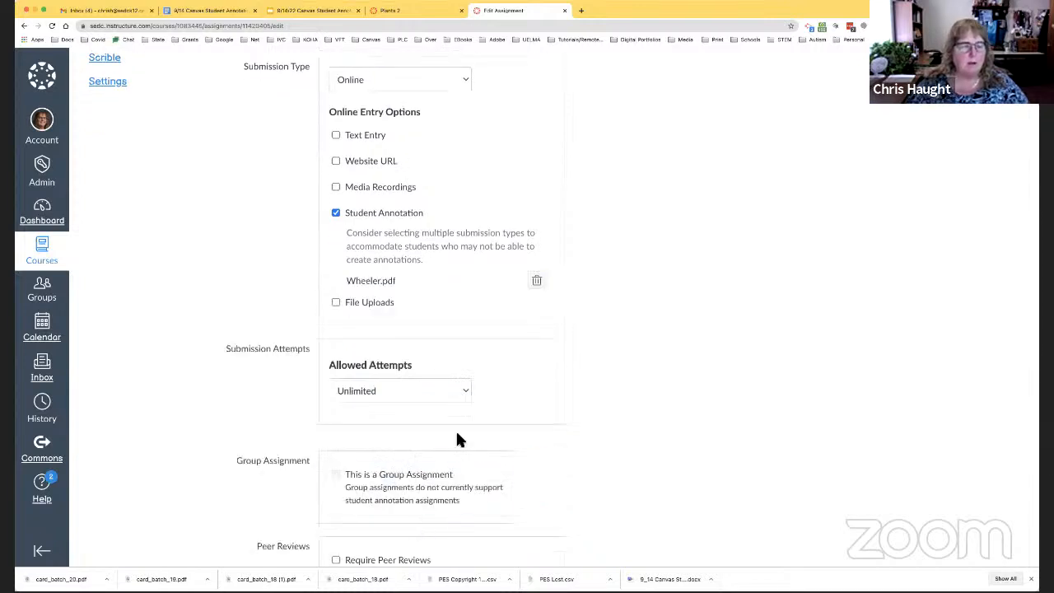
pyautogui.moveTo(415, 305)
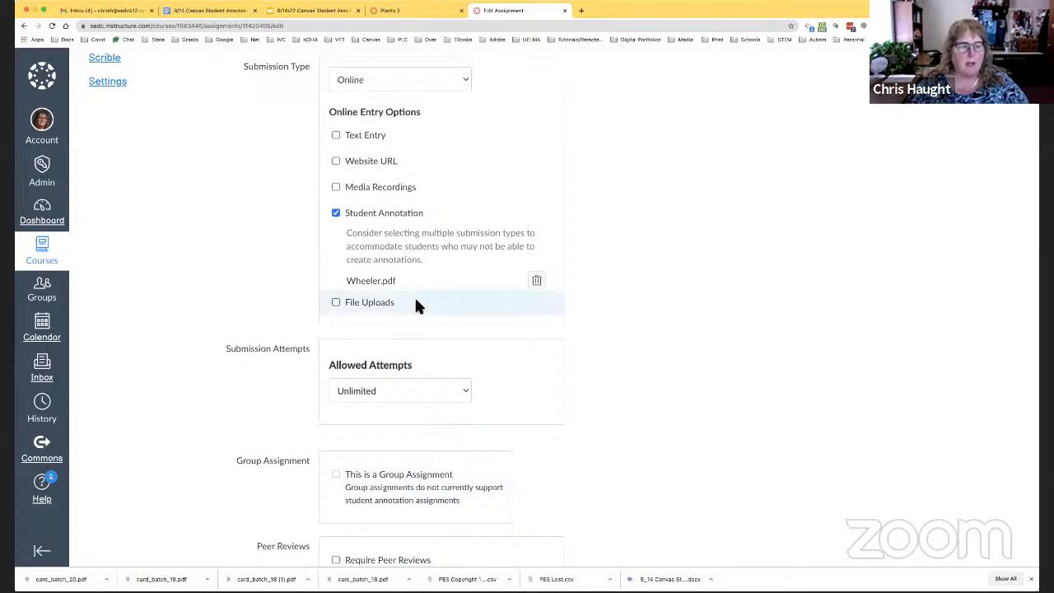
pyautogui.scroll(-3)
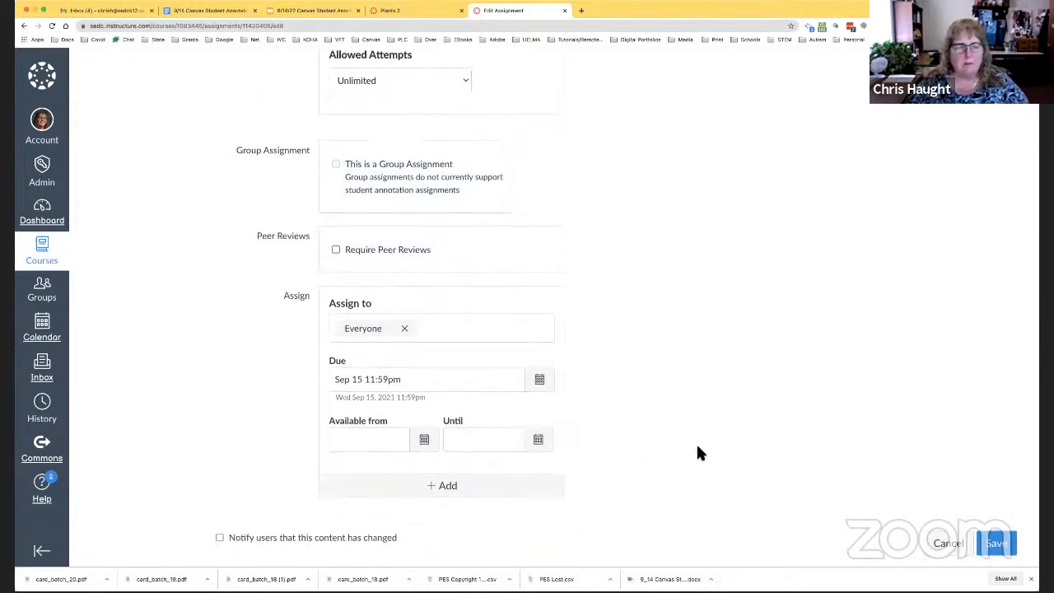
# Step: Save the Crossword Puzzle assignment with the new Wheeler.pdf document
pyautogui.click(995, 543)
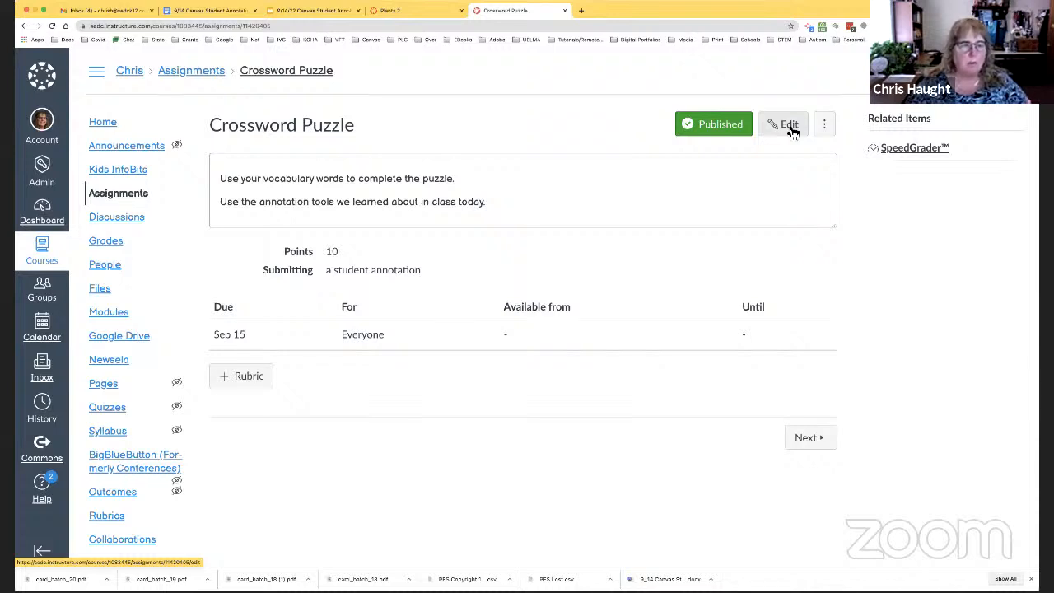
pyautogui.moveTo(774, 218)
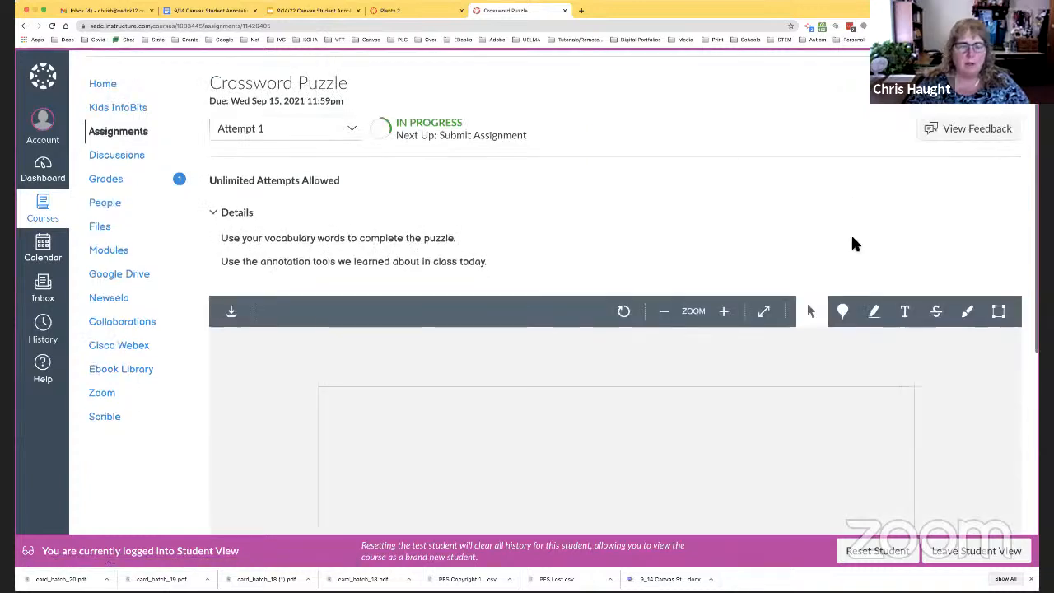
# Step: Zoom in on the Mr Wheelers Spanish 1 crossword so the grid is clearly visible
pyautogui.scroll(-3)
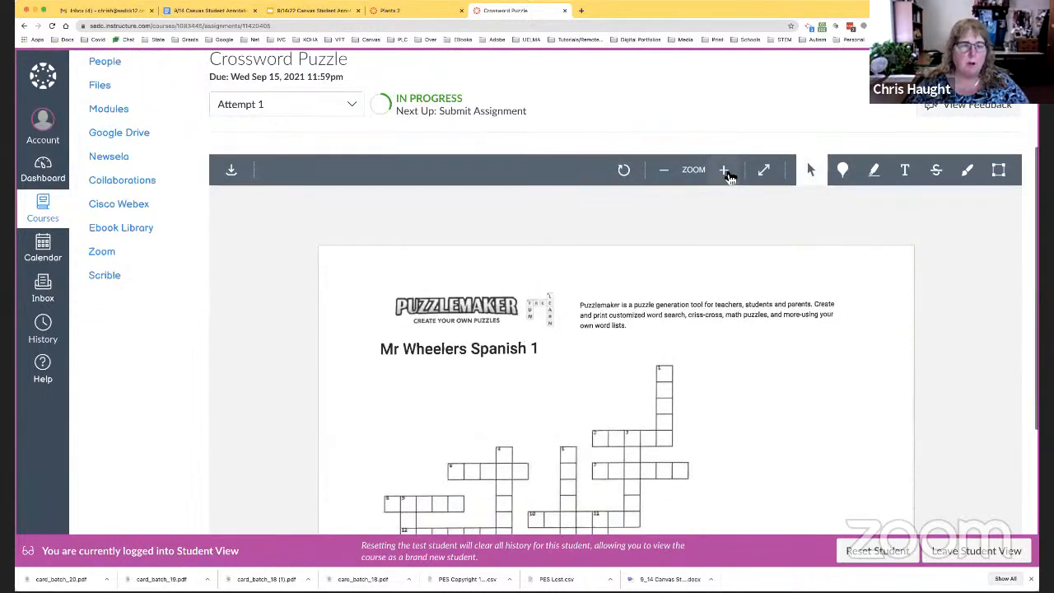
pyautogui.click(725, 170)
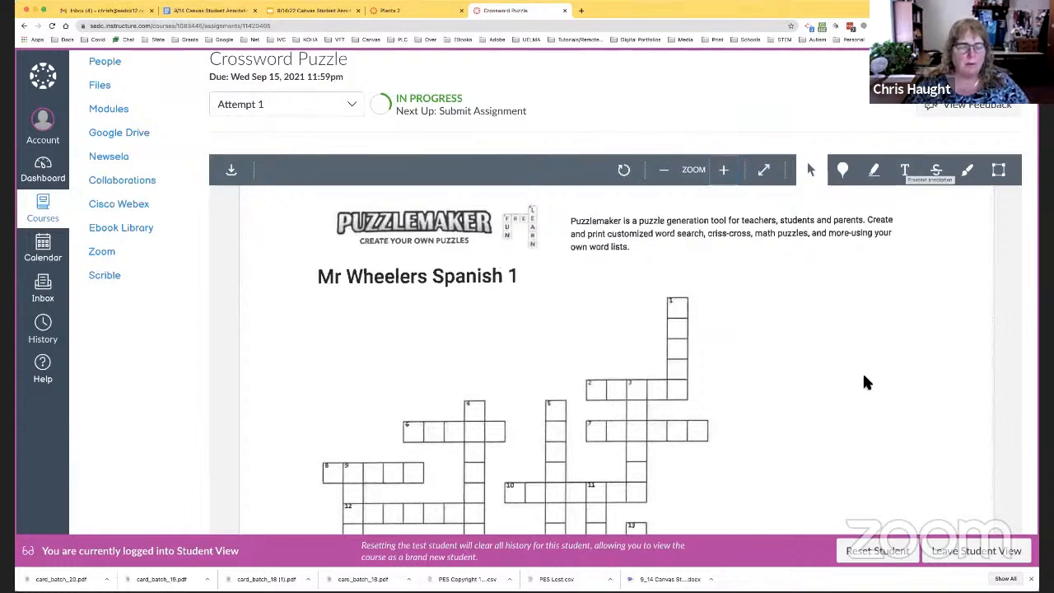
pyautogui.scroll(-3)
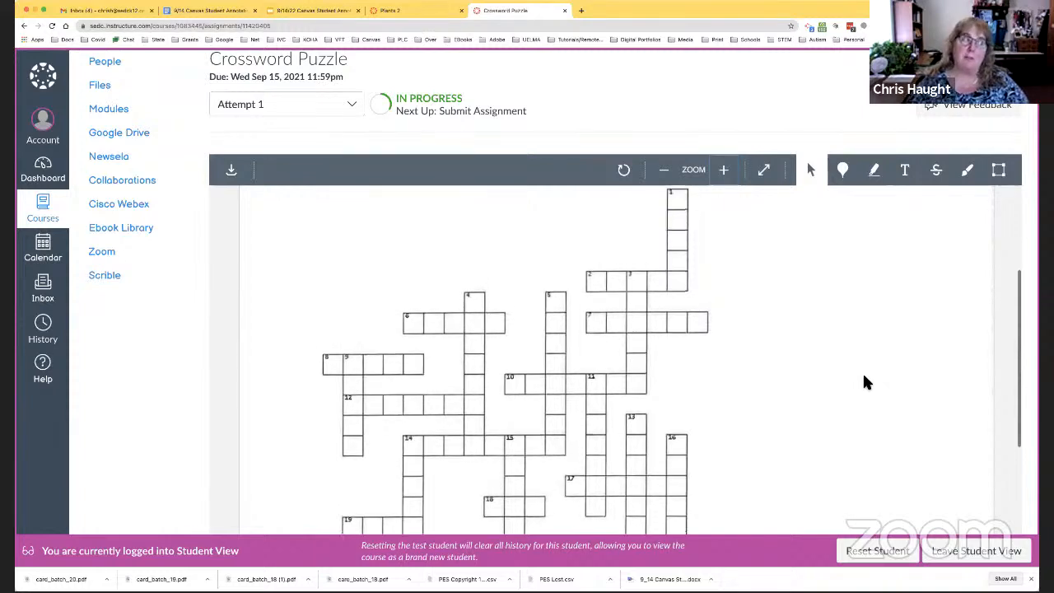
pyautogui.scroll(3)
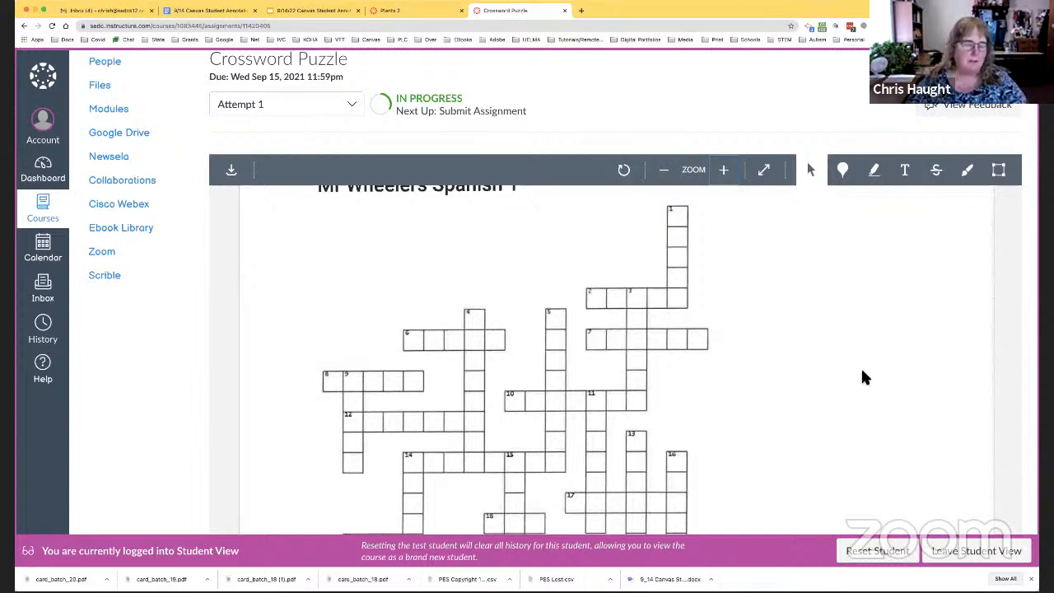
pyautogui.moveTo(835, 314)
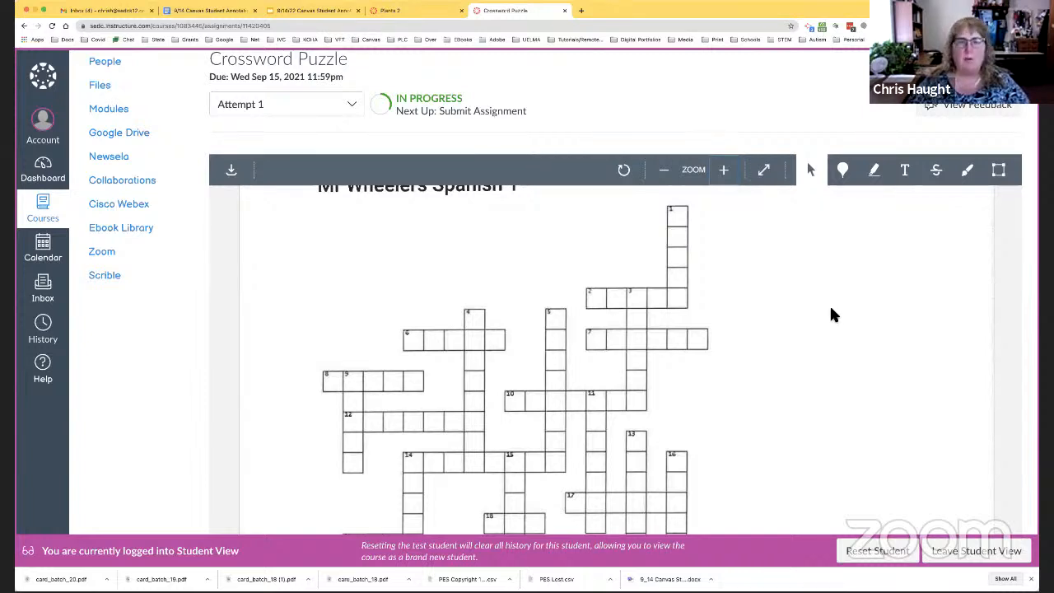
pyautogui.moveTo(903, 189)
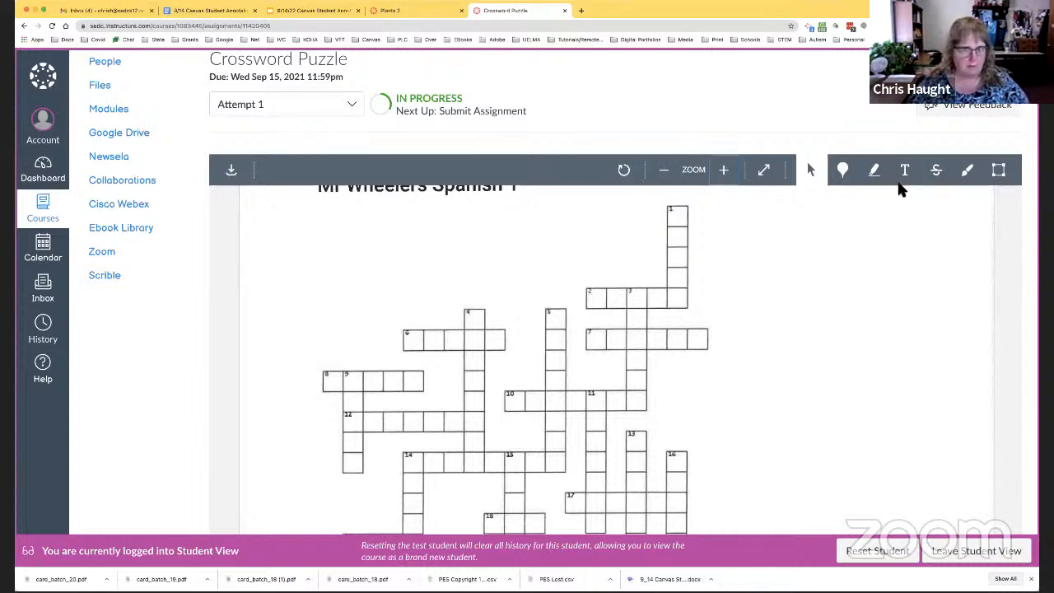
pyautogui.moveTo(979, 112)
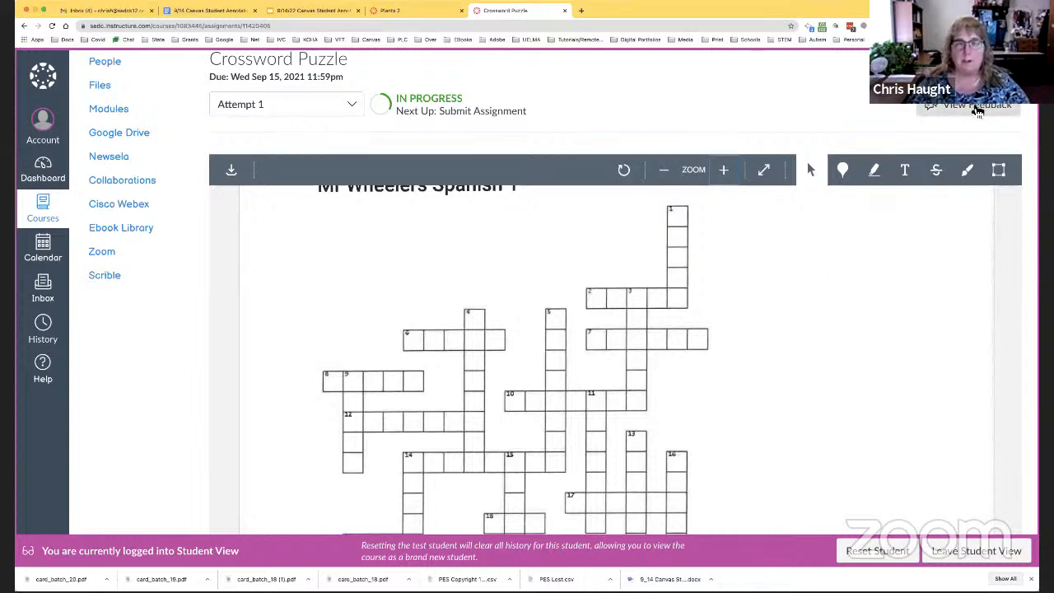
# Step: Add the letters e, e and f as text annotations onto the crossword grid
pyautogui.click(904, 169)
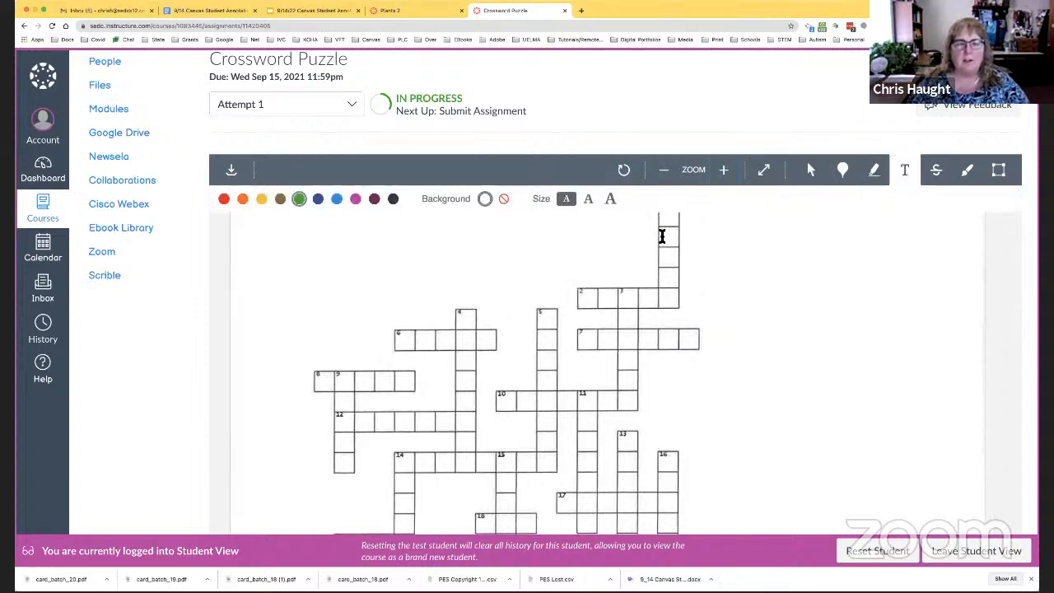
pyautogui.write('e')
pyautogui.write('d')
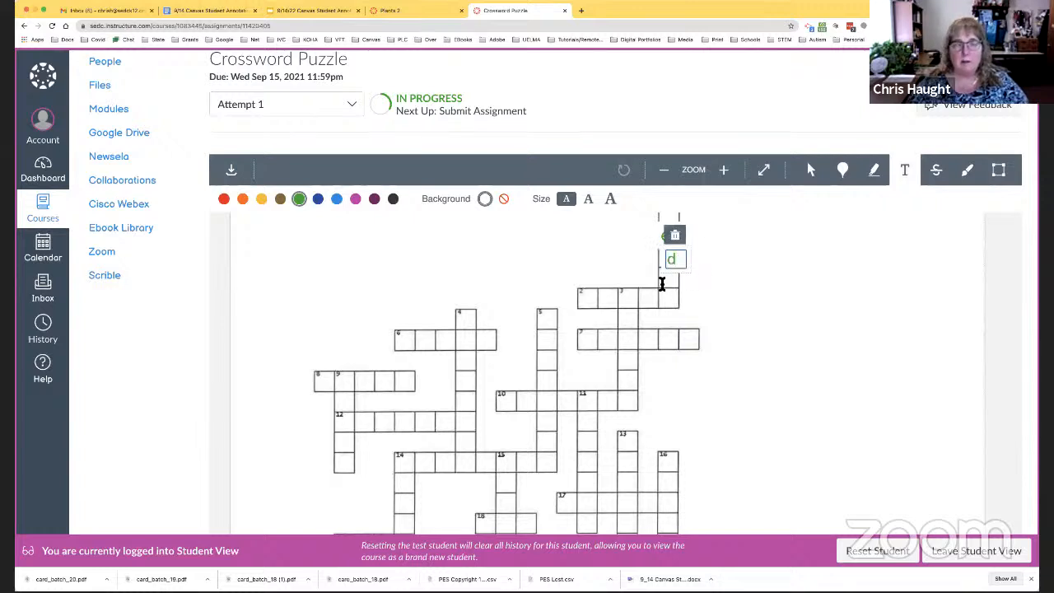
pyautogui.write('e')
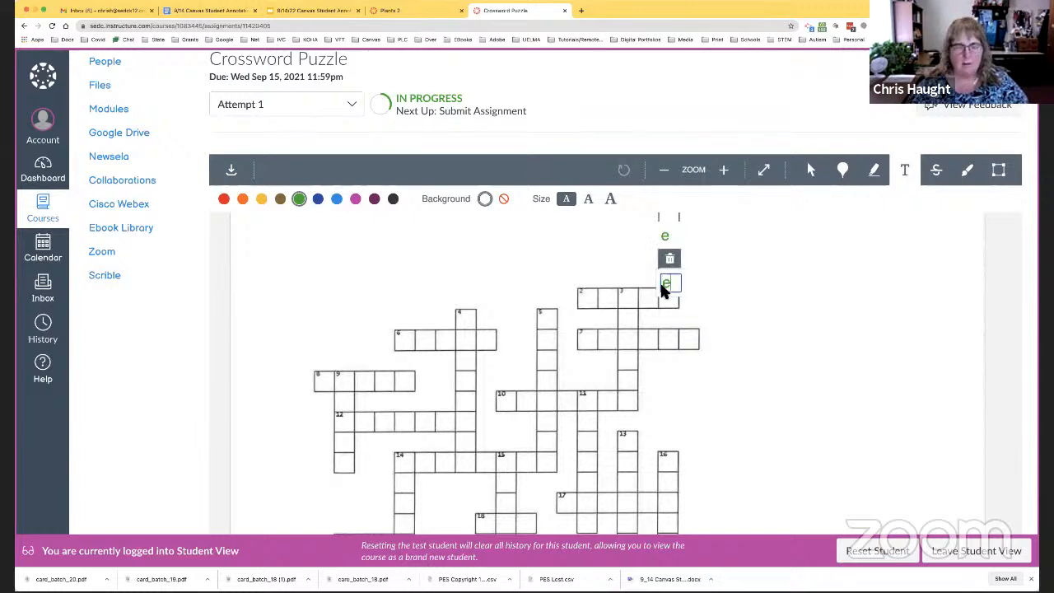
pyautogui.write('f')
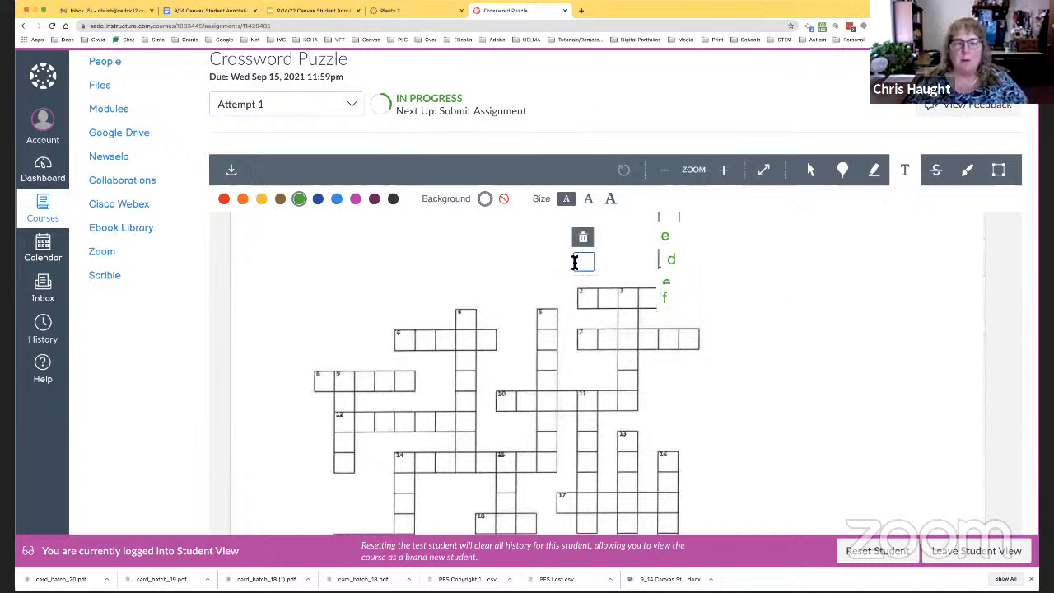
# Step: Scroll the Crossword Puzzle assignment to bring the grid and clue list into view
pyautogui.scroll(3)
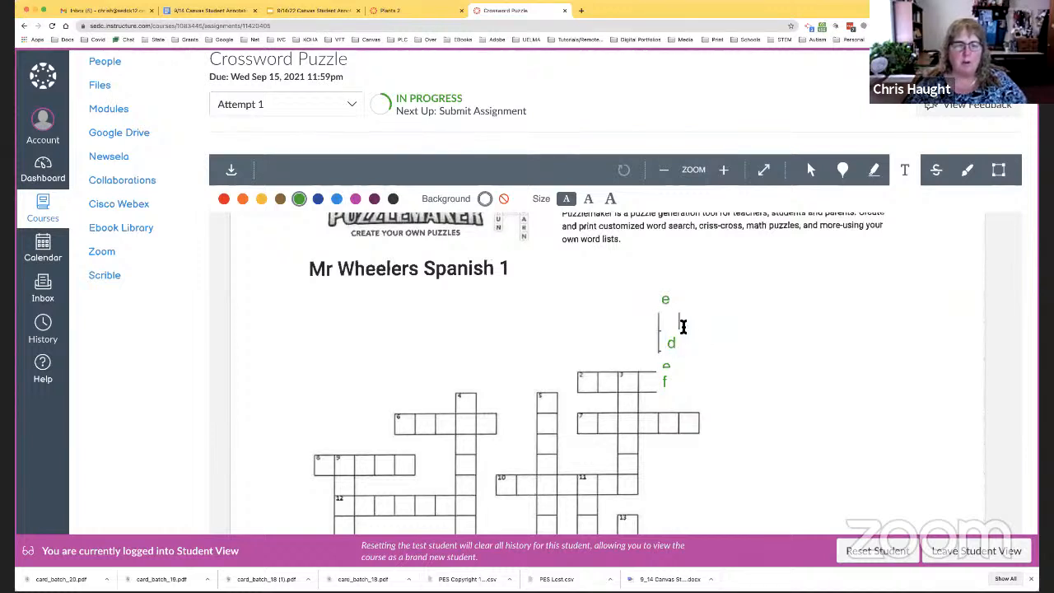
pyautogui.click(683, 326)
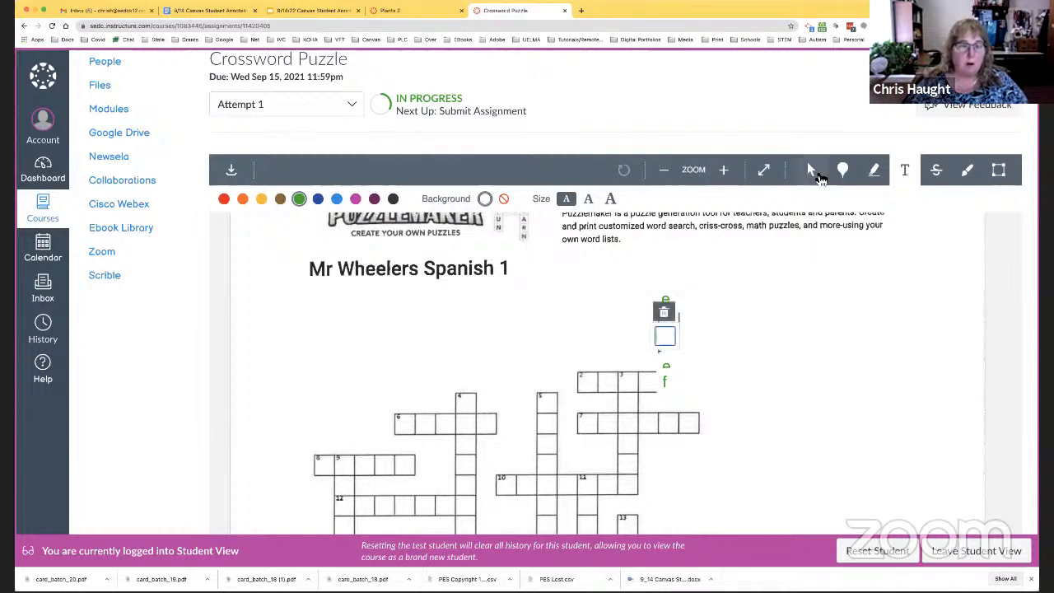
pyautogui.moveTo(787, 308)
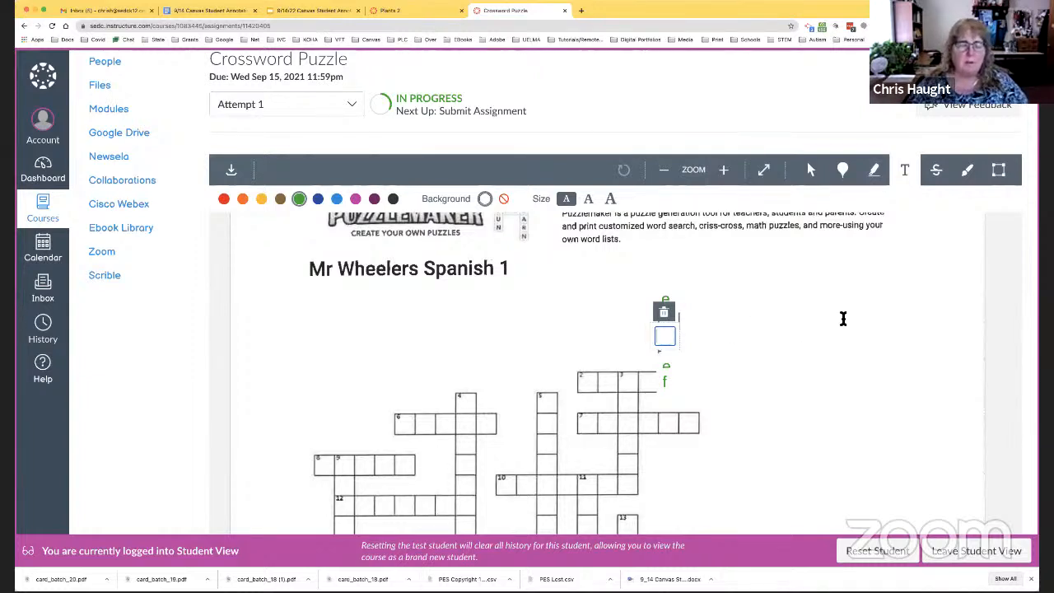
pyautogui.scroll(-3)
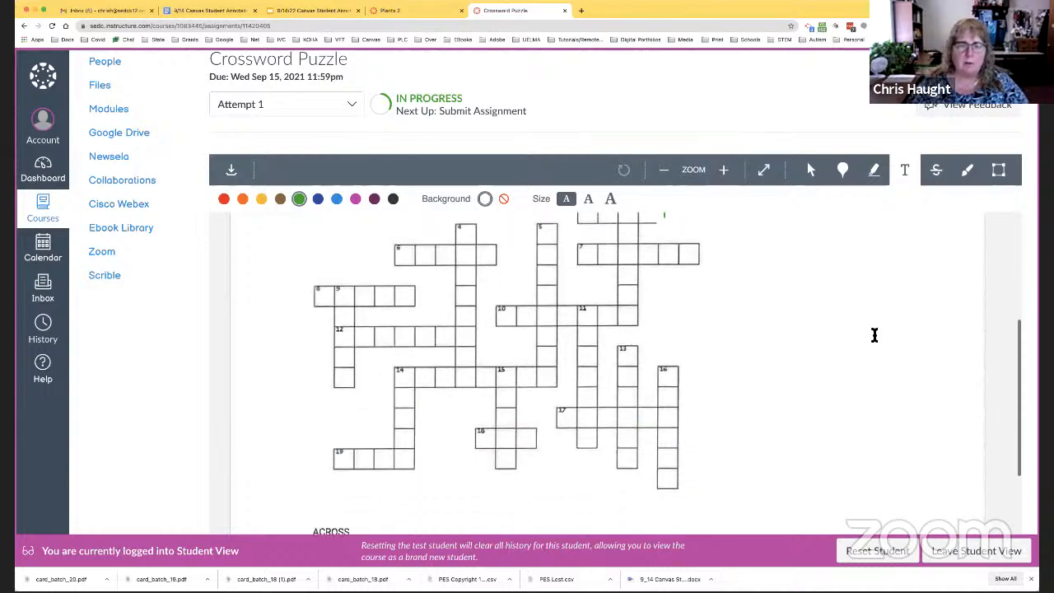
pyautogui.scroll(-3)
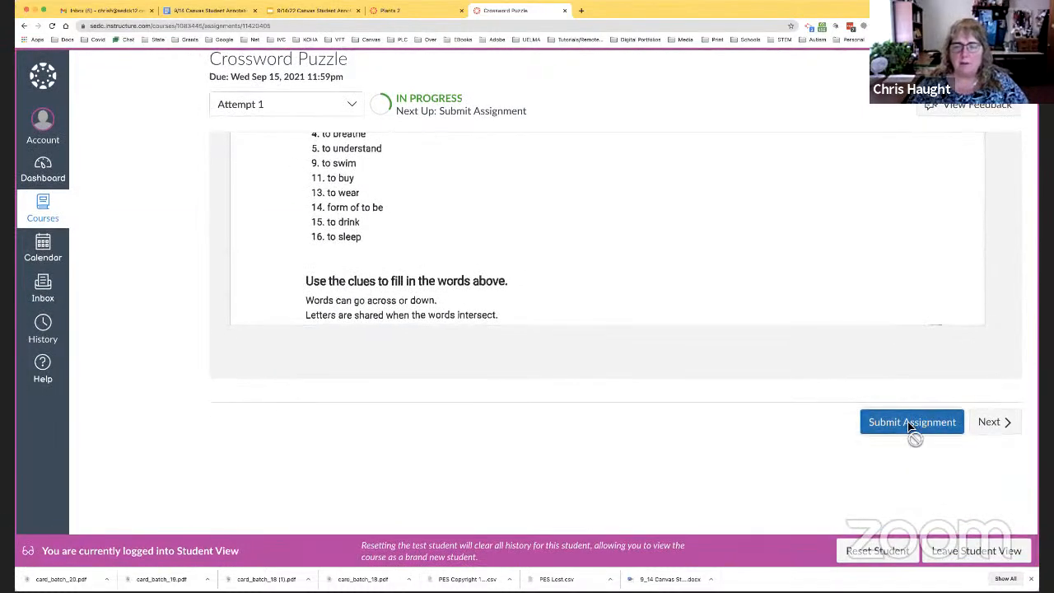
# Step: Submit the annotated Crossword Puzzle as the test student and leave Student View
pyautogui.click(912, 422)
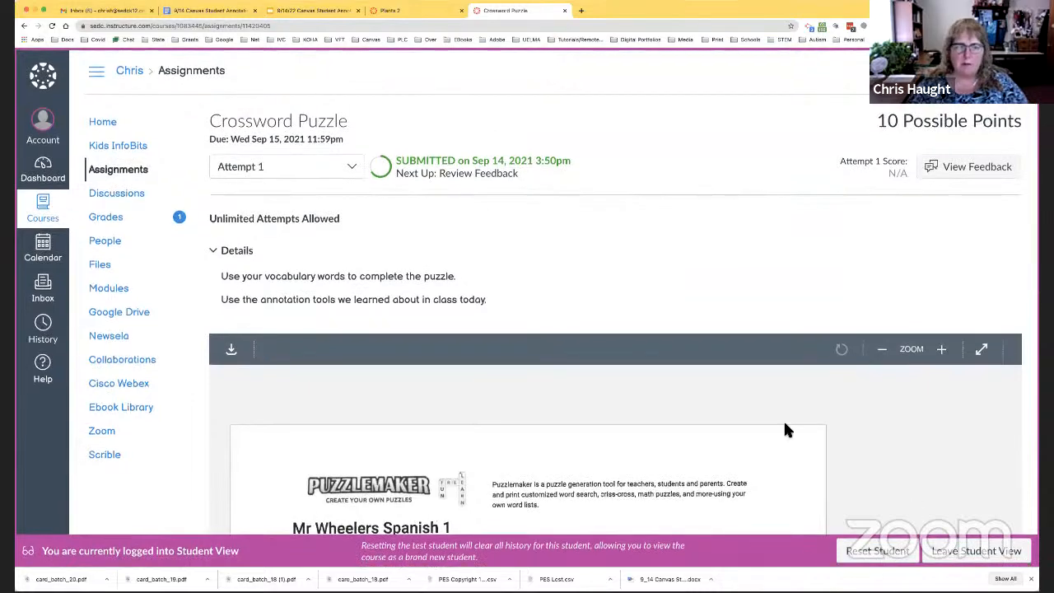
pyautogui.click(977, 550)
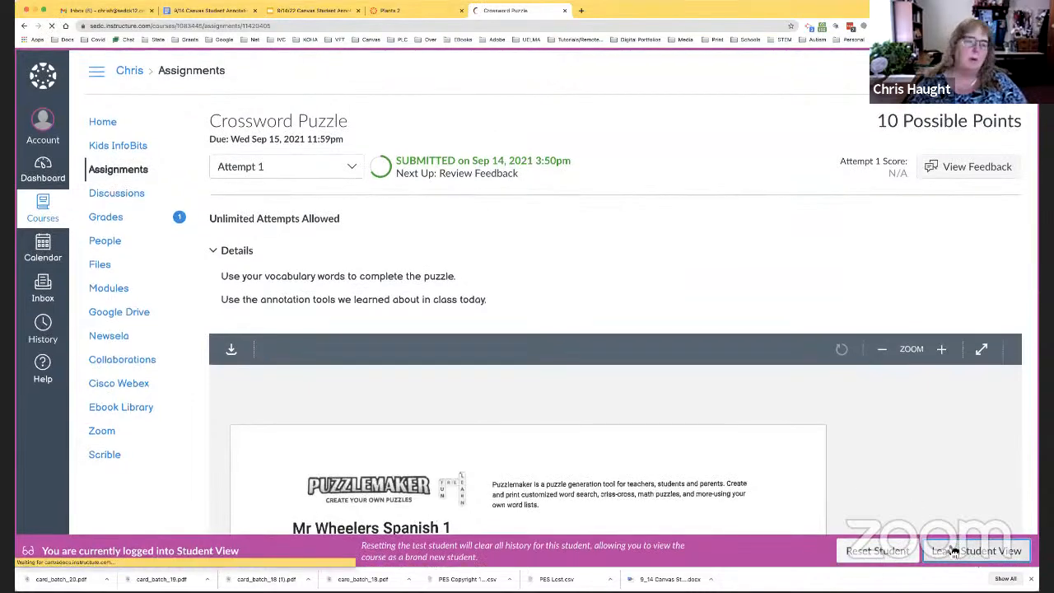
pyautogui.click(975, 551)
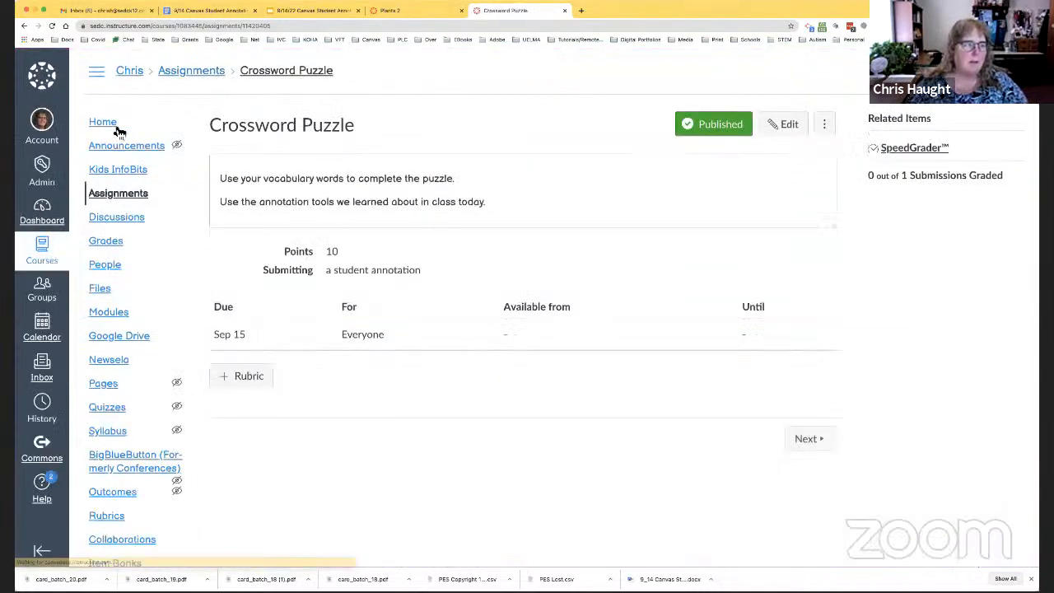
# Step: From the course Home modules list, open the Plants 2 assignment with its Photosynthesis article
pyautogui.click(102, 121)
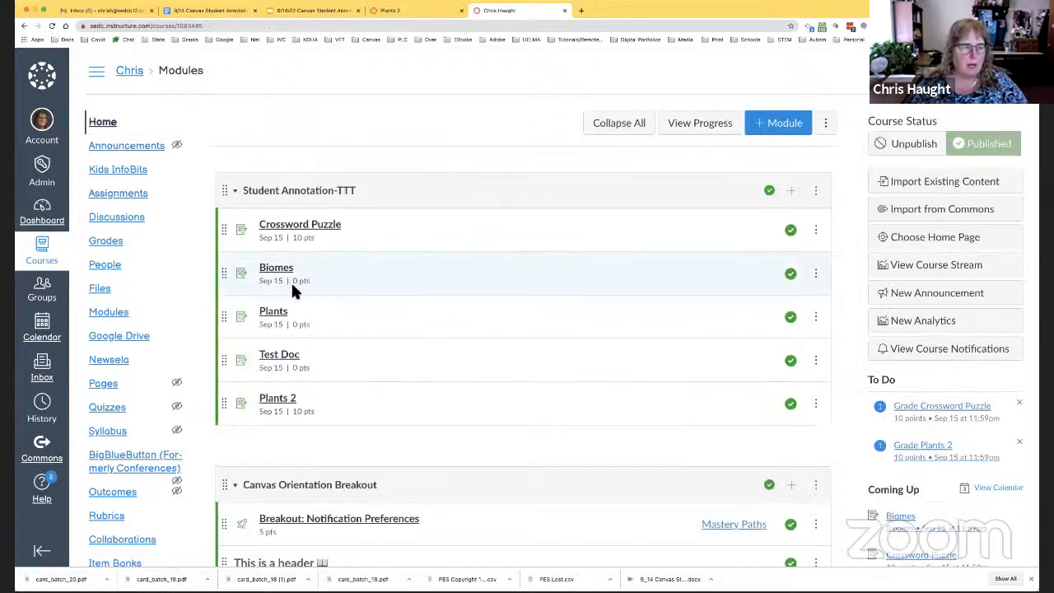
pyautogui.click(277, 397)
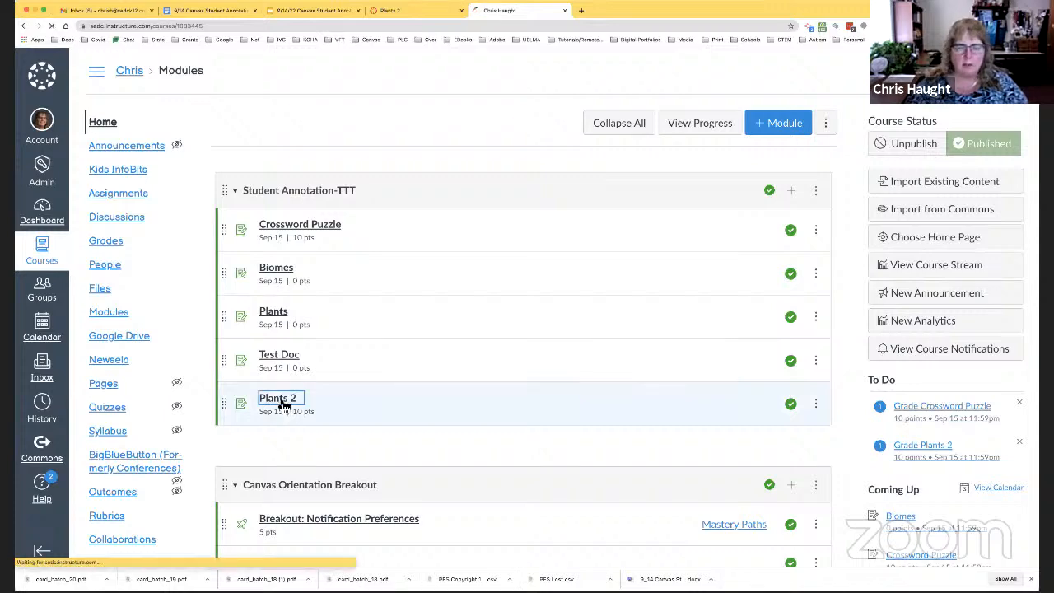
pyautogui.click(273, 397)
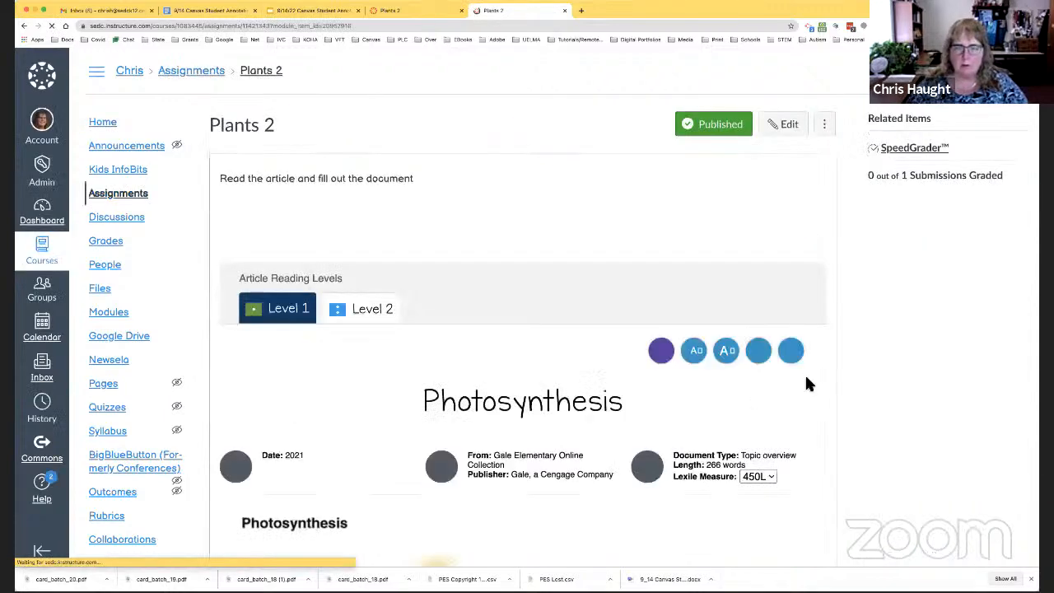
pyautogui.scroll(-3)
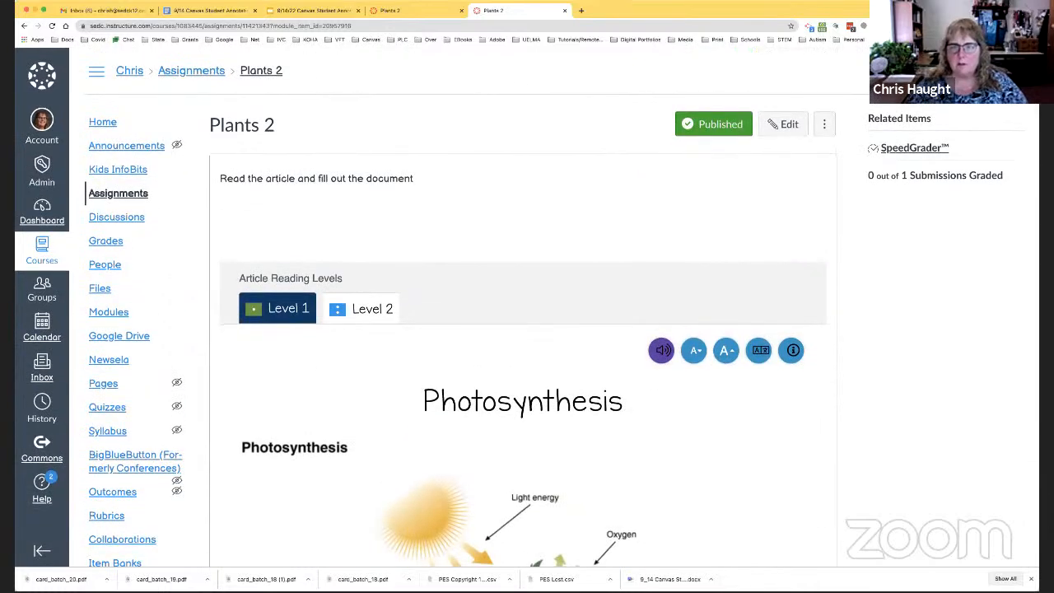
# Step: Enter Student View on Plants 2, read the 'you need to complete' feedback comment, and close it
pyautogui.click(191, 69)
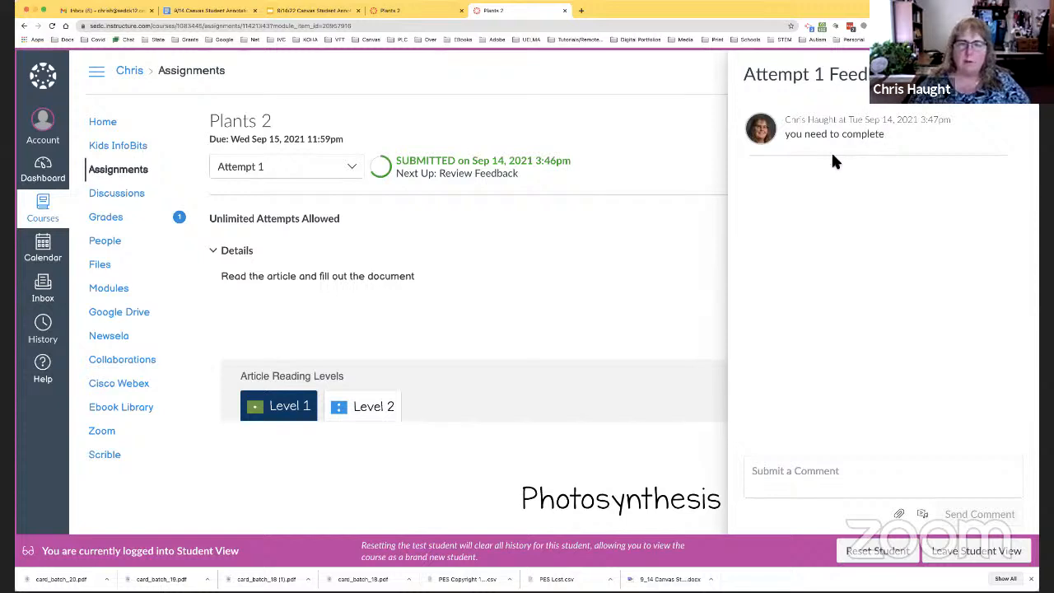
pyautogui.click(882, 476)
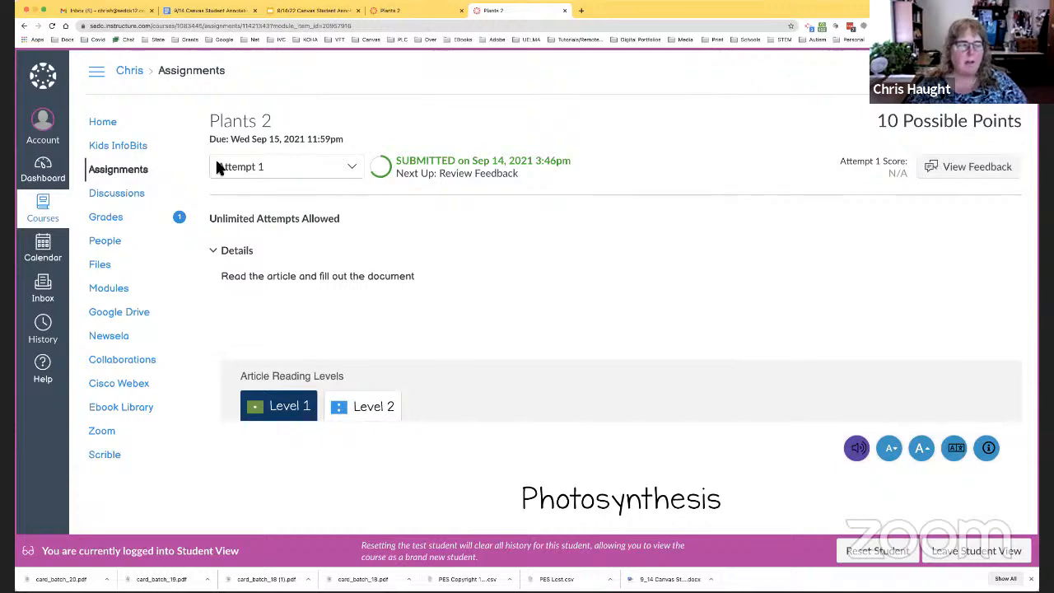
pyautogui.click(287, 167)
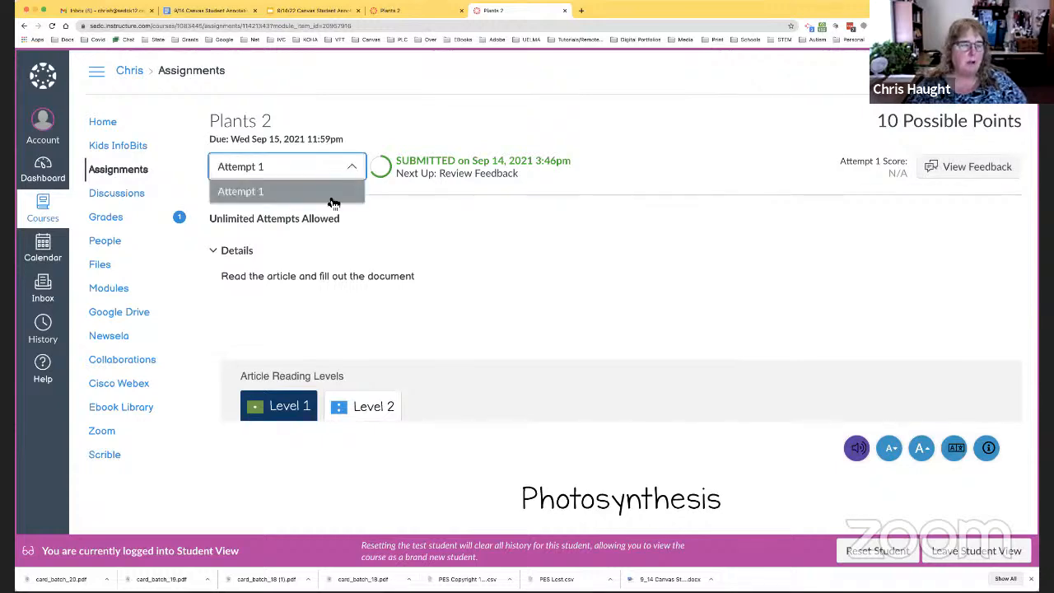
pyautogui.scroll(-3)
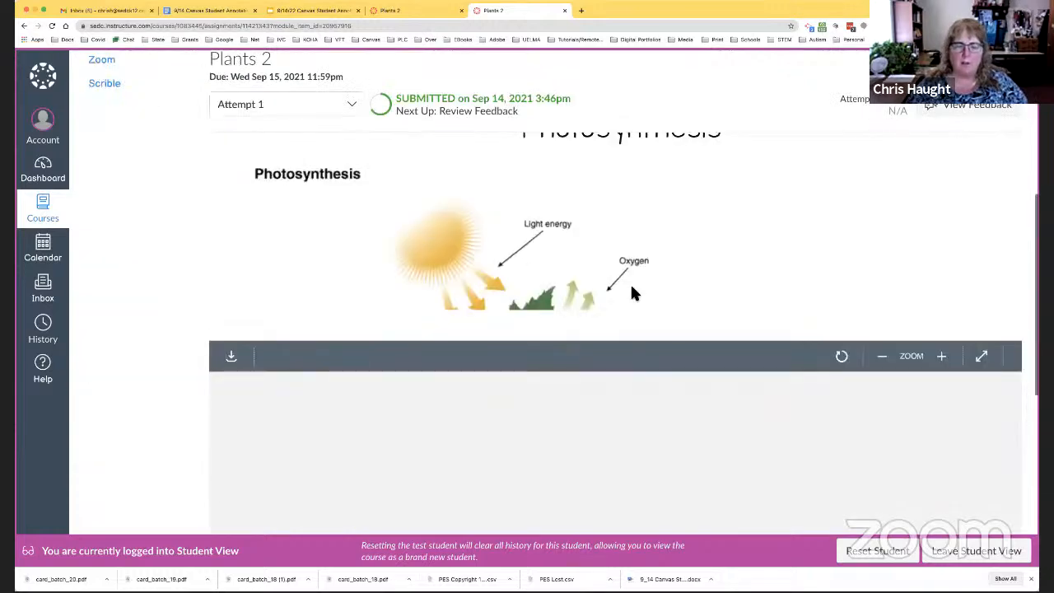
pyautogui.scroll(-3)
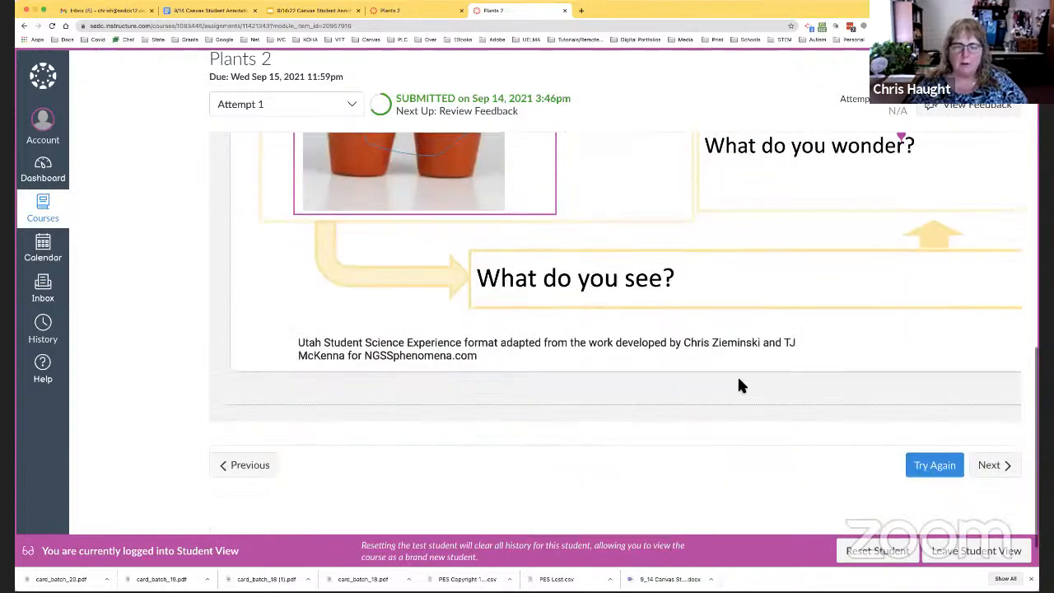
pyautogui.scroll(-3)
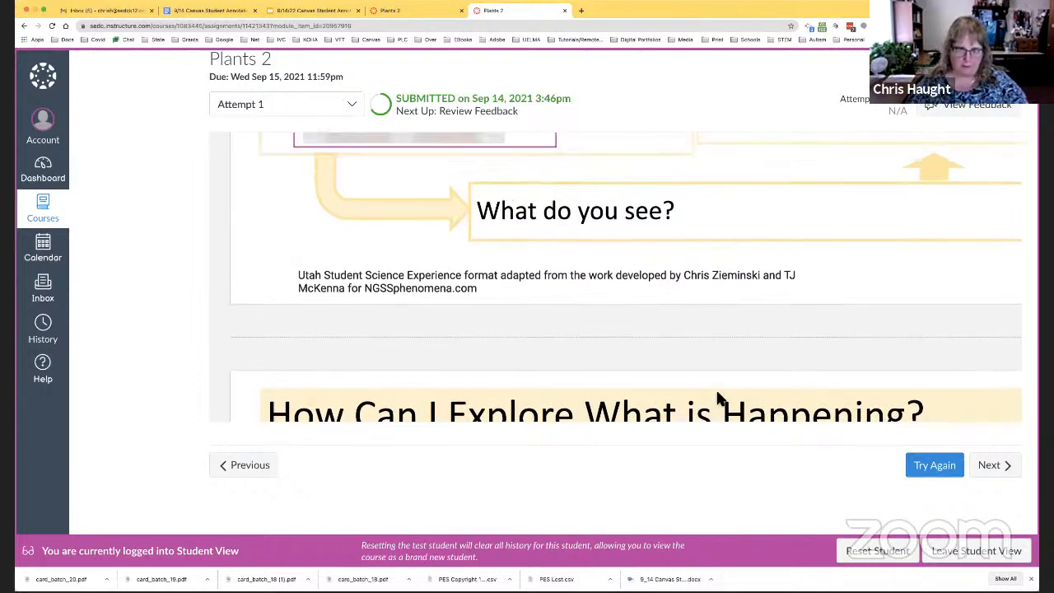
pyautogui.scroll(3)
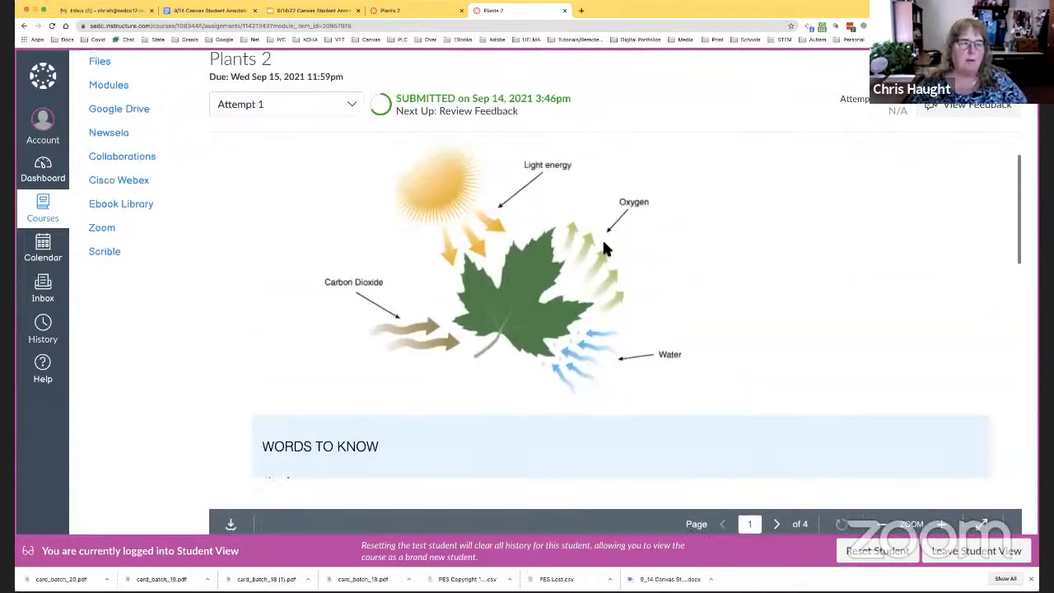
pyautogui.scroll(3)
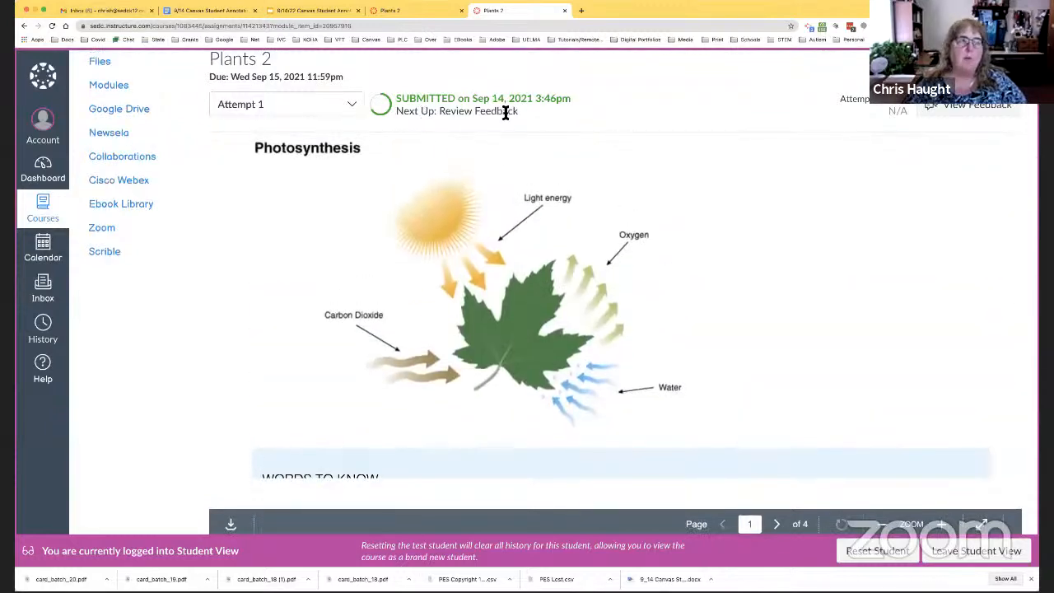
pyautogui.scroll(3)
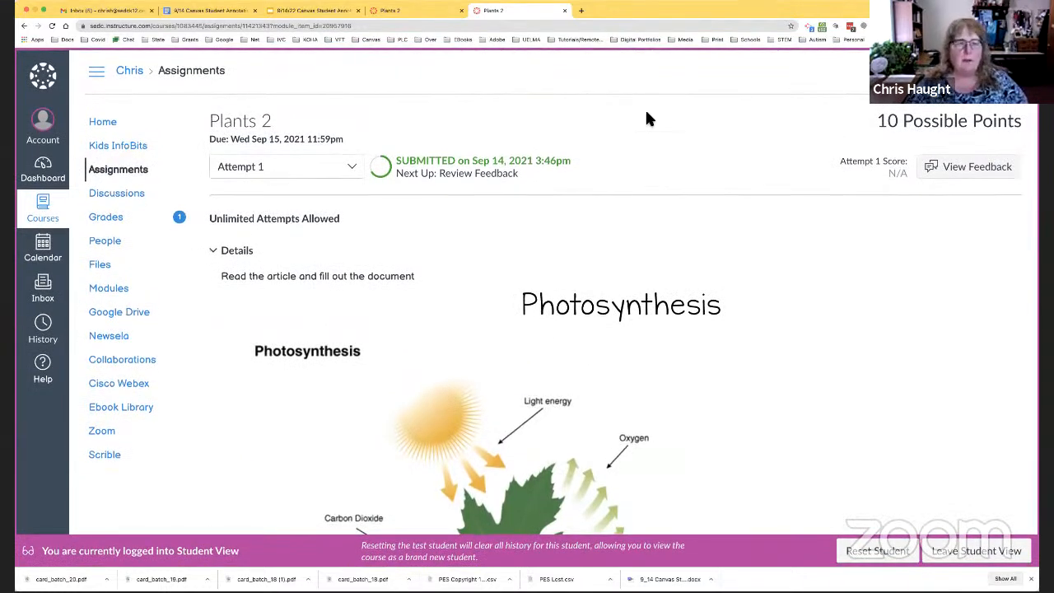
pyautogui.moveTo(608, 145)
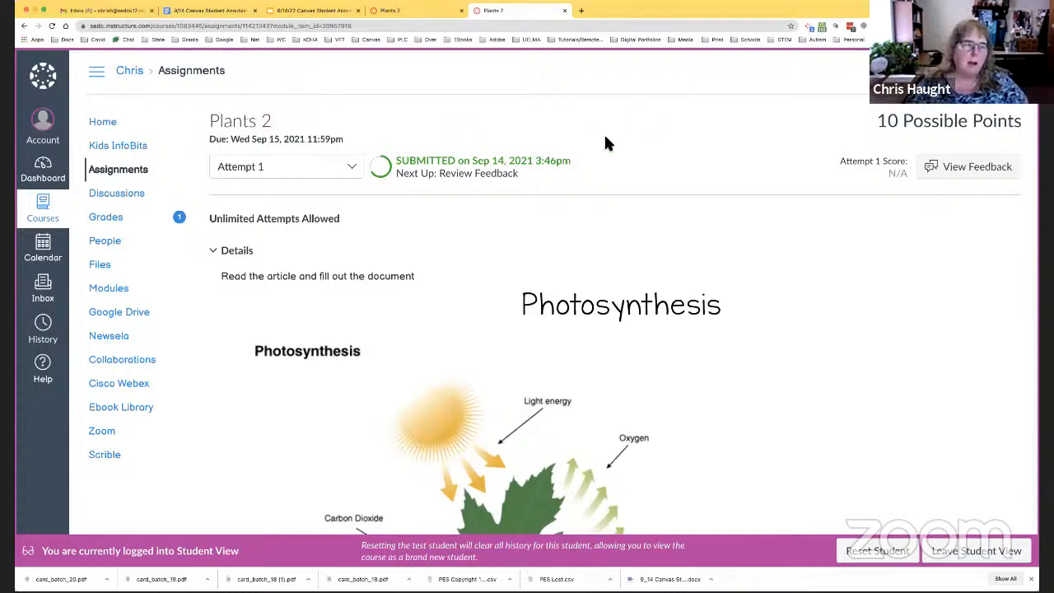
pyautogui.moveTo(756, 137)
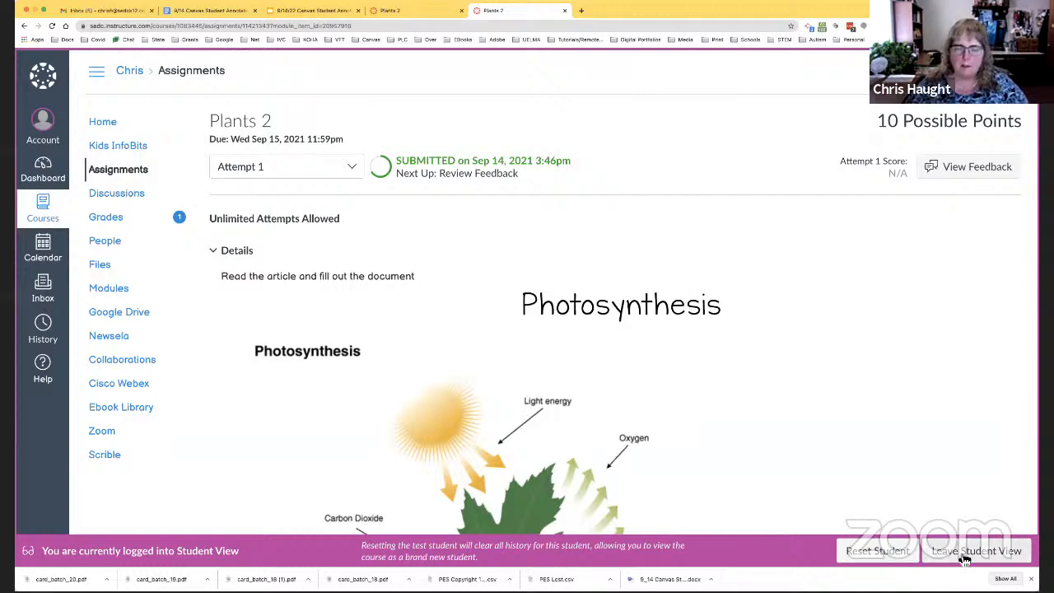
# Step: Leave Student View and return to the Modules page, pointing at the Biomes item
pyautogui.click(975, 550)
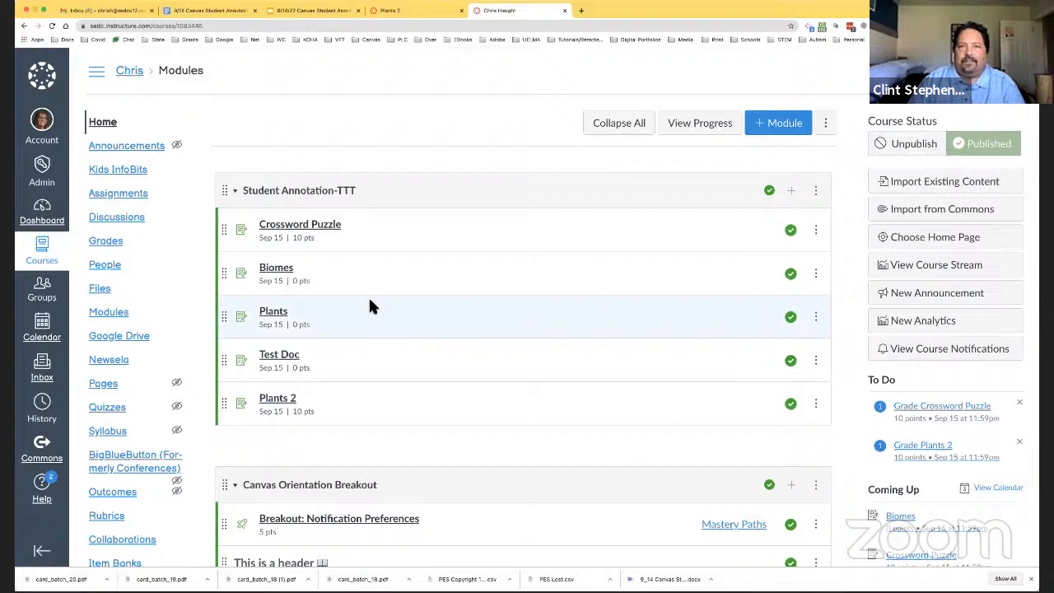
pyautogui.moveTo(276, 267)
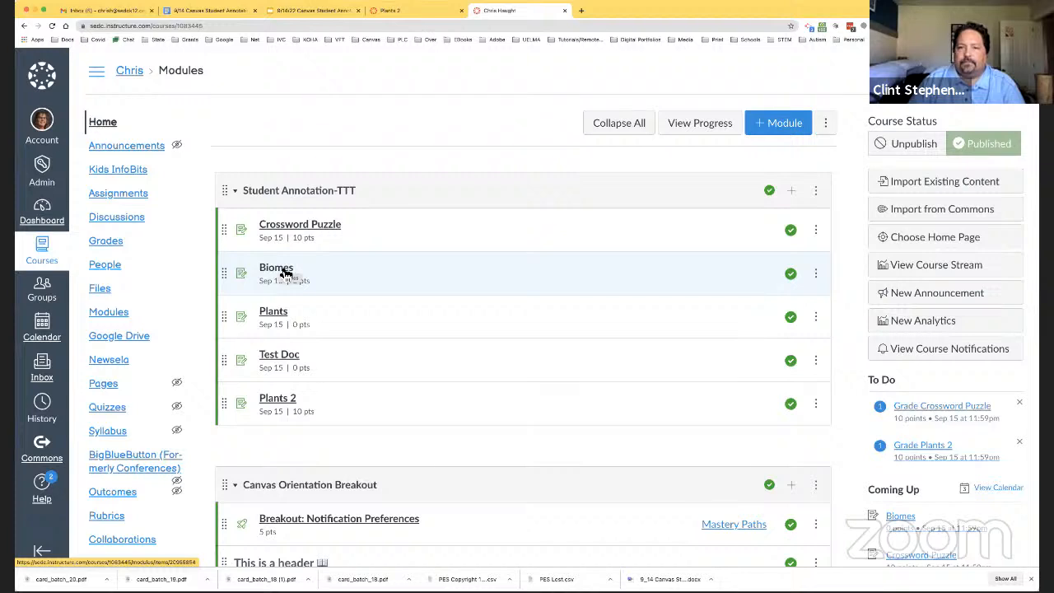
pyautogui.click(277, 267)
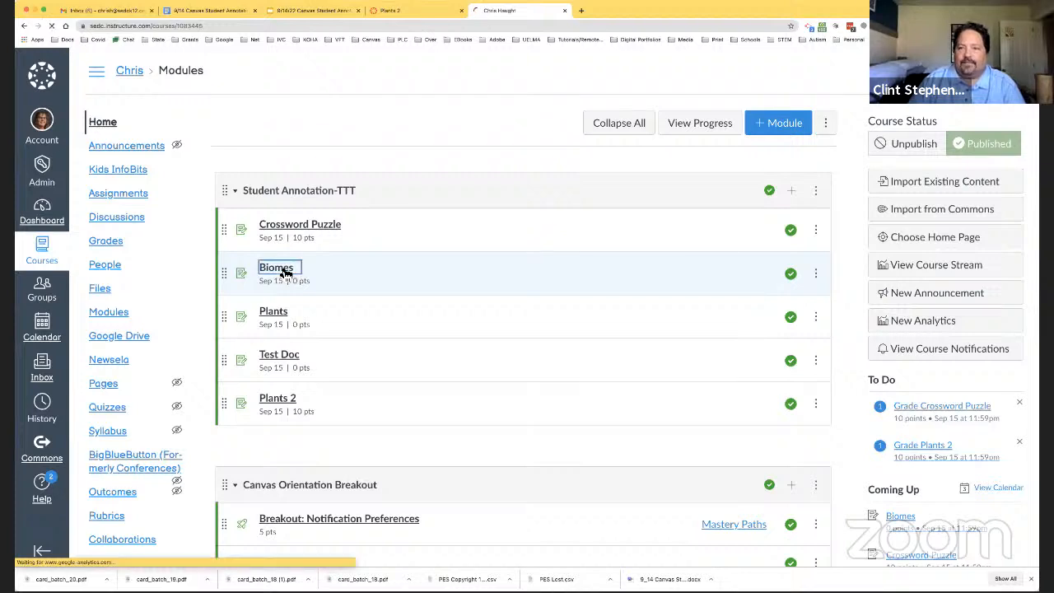
# Step: Open the Biomes assignment and page through its Major Biomes document into full-screen view
pyautogui.click(276, 266)
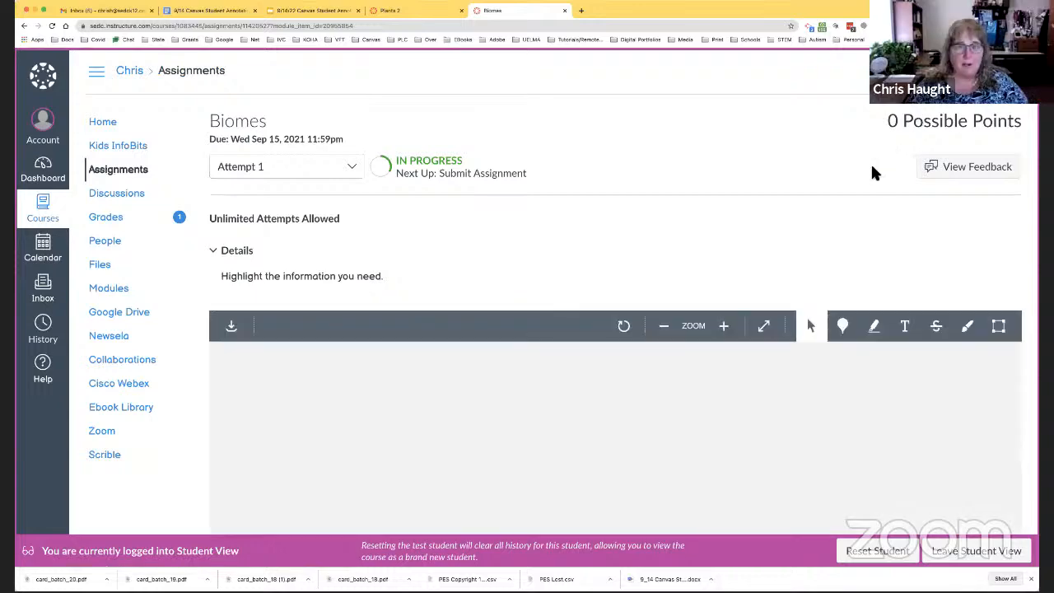
pyautogui.scroll(-3)
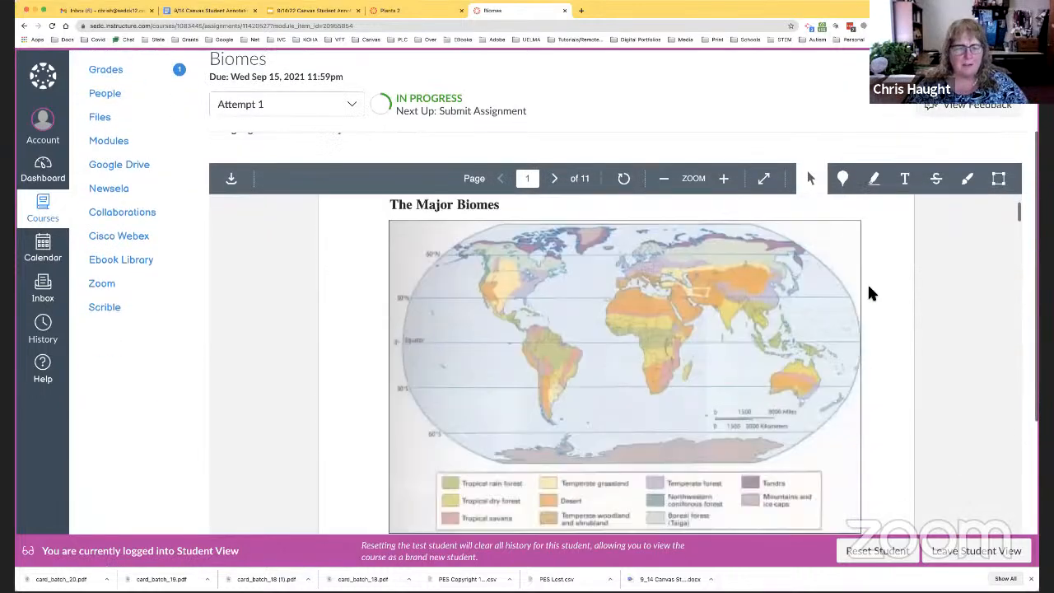
pyautogui.scroll(-3)
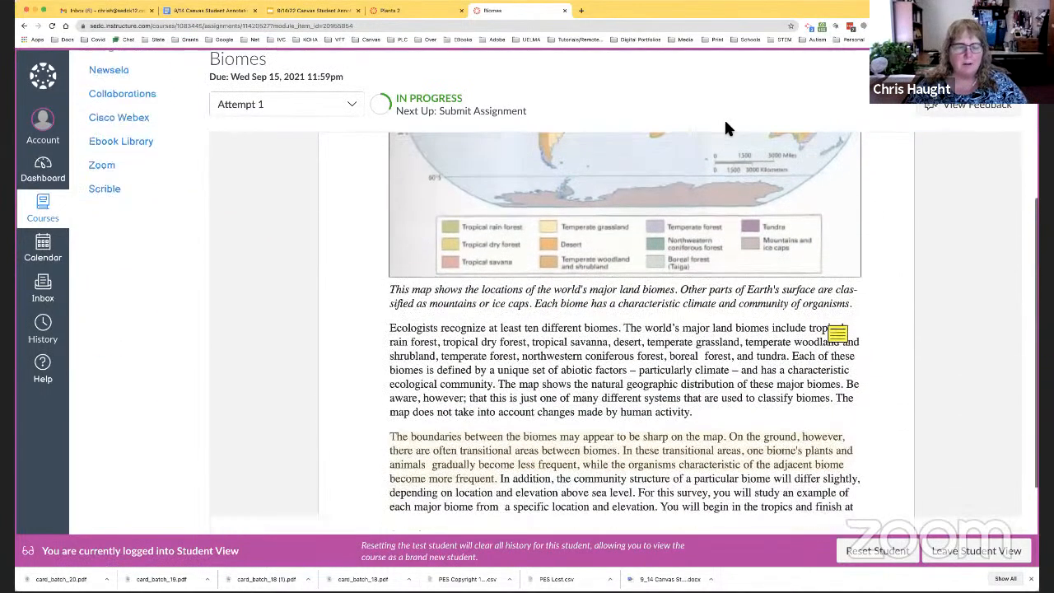
pyautogui.scroll(-3)
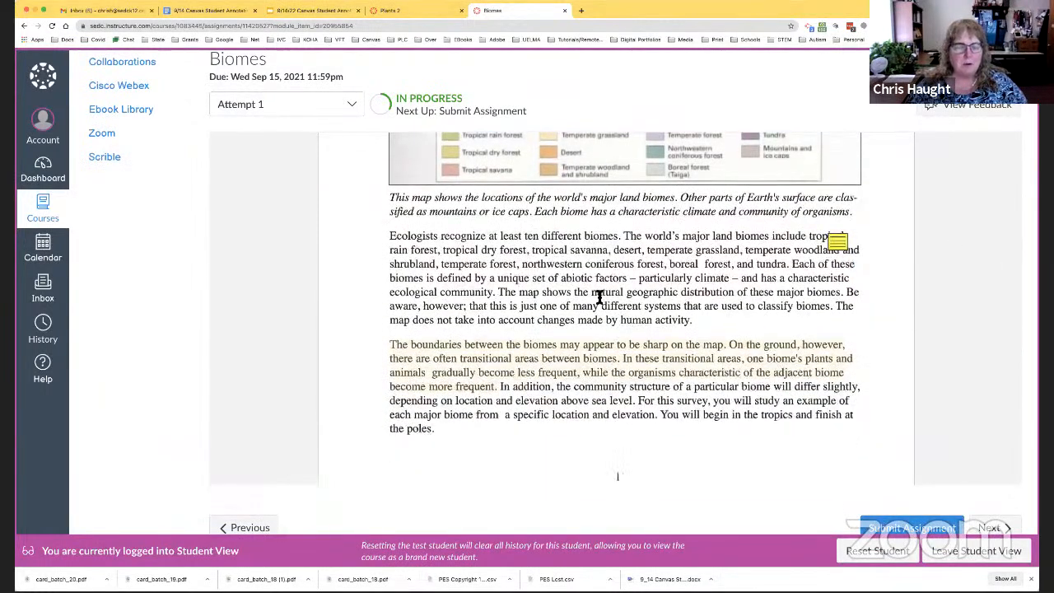
pyautogui.scroll(-3)
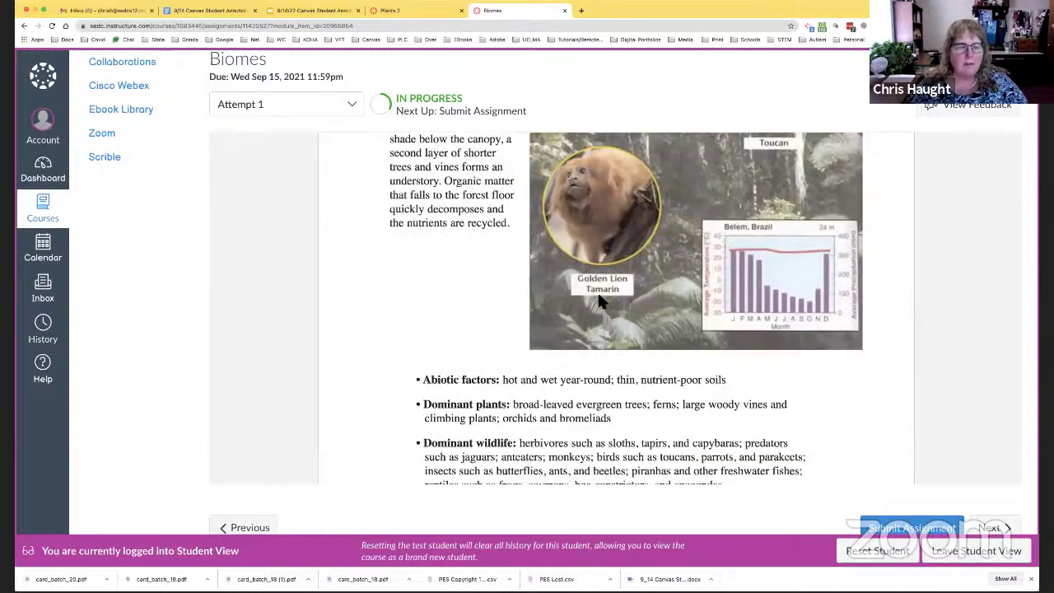
pyautogui.scroll(-3)
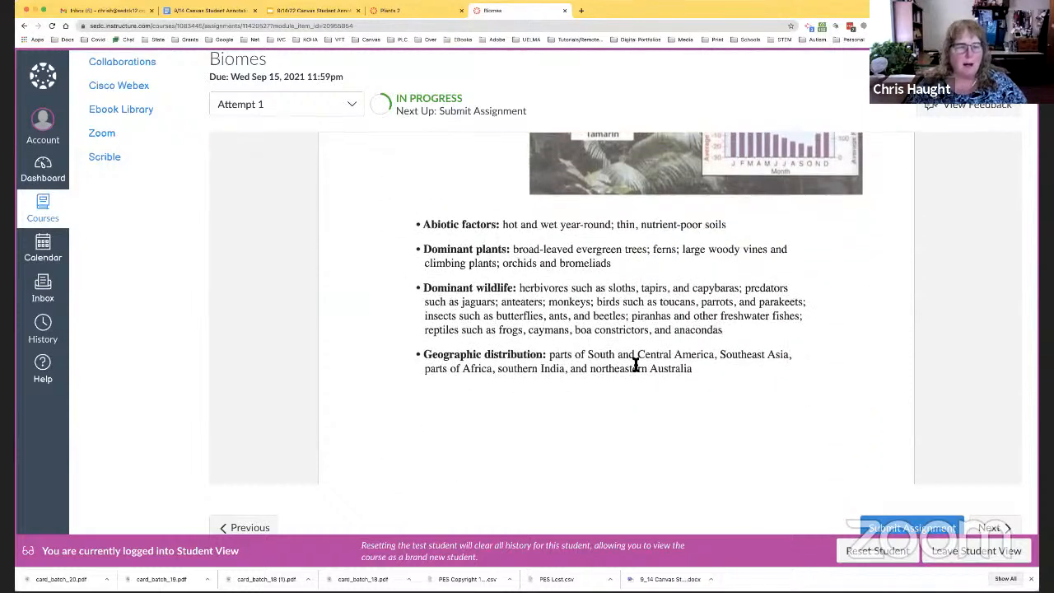
pyautogui.moveTo(600, 336)
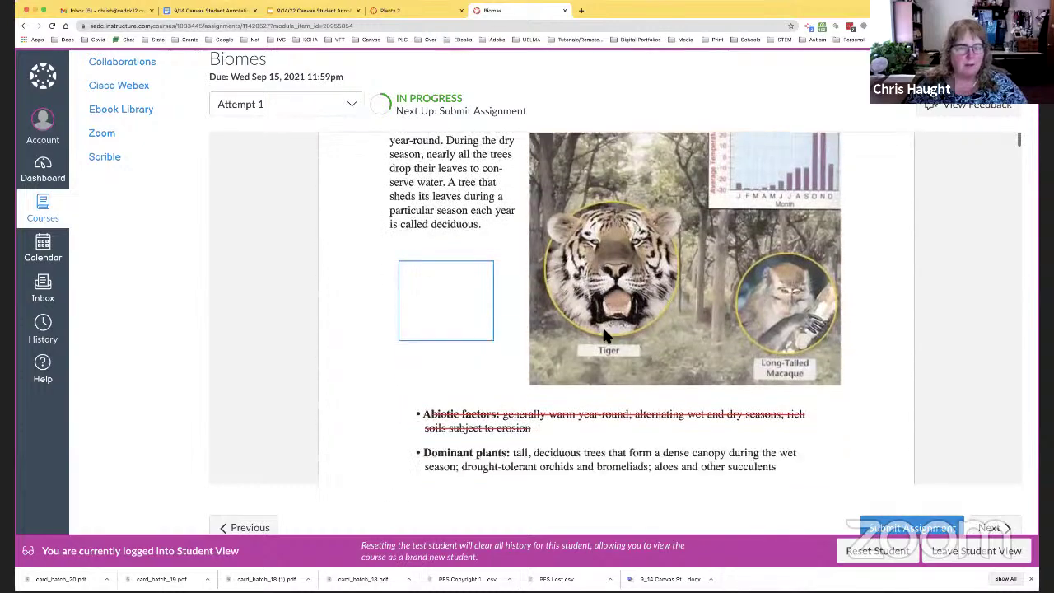
pyautogui.scroll(-3)
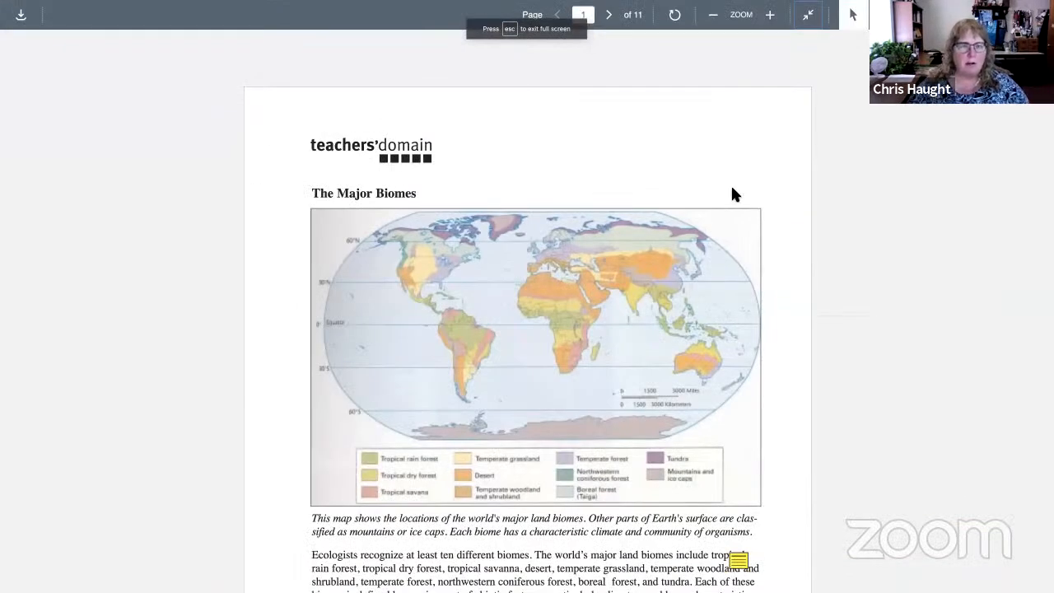
# Step: On page 4, highlight the Tropical Savanna Abiotic factors bullet, start a comment, and exit full screen
pyautogui.scroll(-3)
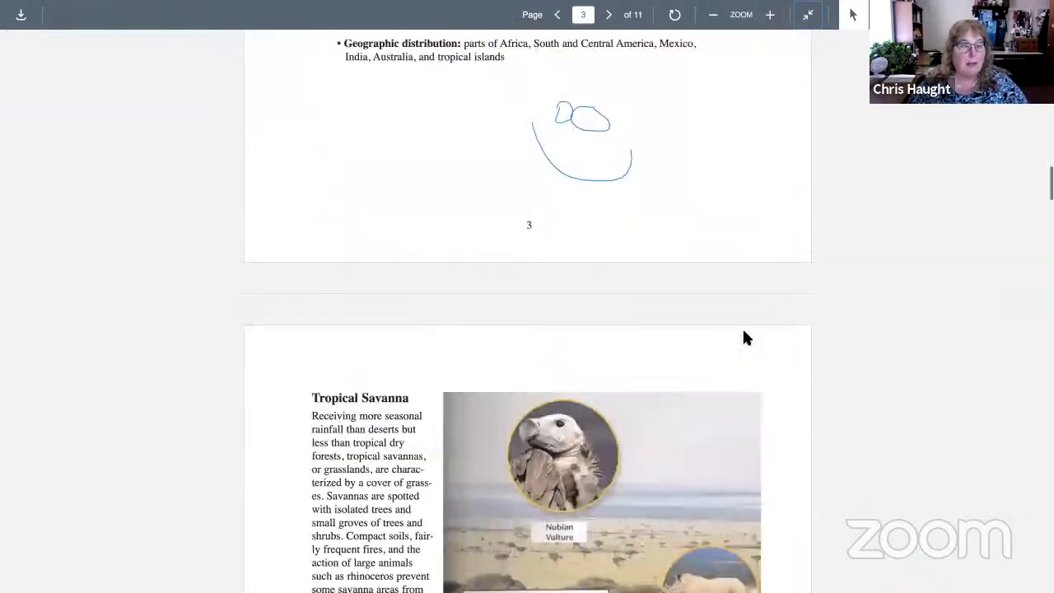
pyautogui.scroll(-3)
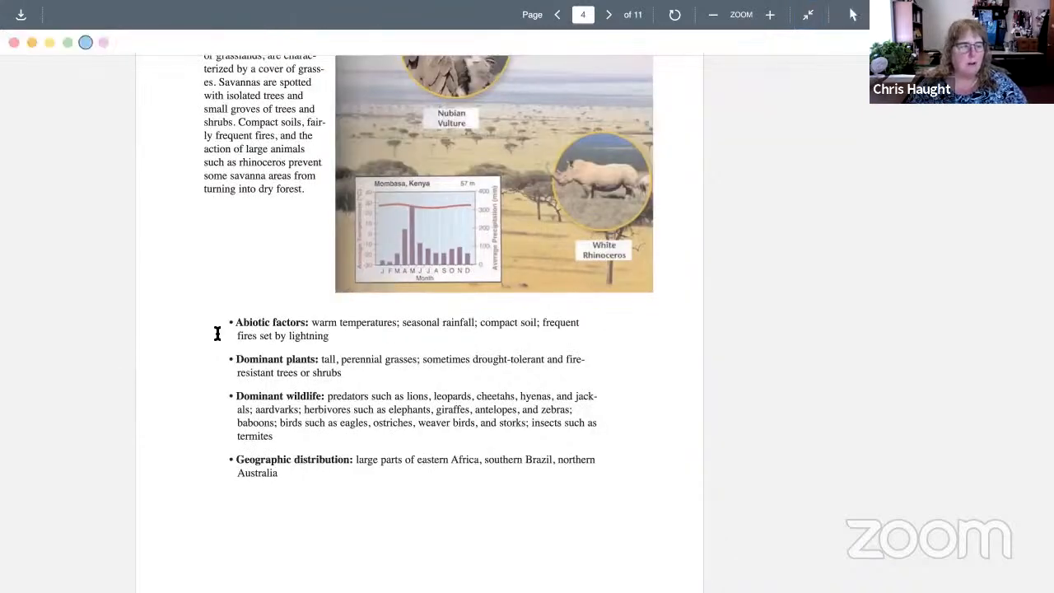
pyautogui.moveTo(236, 322); pyautogui.dragTo(328, 336)
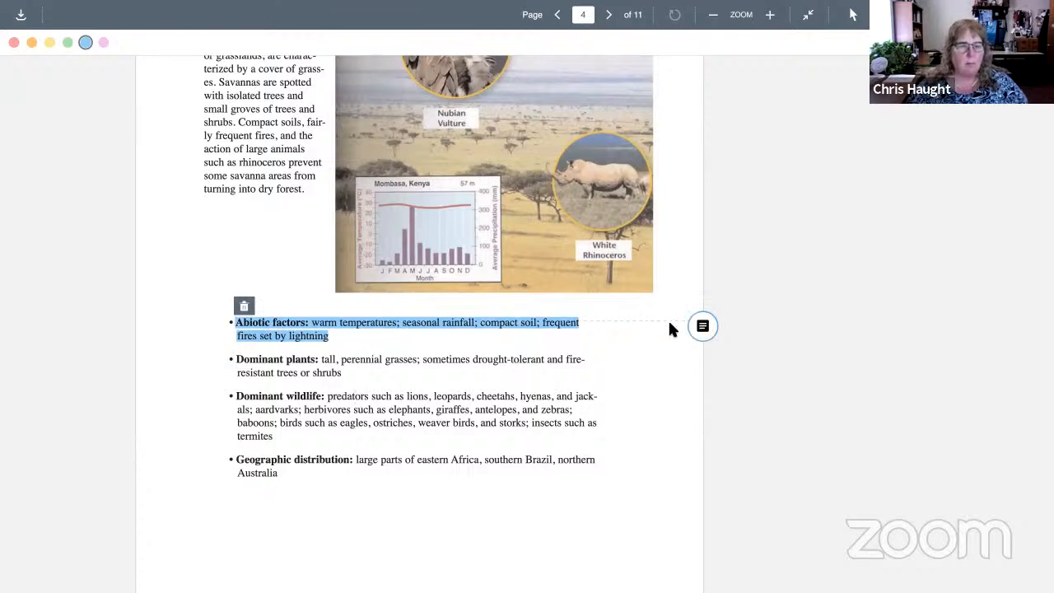
pyautogui.click(702, 326)
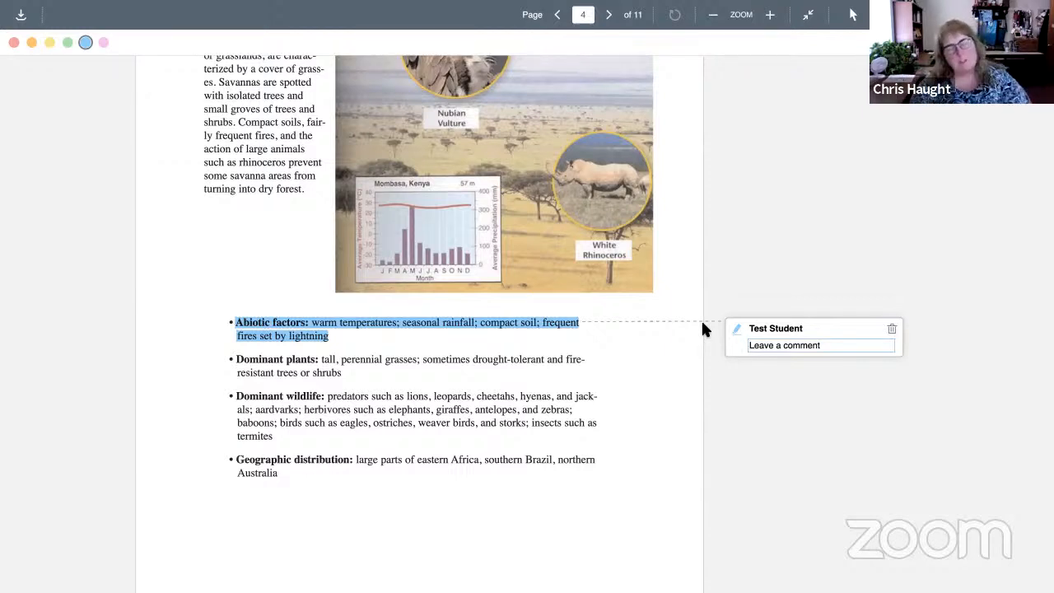
pyautogui.moveTo(712, 327)
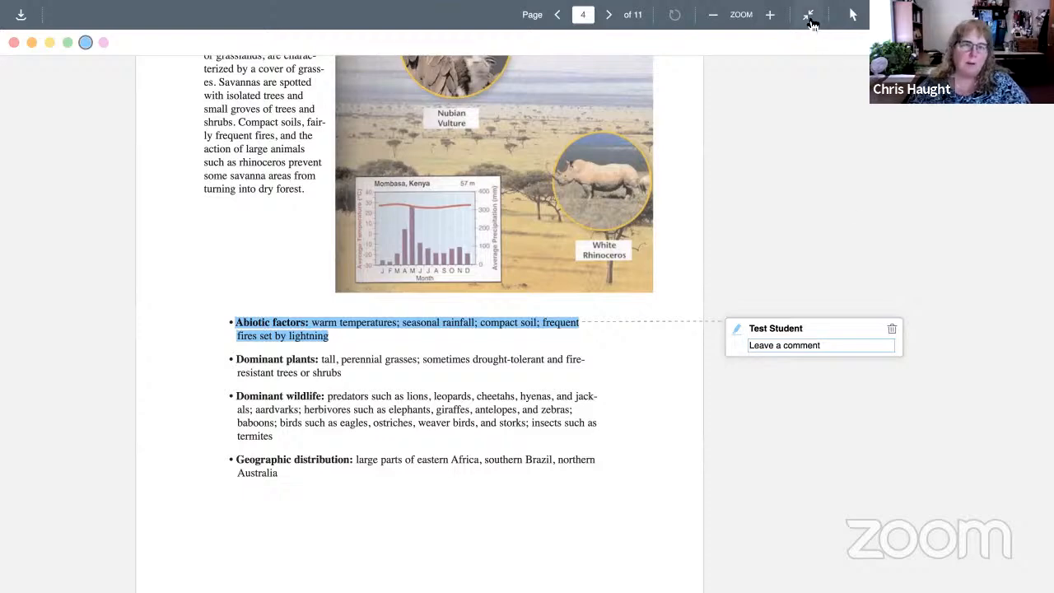
pyautogui.click(808, 15)
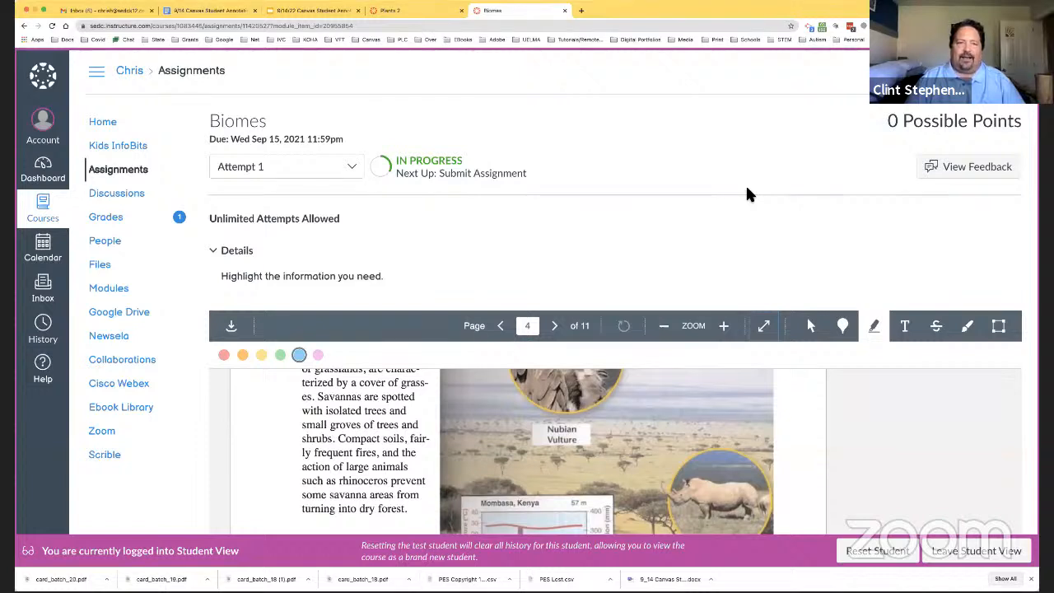
pyautogui.moveTo(688, 227)
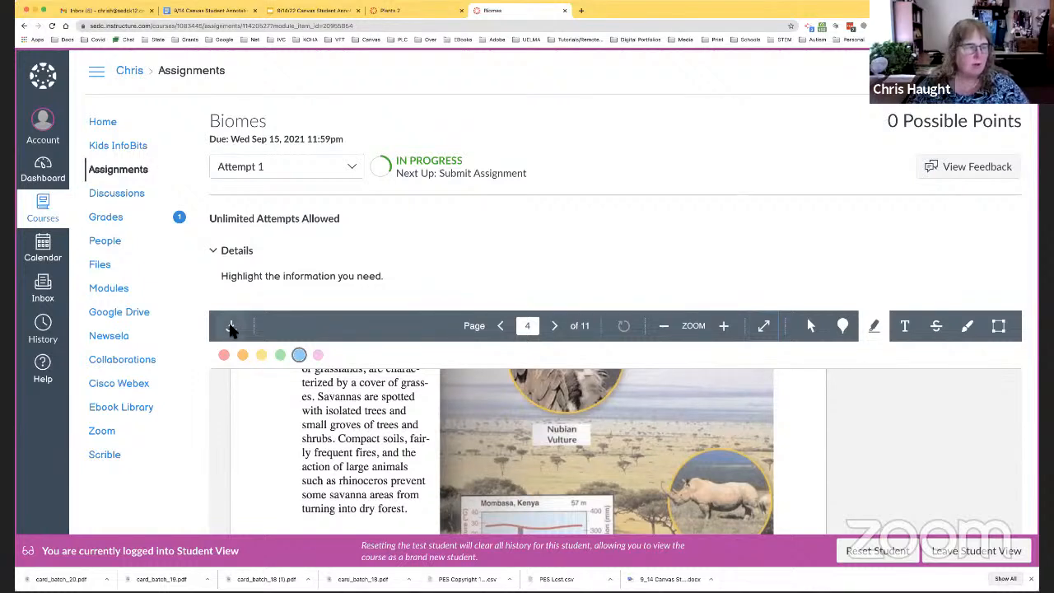
# Step: Download the annotated Biomes document from the annotation toolbar
pyautogui.click(230, 326)
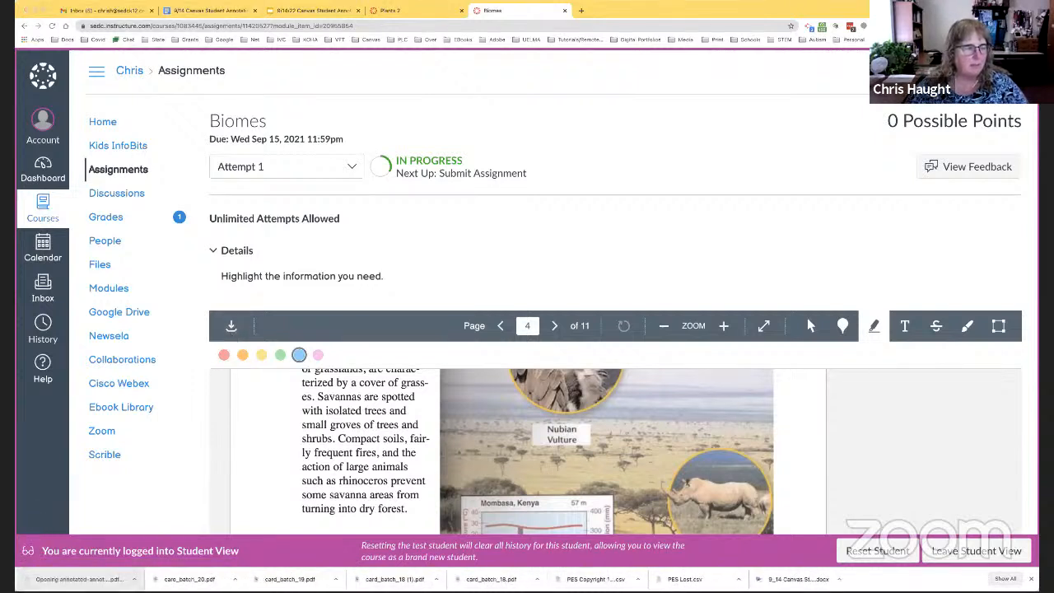
pyautogui.moveTo(201, 442)
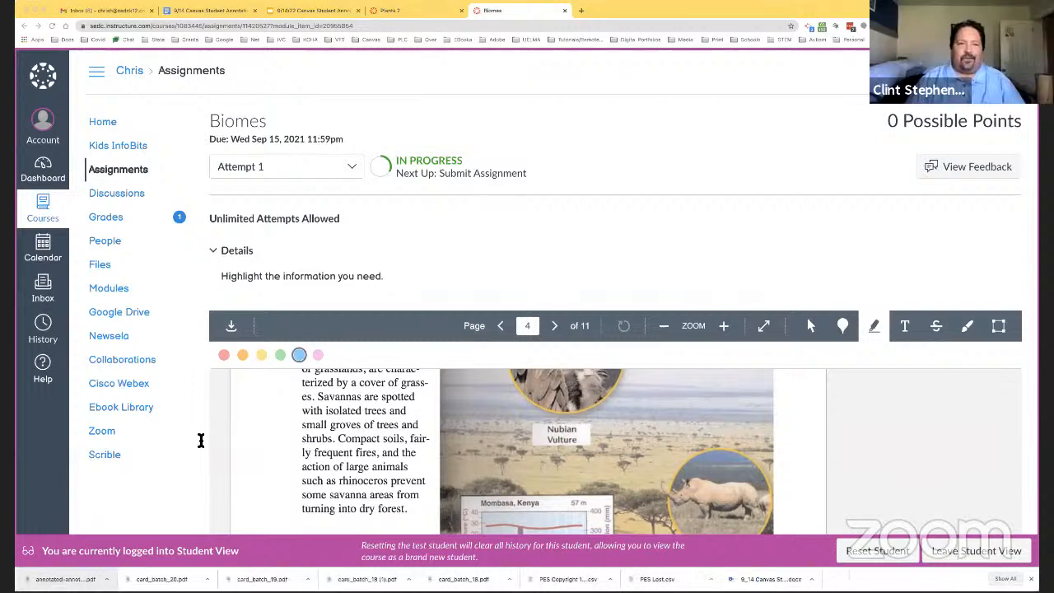
pyautogui.moveTo(372, 72)
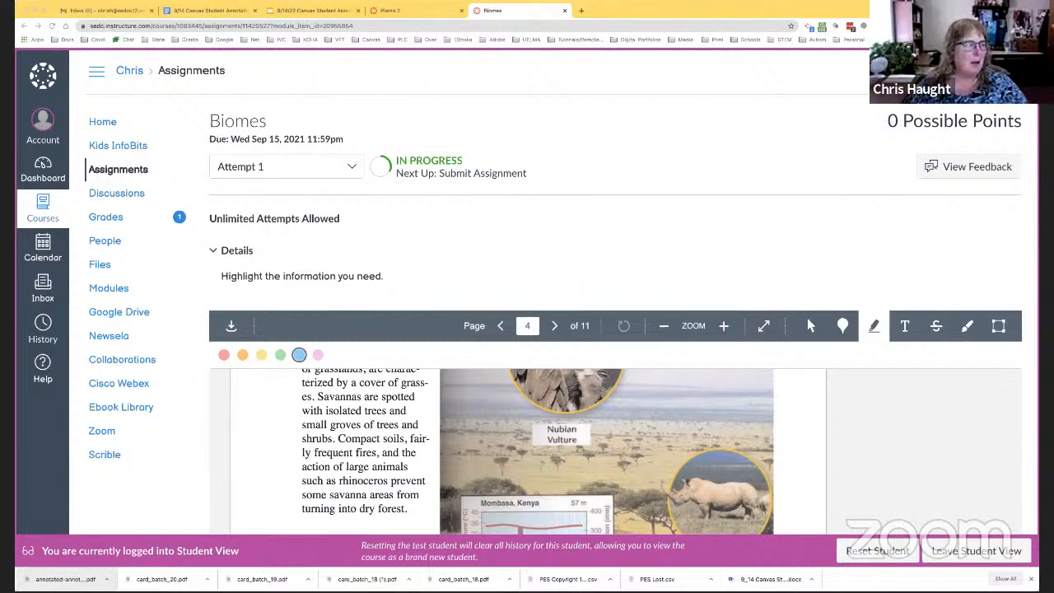
pyautogui.moveTo(458, 416)
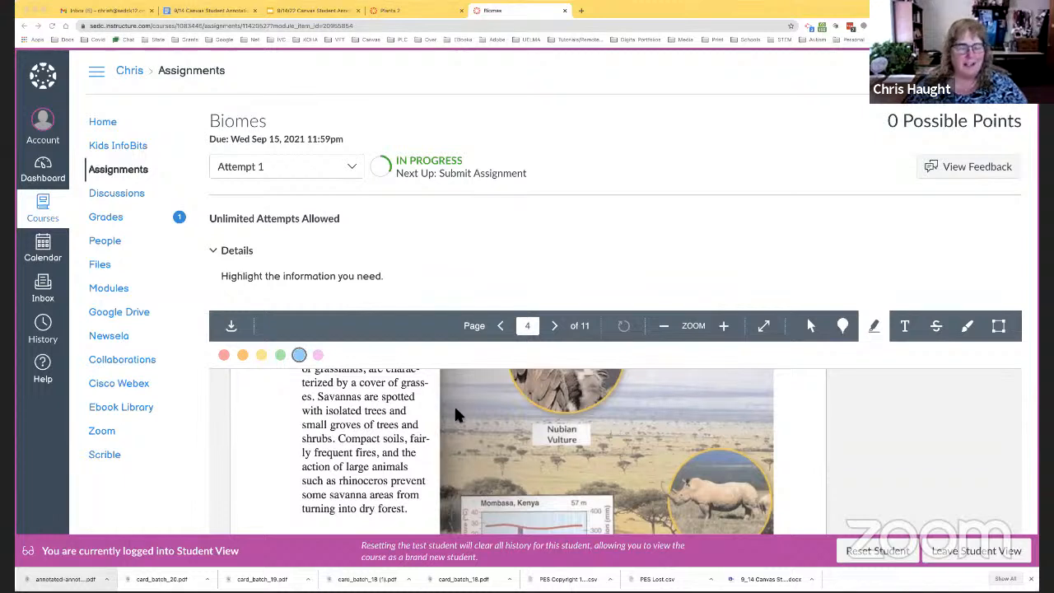
pyautogui.scroll(-3)
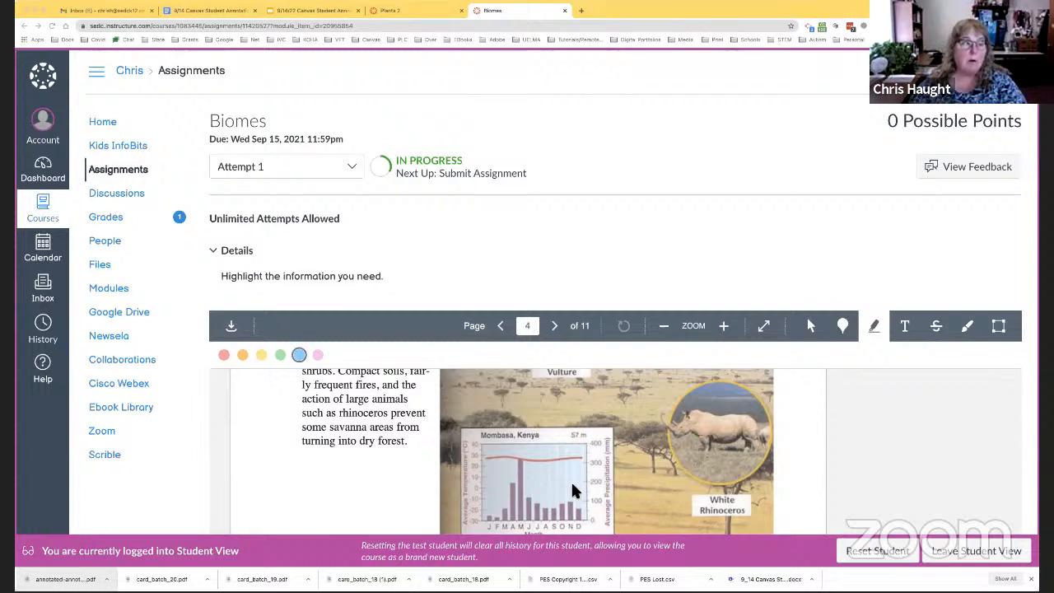
pyautogui.moveTo(102, 122)
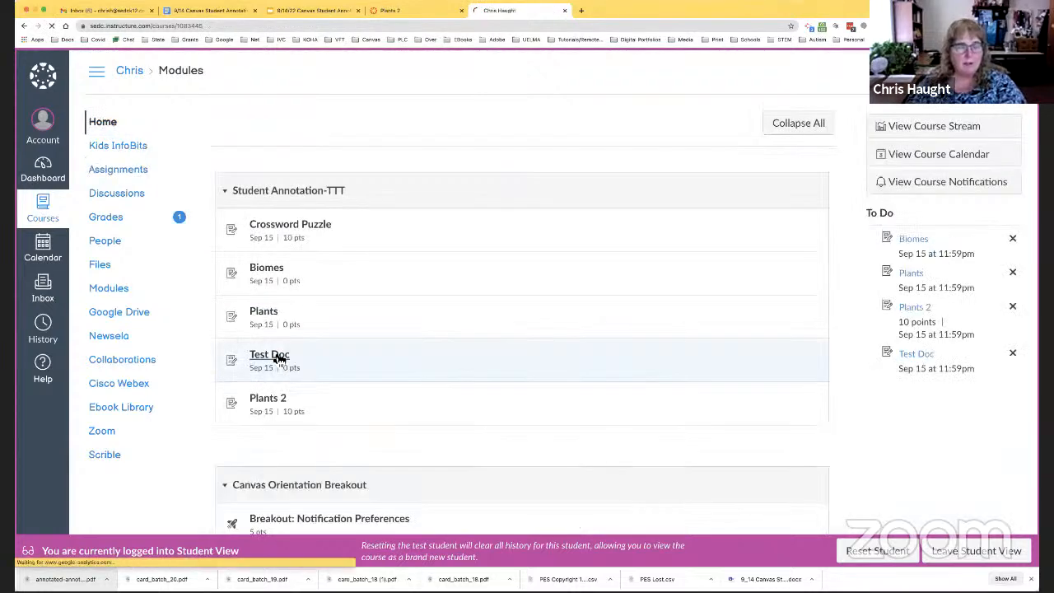
# Step: Open the Test Doc assignment and scroll through its chat-notes document of session links
pyautogui.click(270, 354)
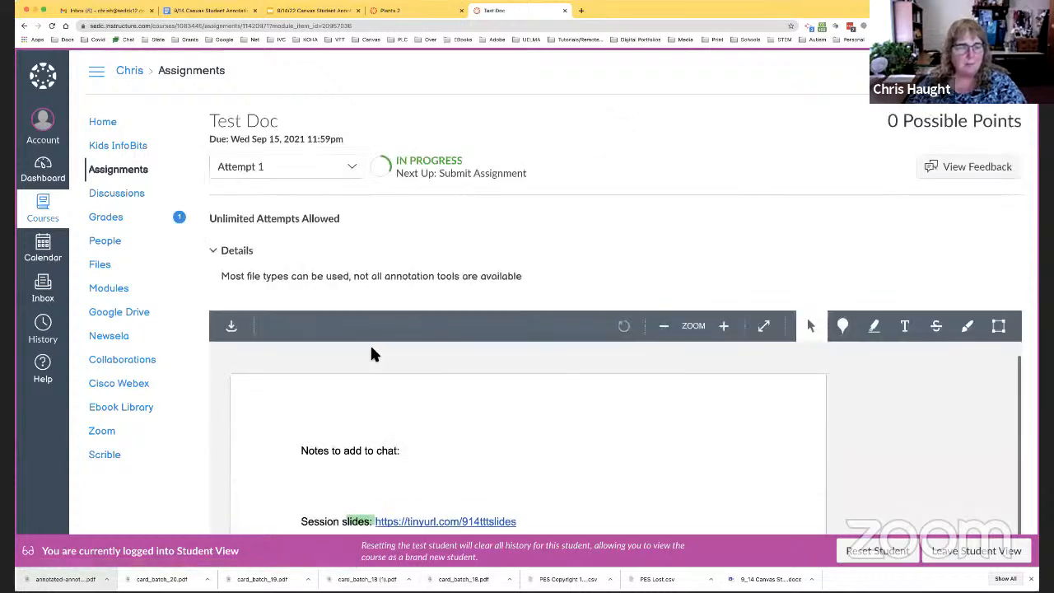
pyautogui.scroll(-3)
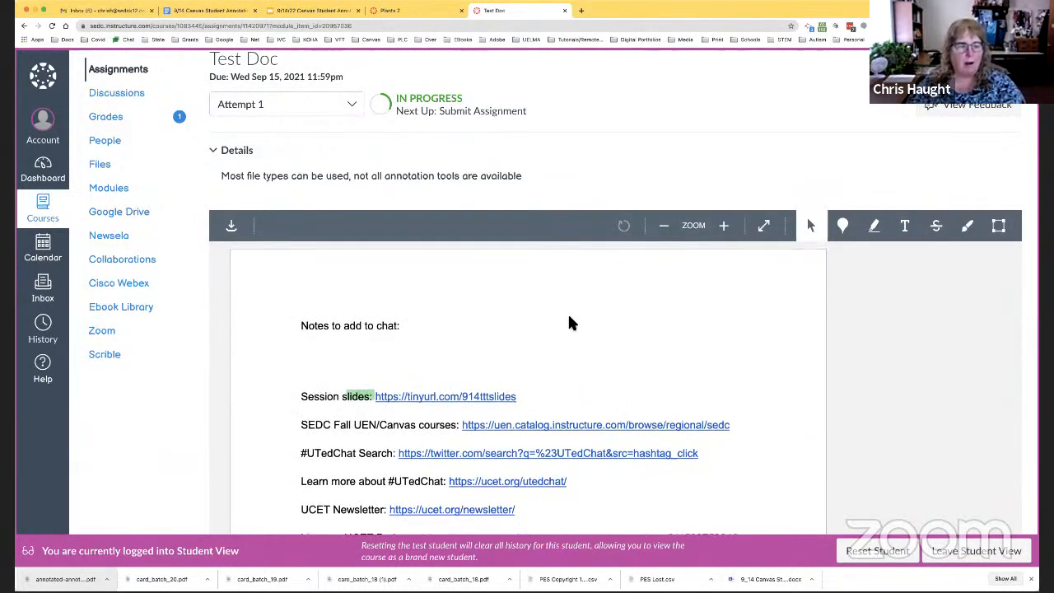
pyautogui.scroll(-3)
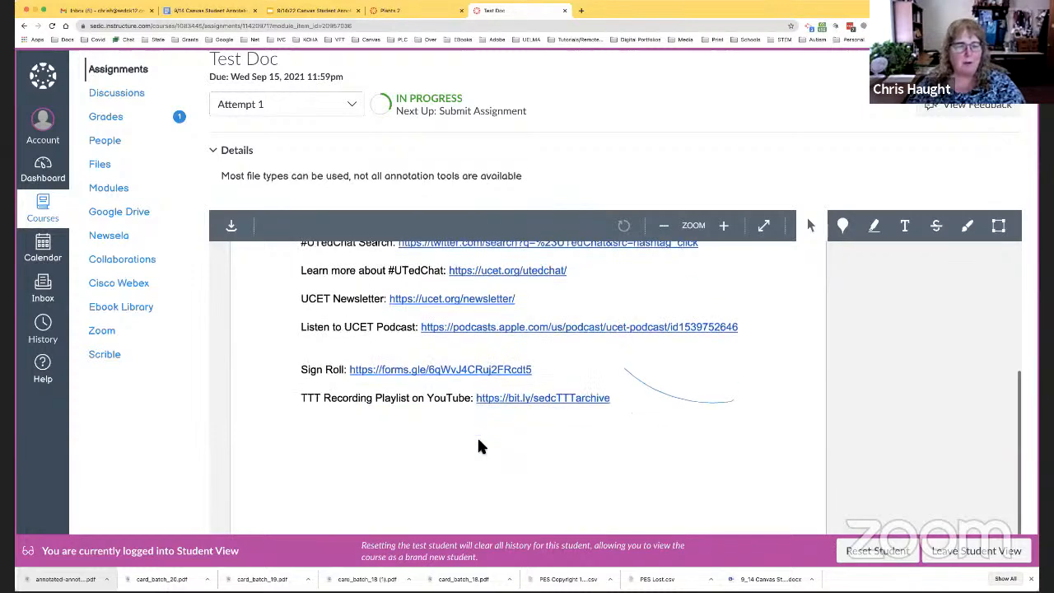
pyautogui.scroll(3)
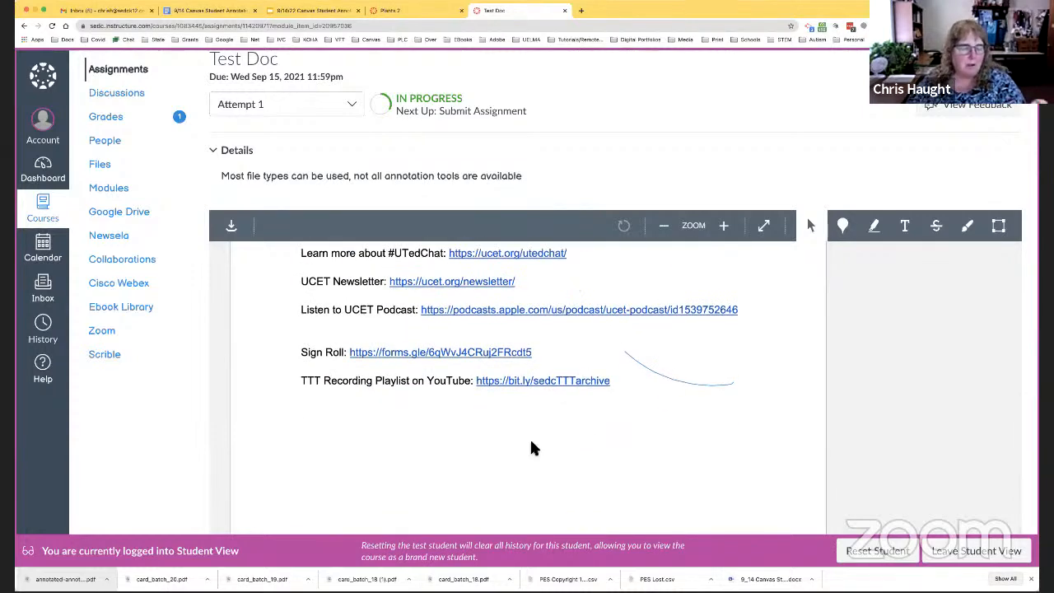
pyautogui.scroll(3)
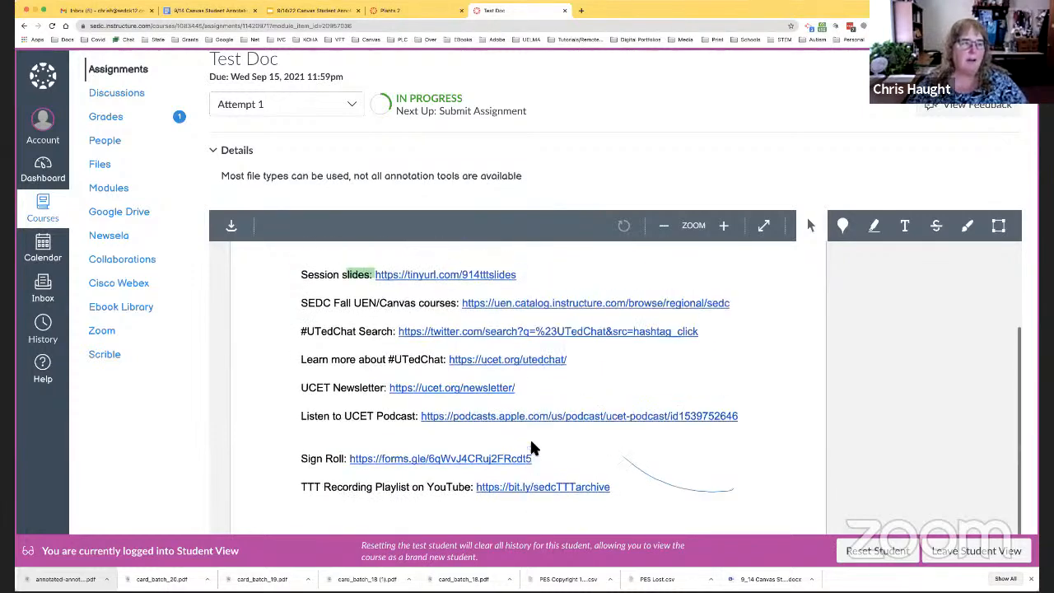
pyautogui.scroll(3)
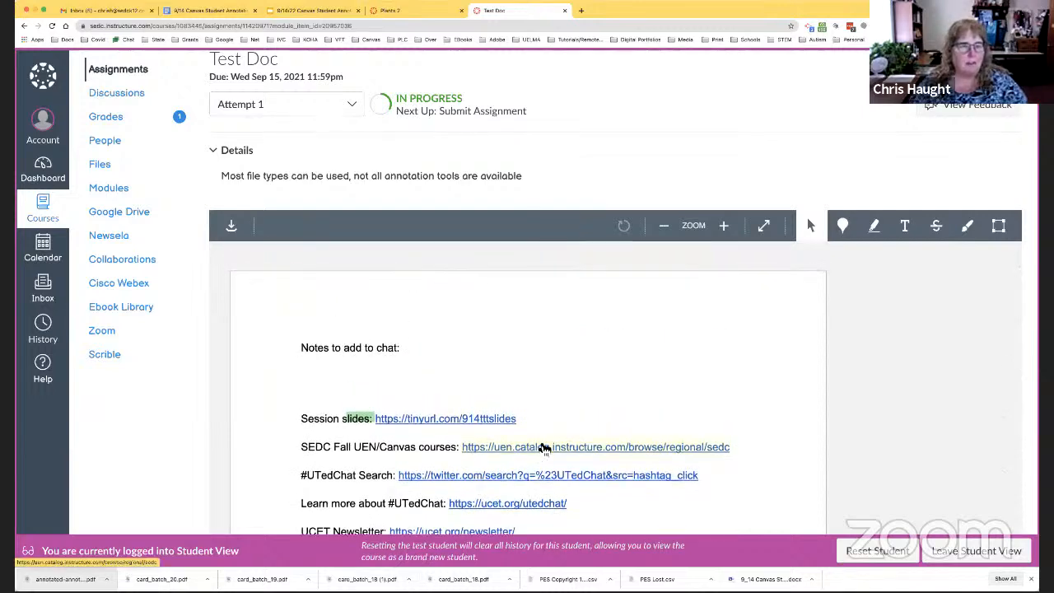
pyautogui.moveTo(544, 447)
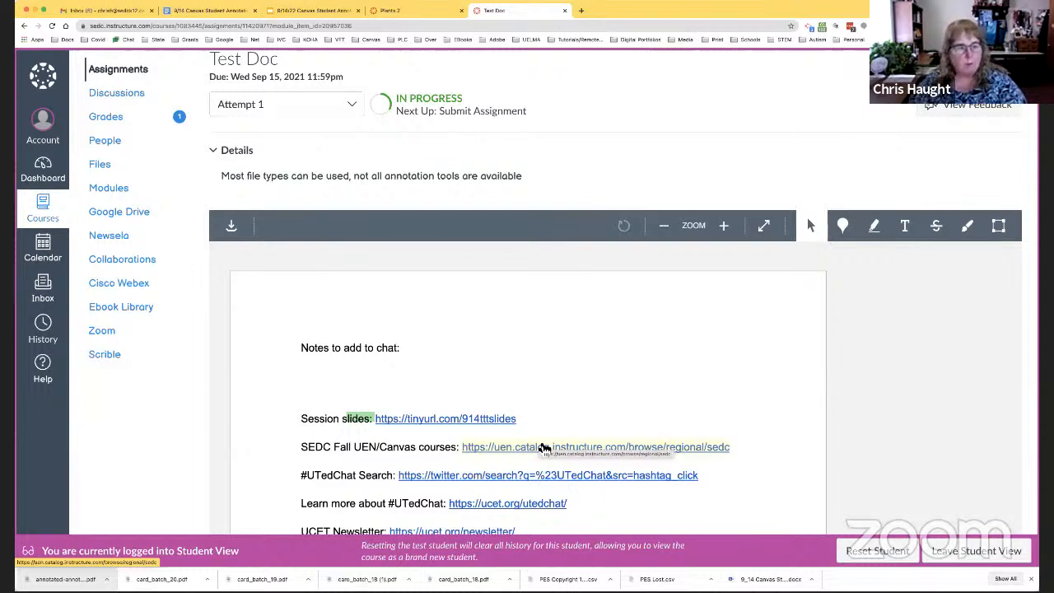
pyautogui.moveTo(552, 447)
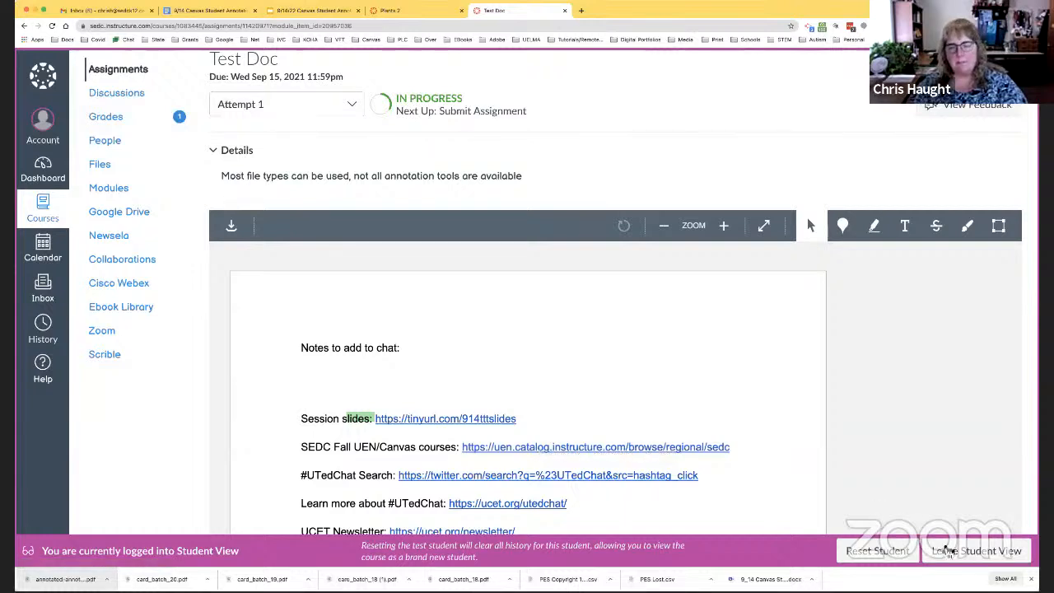
pyautogui.click(977, 550)
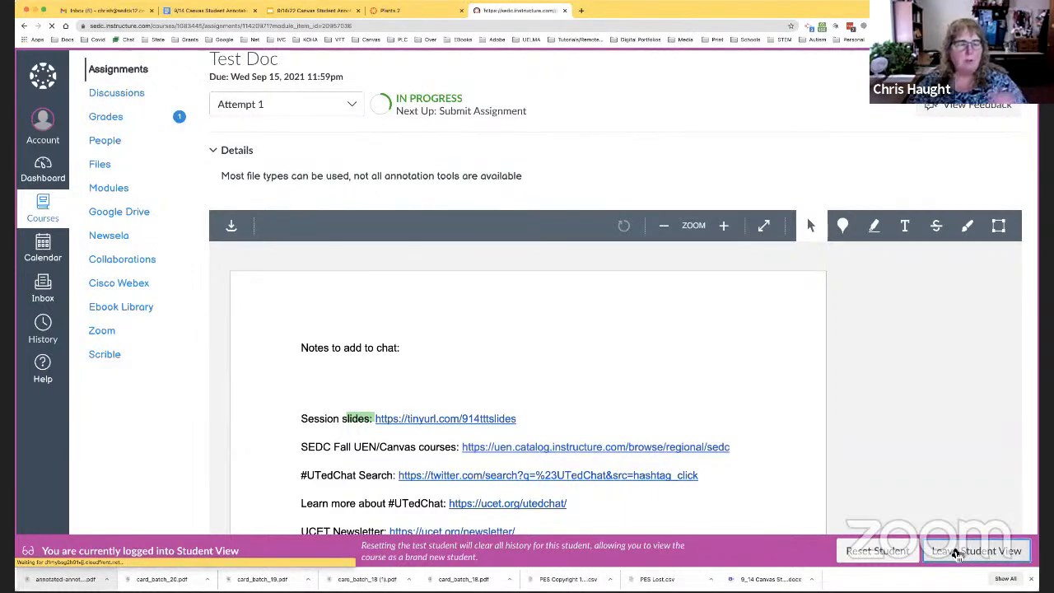
pyautogui.click(975, 550)
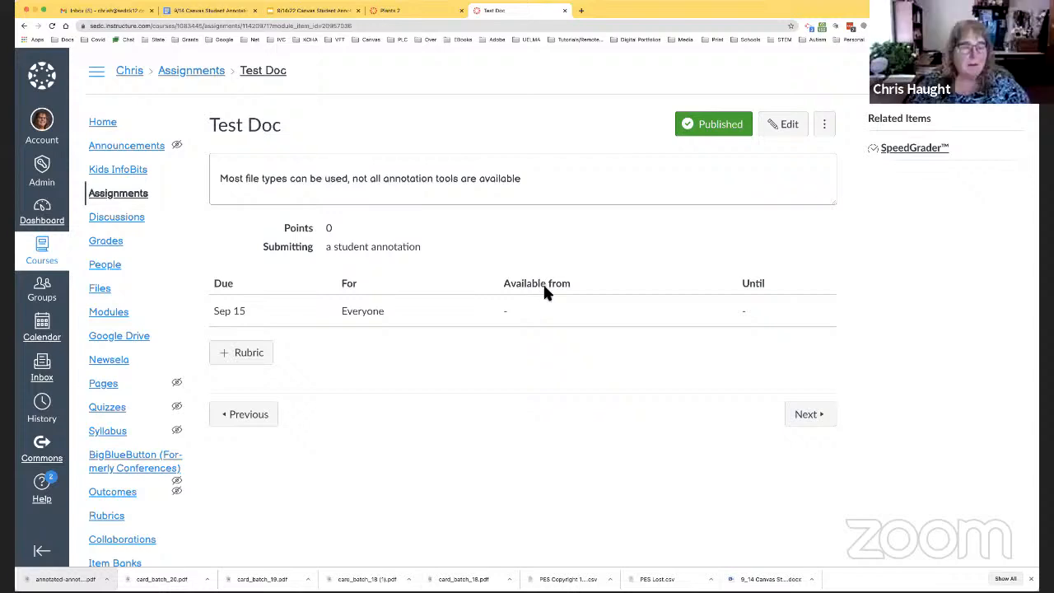
pyautogui.moveTo(570, 319)
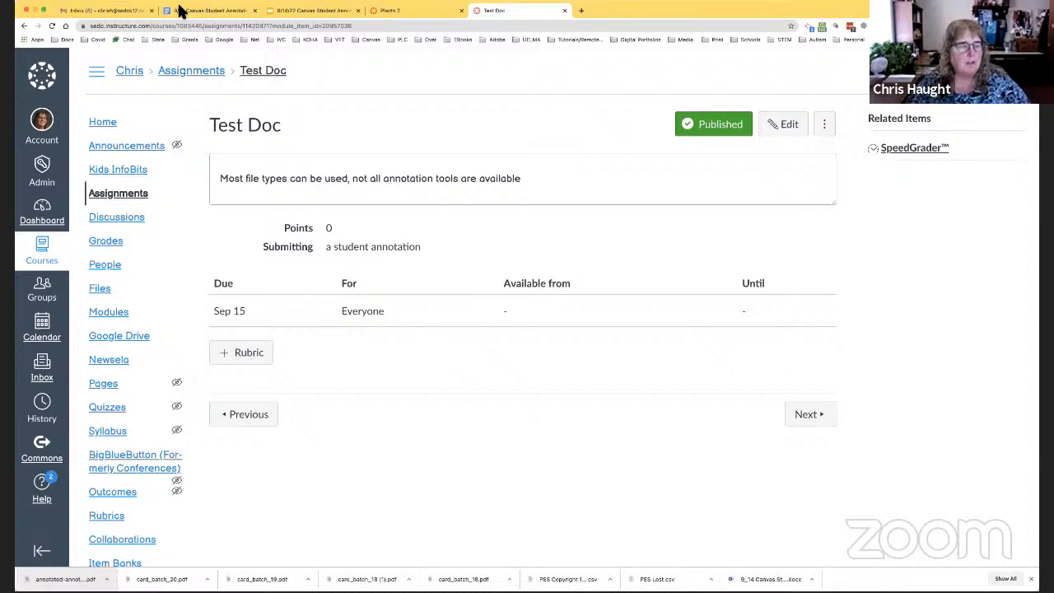
pyautogui.moveTo(263, 64)
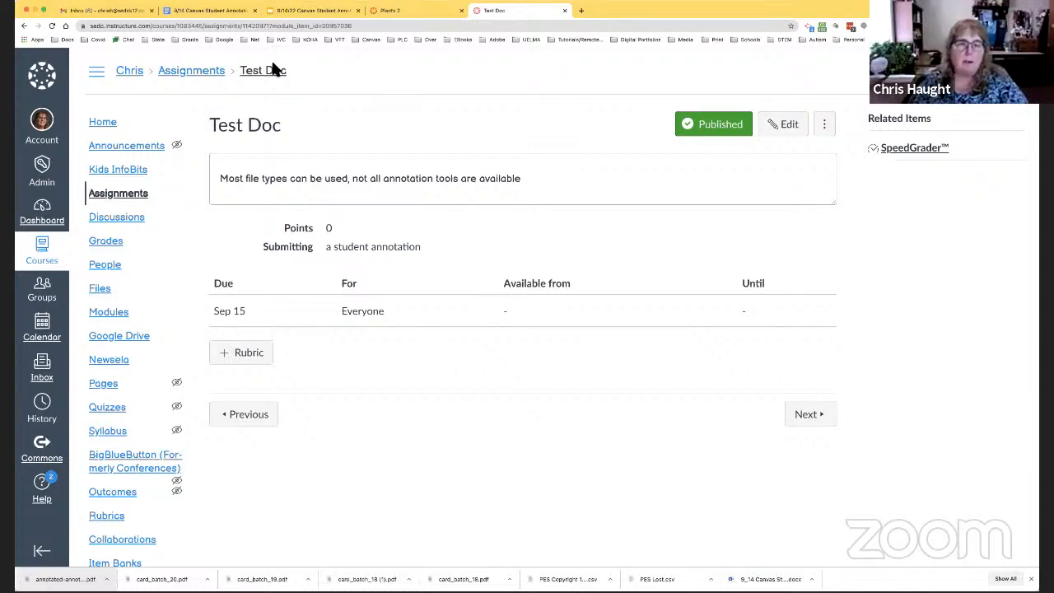
pyautogui.moveTo(785, 124)
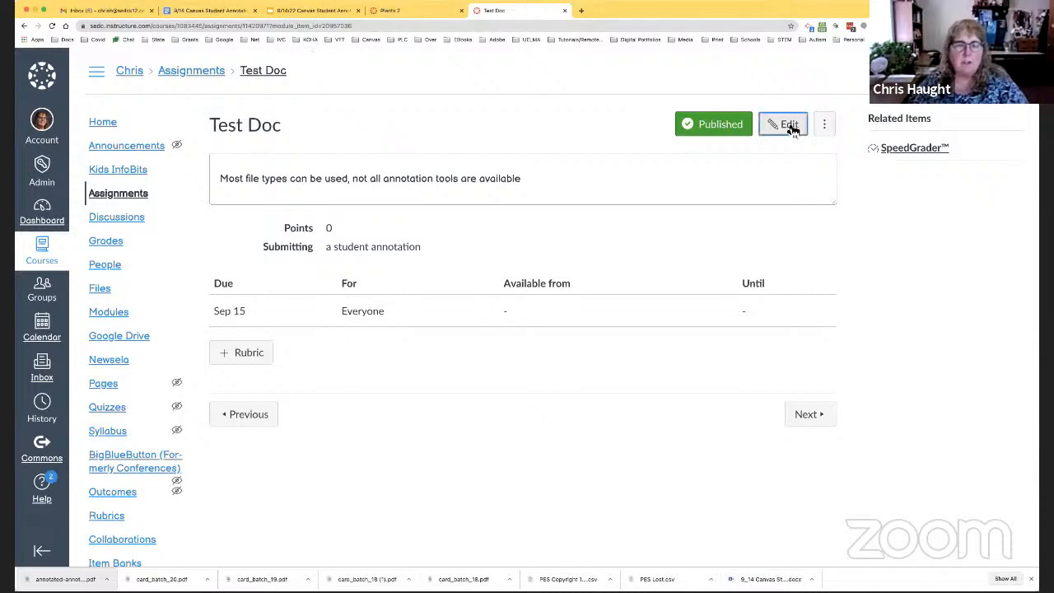
# Step: Edit Test Doc, keeping Submission Type Online and allowing Website URL and File Uploads entries
pyautogui.click(782, 124)
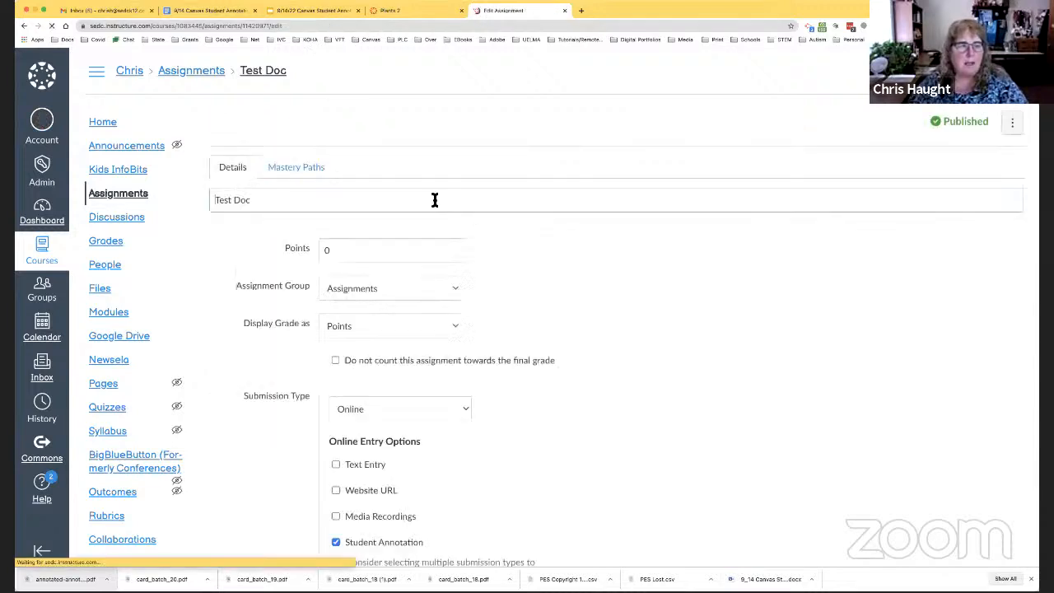
pyautogui.scroll(-3)
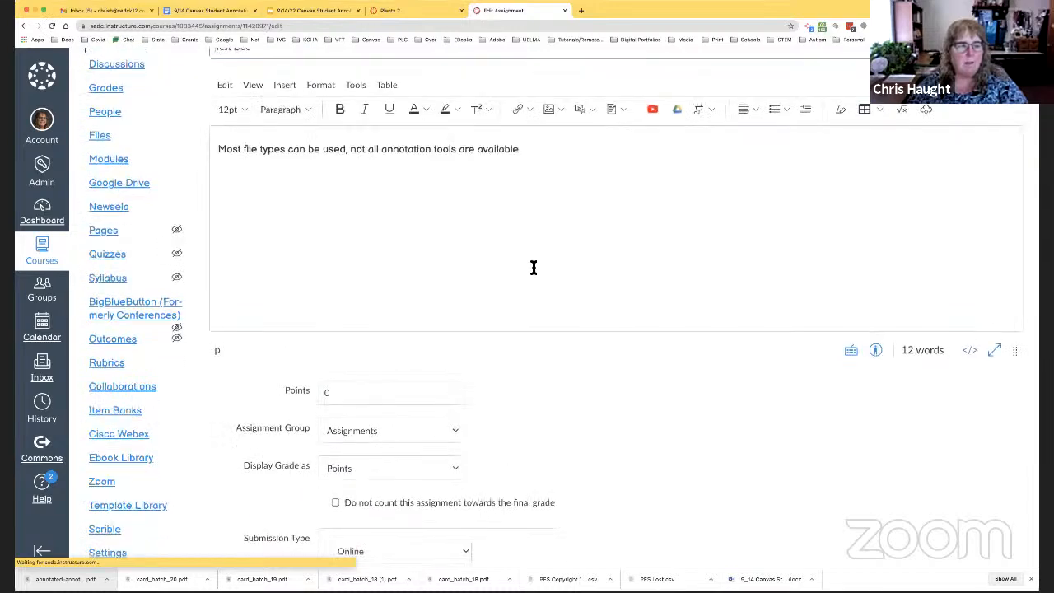
pyautogui.scroll(-3)
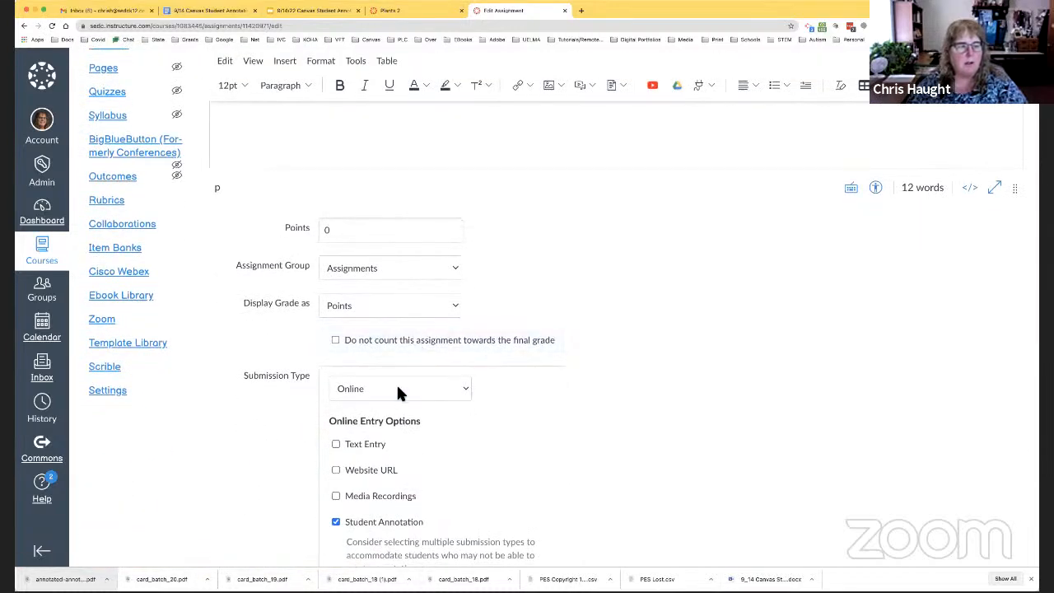
pyautogui.click(398, 389)
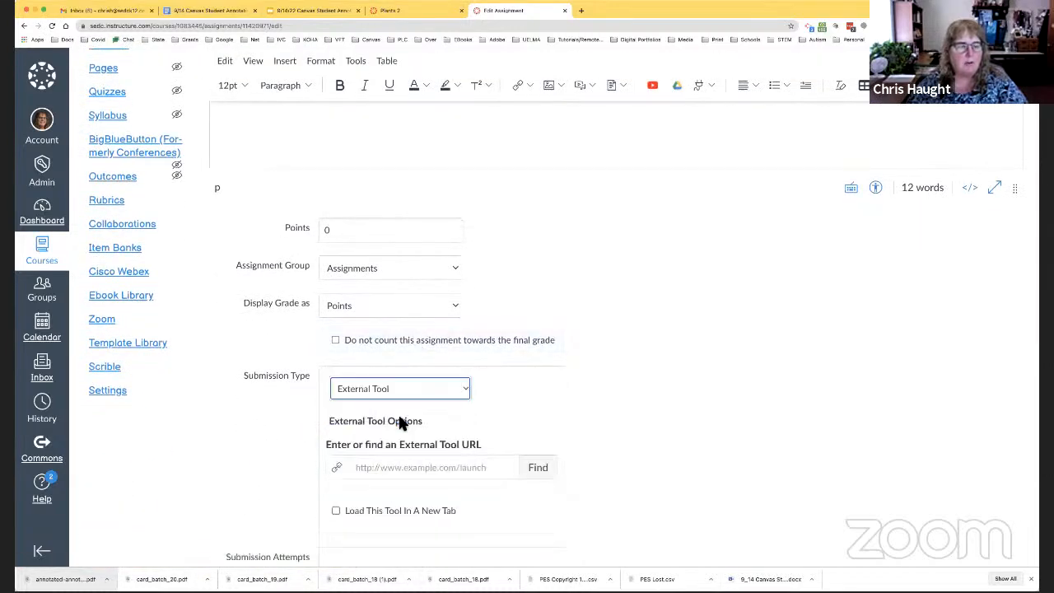
pyautogui.scroll(-3)
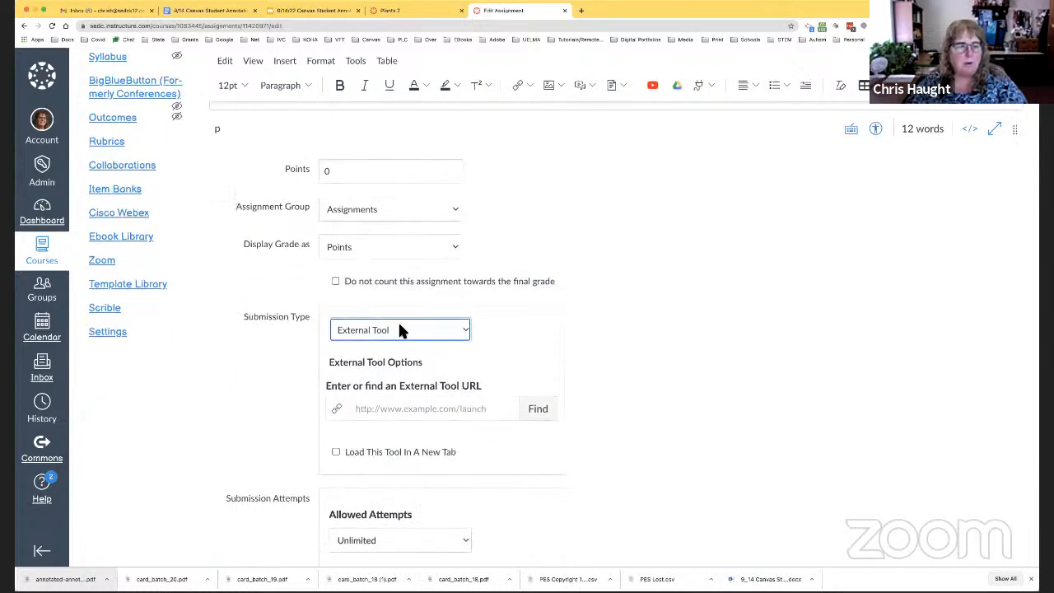
pyautogui.click(401, 330)
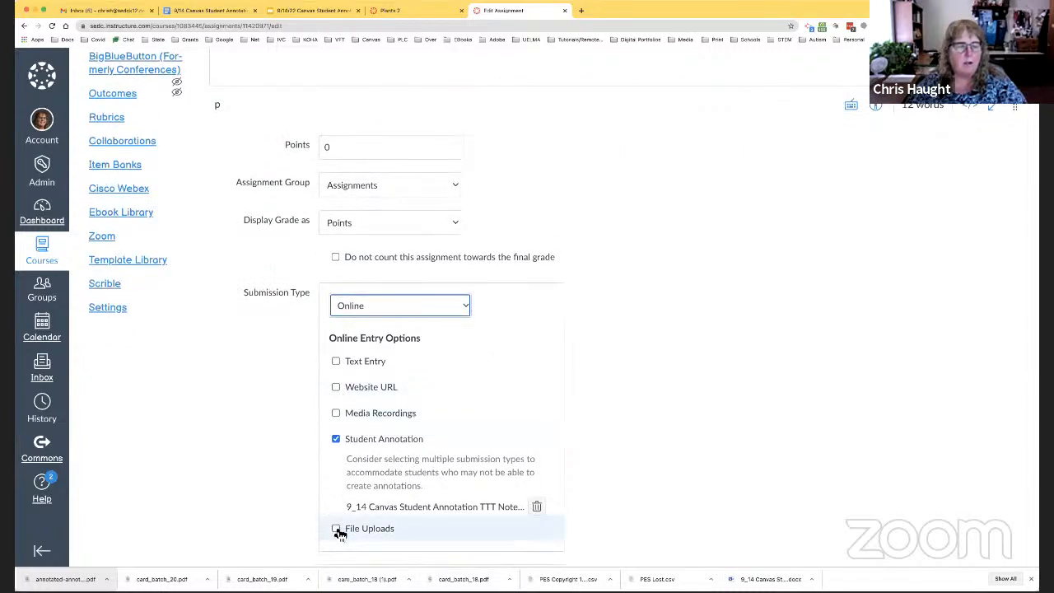
pyautogui.click(336, 527)
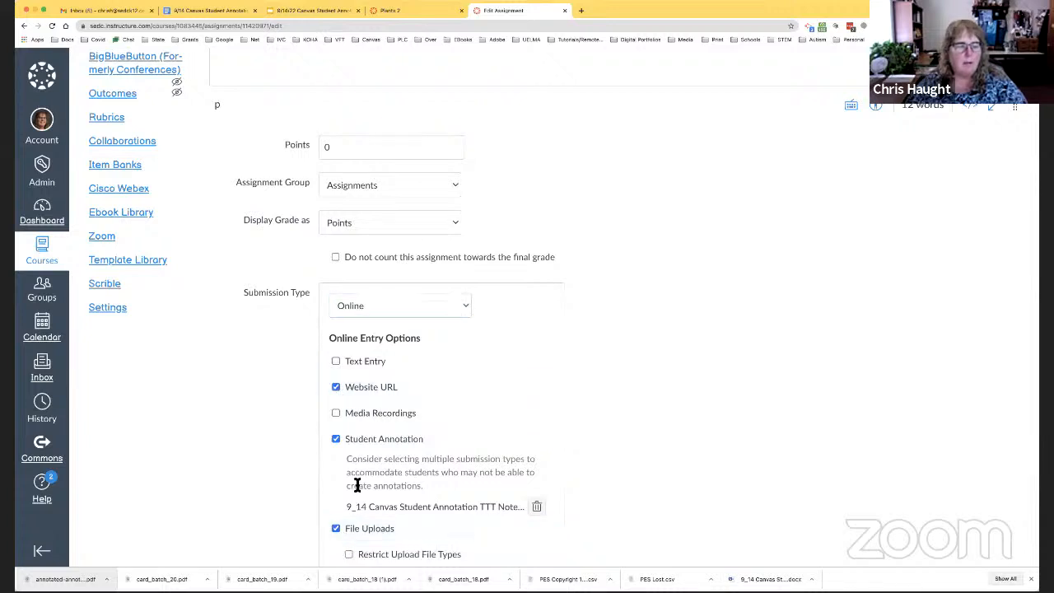
# Step: Review the remaining edit-form settings: unlimited attempts and the Sep 15 due date
pyautogui.scroll(-3)
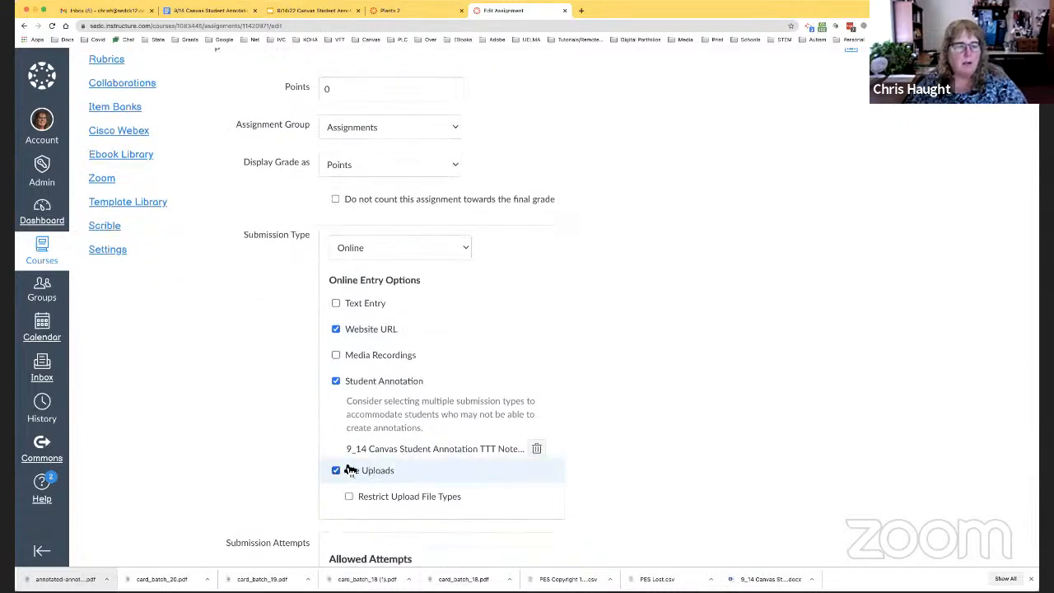
pyautogui.moveTo(524, 395)
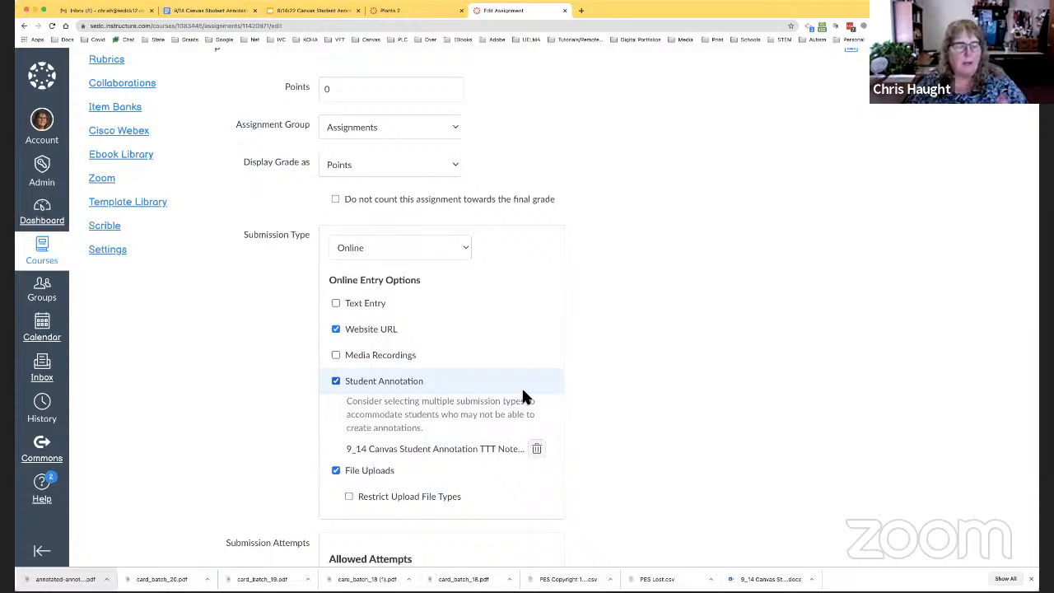
pyautogui.scroll(-3)
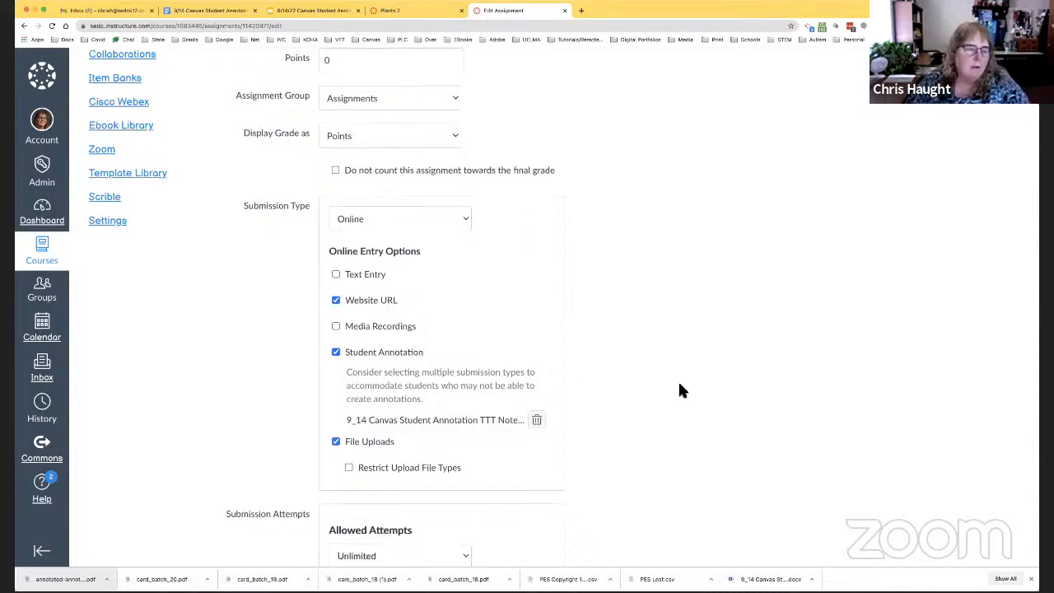
pyautogui.scroll(-3)
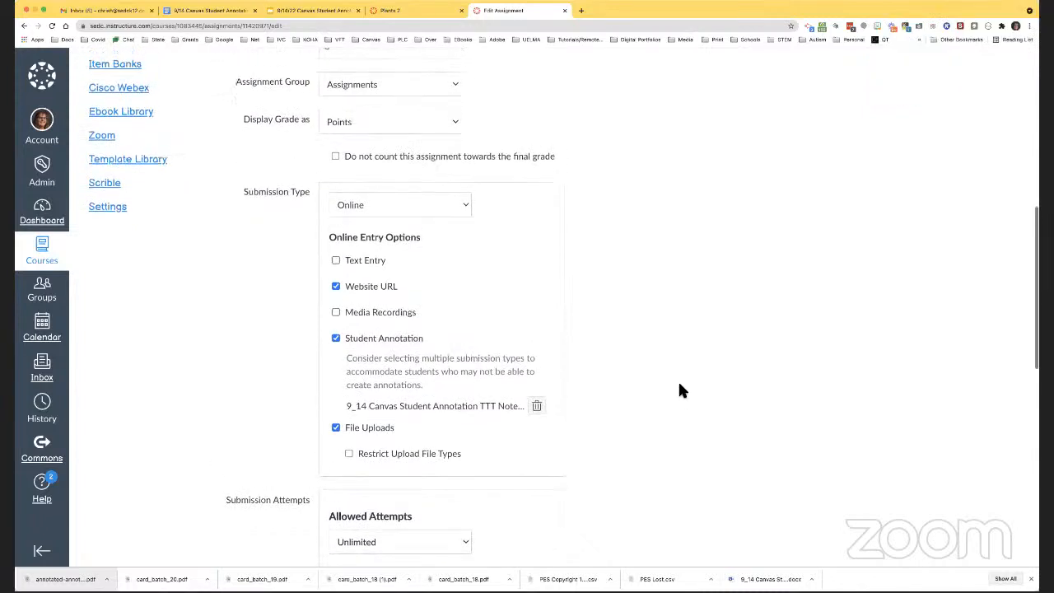
pyautogui.moveTo(550, 339)
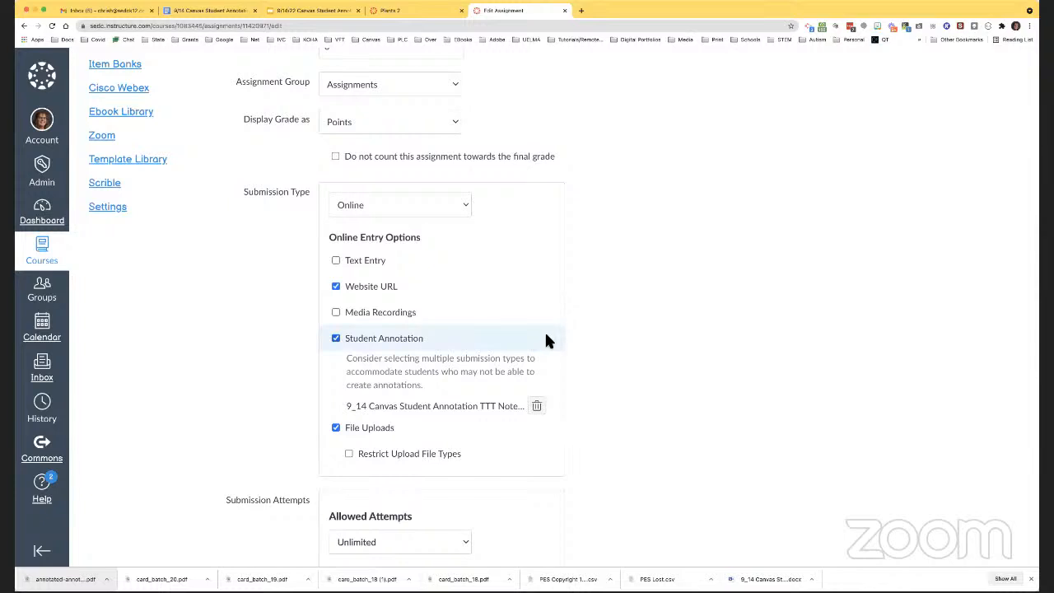
pyautogui.scroll(3)
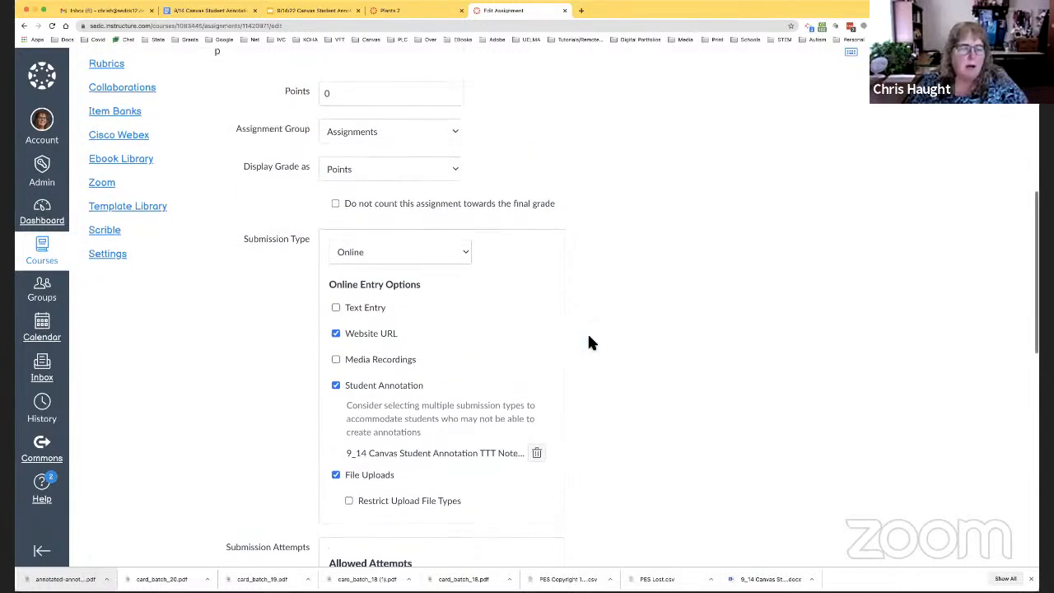
pyautogui.scroll(-3)
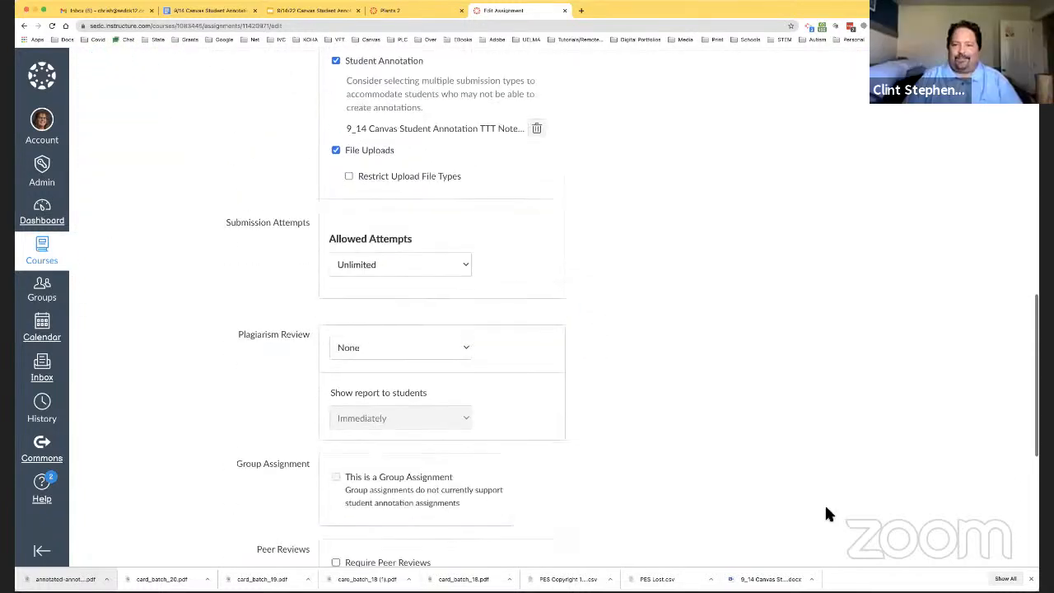
pyautogui.scroll(-3)
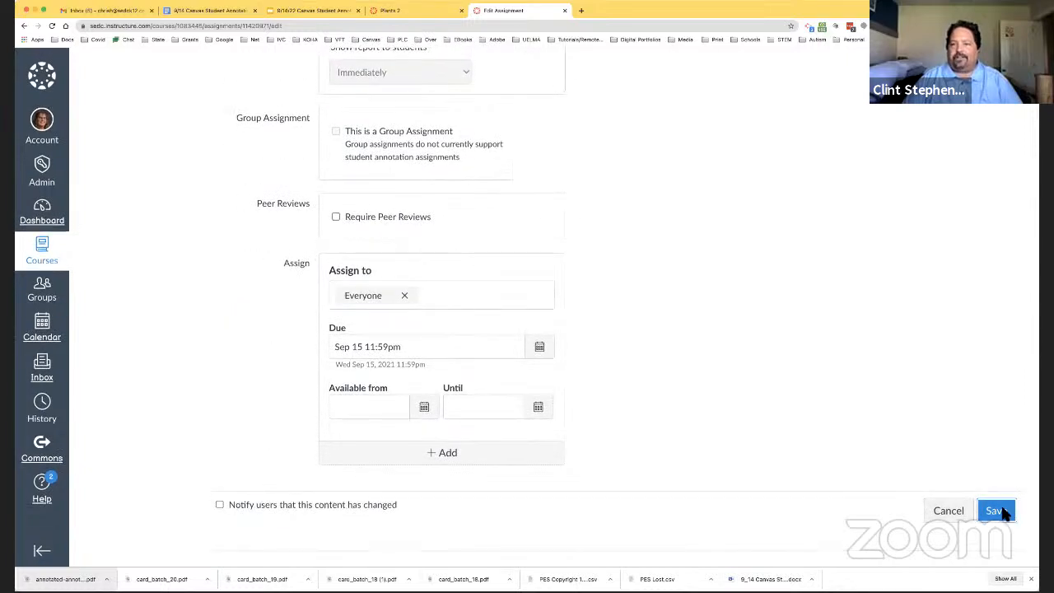
# Step: Save Test Doc and choose the Annotation option among Web URL, Annotation and Upload
pyautogui.click(996, 510)
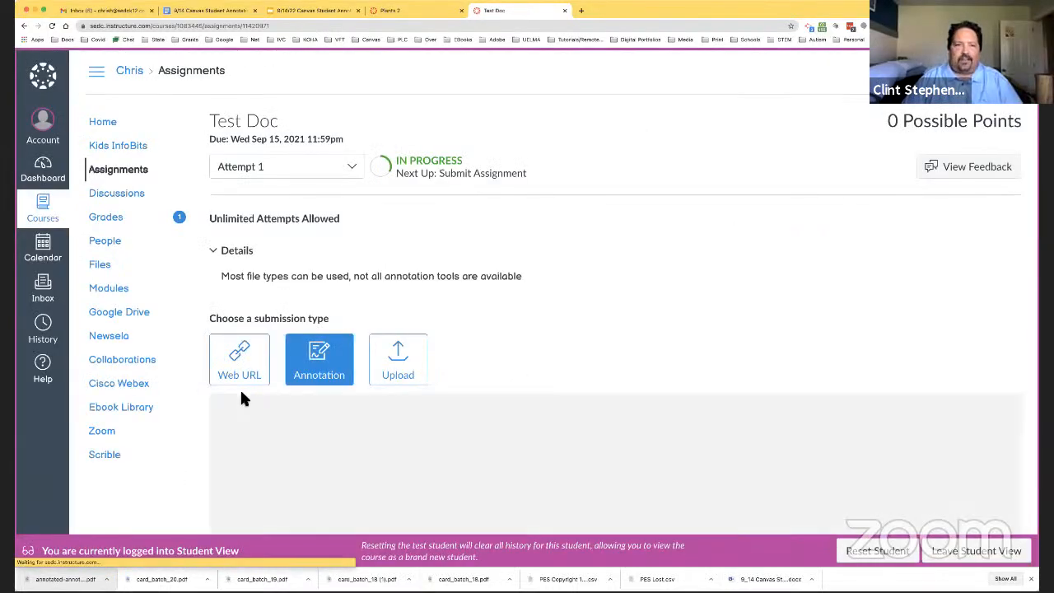
pyautogui.click(320, 359)
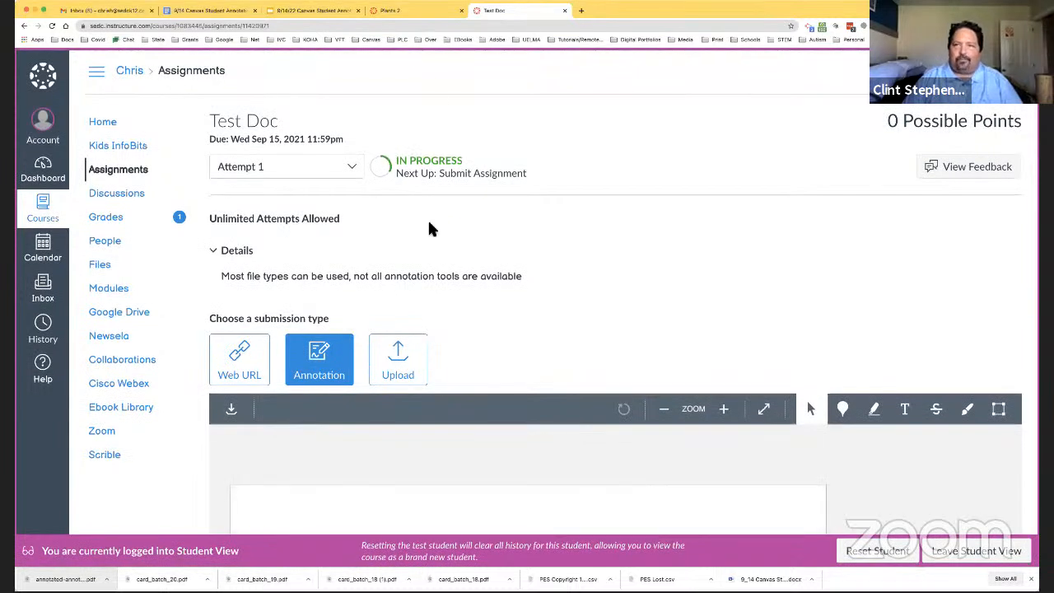